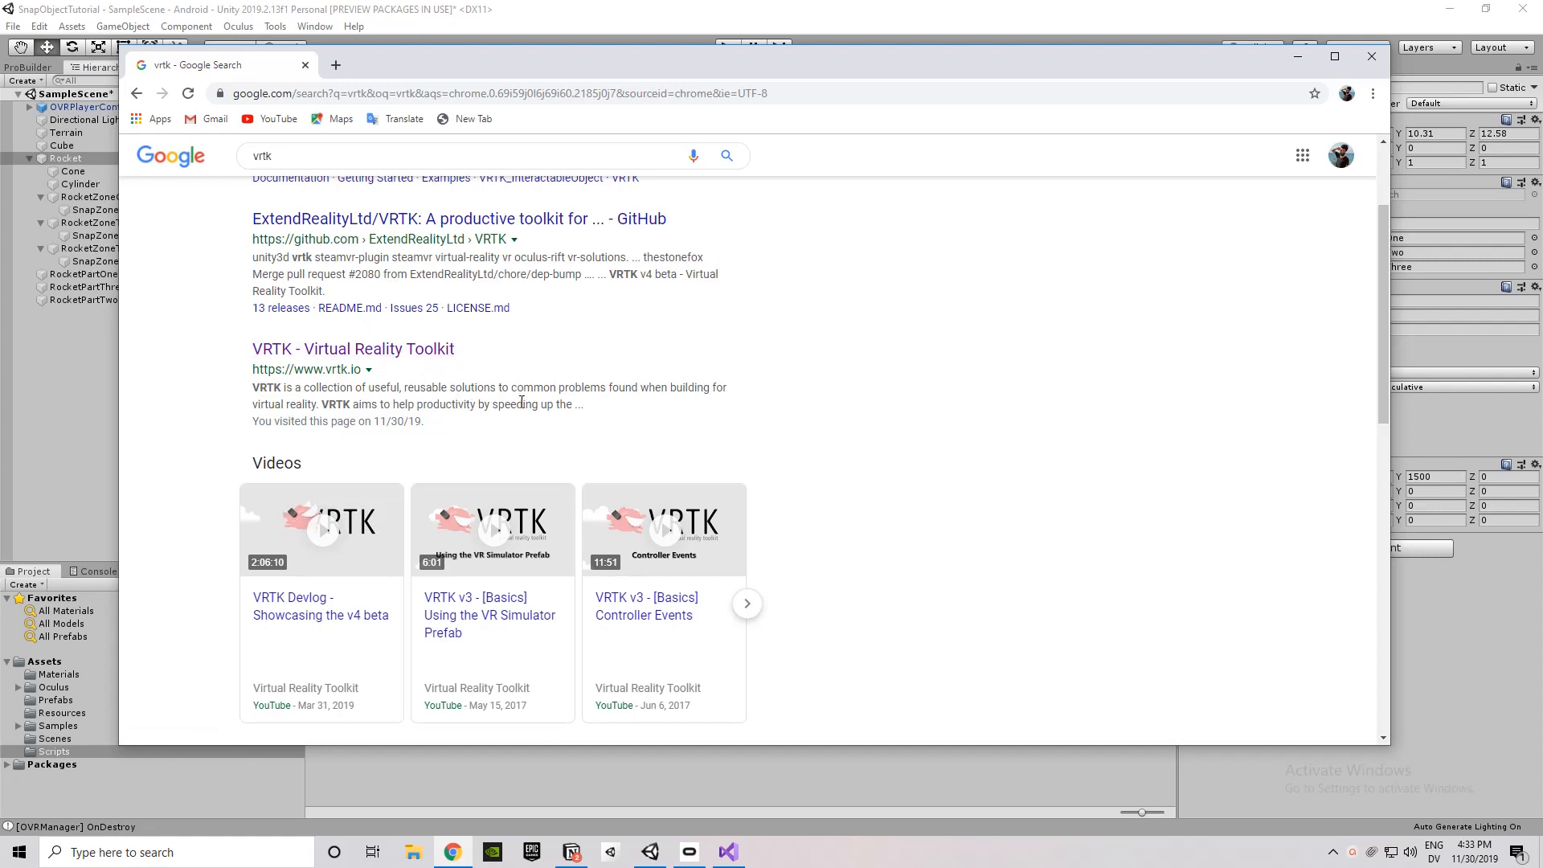
Scroll the VRTK site to Resources and open the VRTK Blog.
scroll("down", 3)
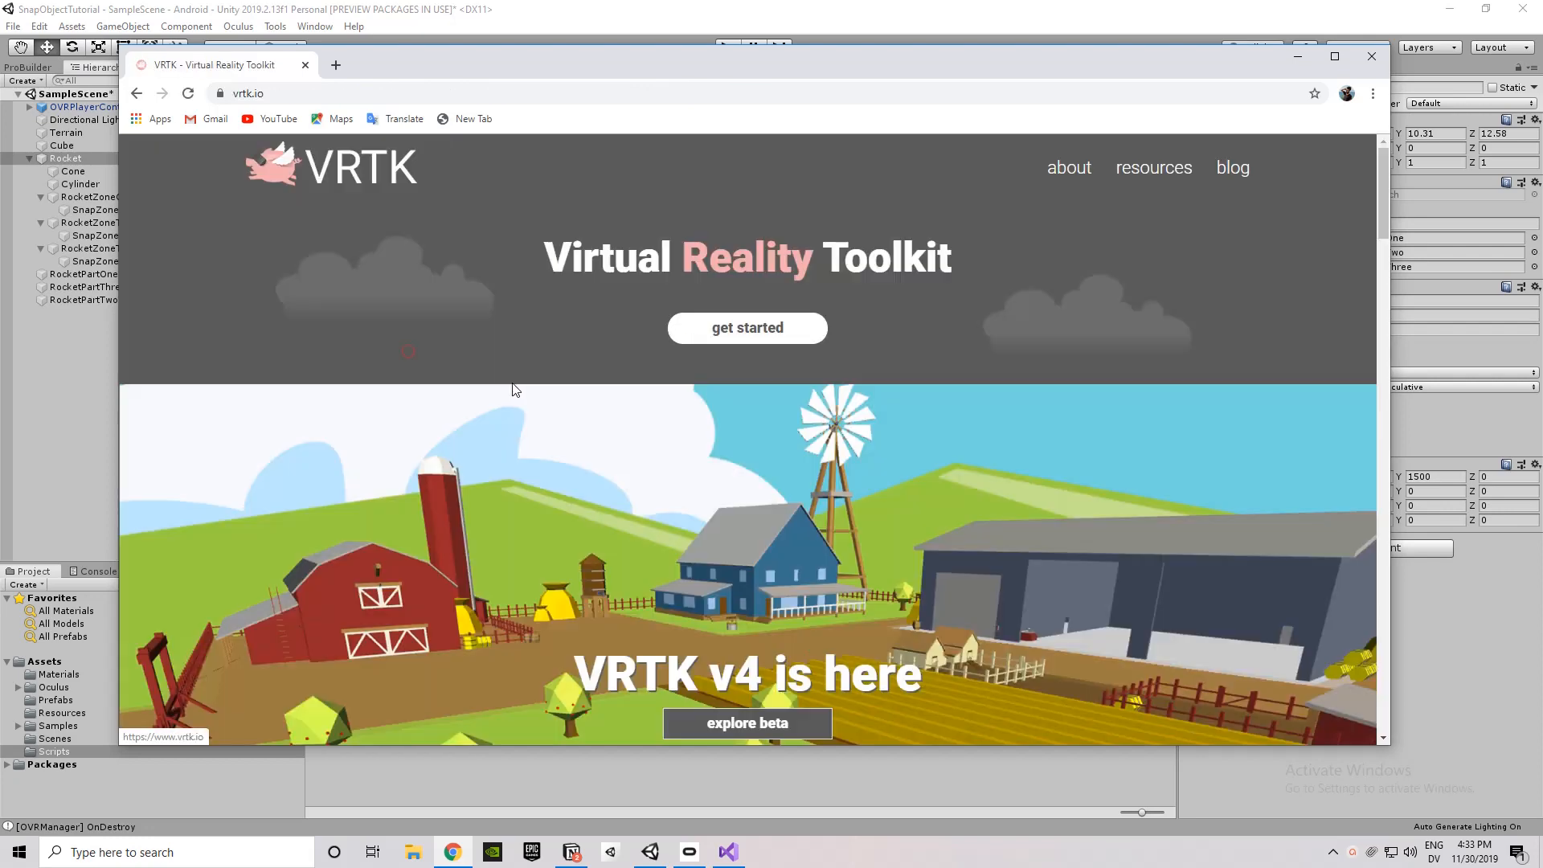
scroll("down", 3)
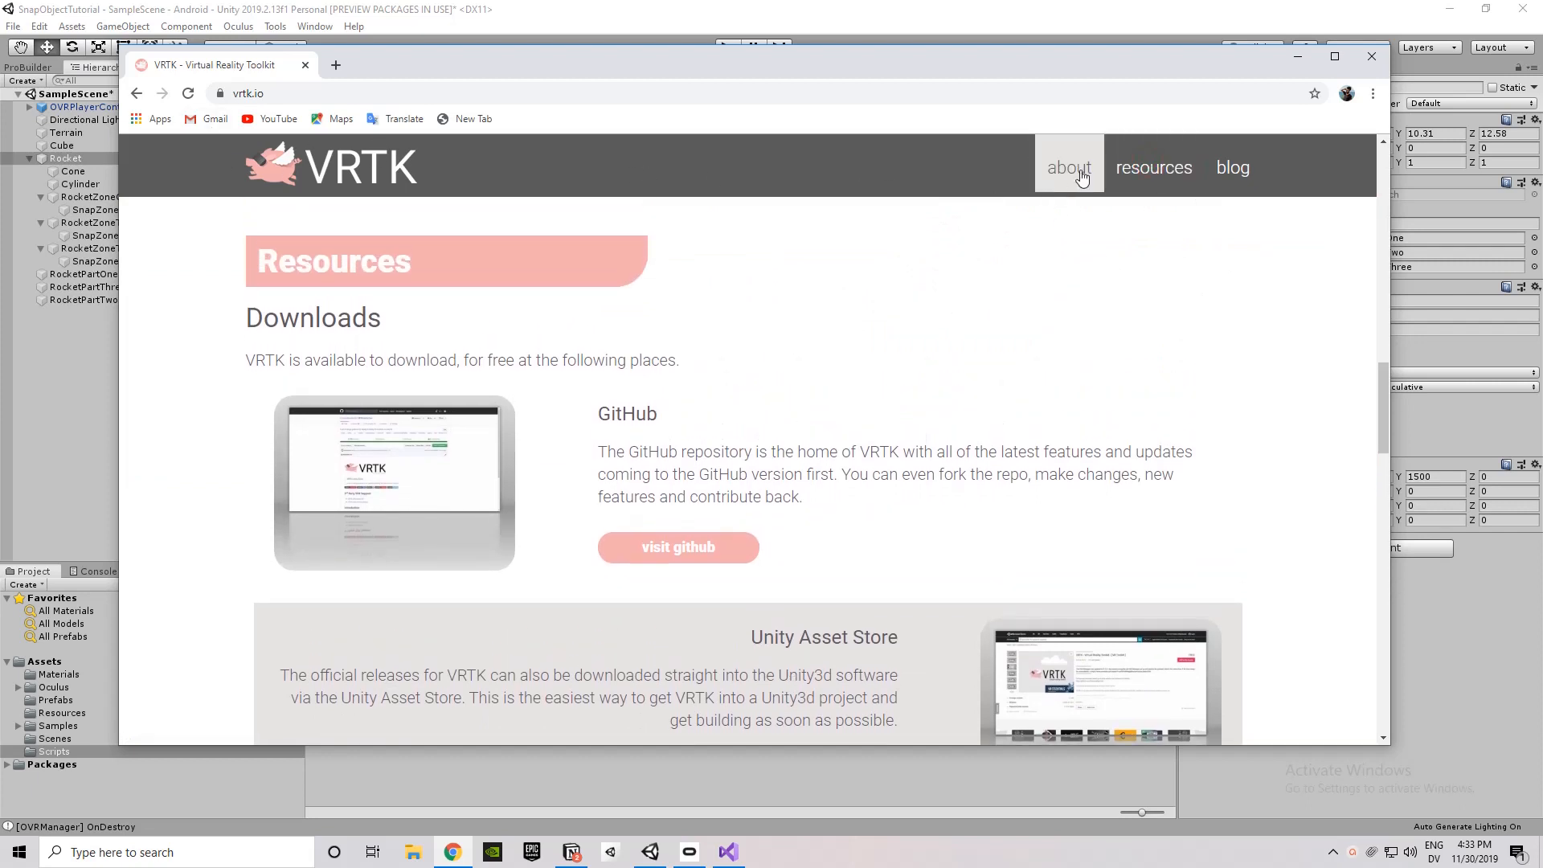
mouse_move(920, 366)
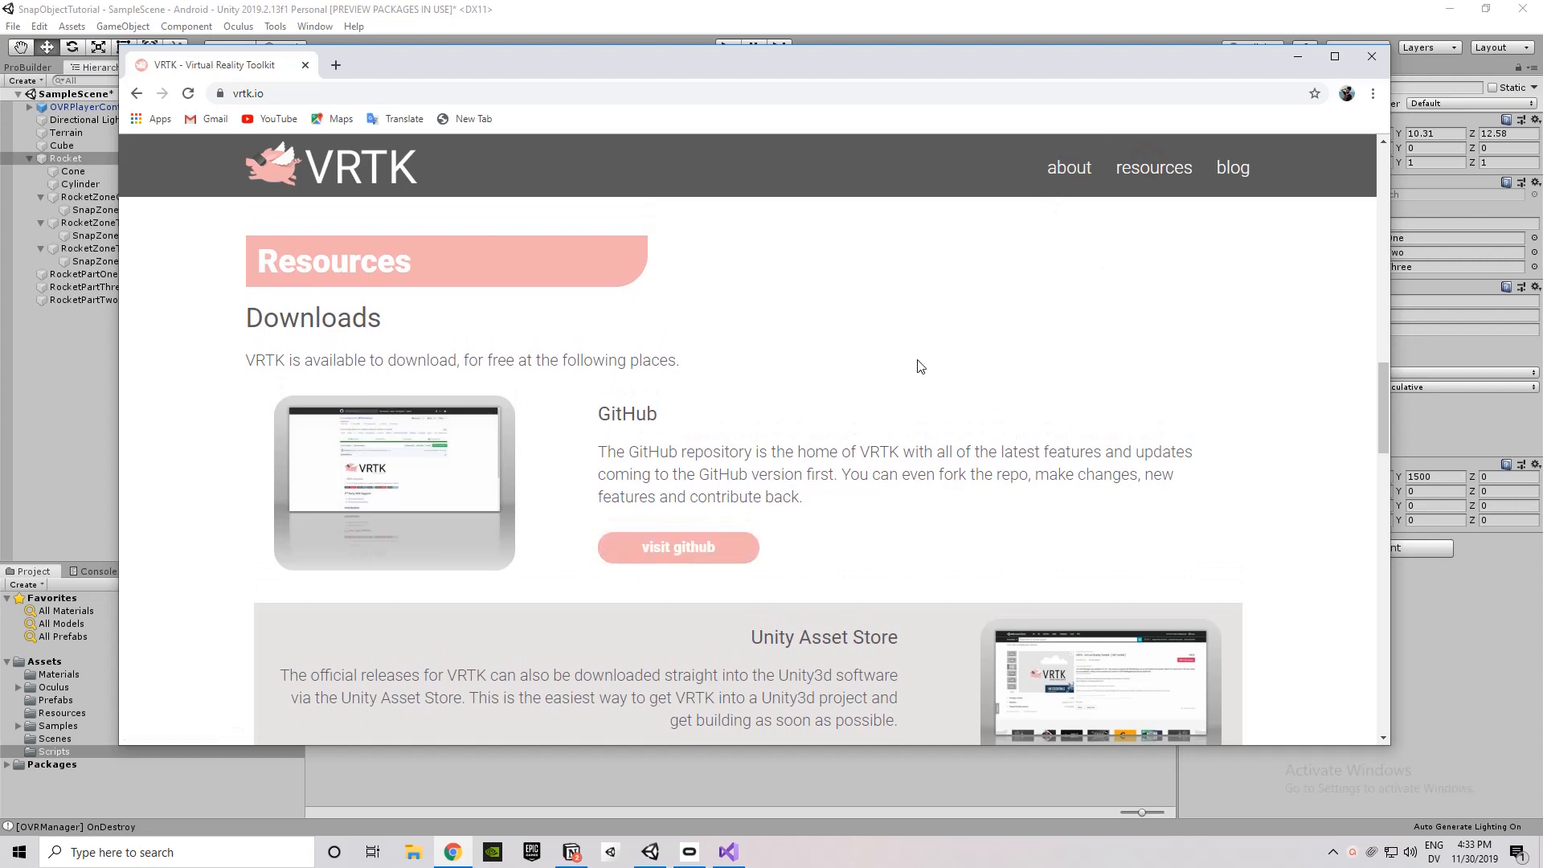
left_click(1233, 167)
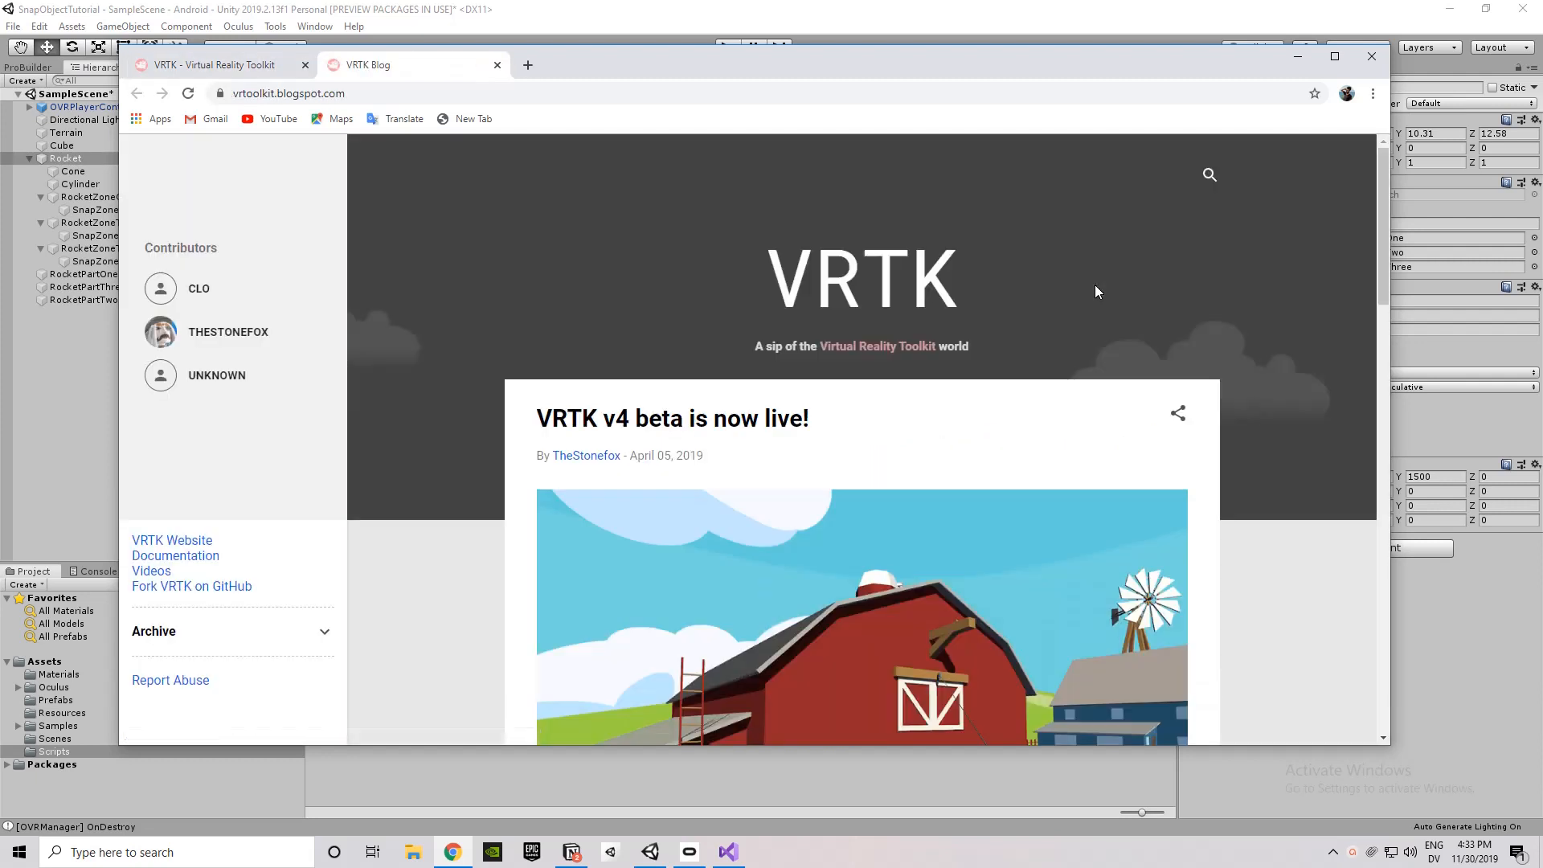
scroll("down", 3)
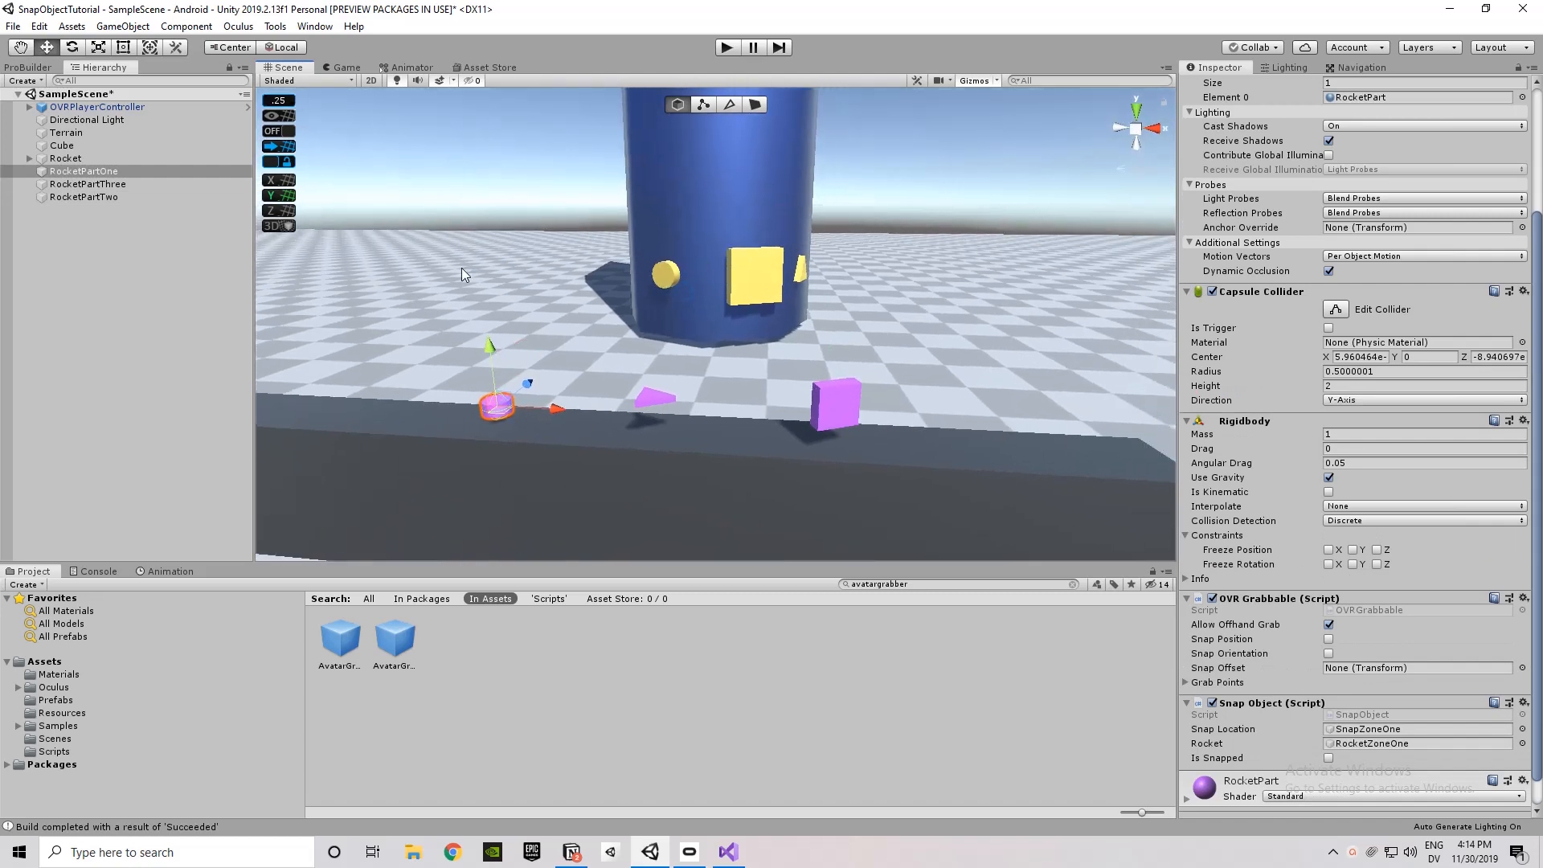
Expand Rocket and inspect its Cone and Cylinder body with their mesh colliders.
left_click(31, 157)
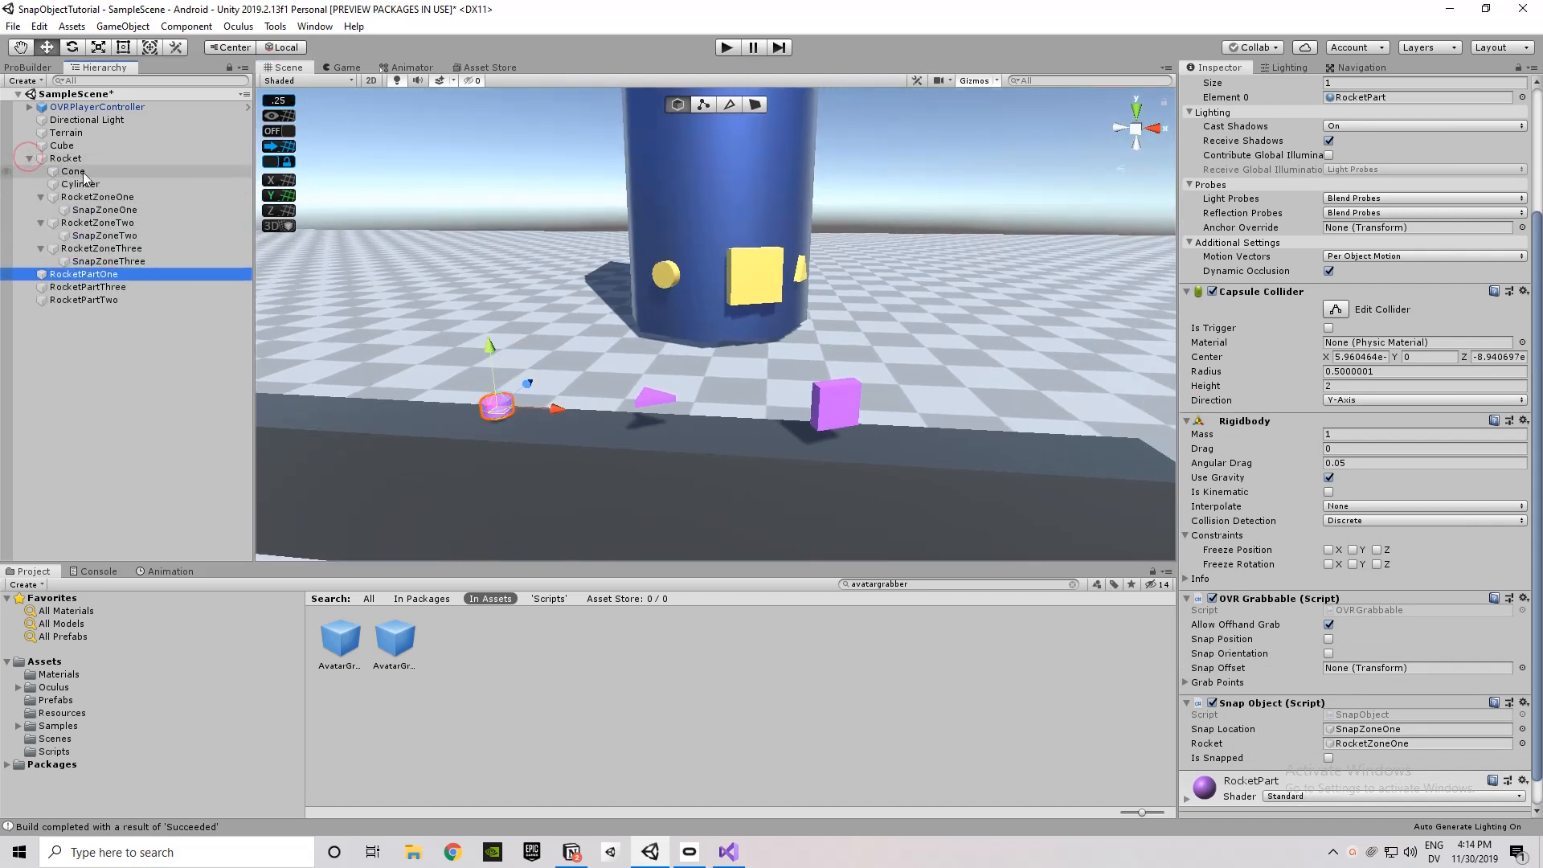
left_click(73, 171)
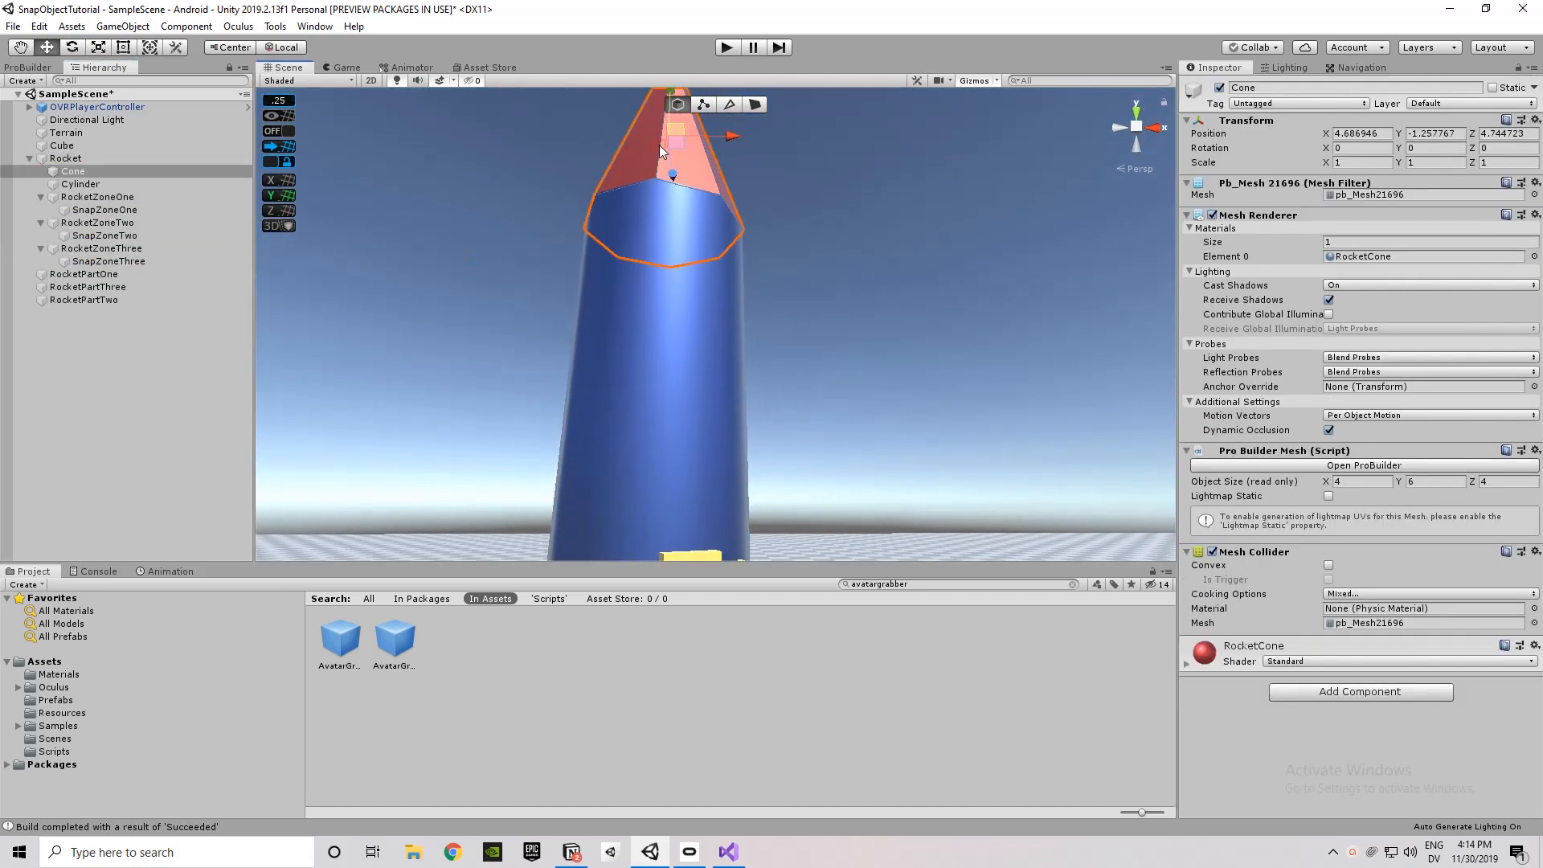
left_click(80, 184)
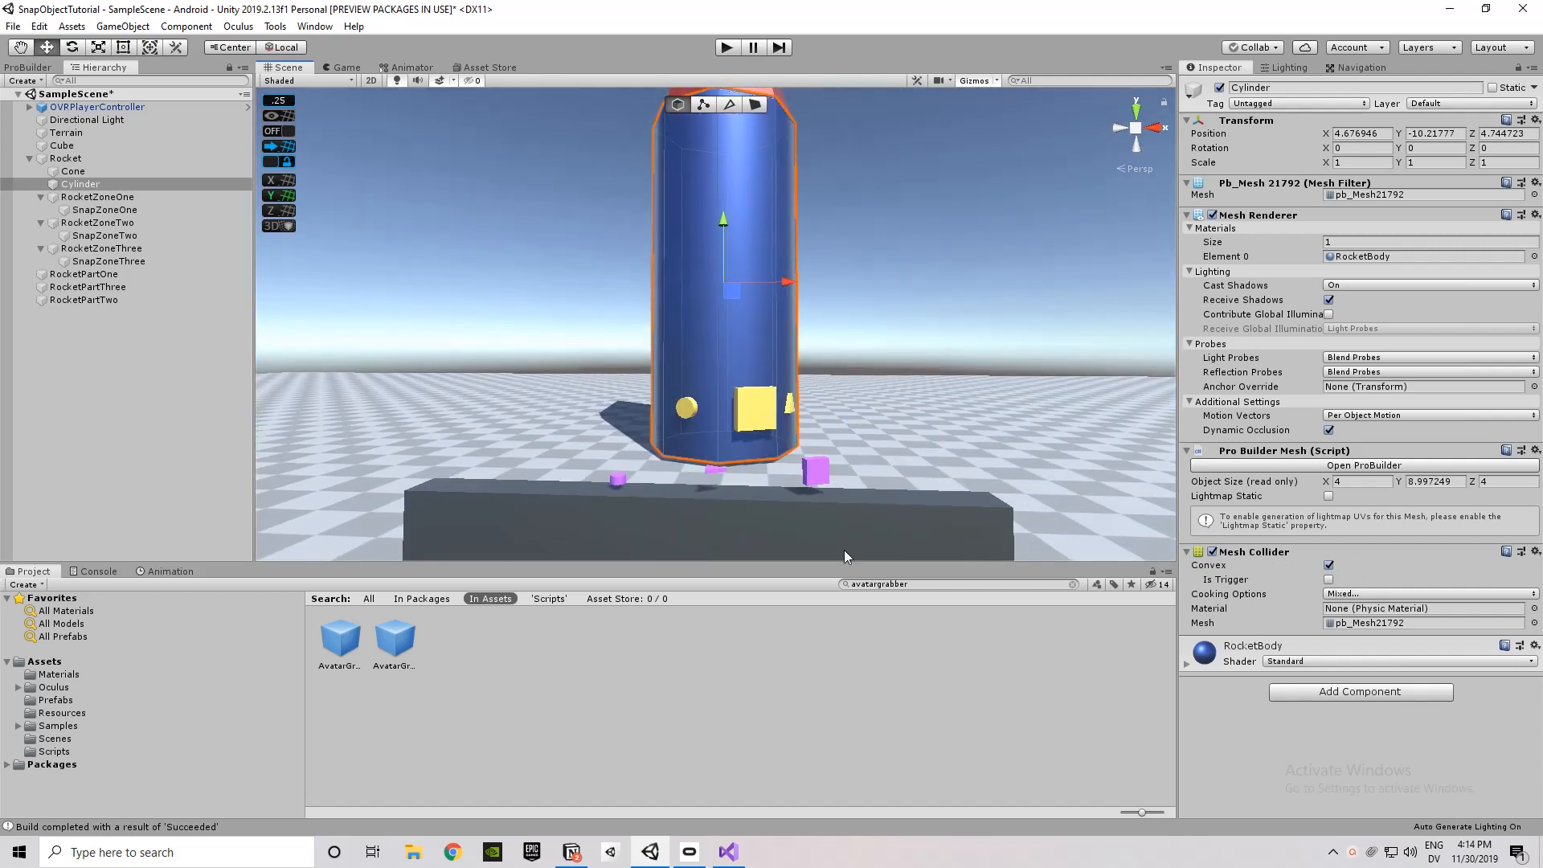
left_click(1330, 566)
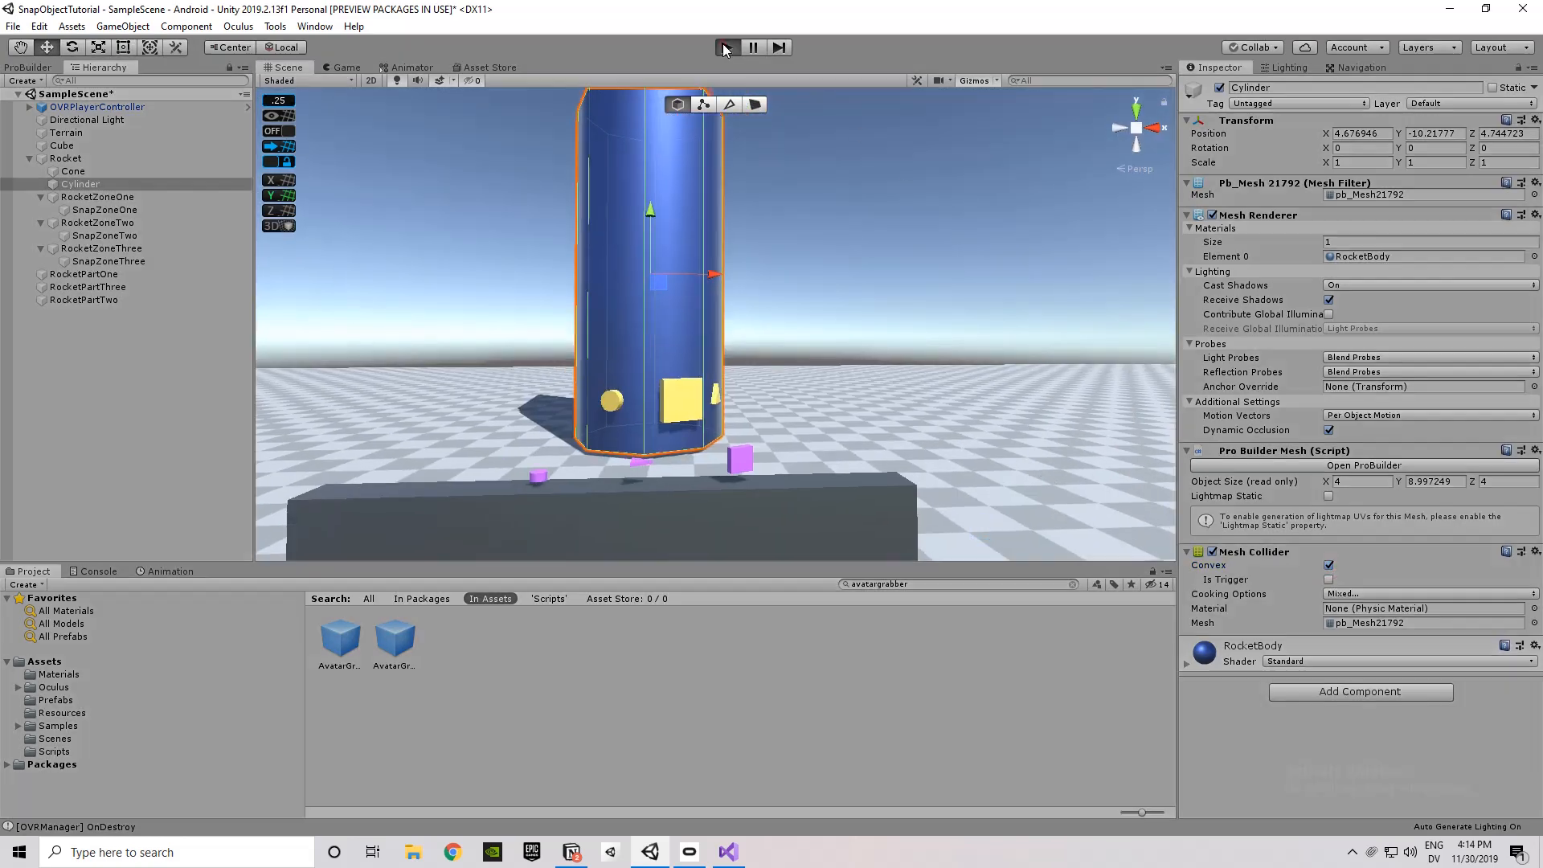
Test-run the scene, viewing it in the Scene view, then stop playing.
left_click(725, 47)
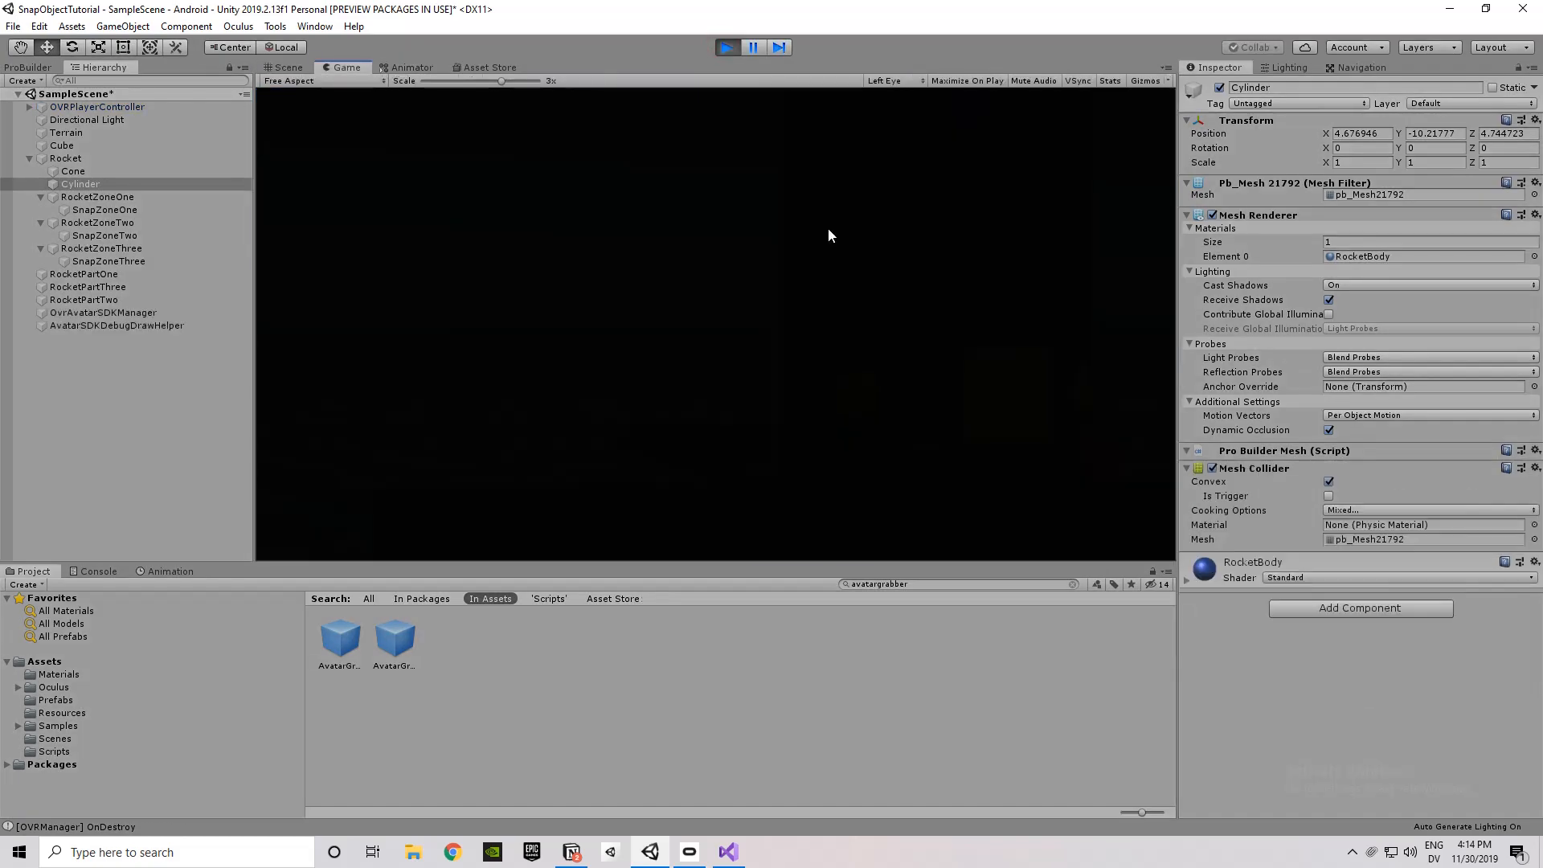
left_click(286, 68)
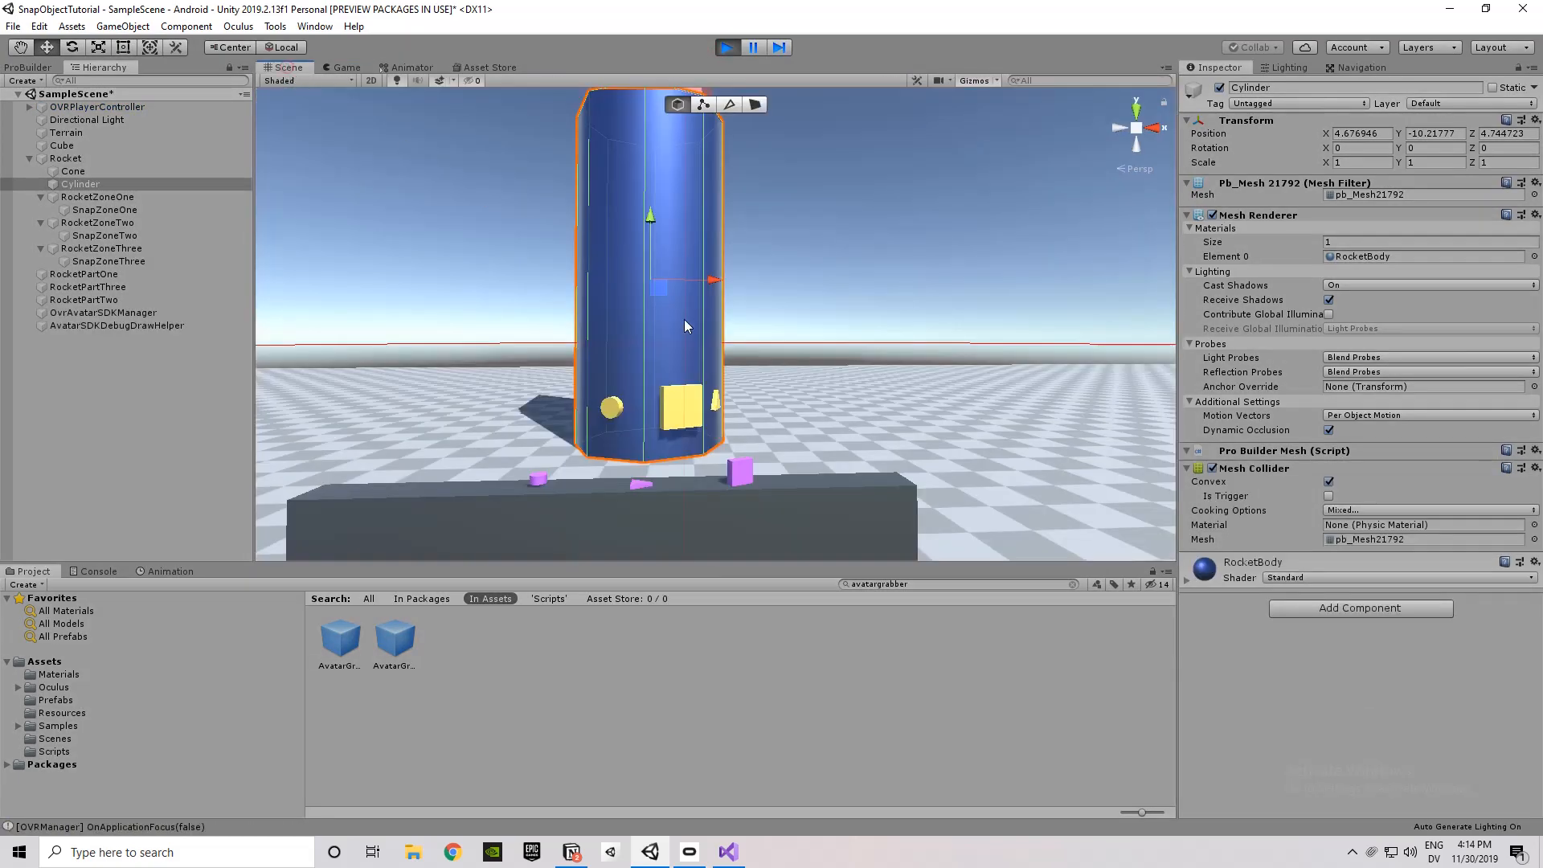
left_click(727, 47)
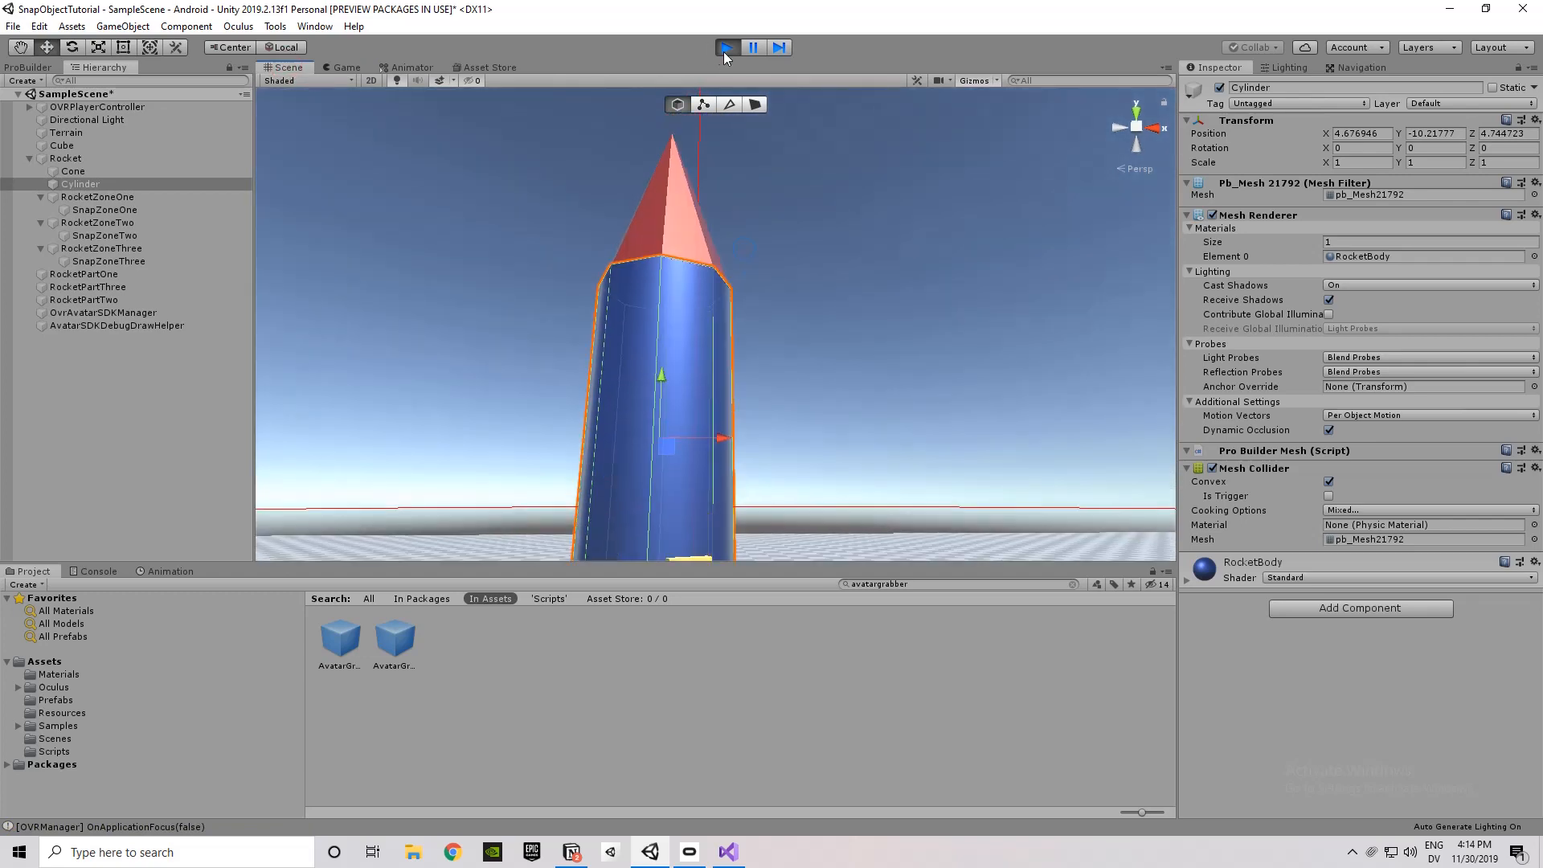
left_click(726, 47)
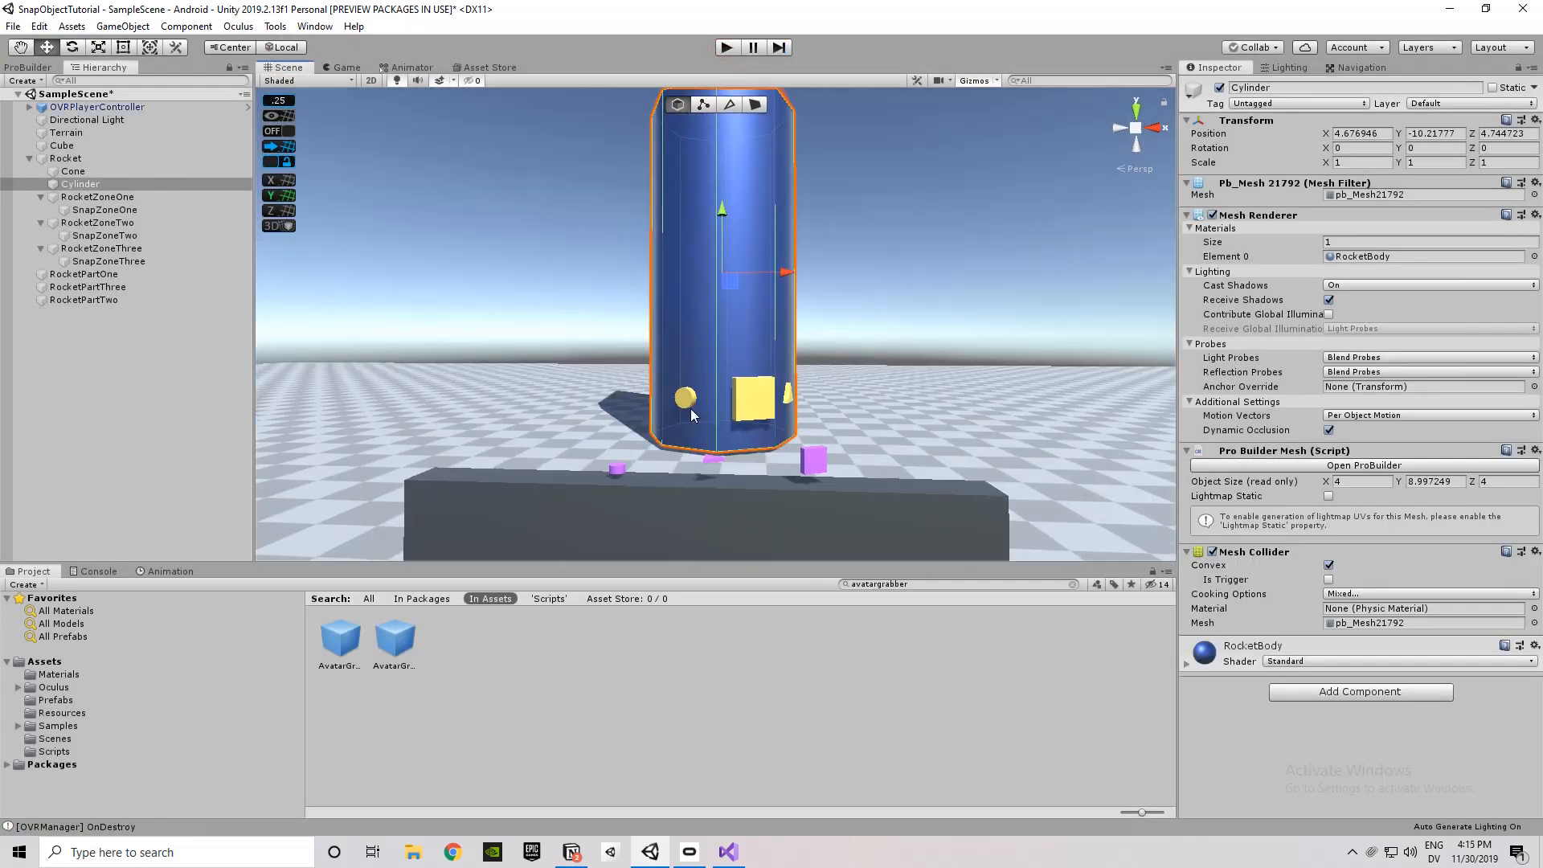
Inspect RocketZoneTwo, RocketZoneThree and the three RocketParts, then expand OVRPlayerController.
left_click(95, 222)
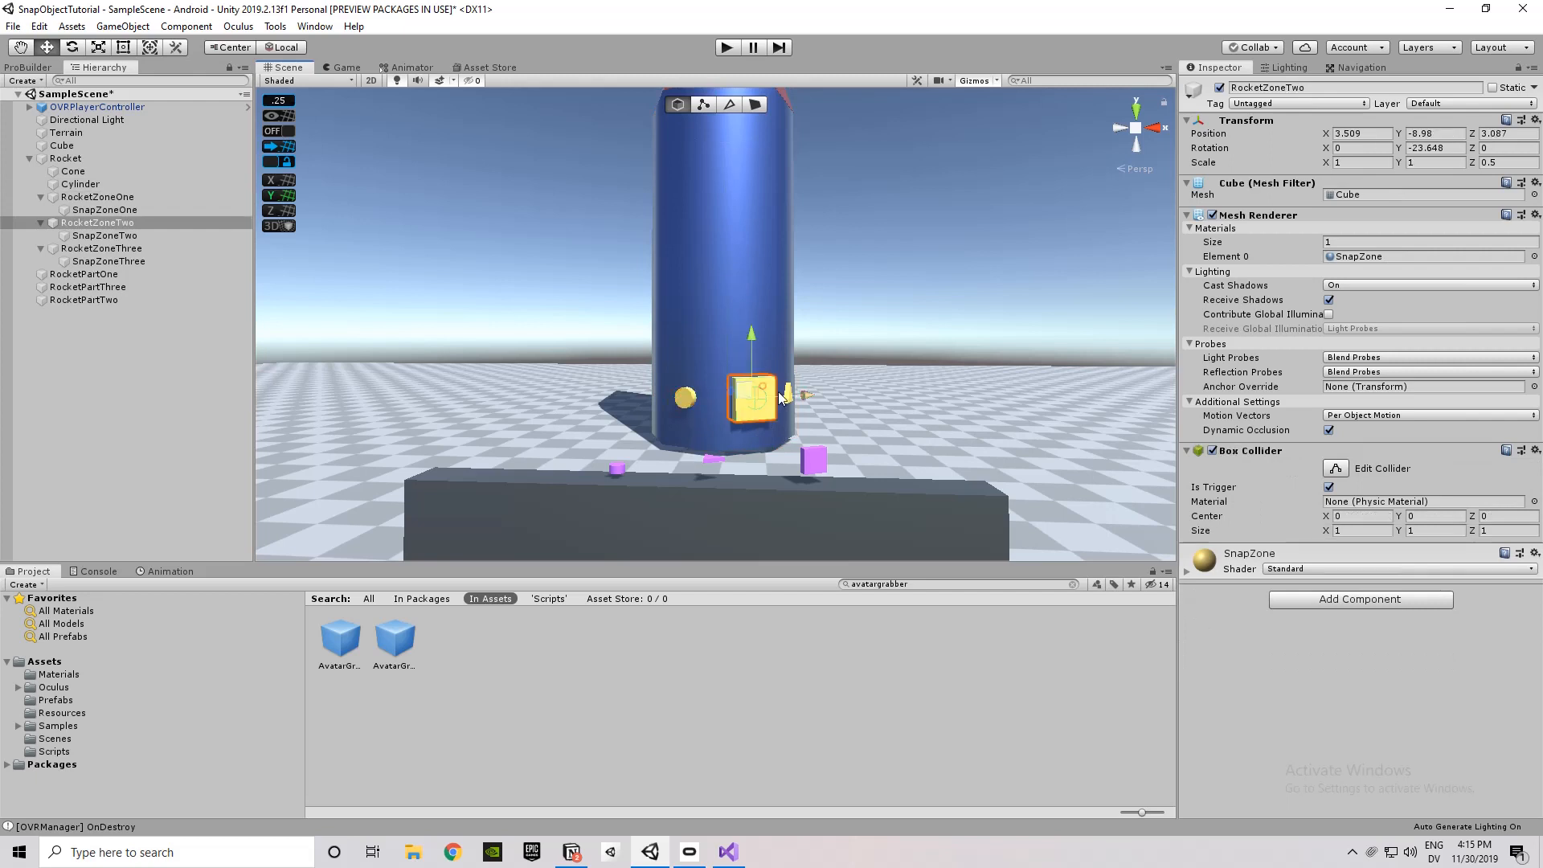
left_click(104, 261)
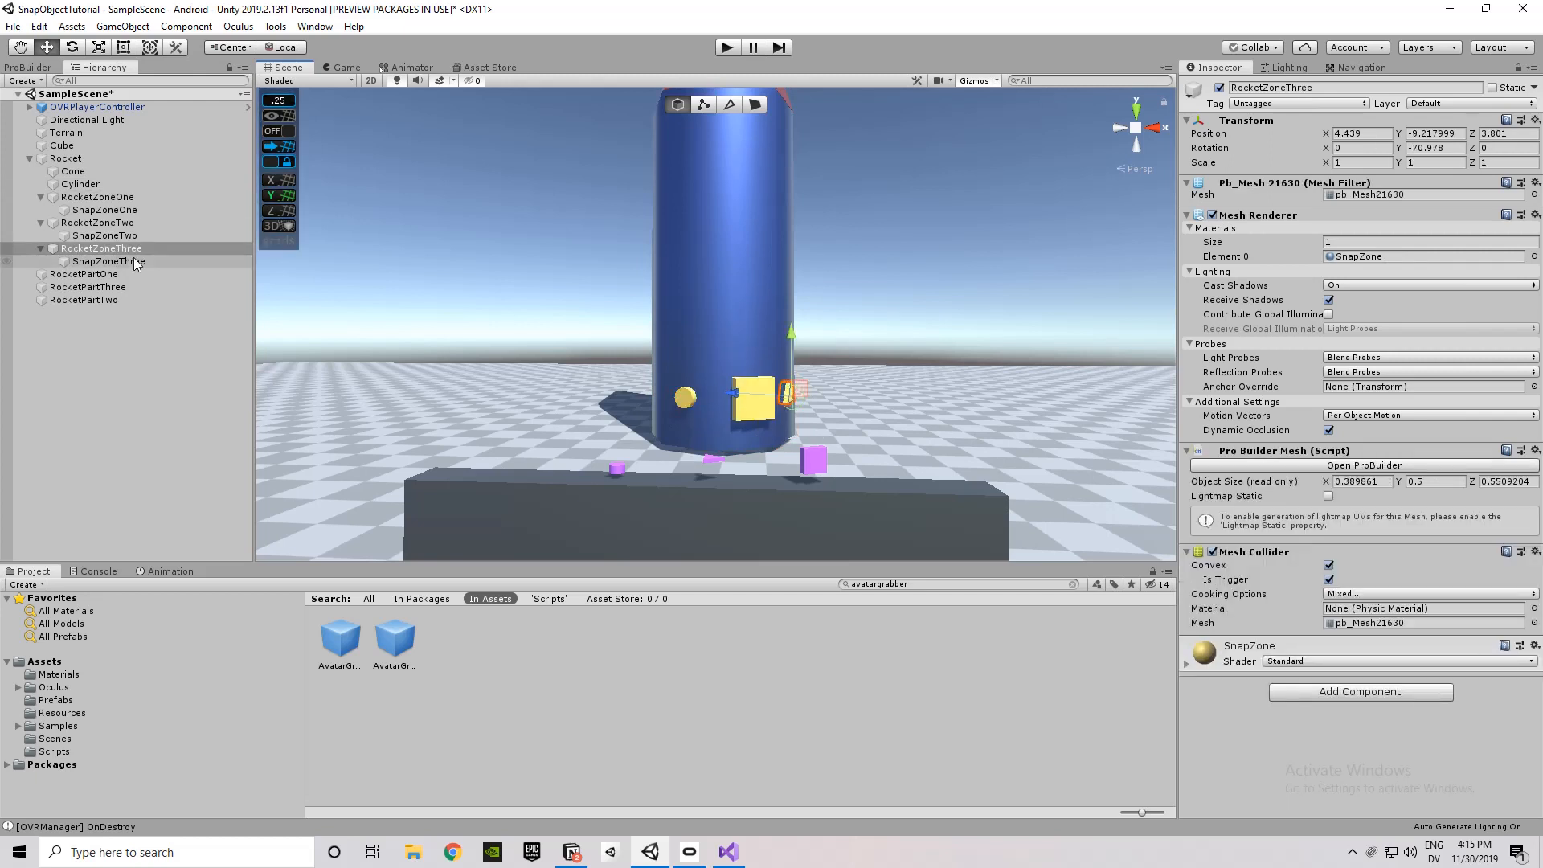
left_click(82, 299)
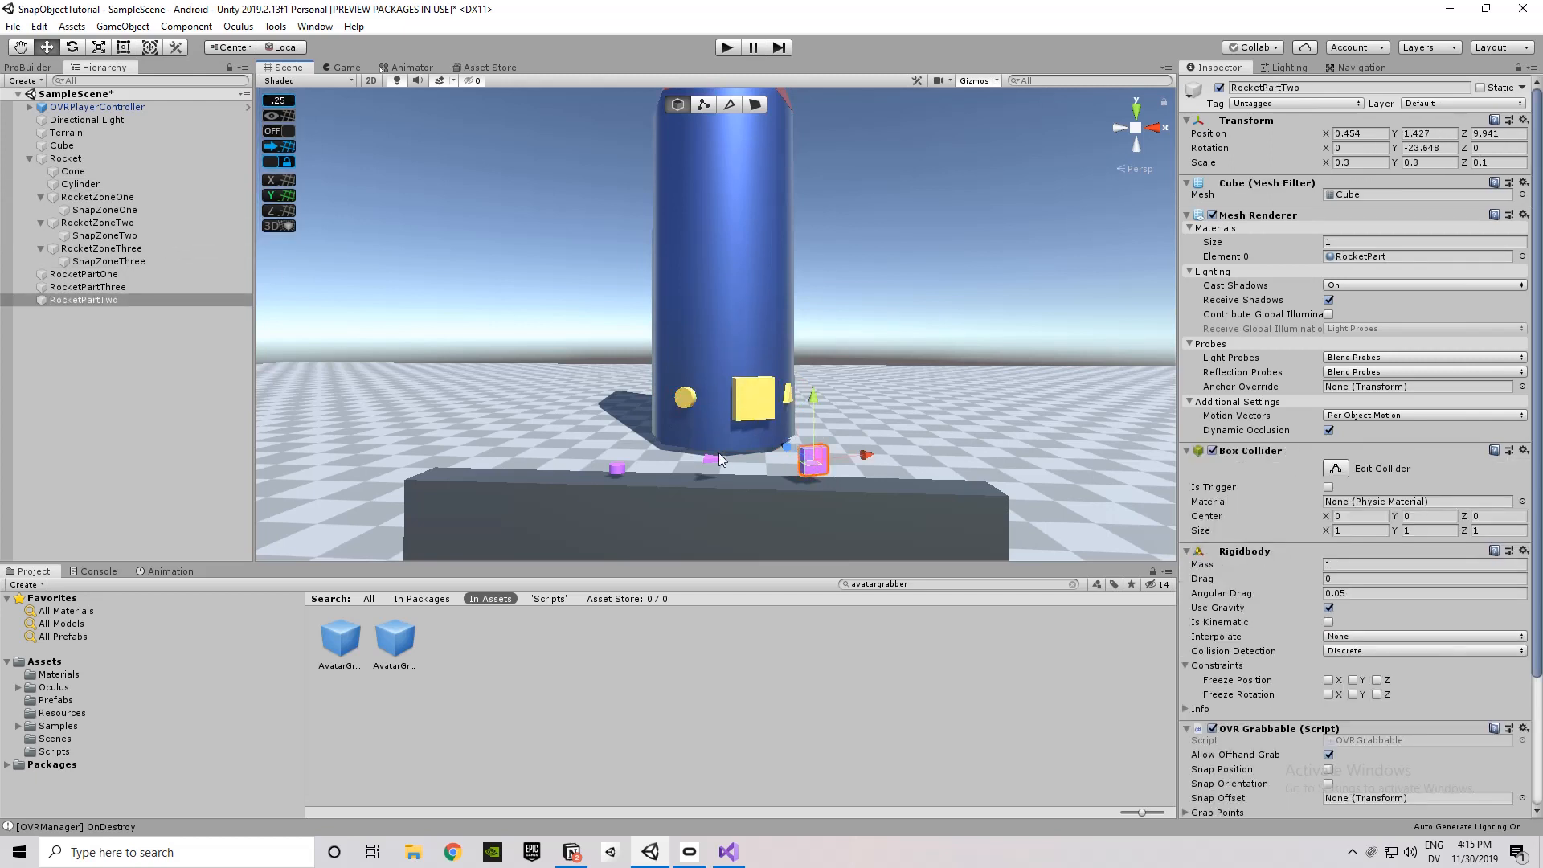
left_click(87, 286)
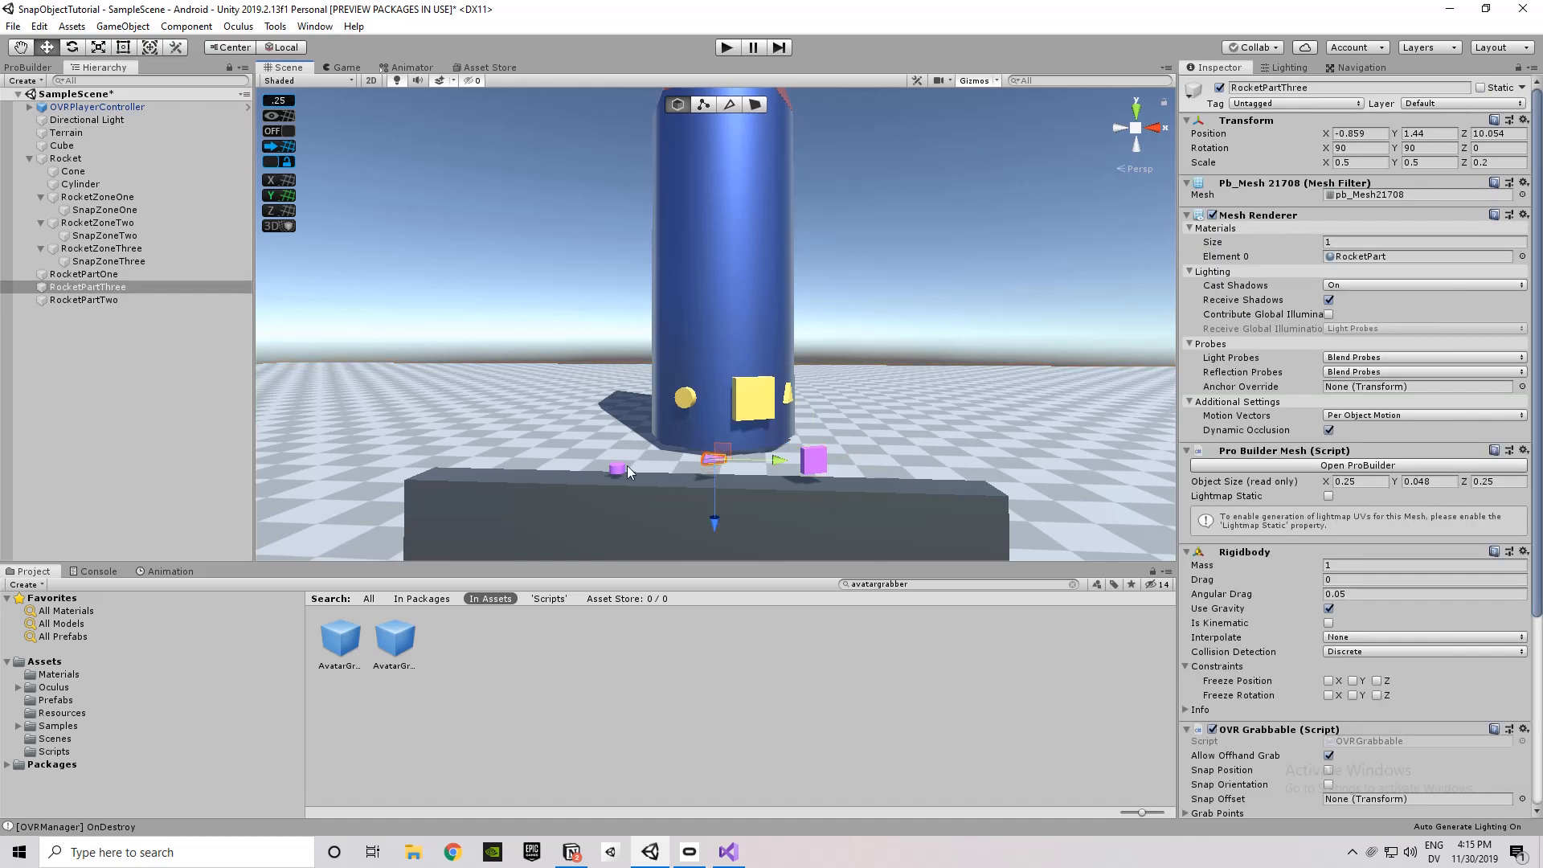
left_click(86, 273)
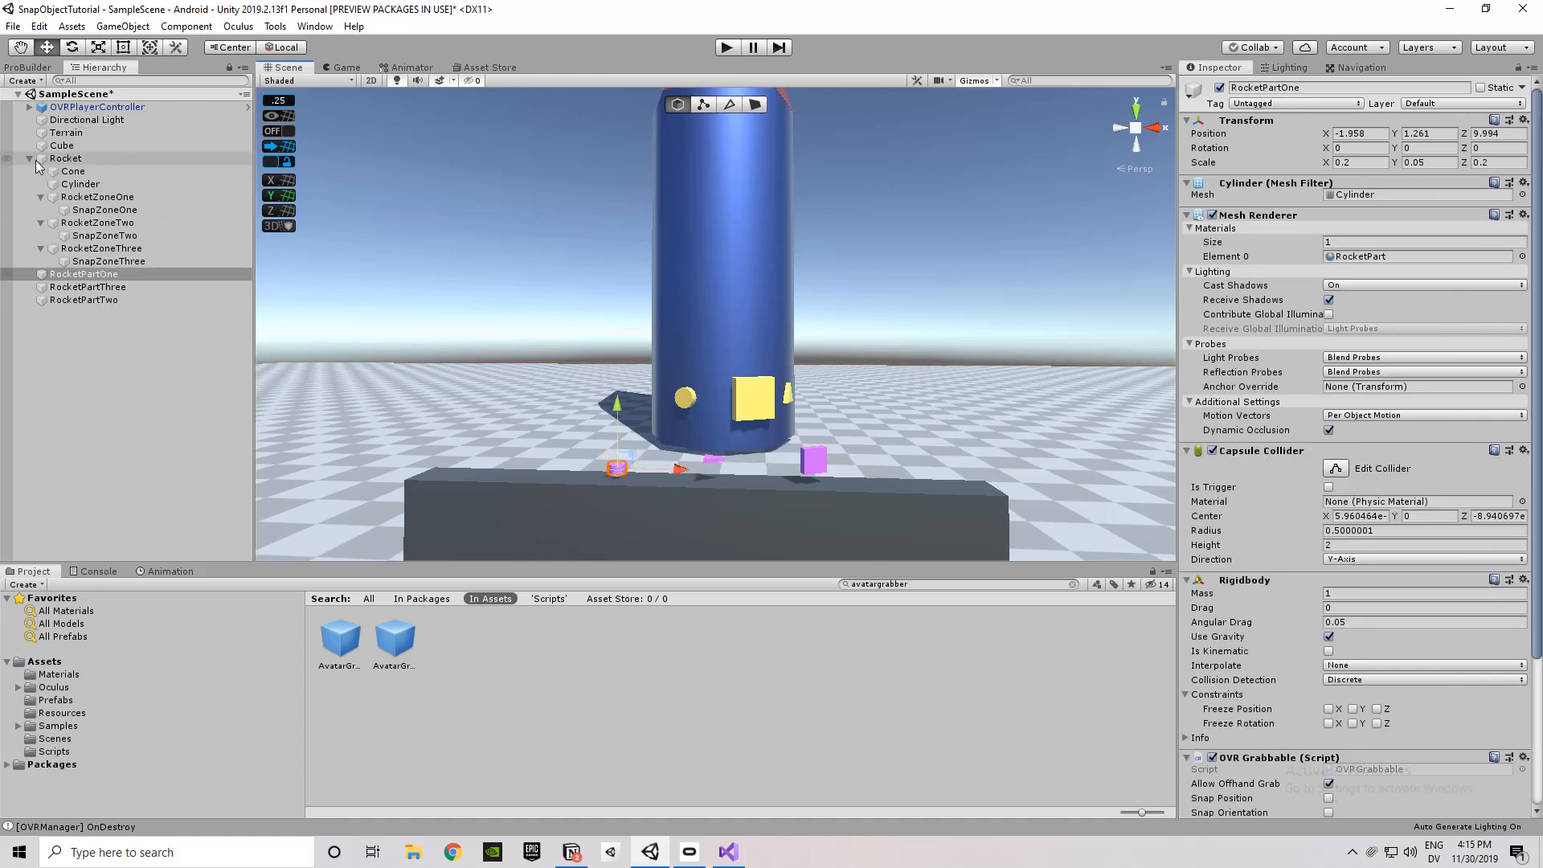
left_click(29, 106)
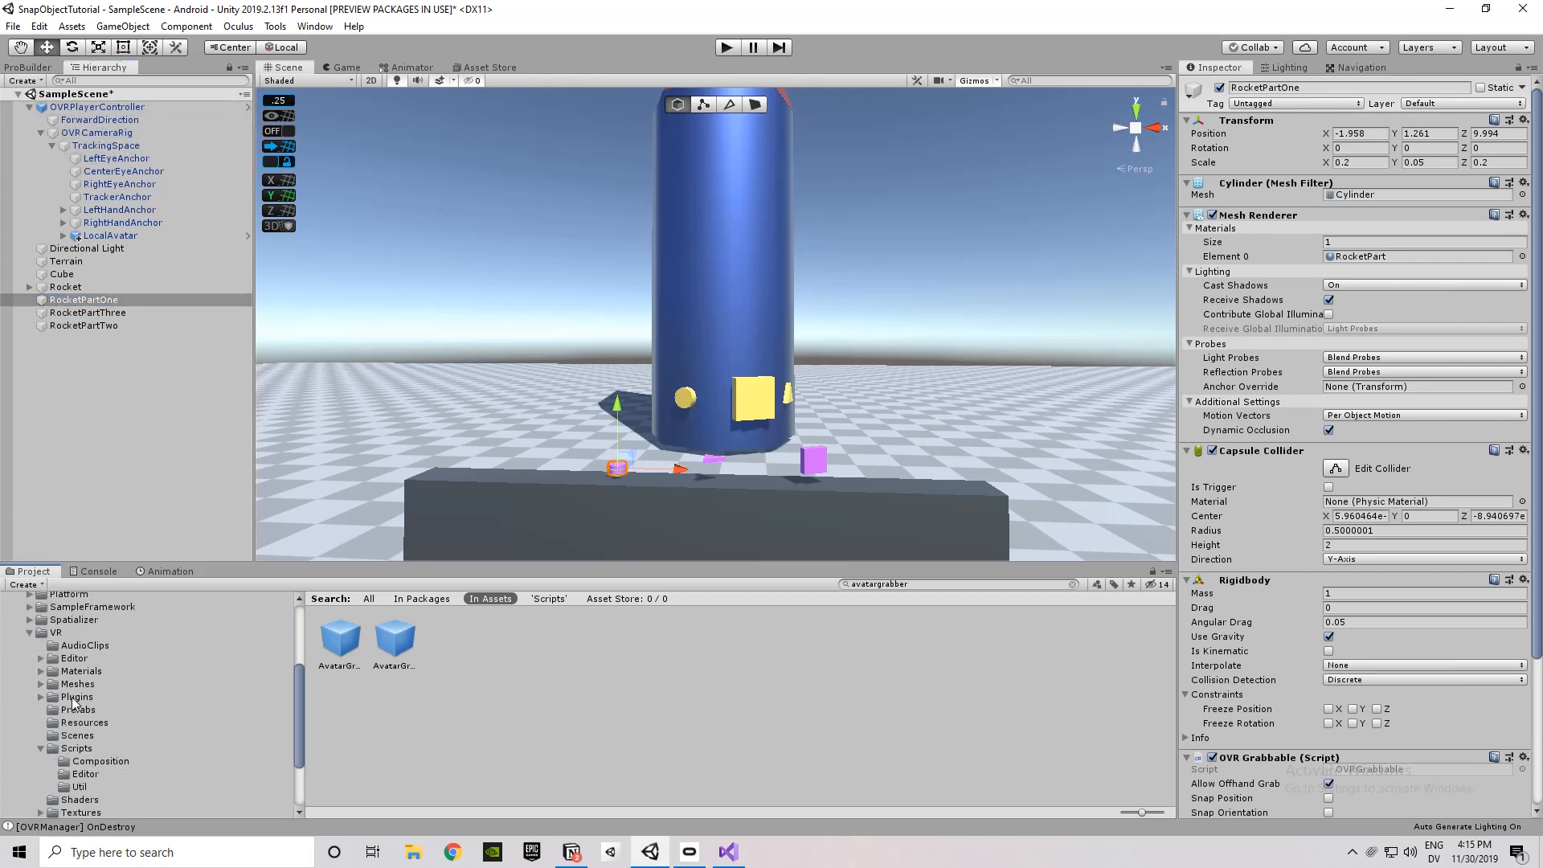
Locate the OVRPlayerController prefab and inspect LocalAvatar's left and right AvatarGrabbers.
scroll("down", 3)
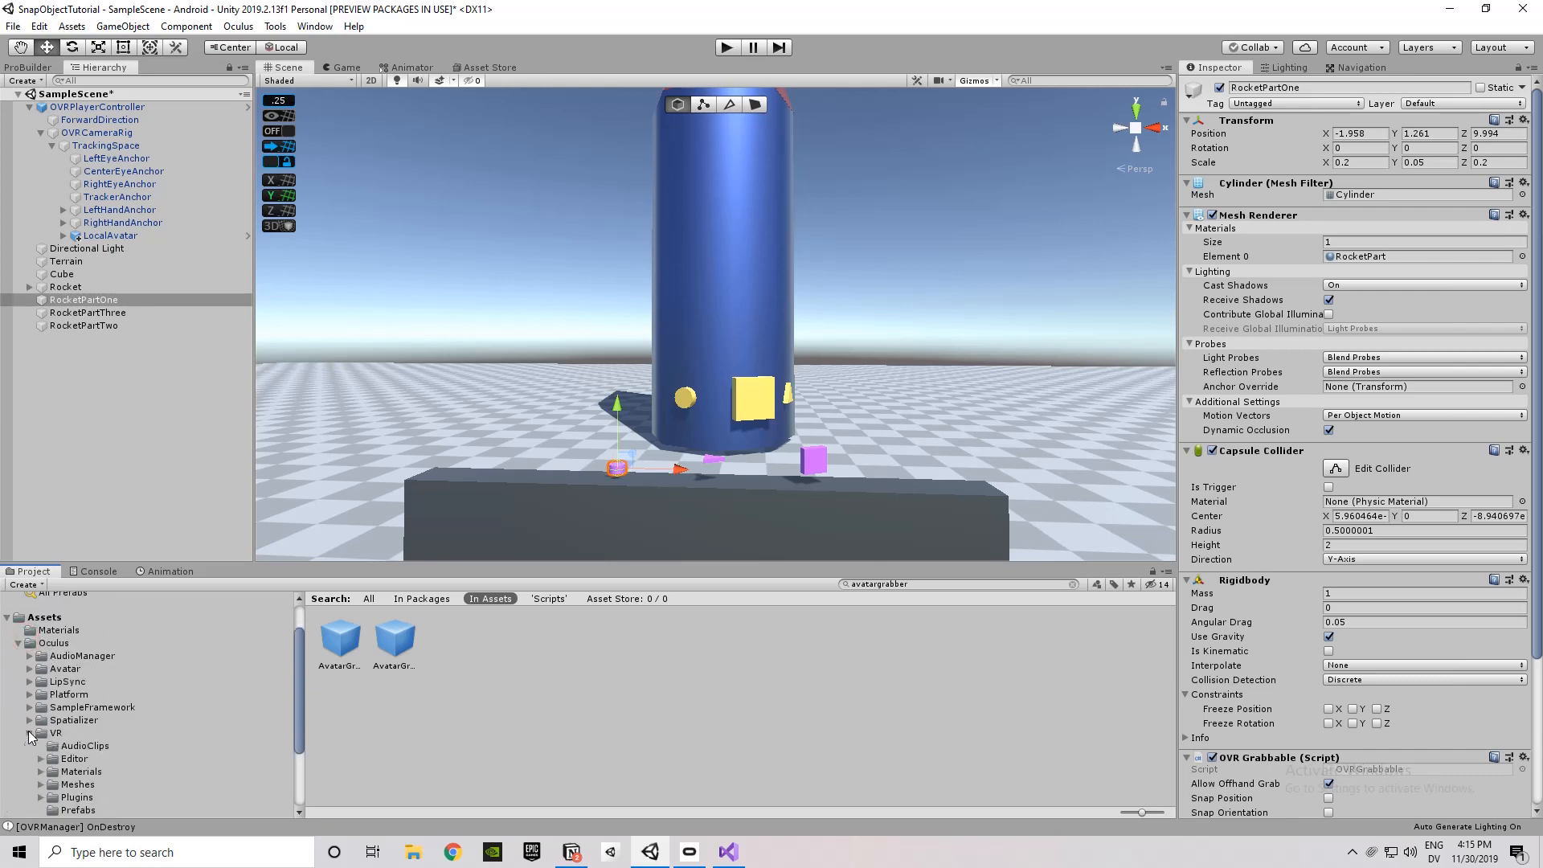
left_click(77, 666)
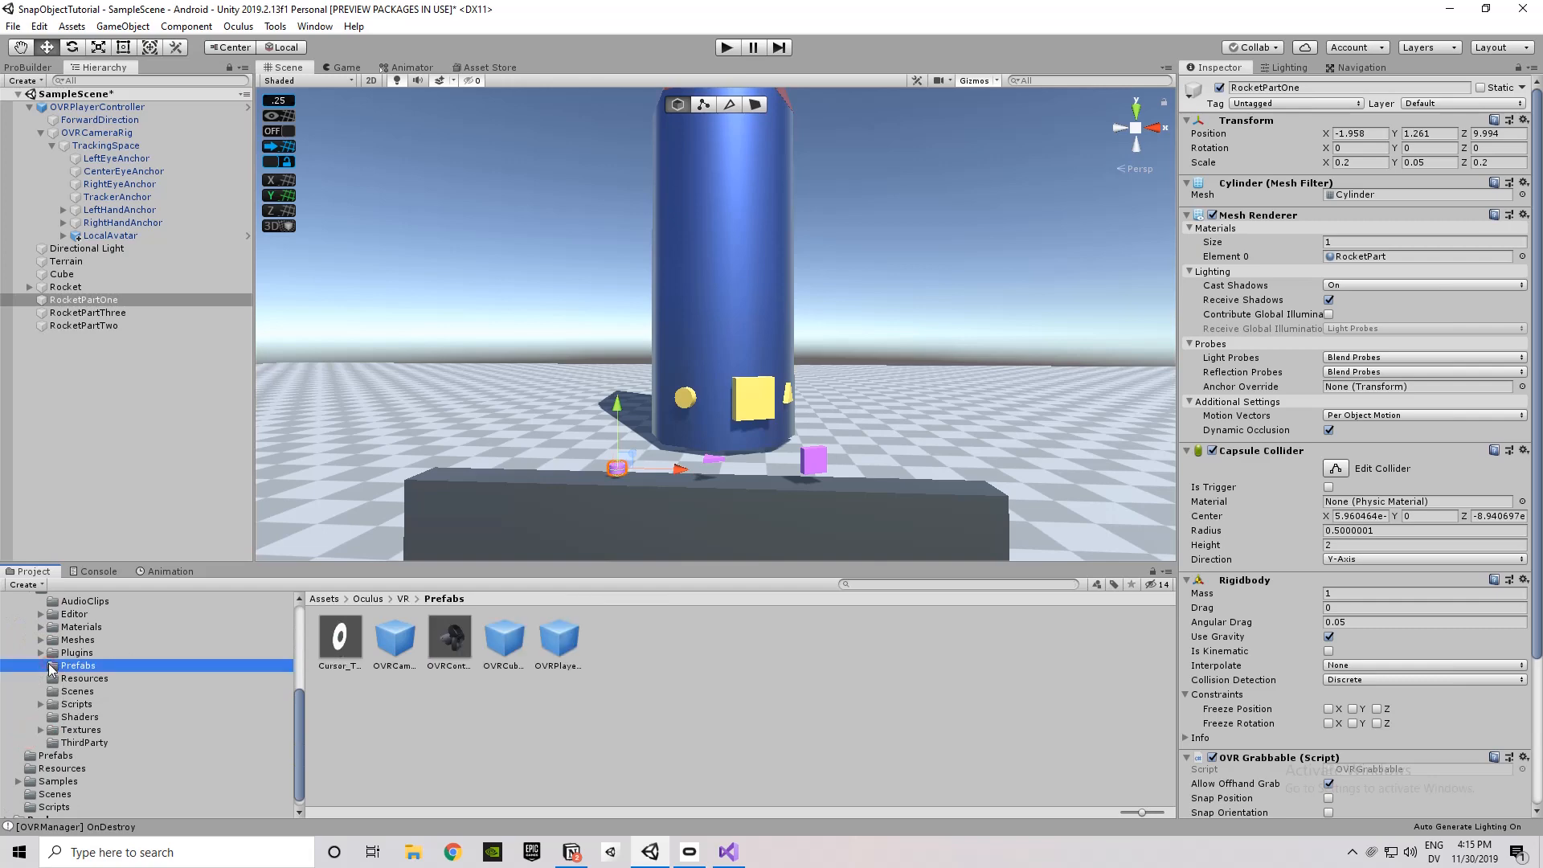
left_click(558, 638)
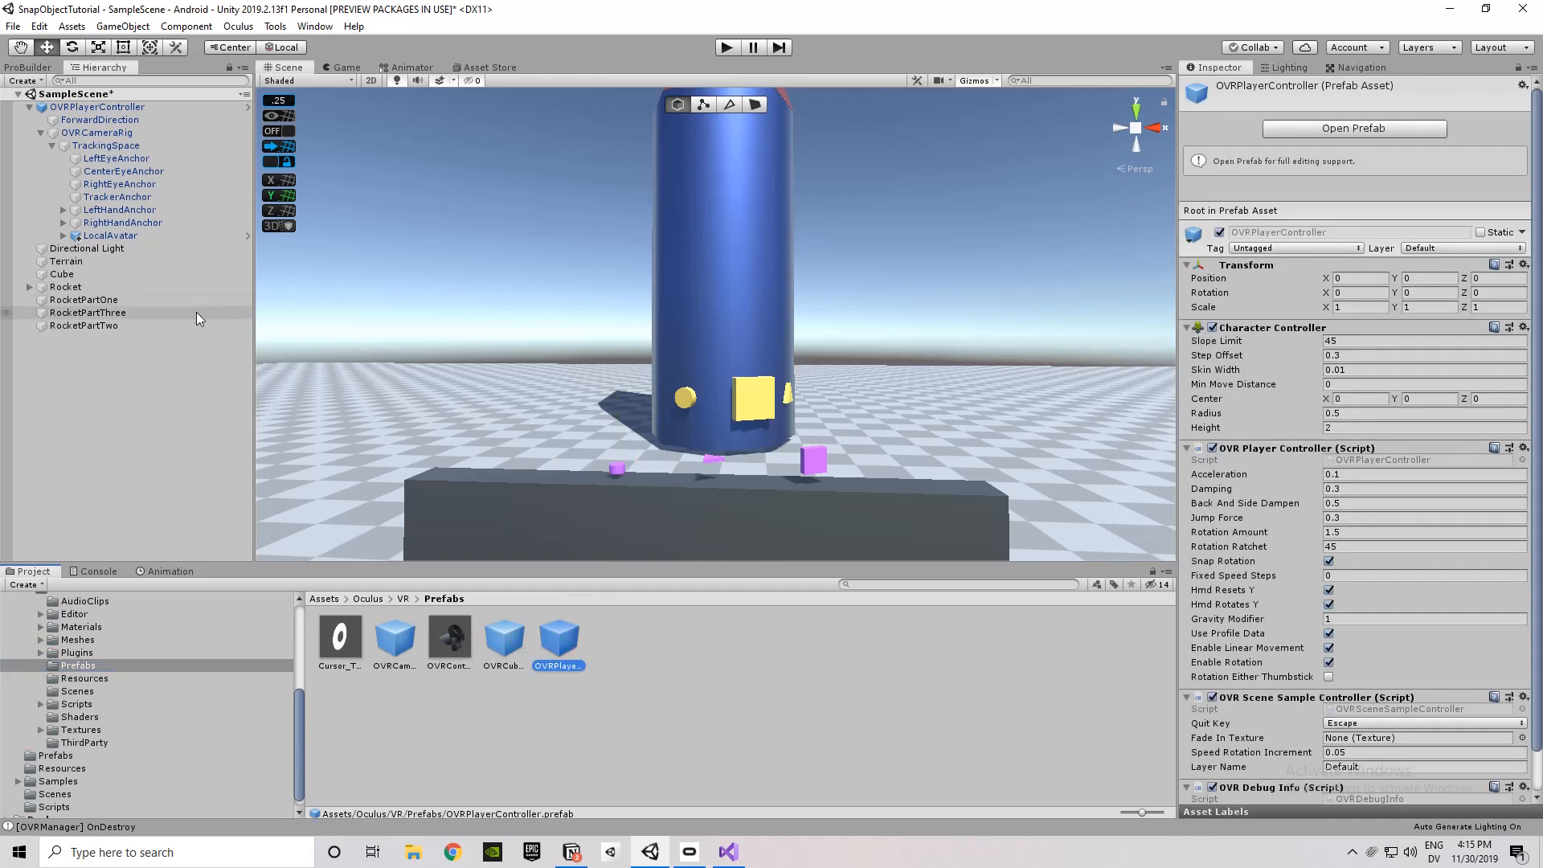
left_click(111, 235)
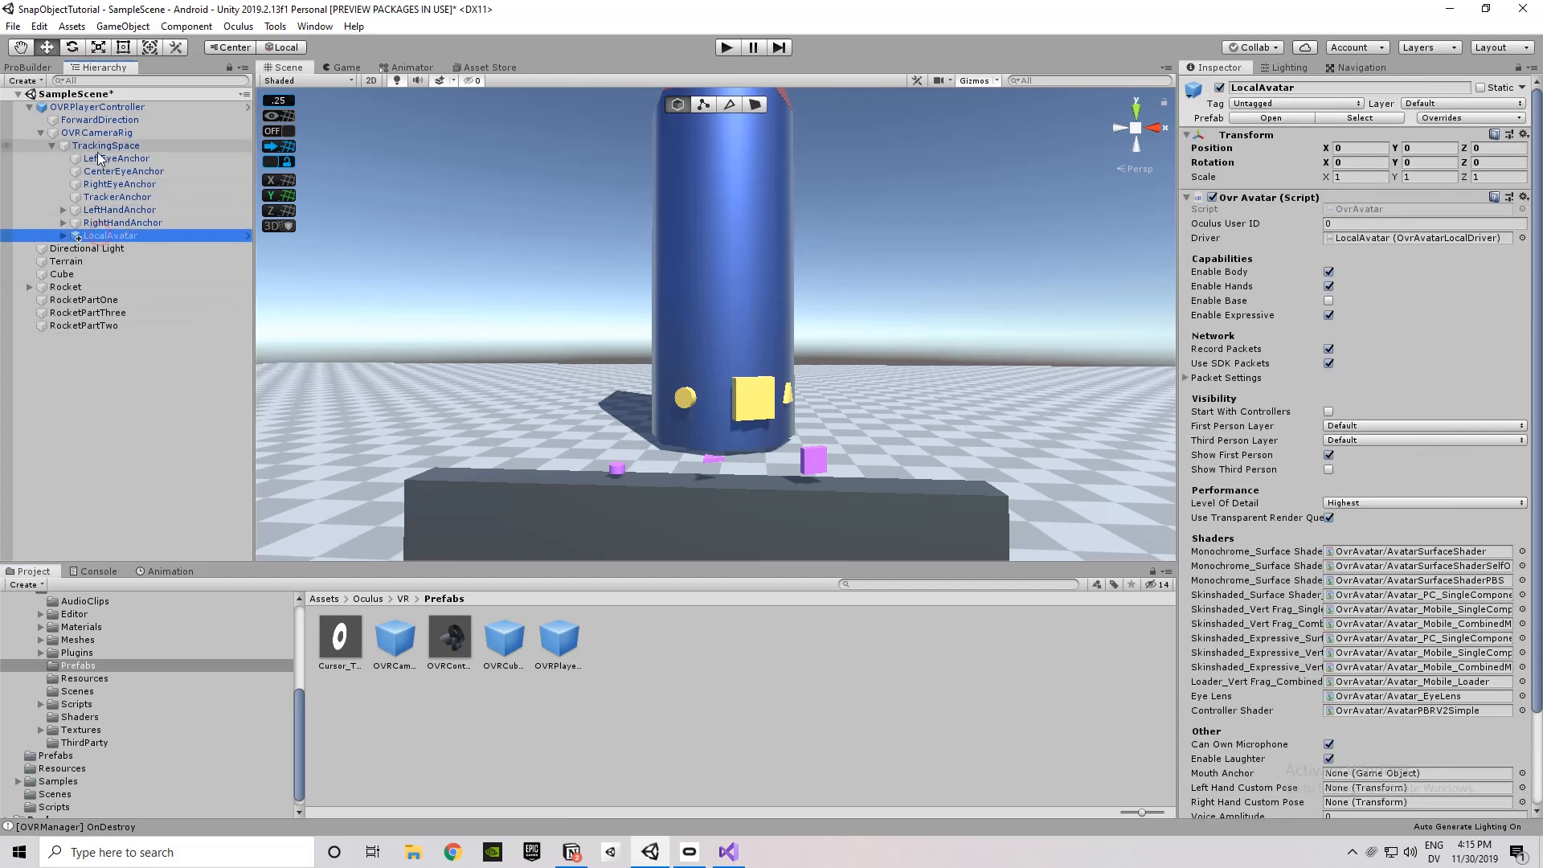
left_click(107, 145)
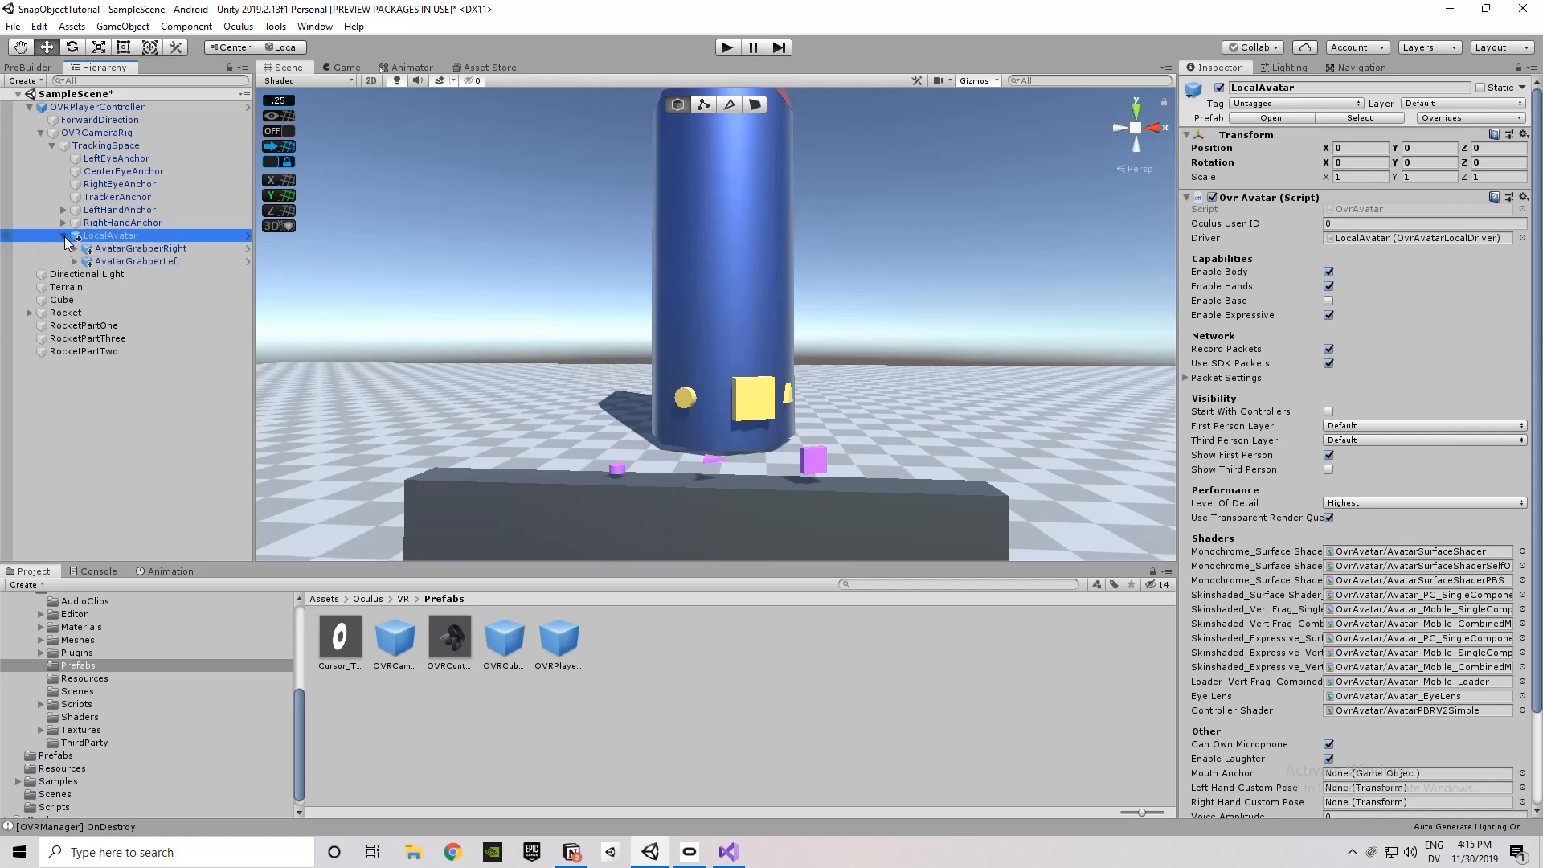
left_click(142, 247)
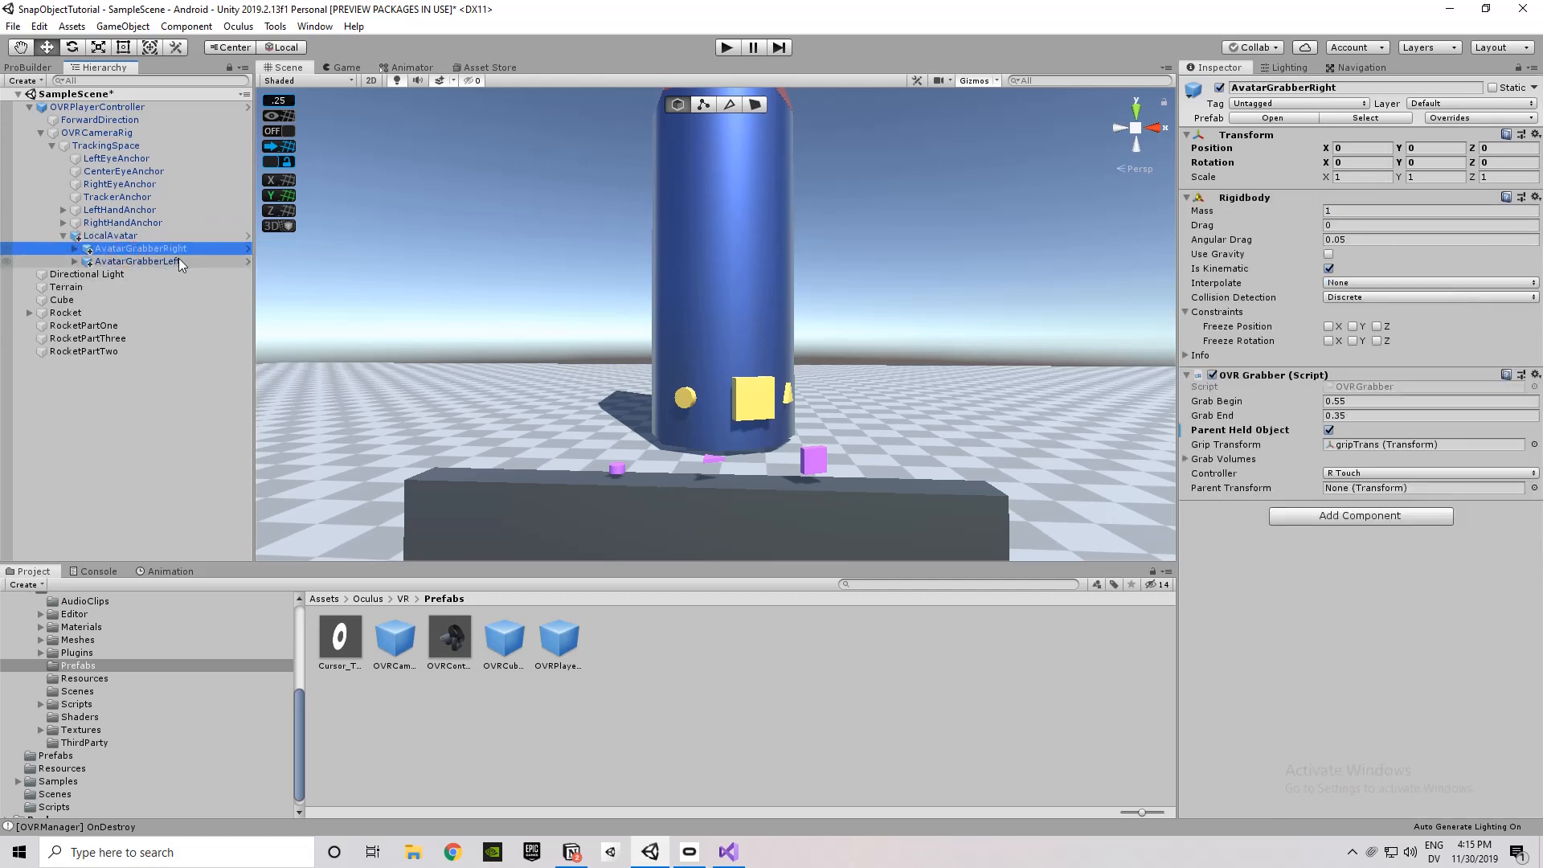
left_click(136, 260)
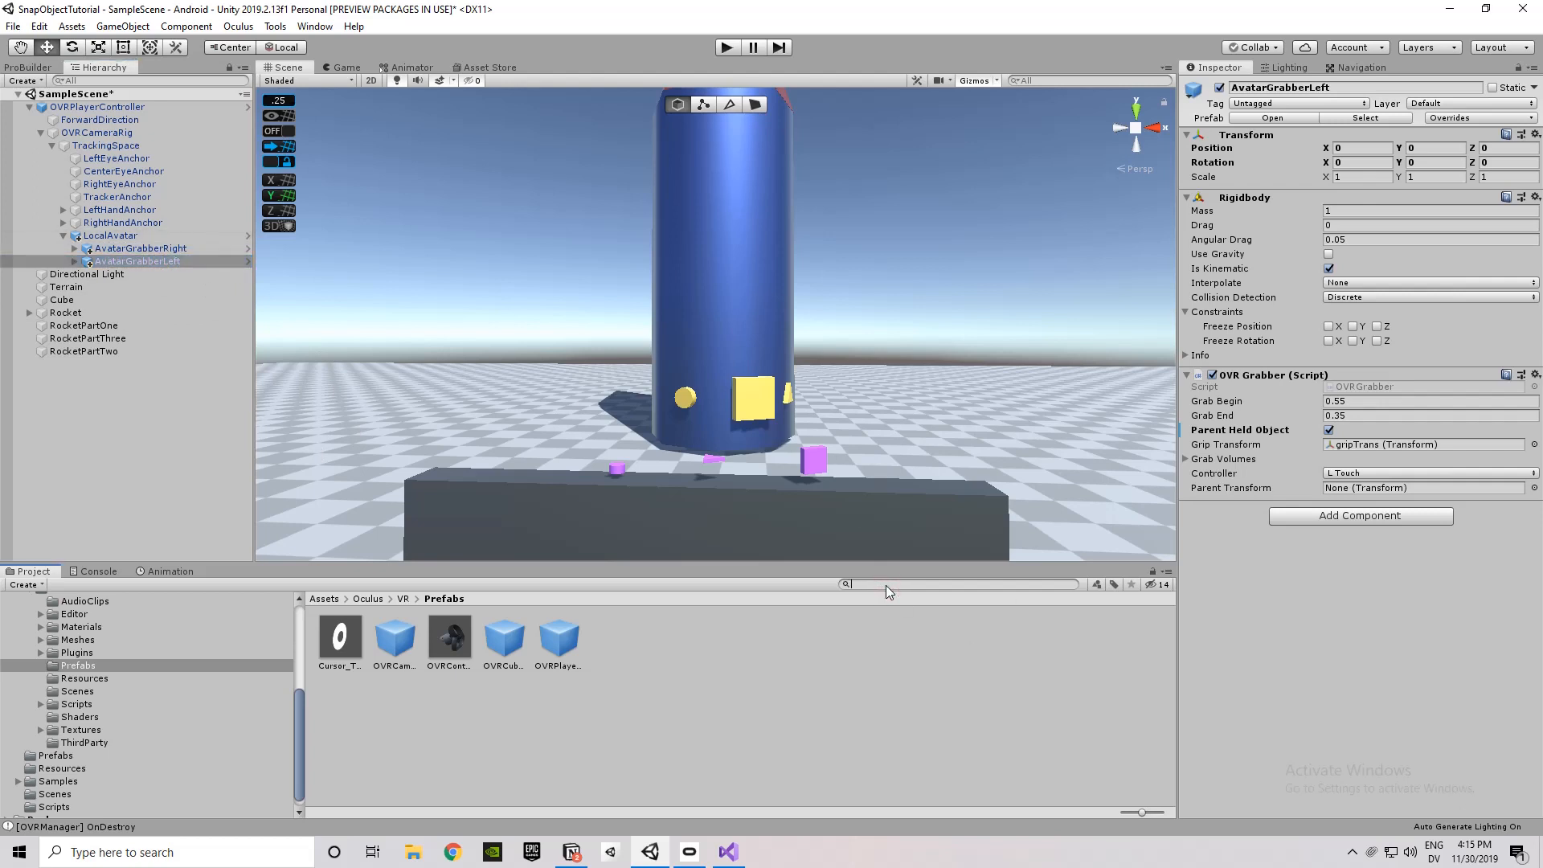
Search the project for 'avatar', then enable Parent Held Object on AvatarGrabberRight and collapse the rig.
type("avatargrabber")
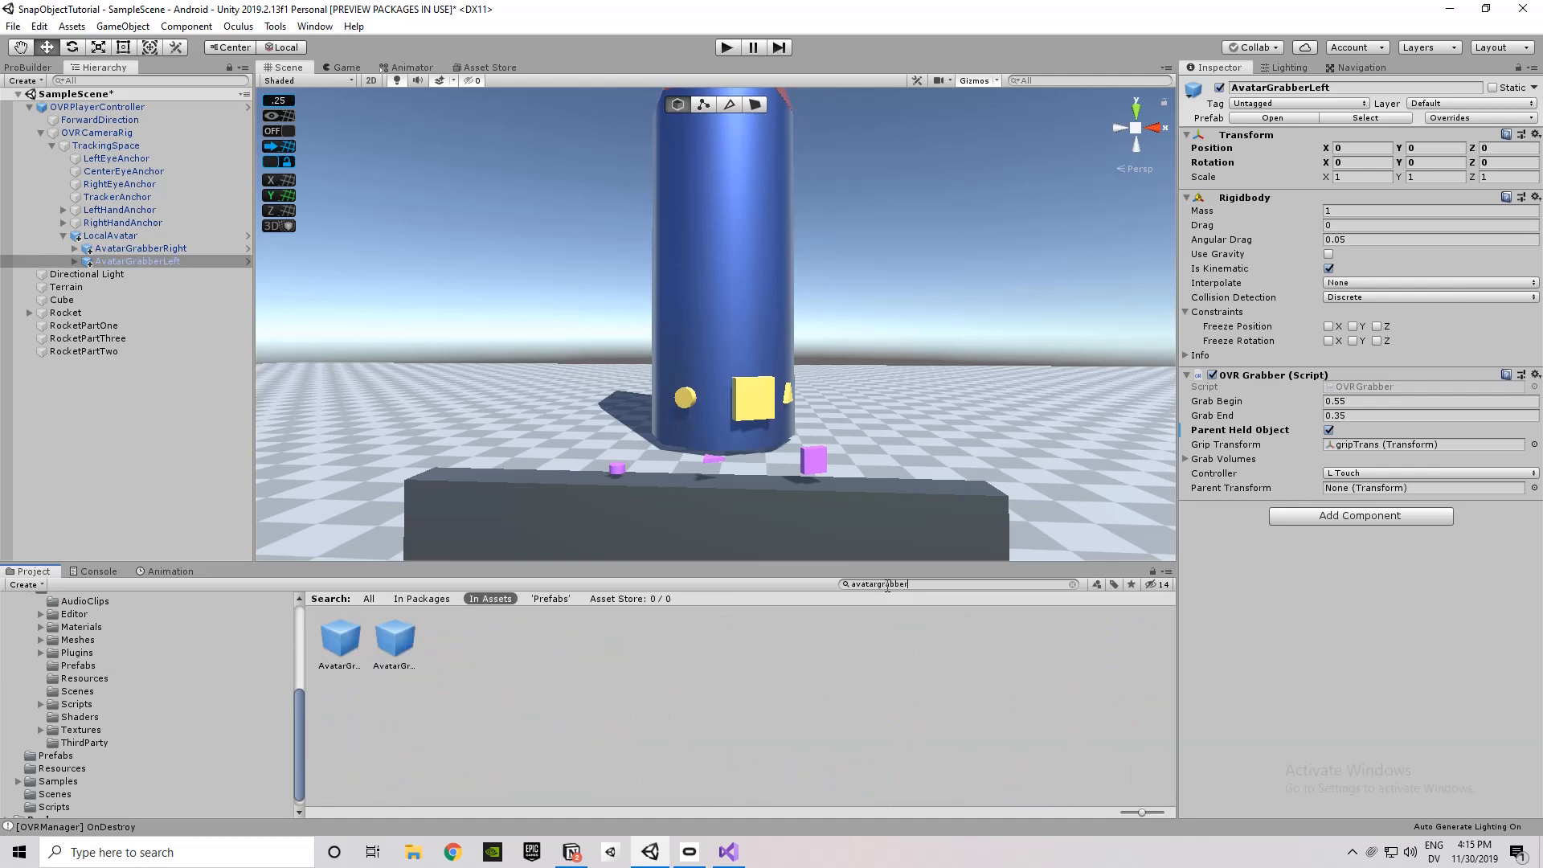
left_click(394, 638)
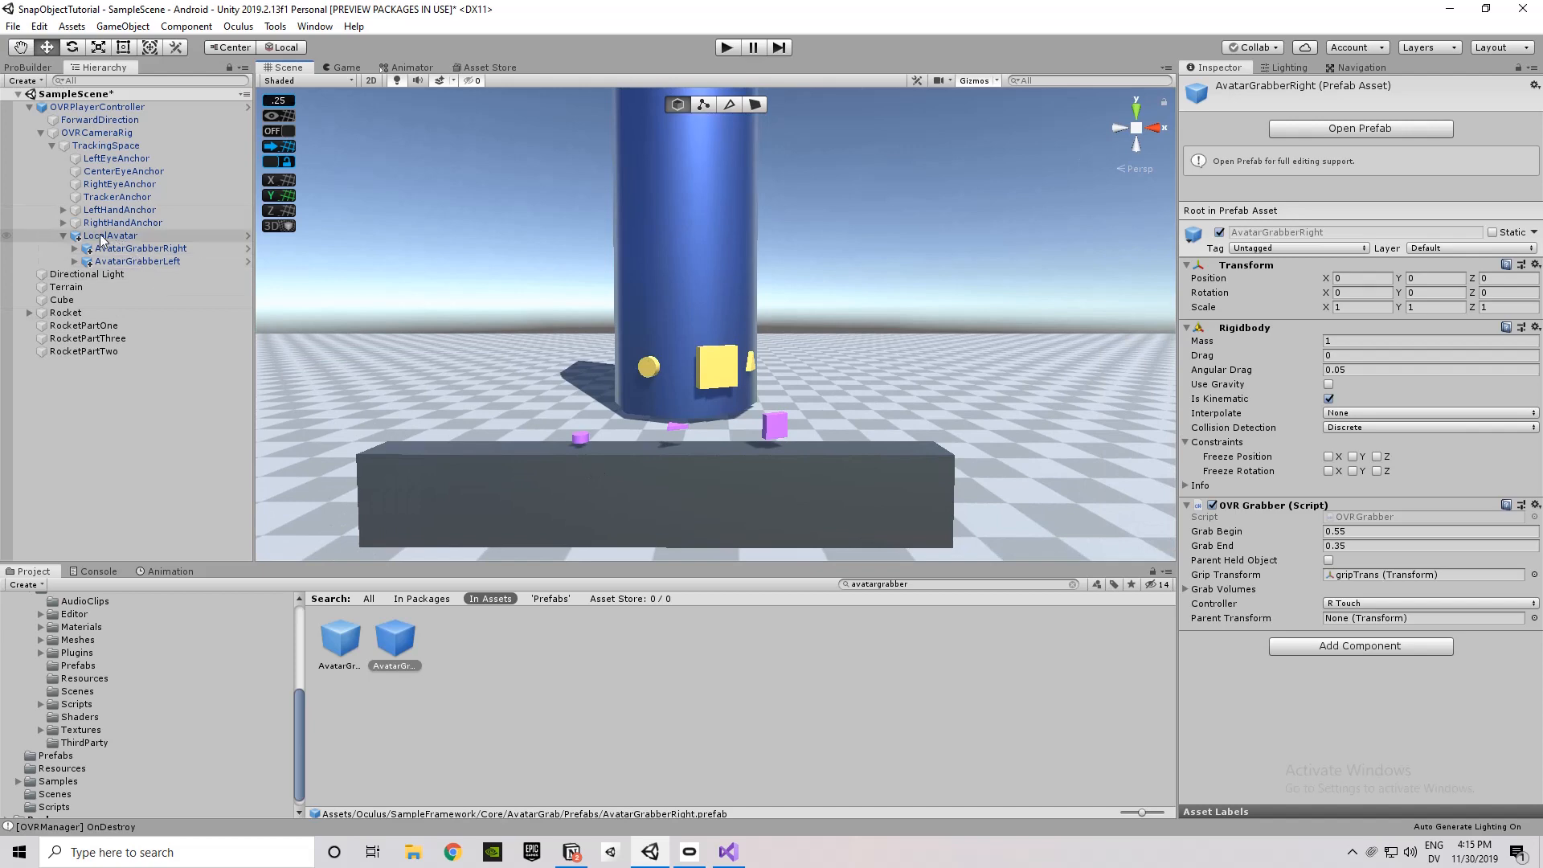
left_click(140, 248)
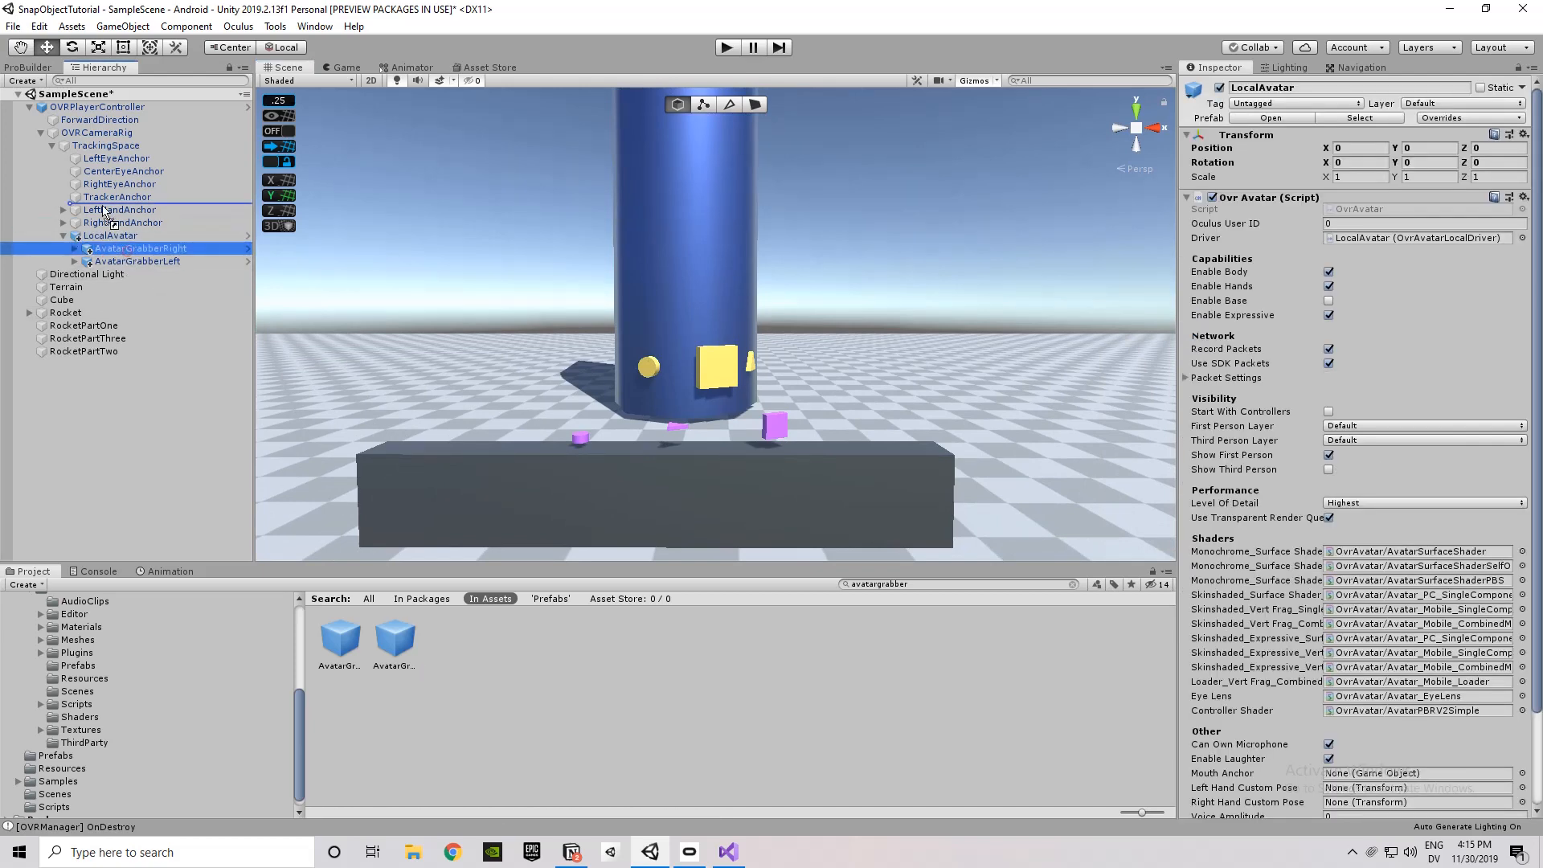
left_click(140, 248)
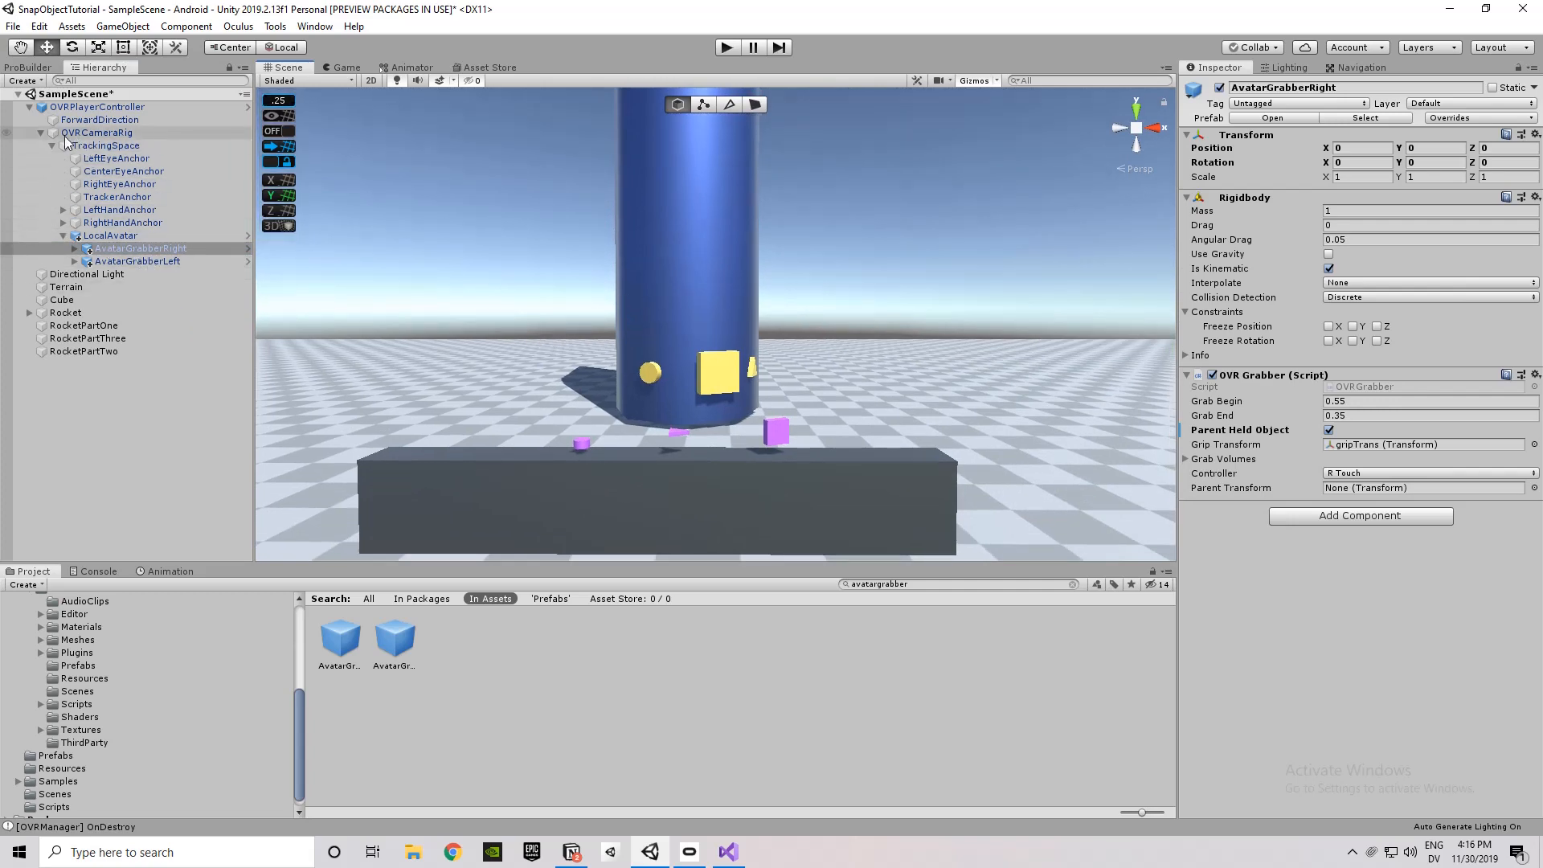
left_click(29, 106)
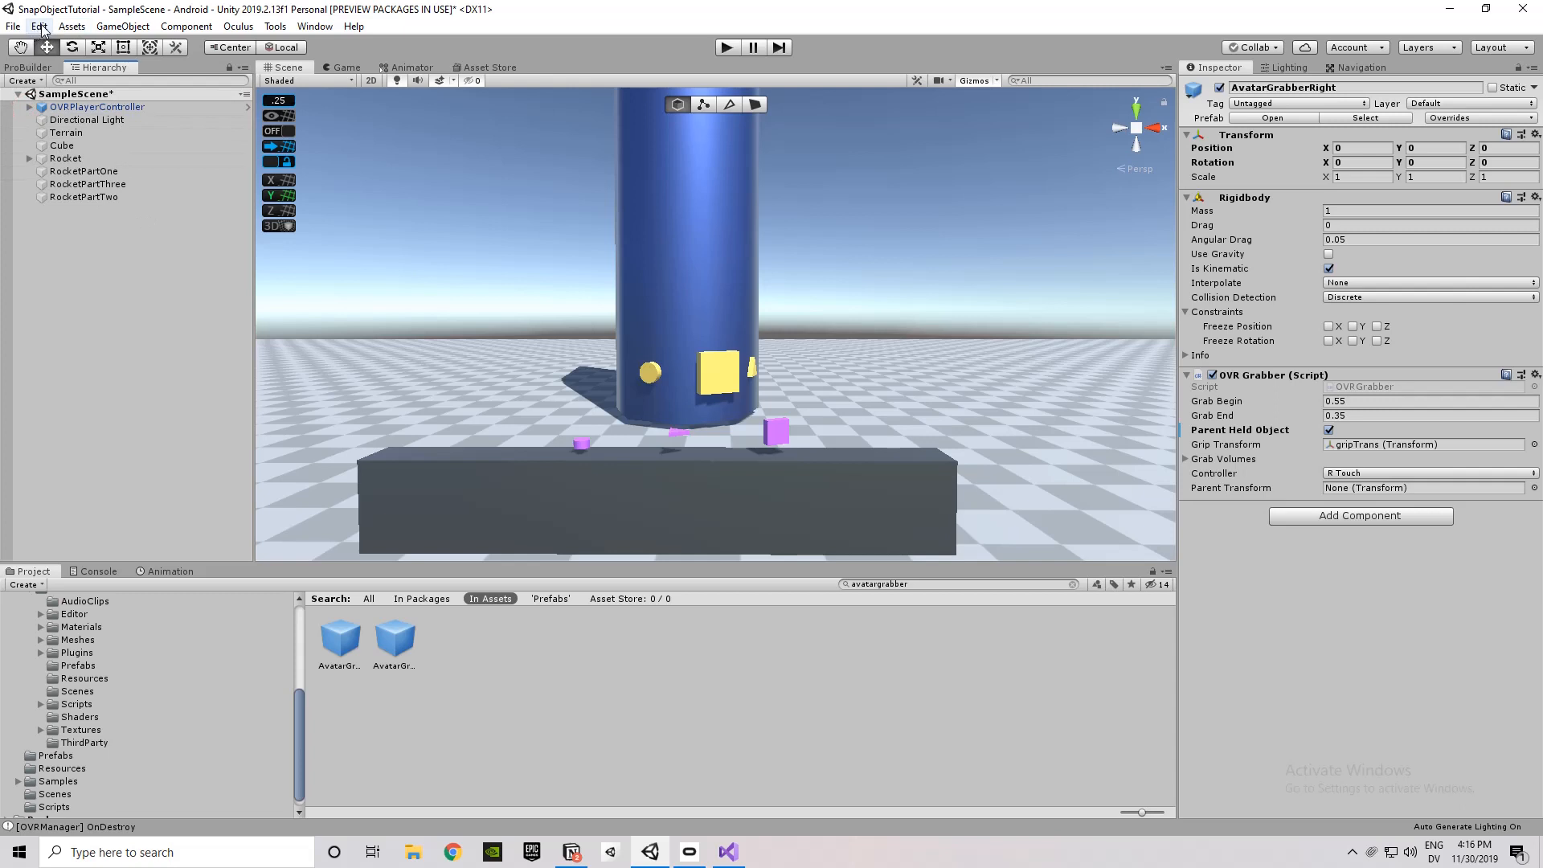
left_click(38, 25)
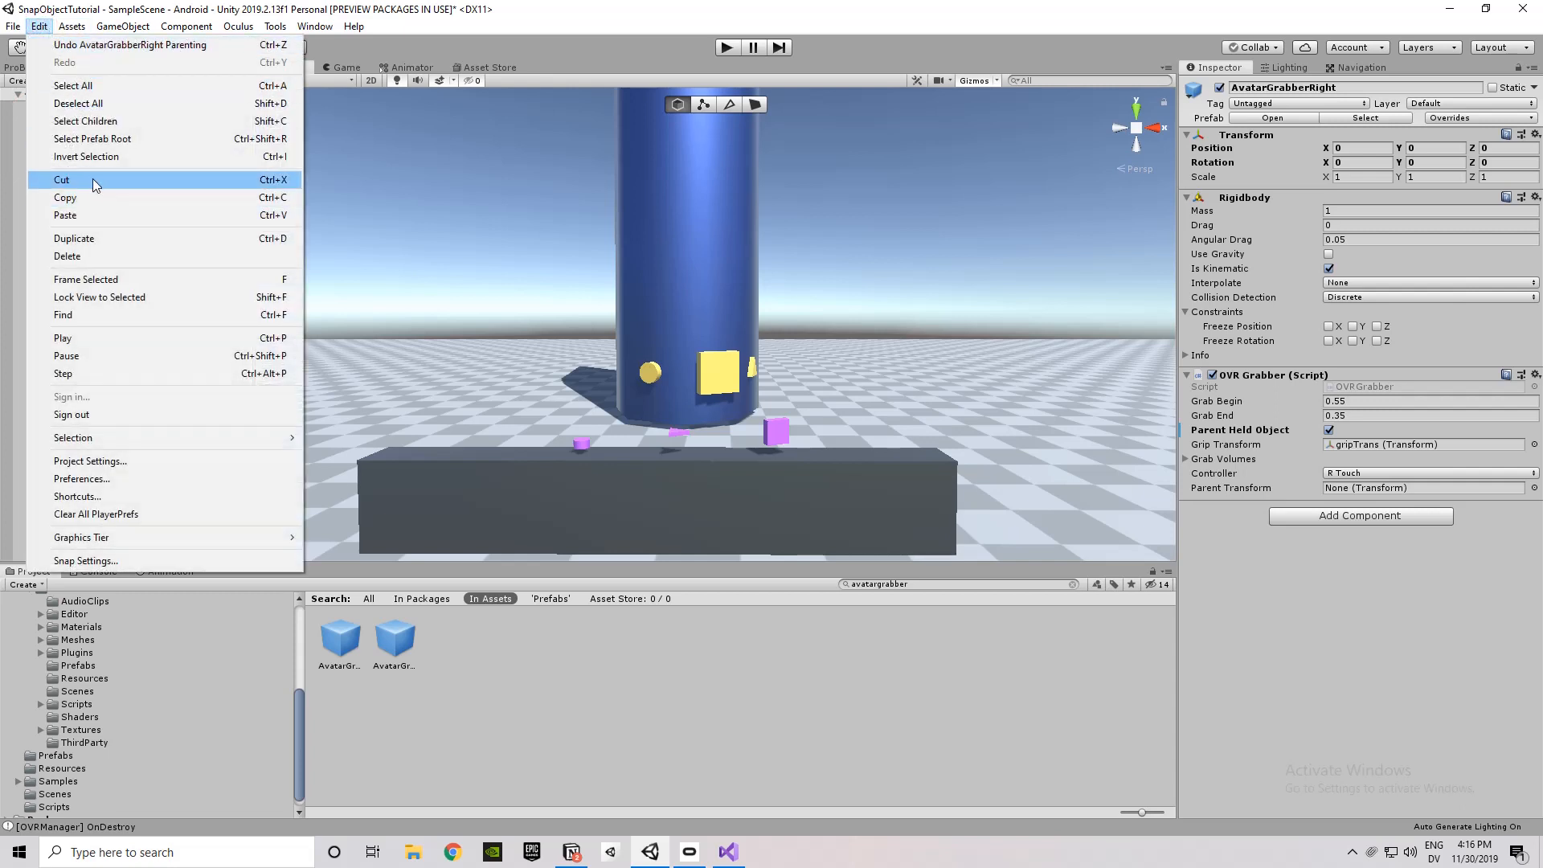
left_click(90, 462)
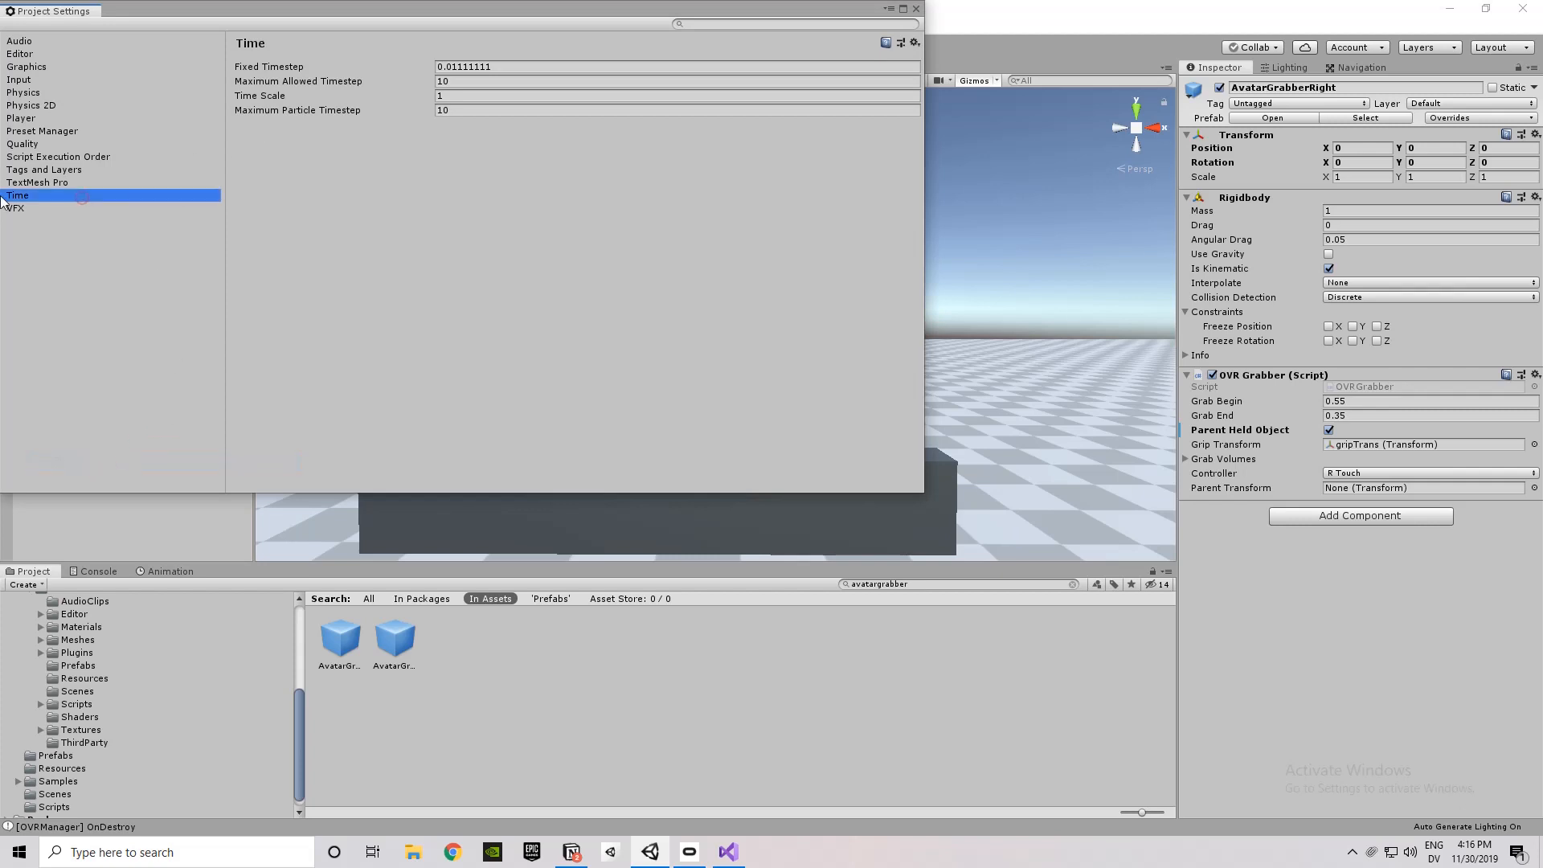
left_click(677, 66)
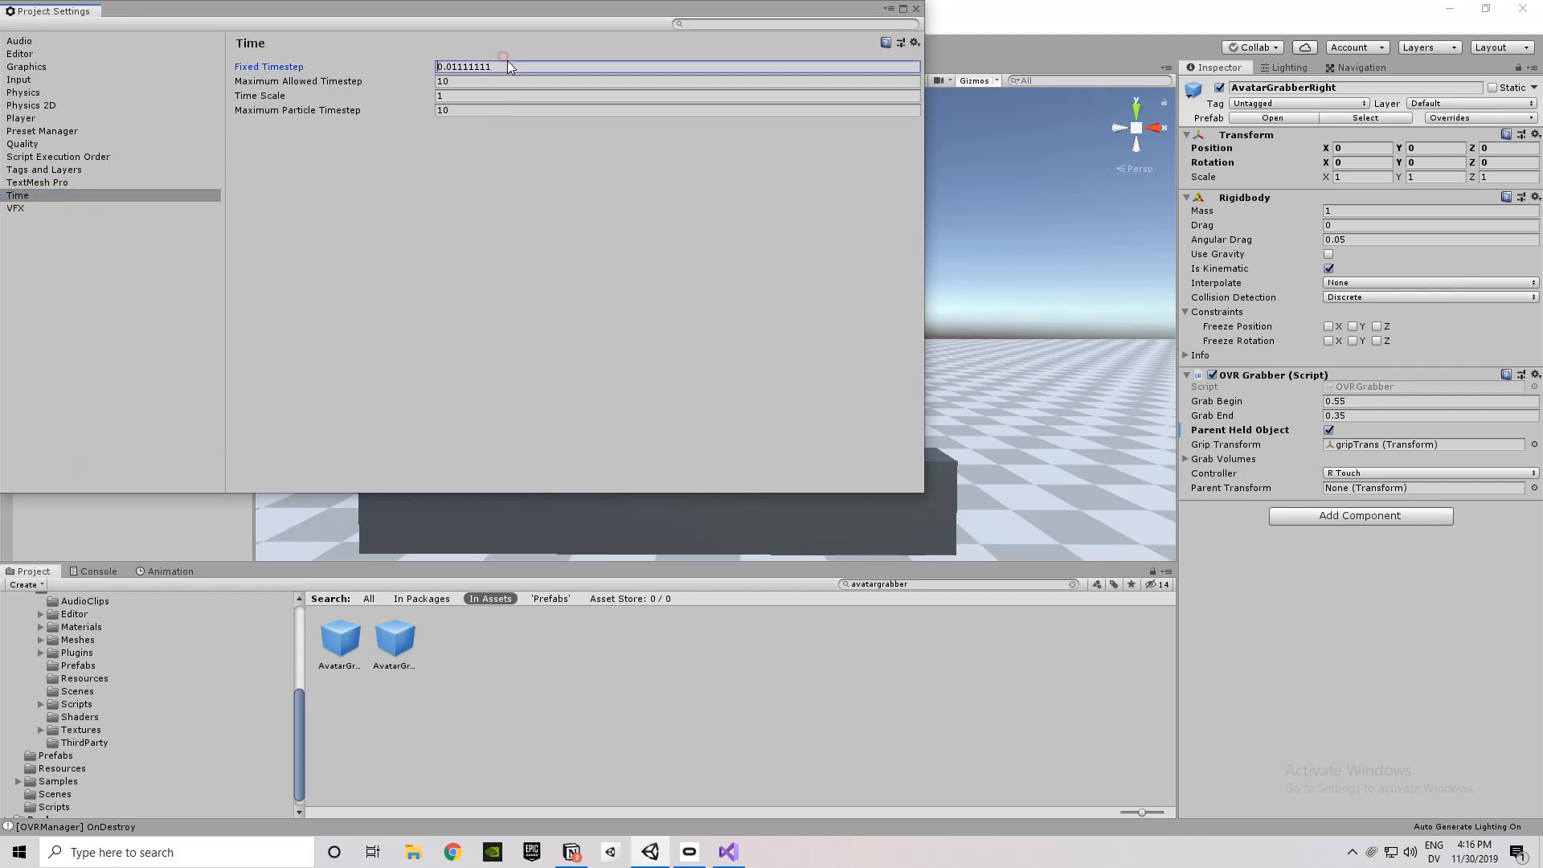
type("1/")
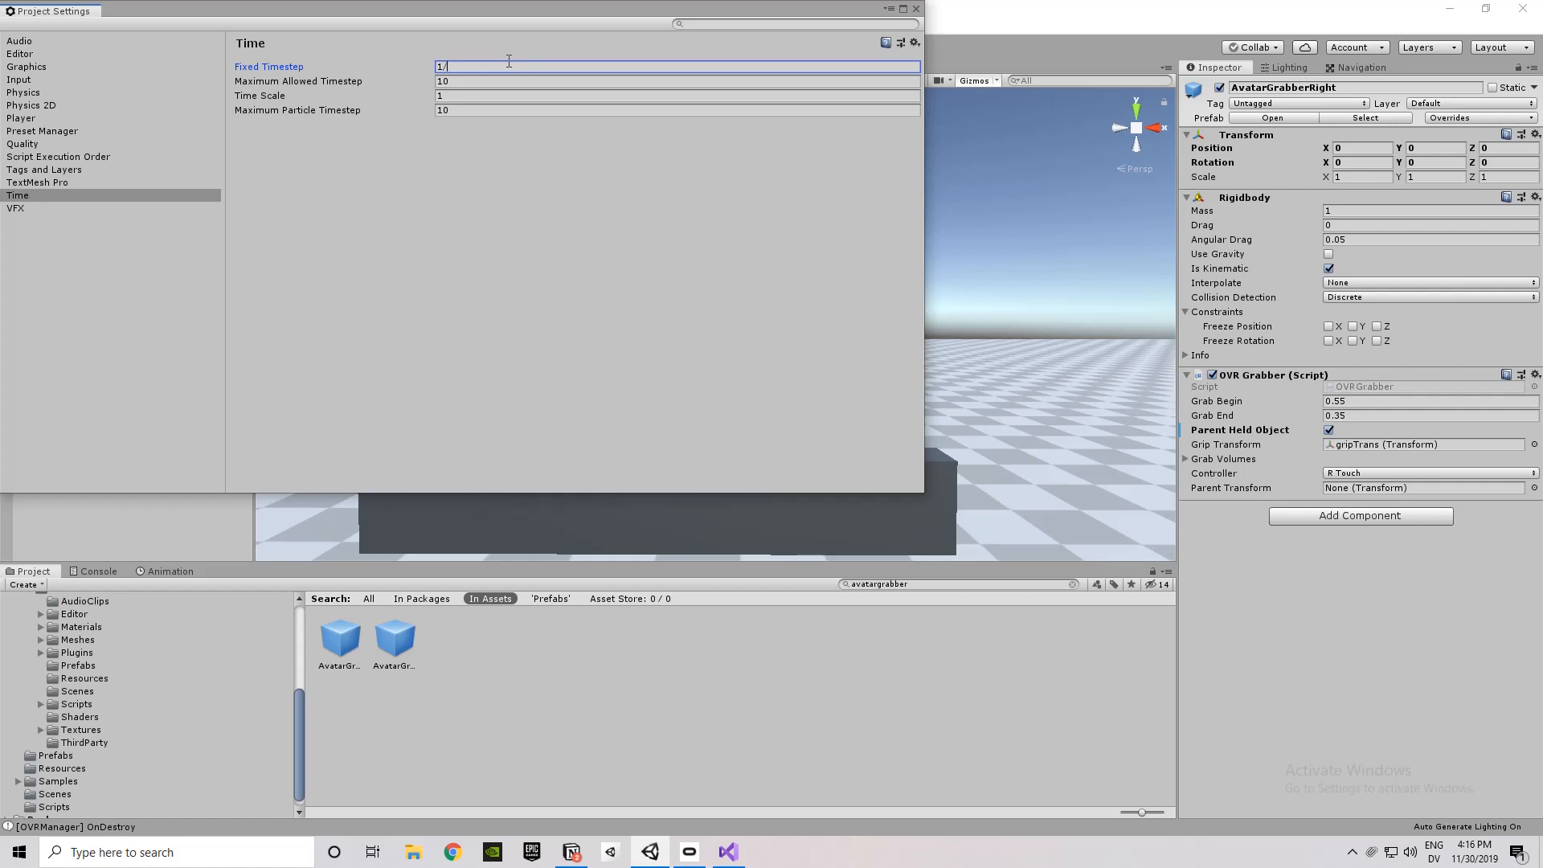
type("0.01111111")
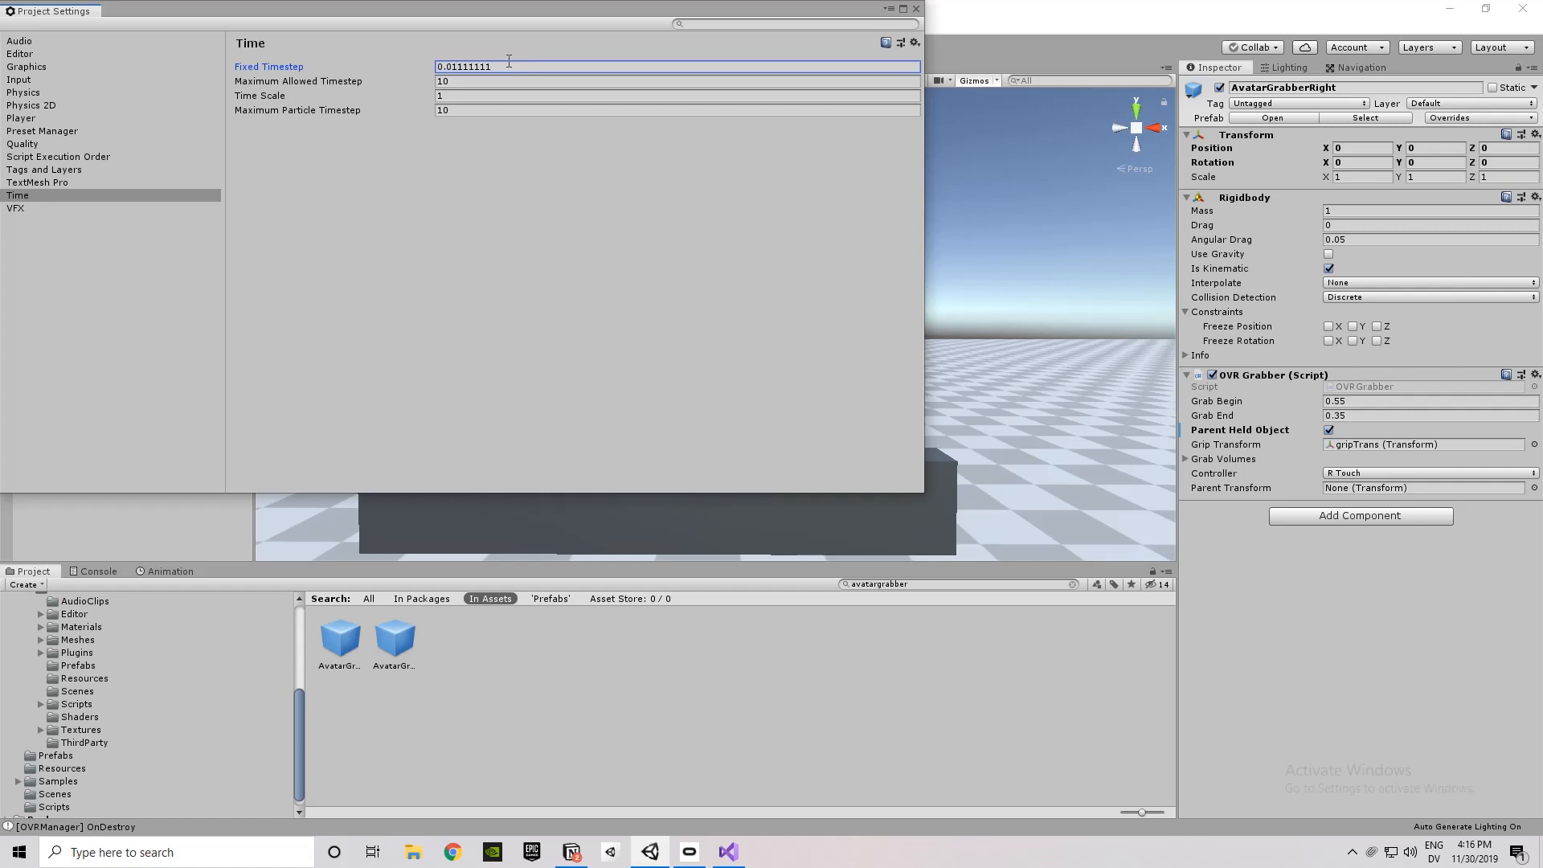
mouse_move(788, 145)
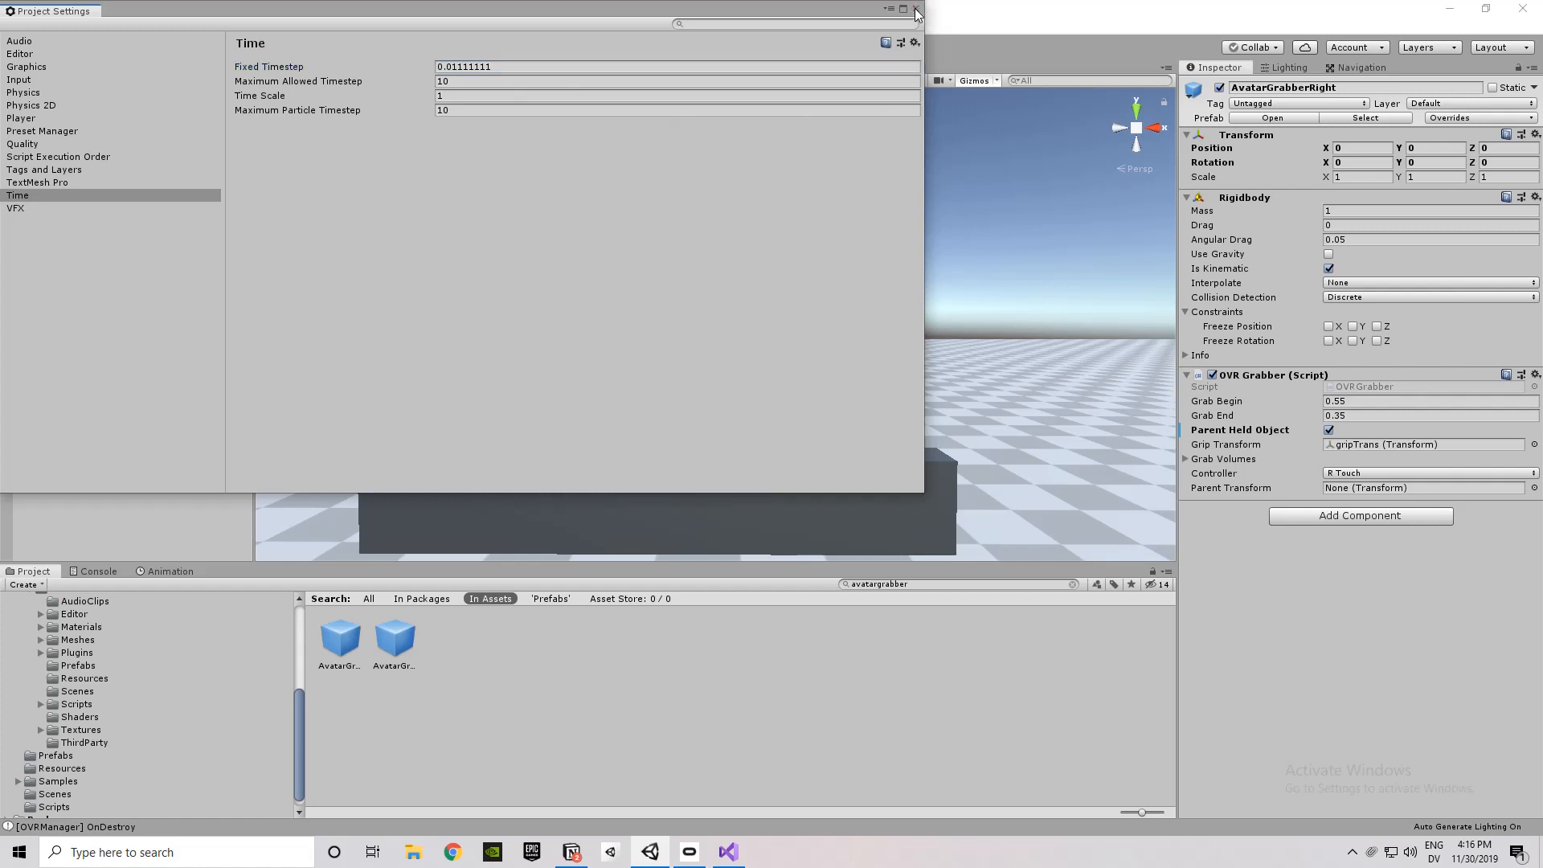
left_click(913, 13)
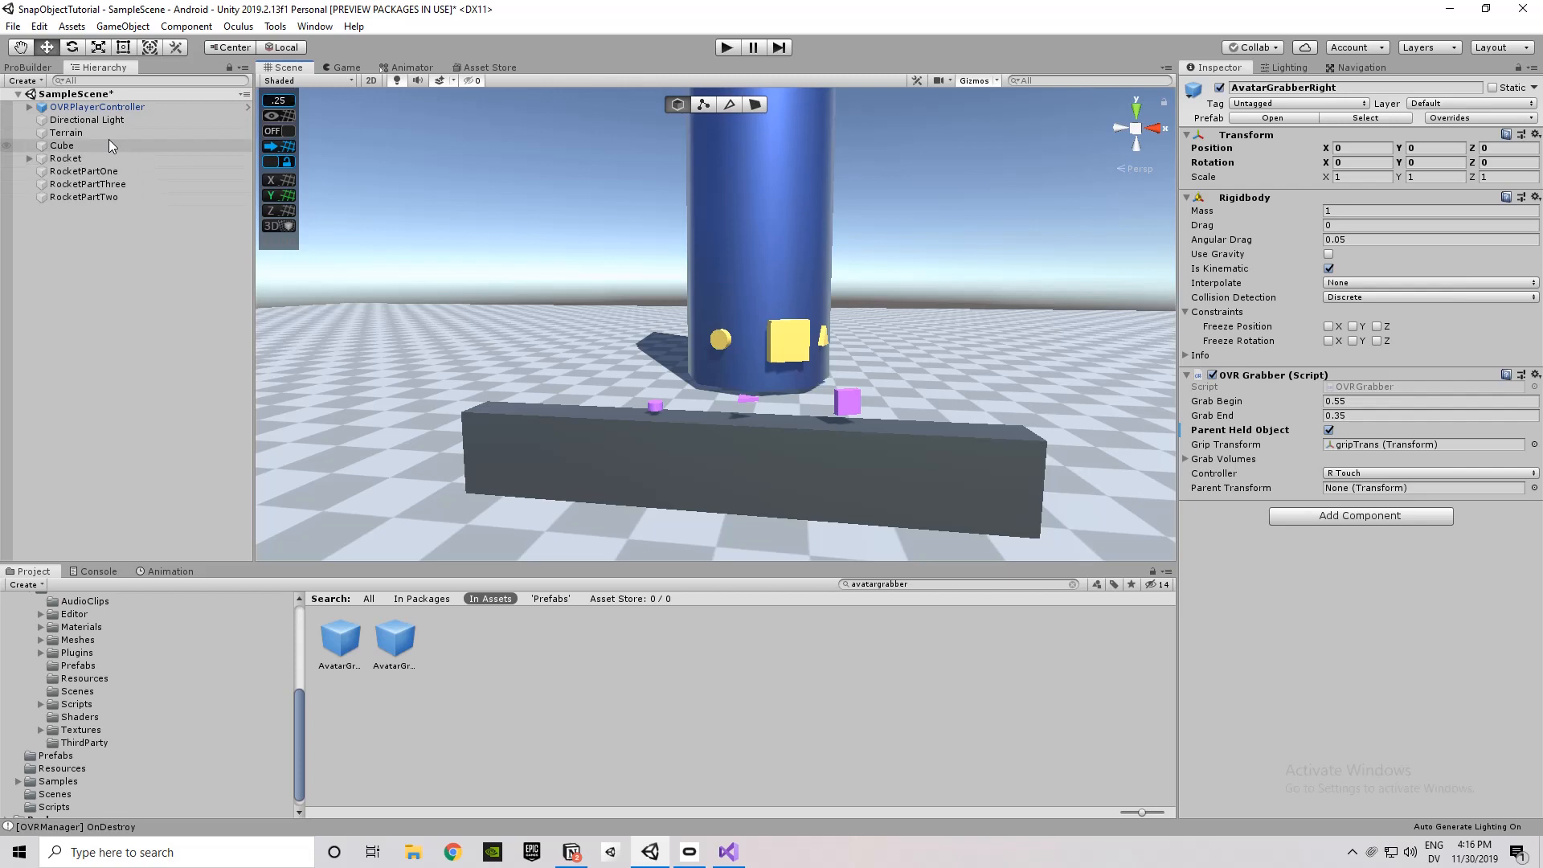
Inspect the bench Cube, the Rocket's launch script, and RocketZoneOne's trigger capsule collider.
left_click(65, 131)
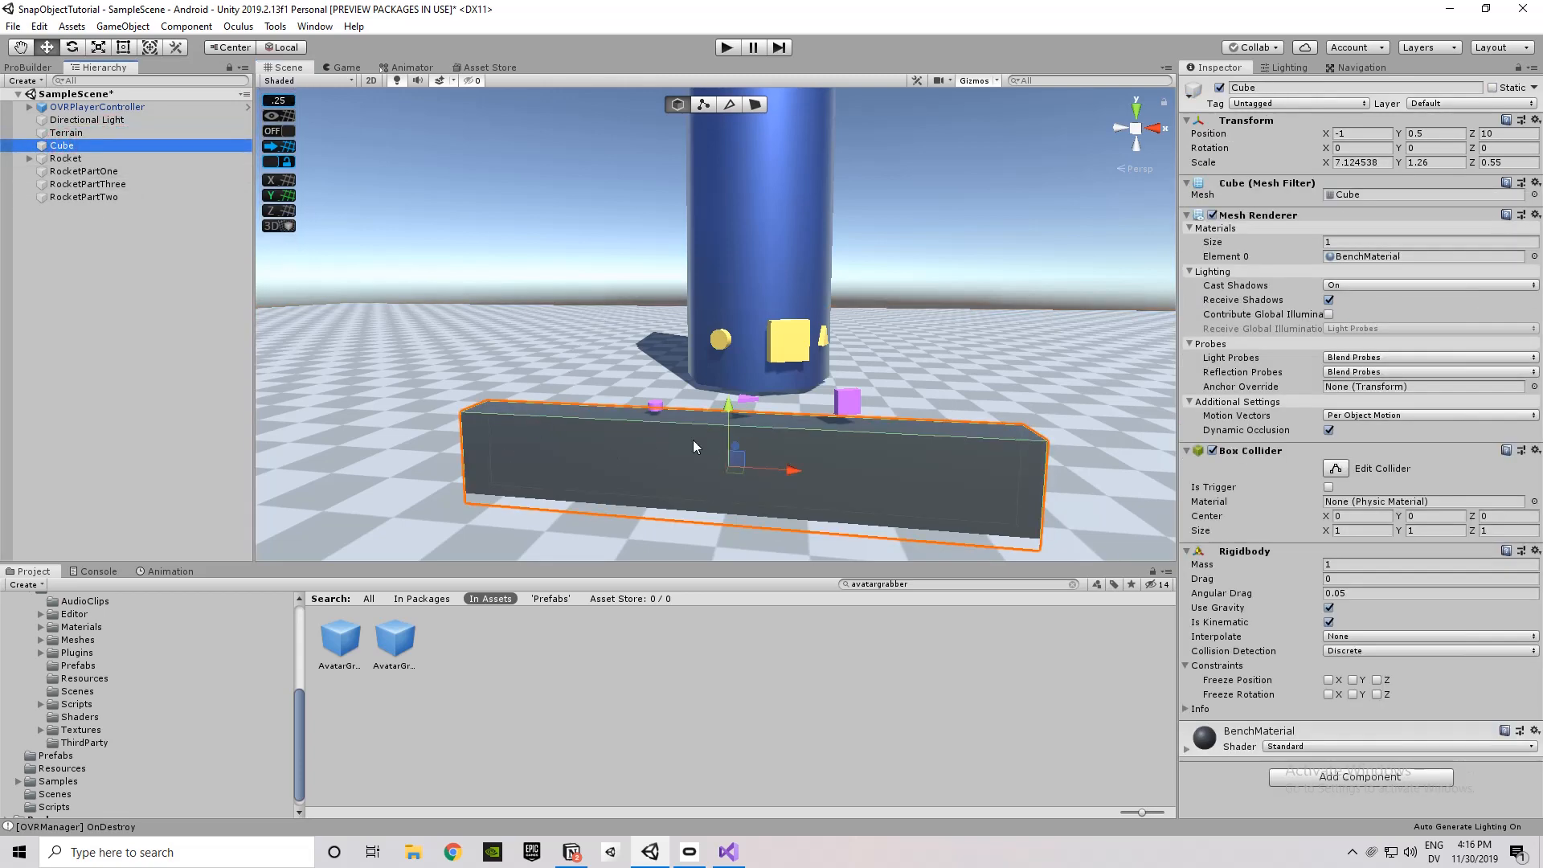
mouse_move(1256, 529)
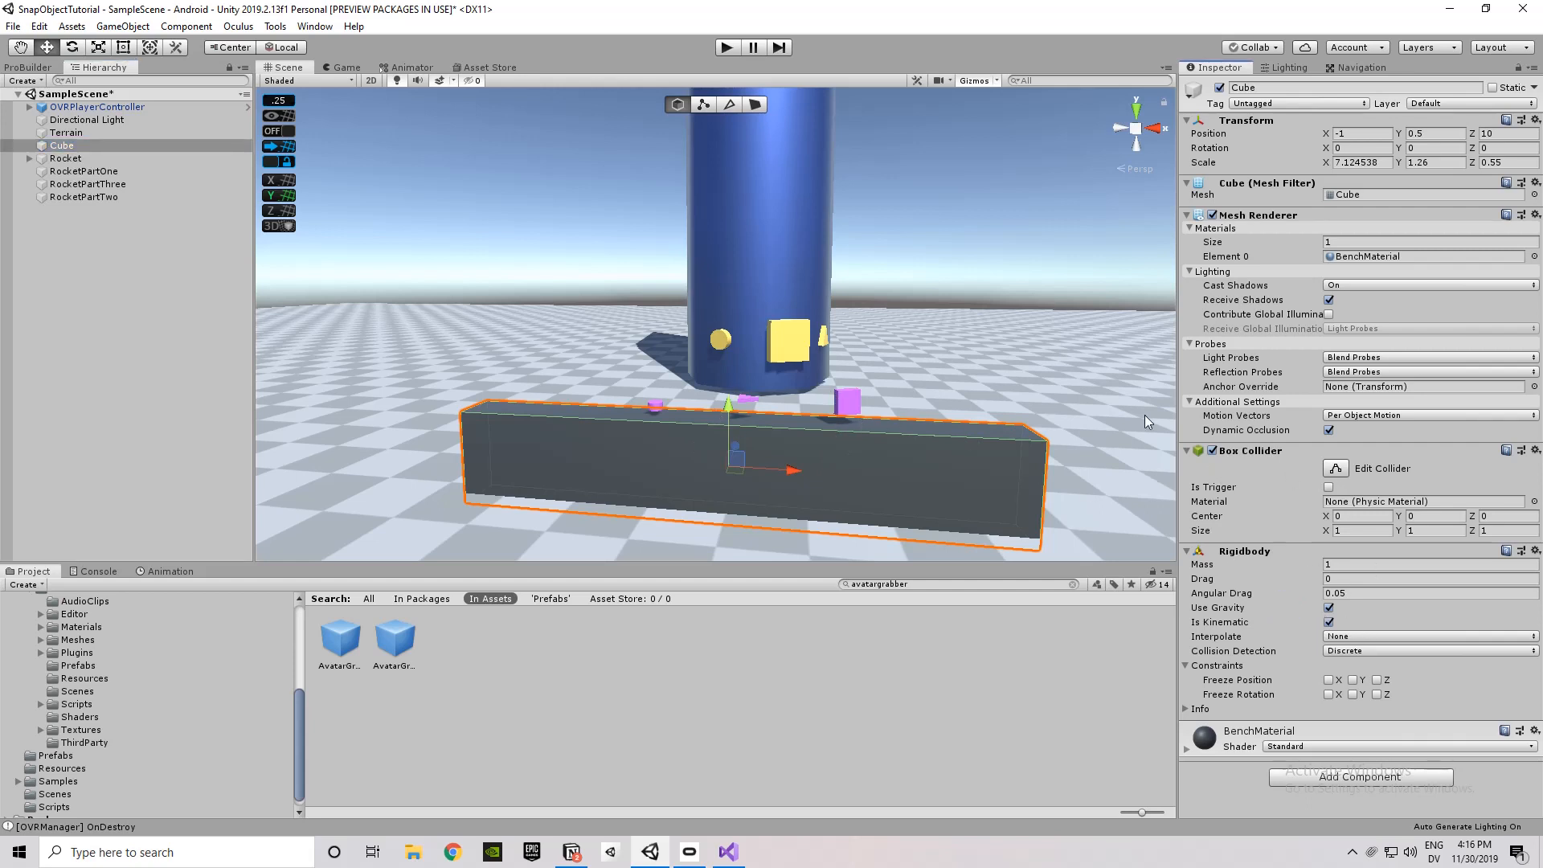
left_click(66, 159)
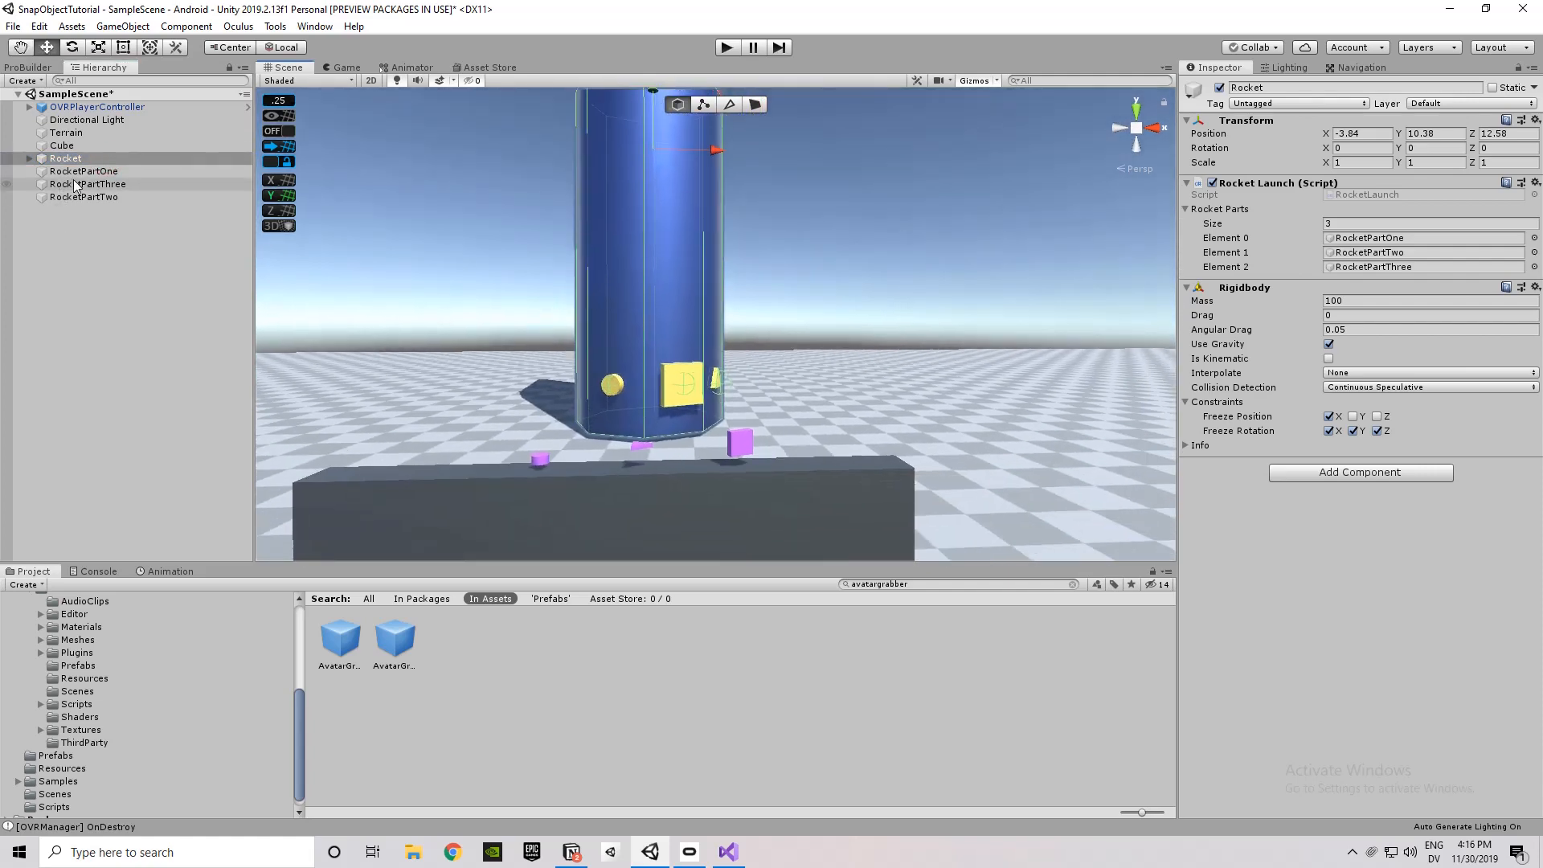
left_click(27, 160)
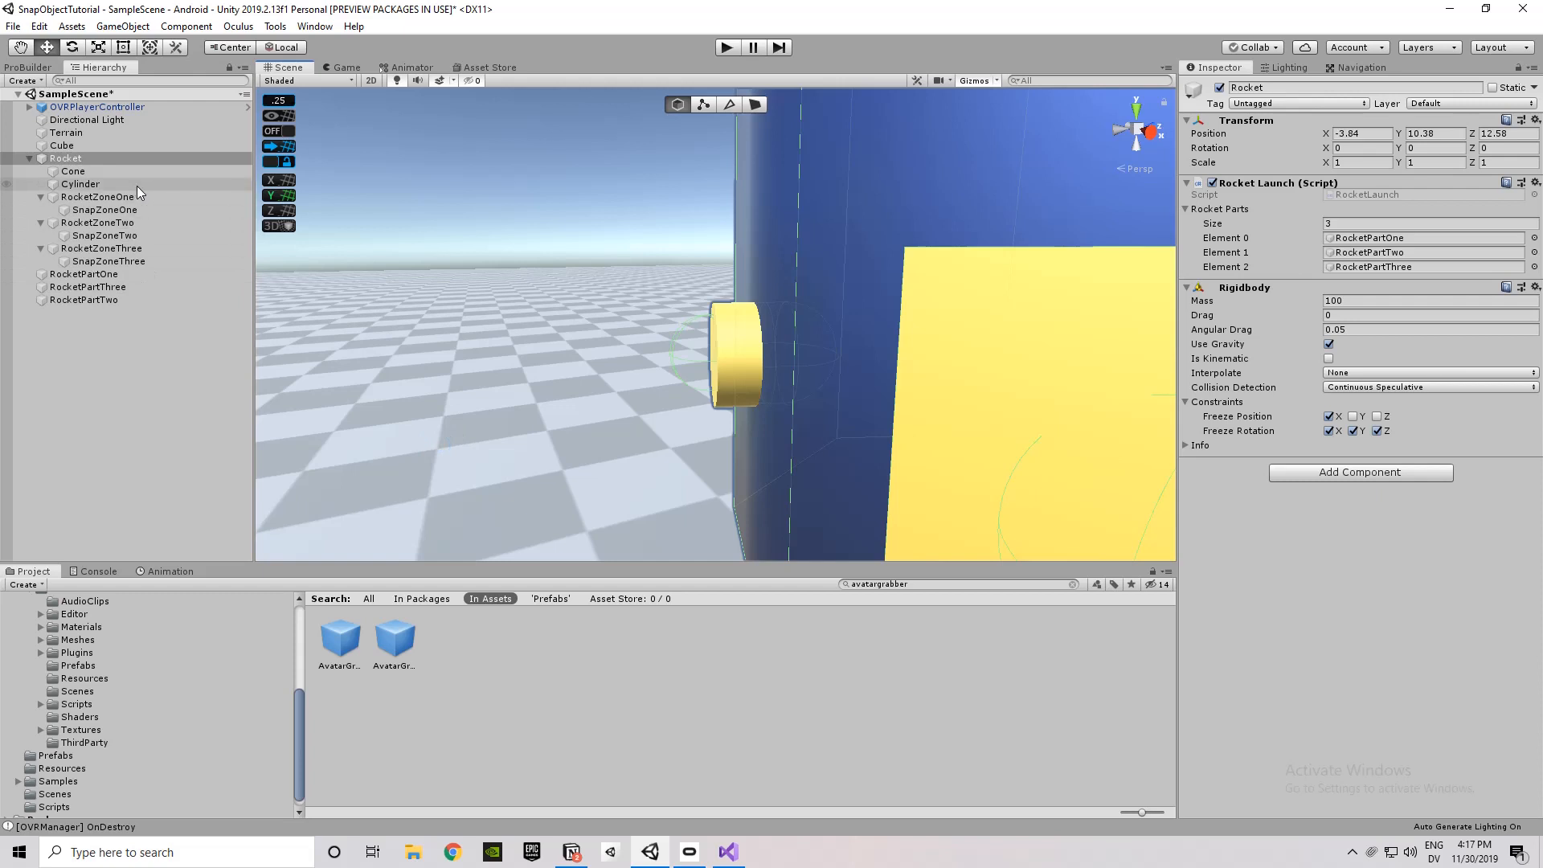
left_click(97, 197)
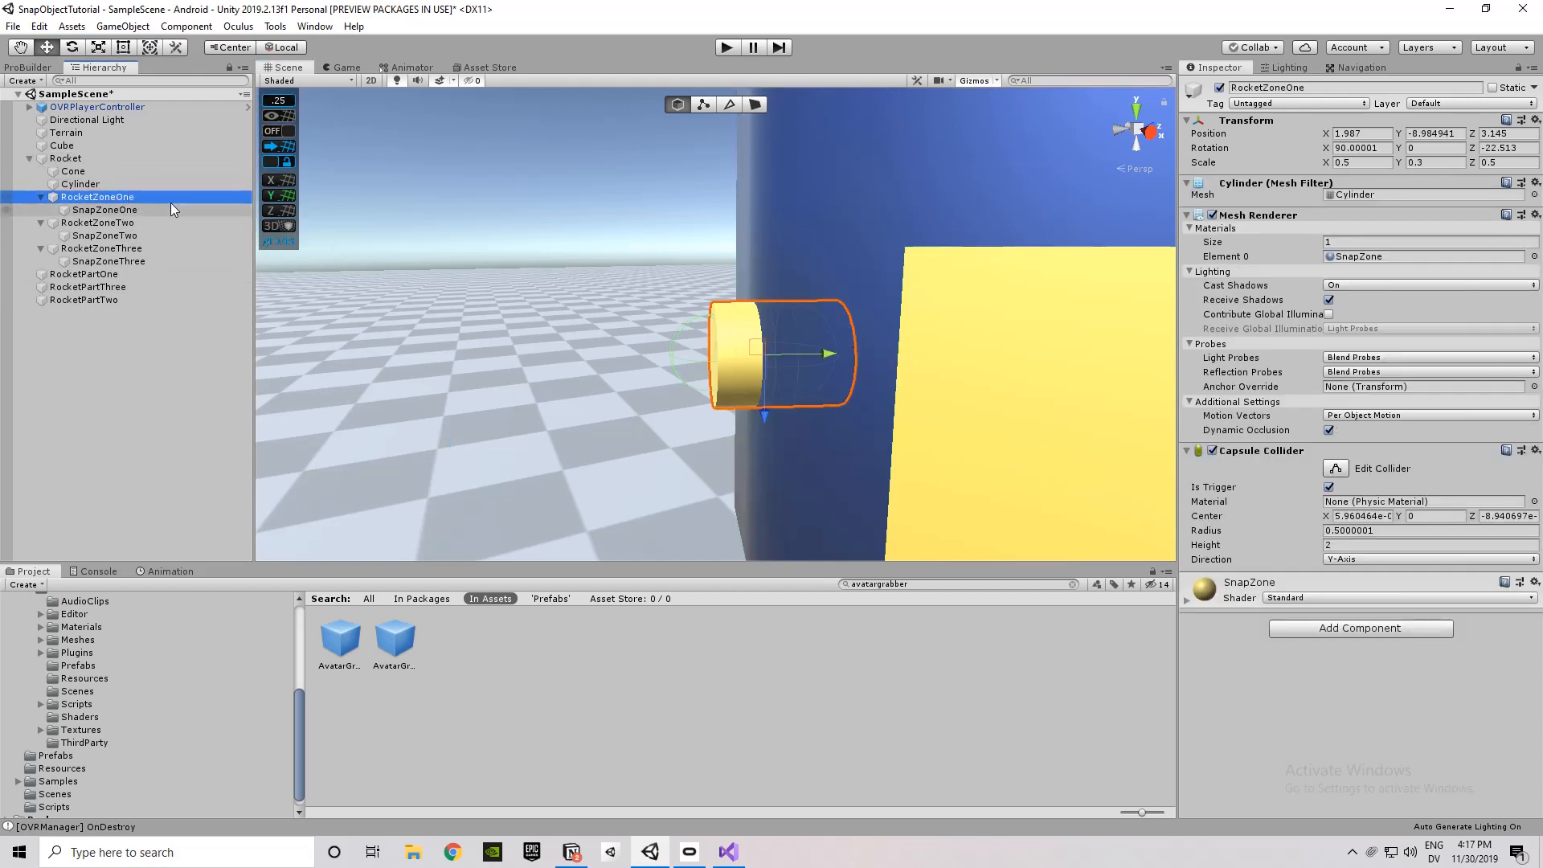
left_click(104, 209)
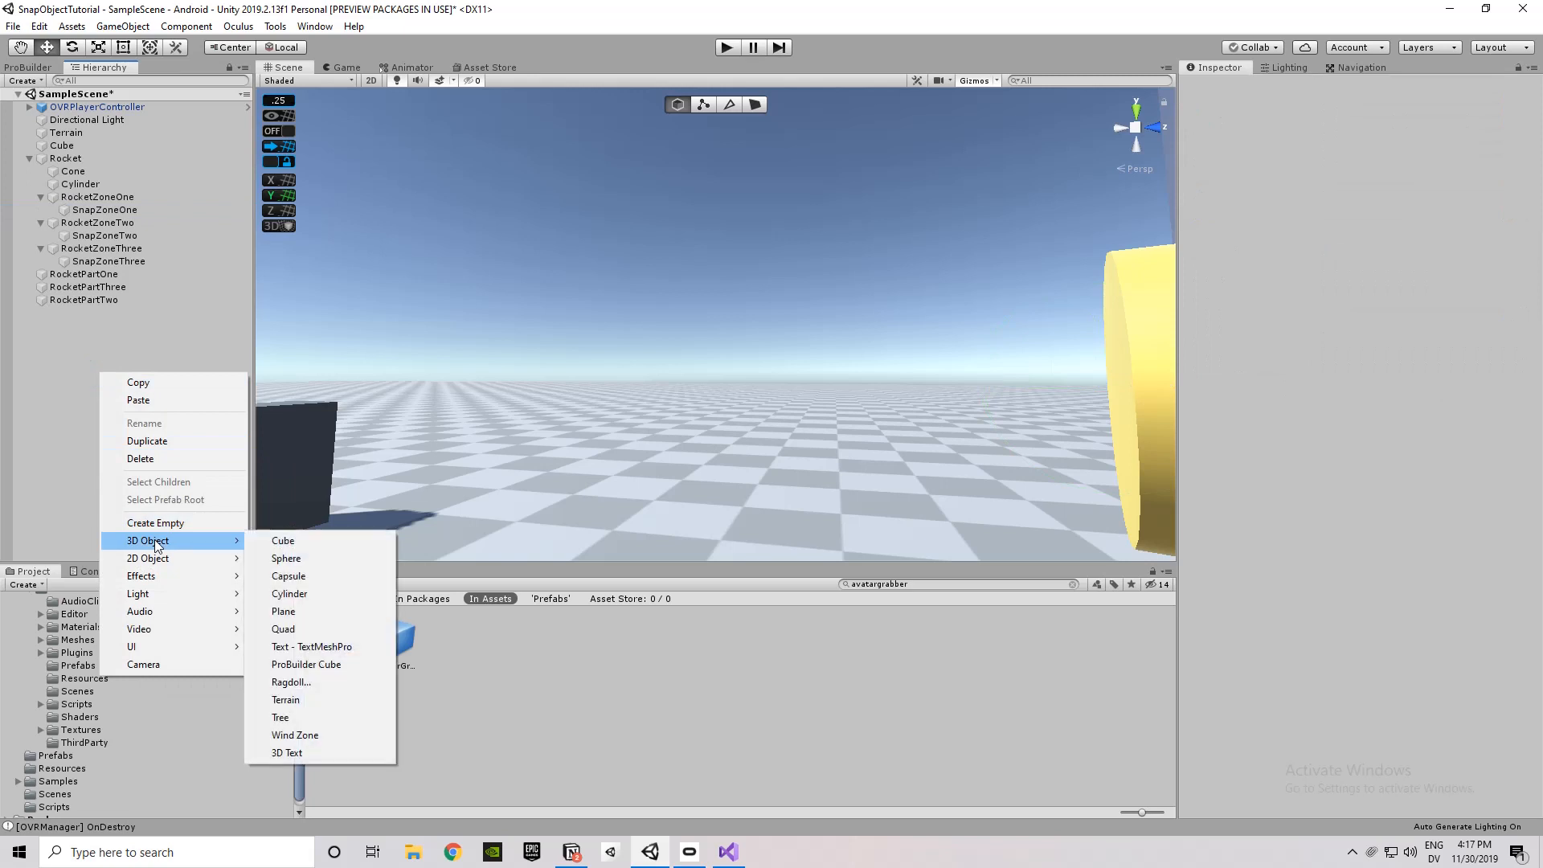
left_click(286, 558)
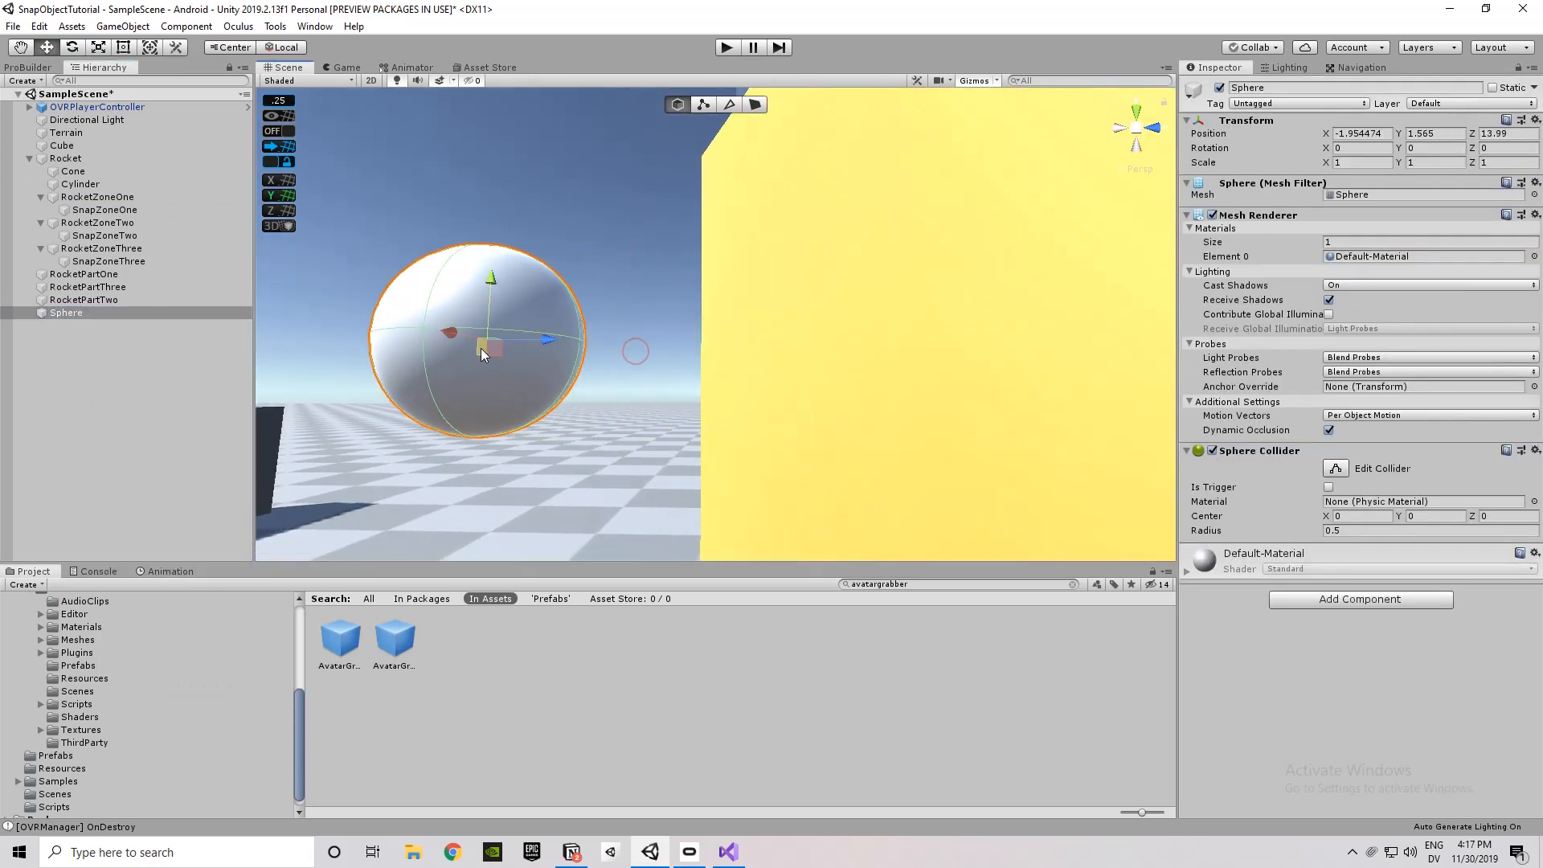
left_click_drag(482, 354, 566, 437)
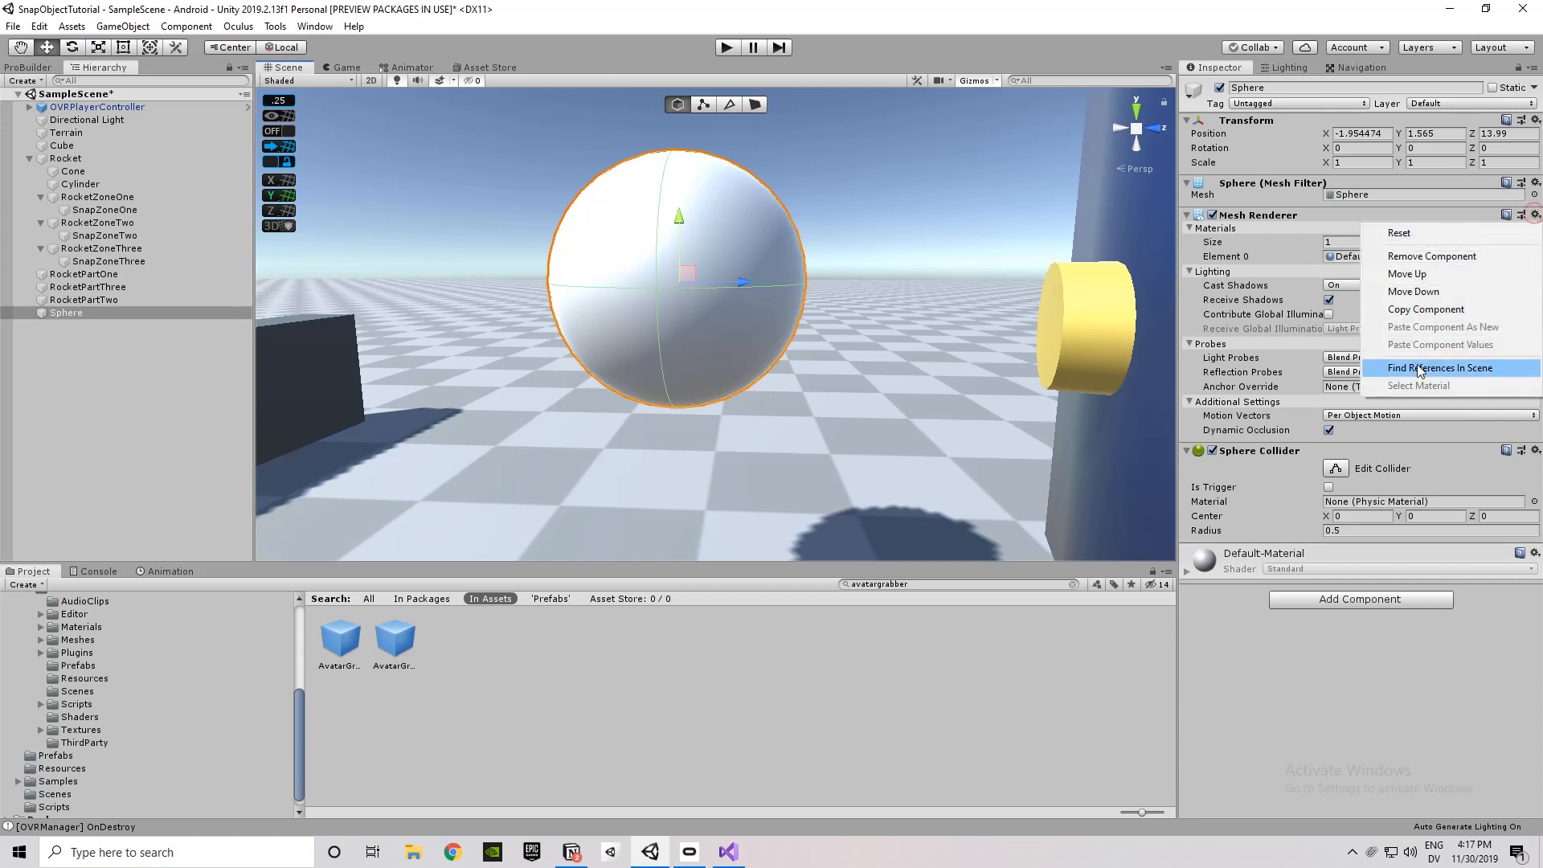
mouse_move(1432, 255)
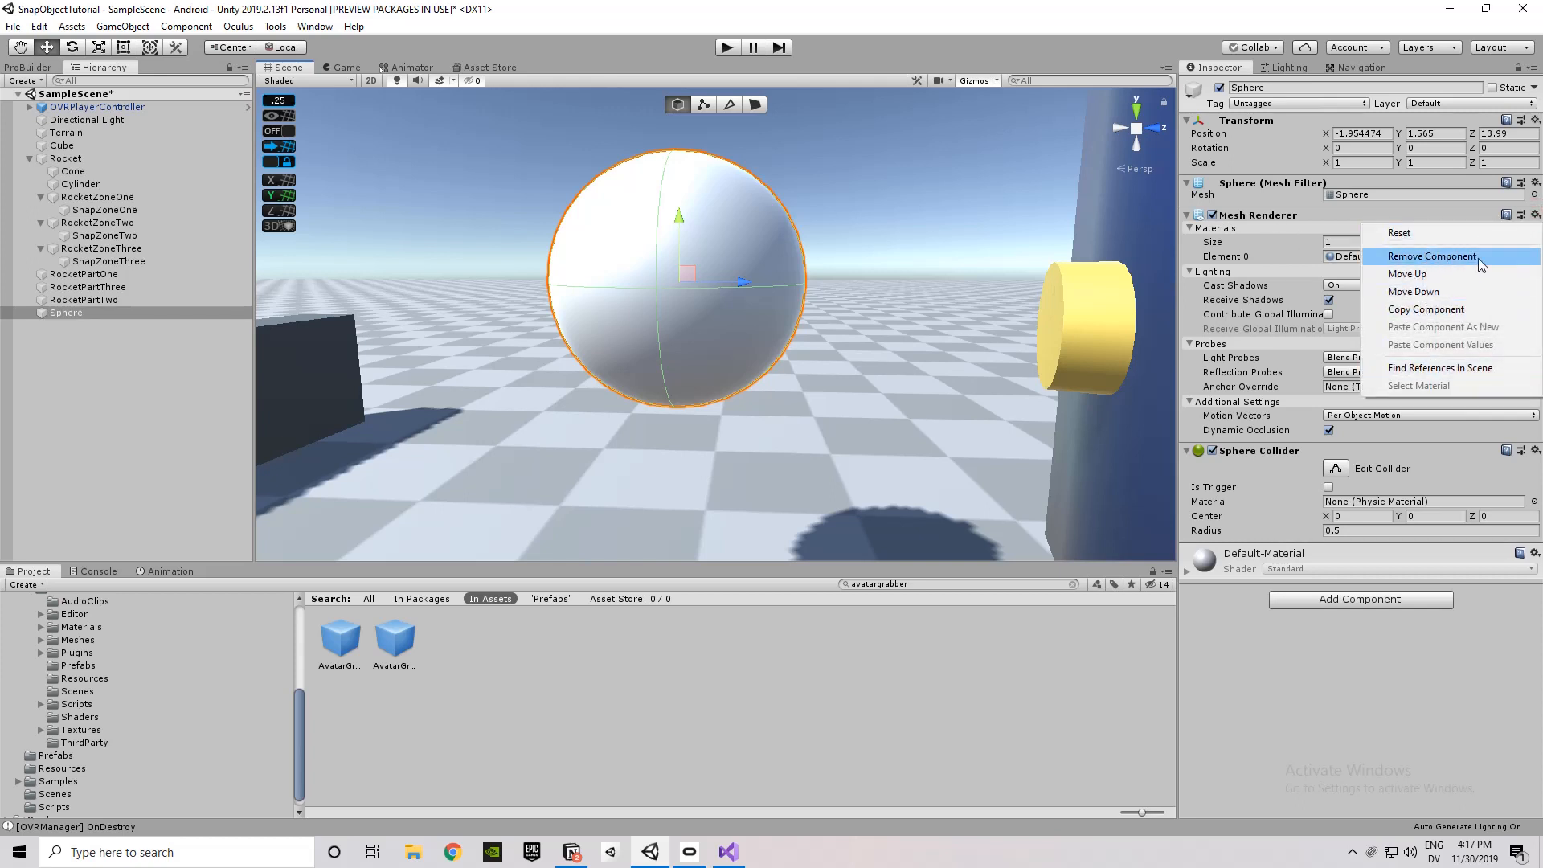
left_click(1431, 256)
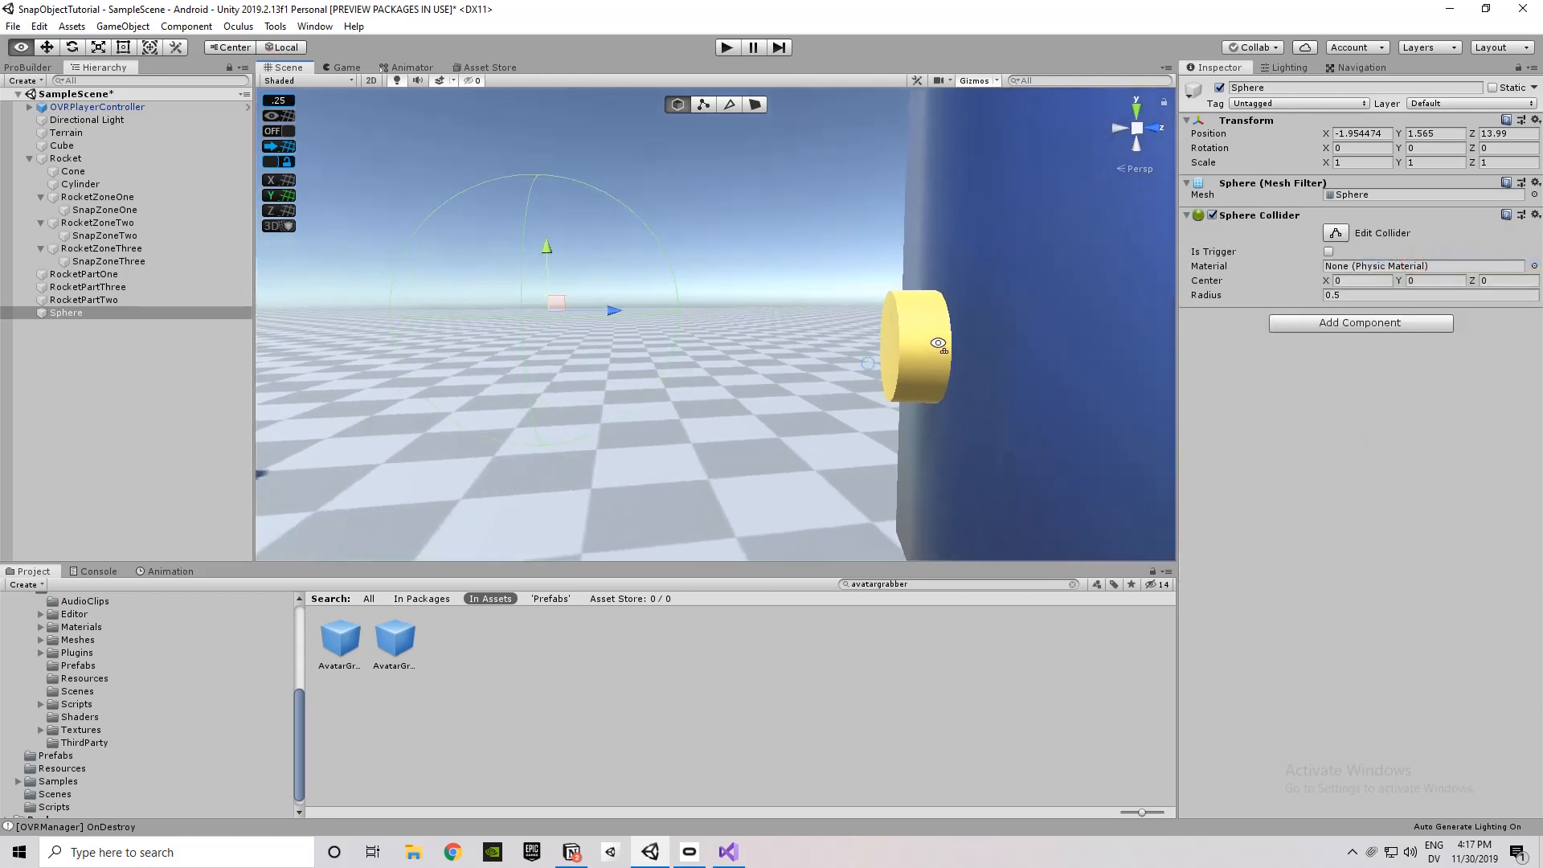
mouse_move(1328, 257)
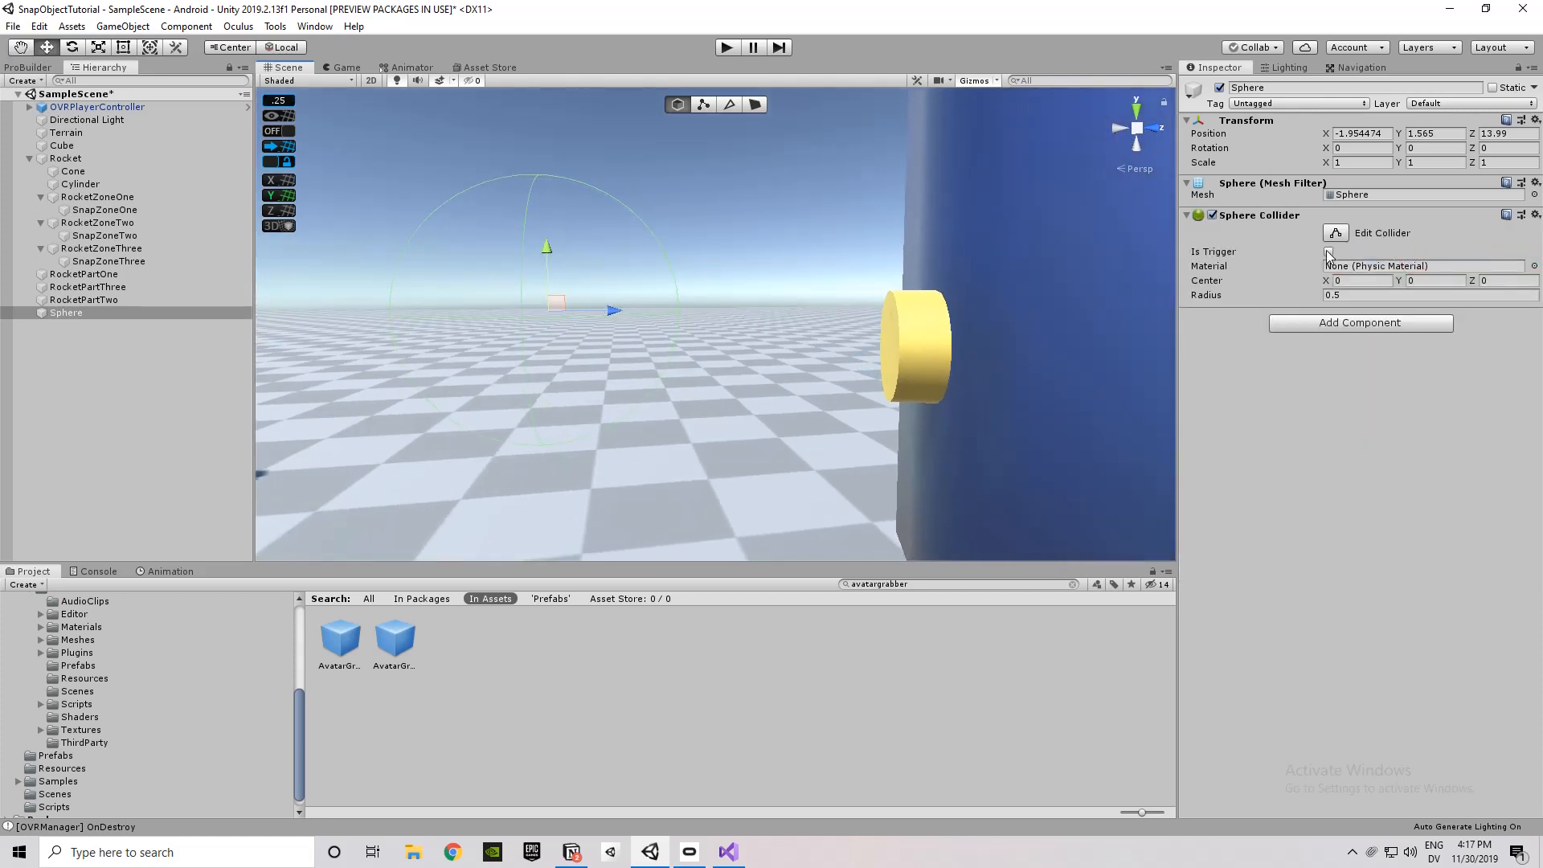
left_click(1329, 251)
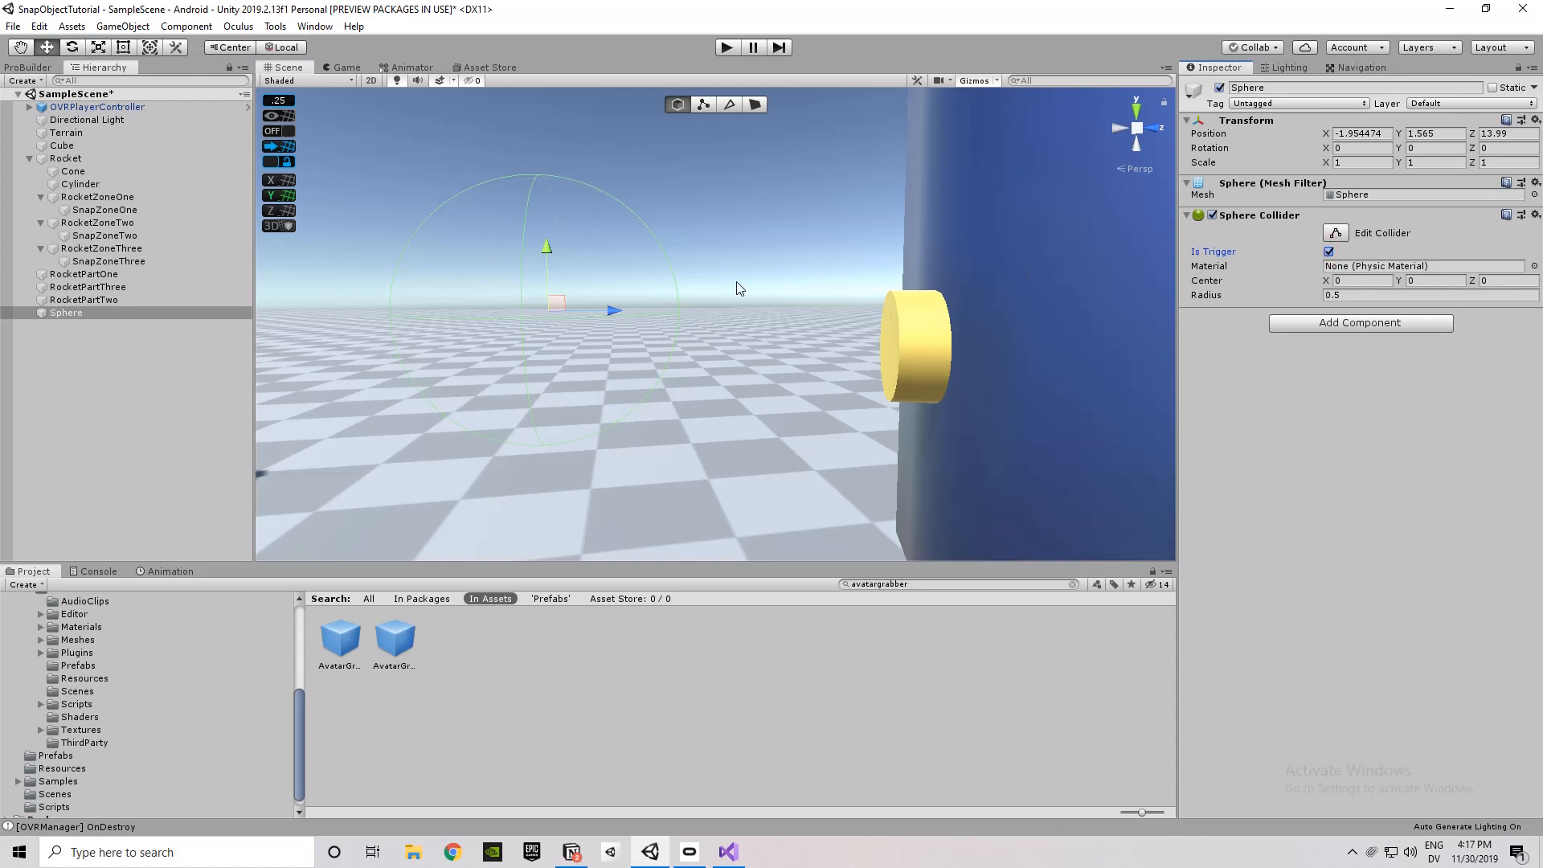
mouse_move(723, 304)
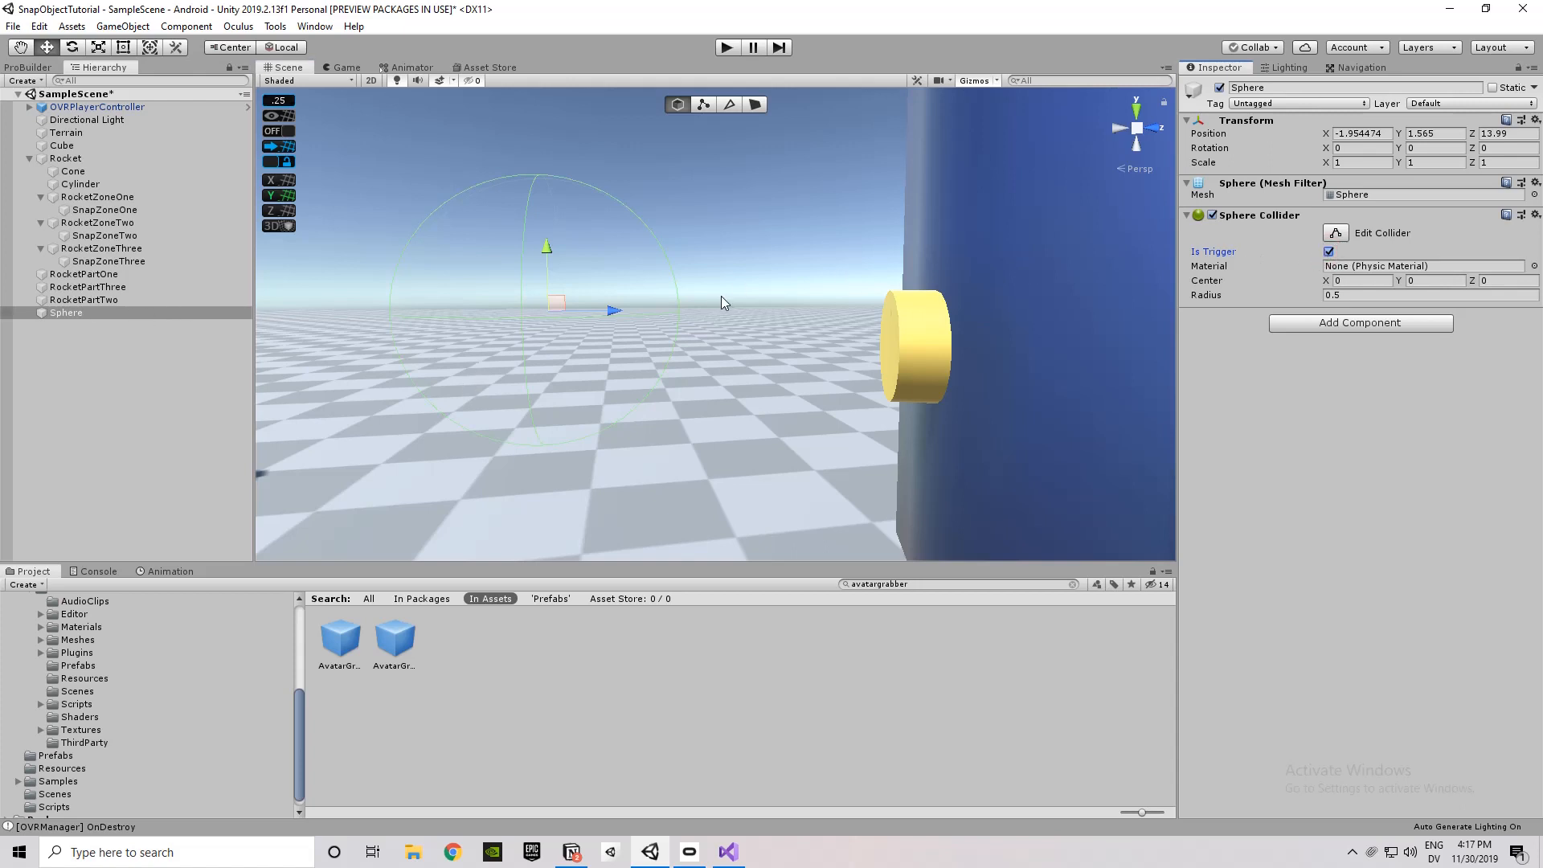
left_click_drag(724, 303, 795, 418)
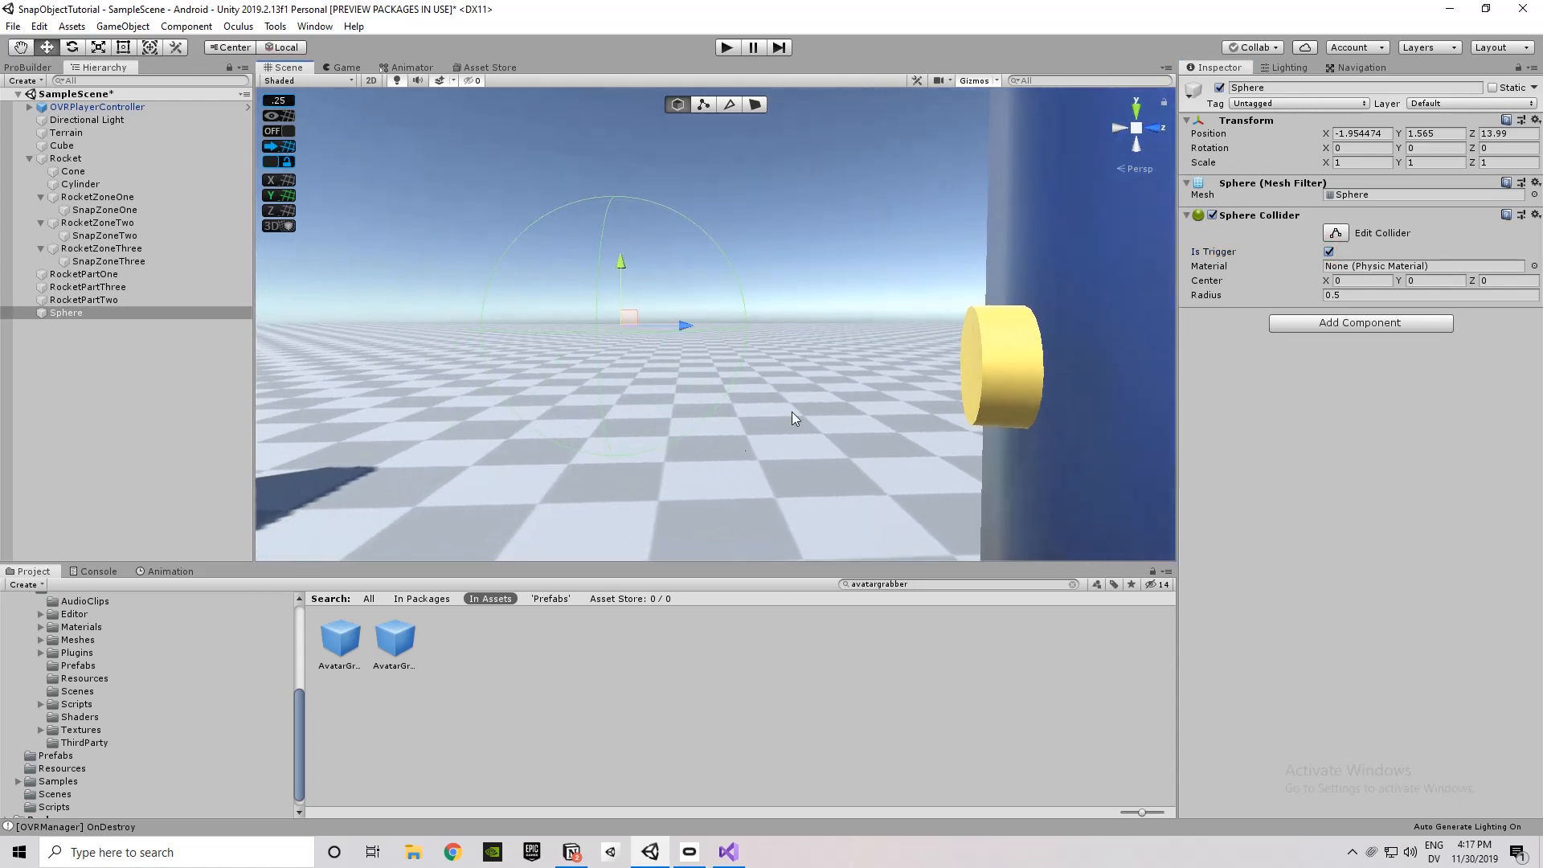
left_click(1330, 252)
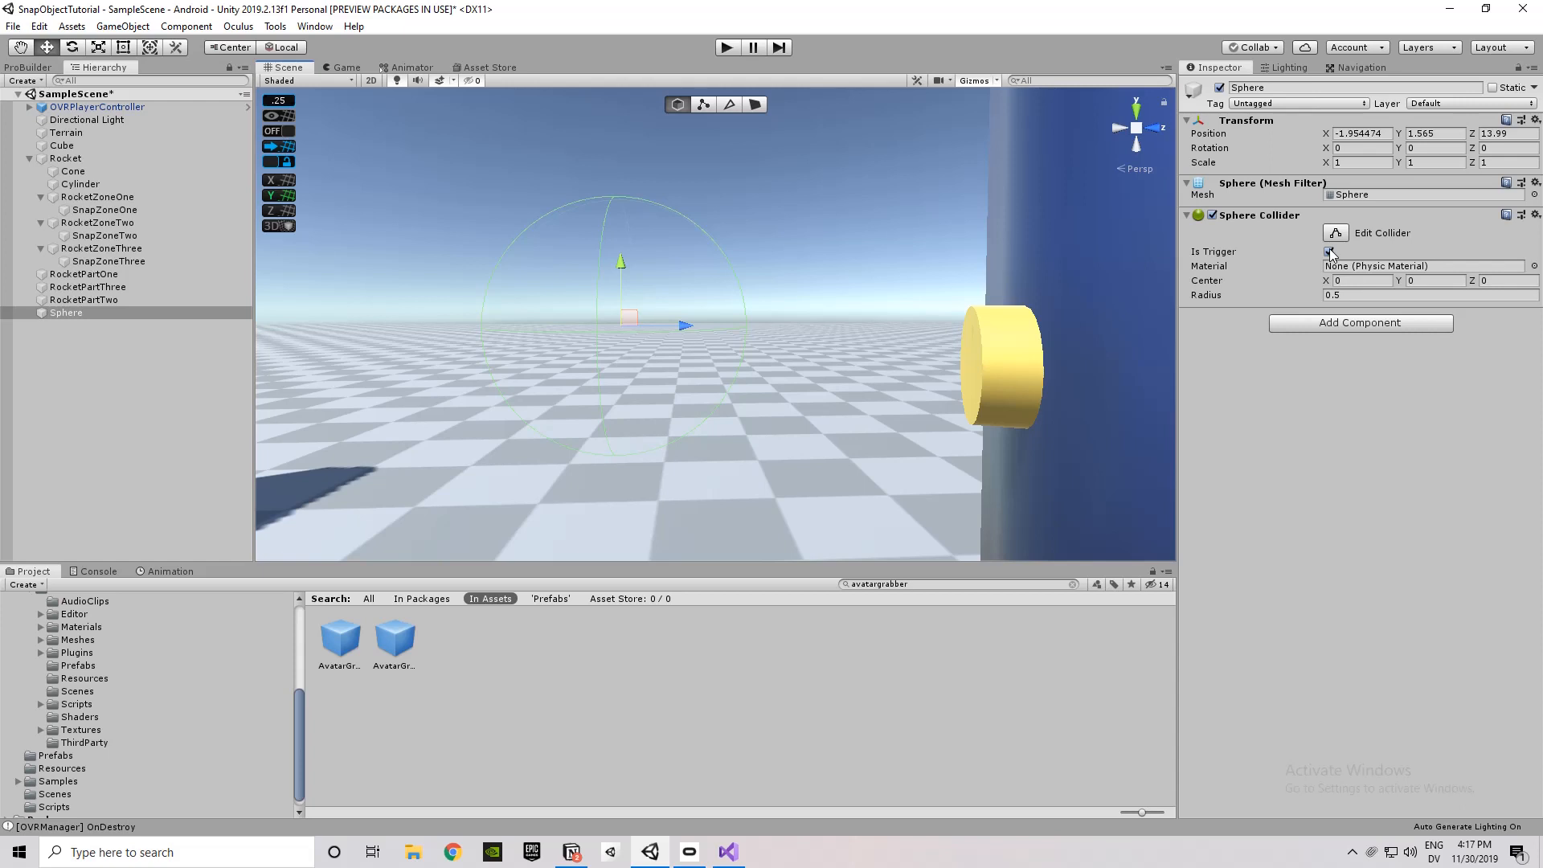
left_click(1331, 251)
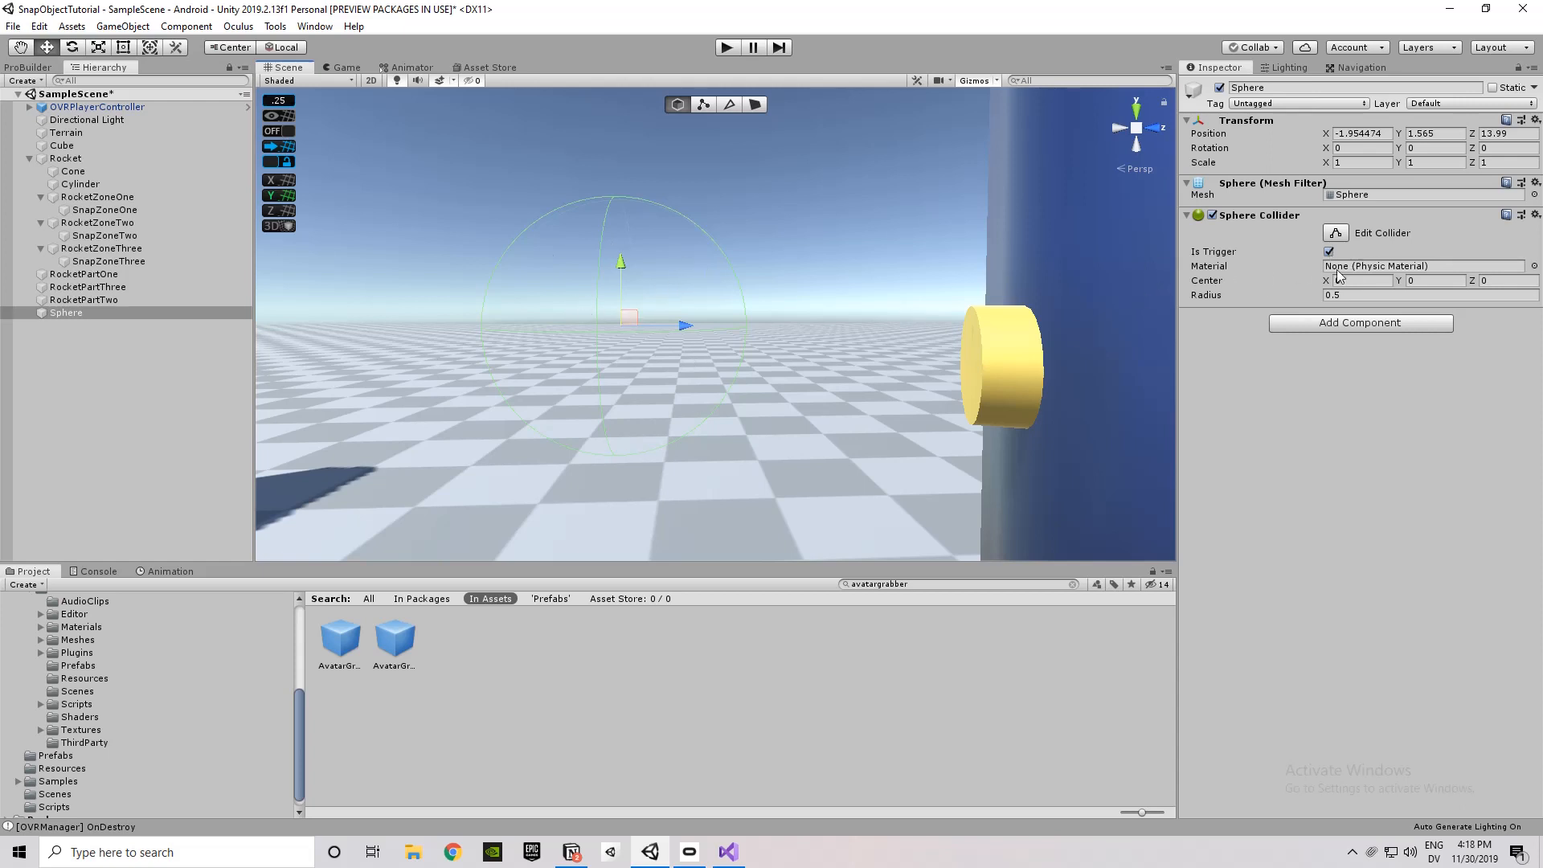
left_click(1330, 252)
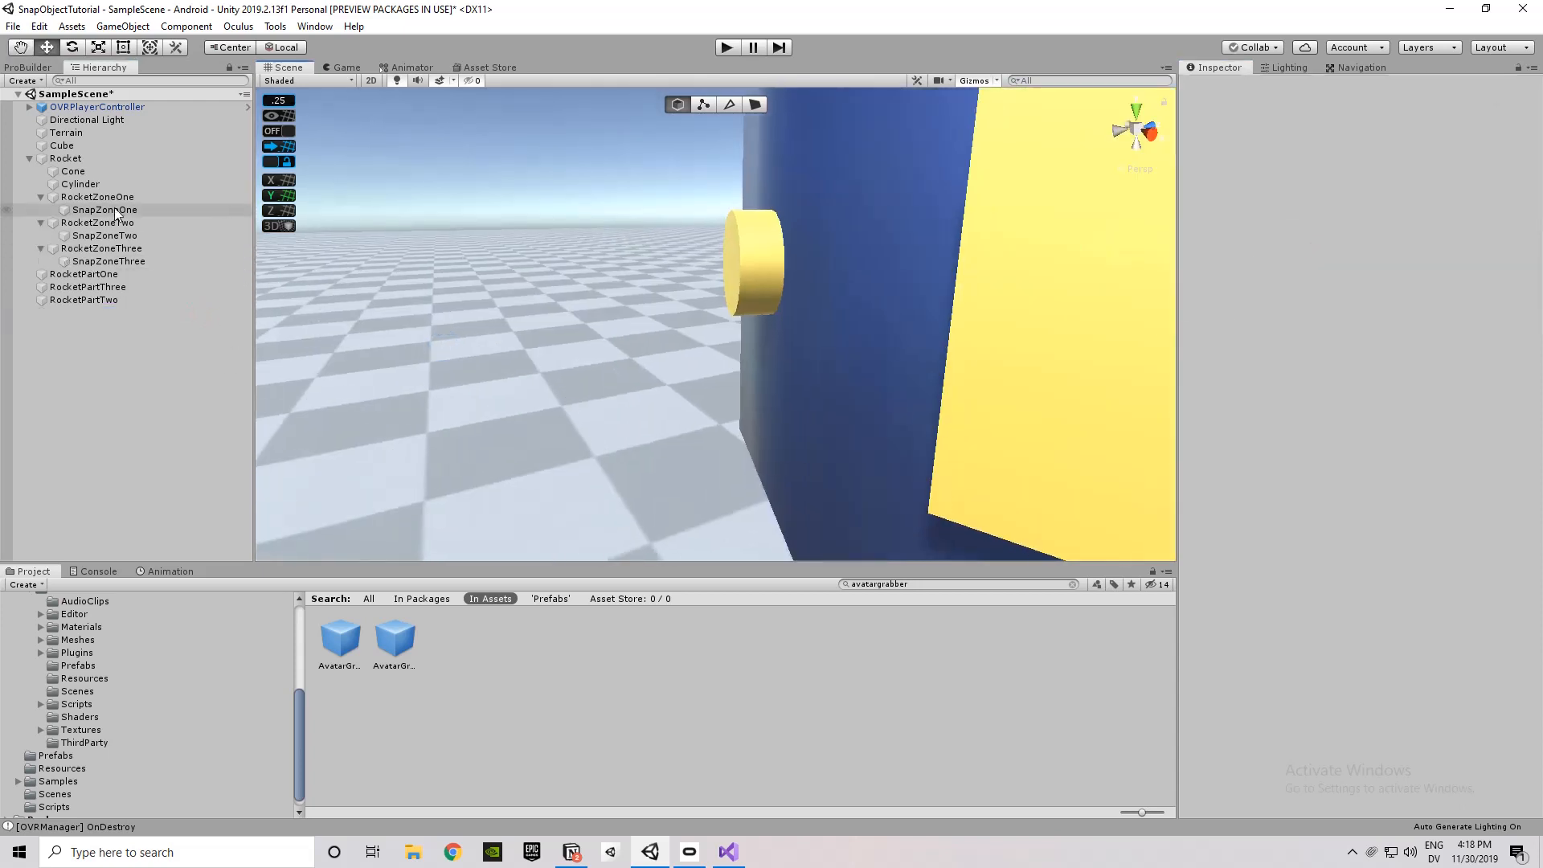
Read the Snap To Location fields of SnapZoneOne, Two and Three, then select RocketPartTwo.
left_click(105, 209)
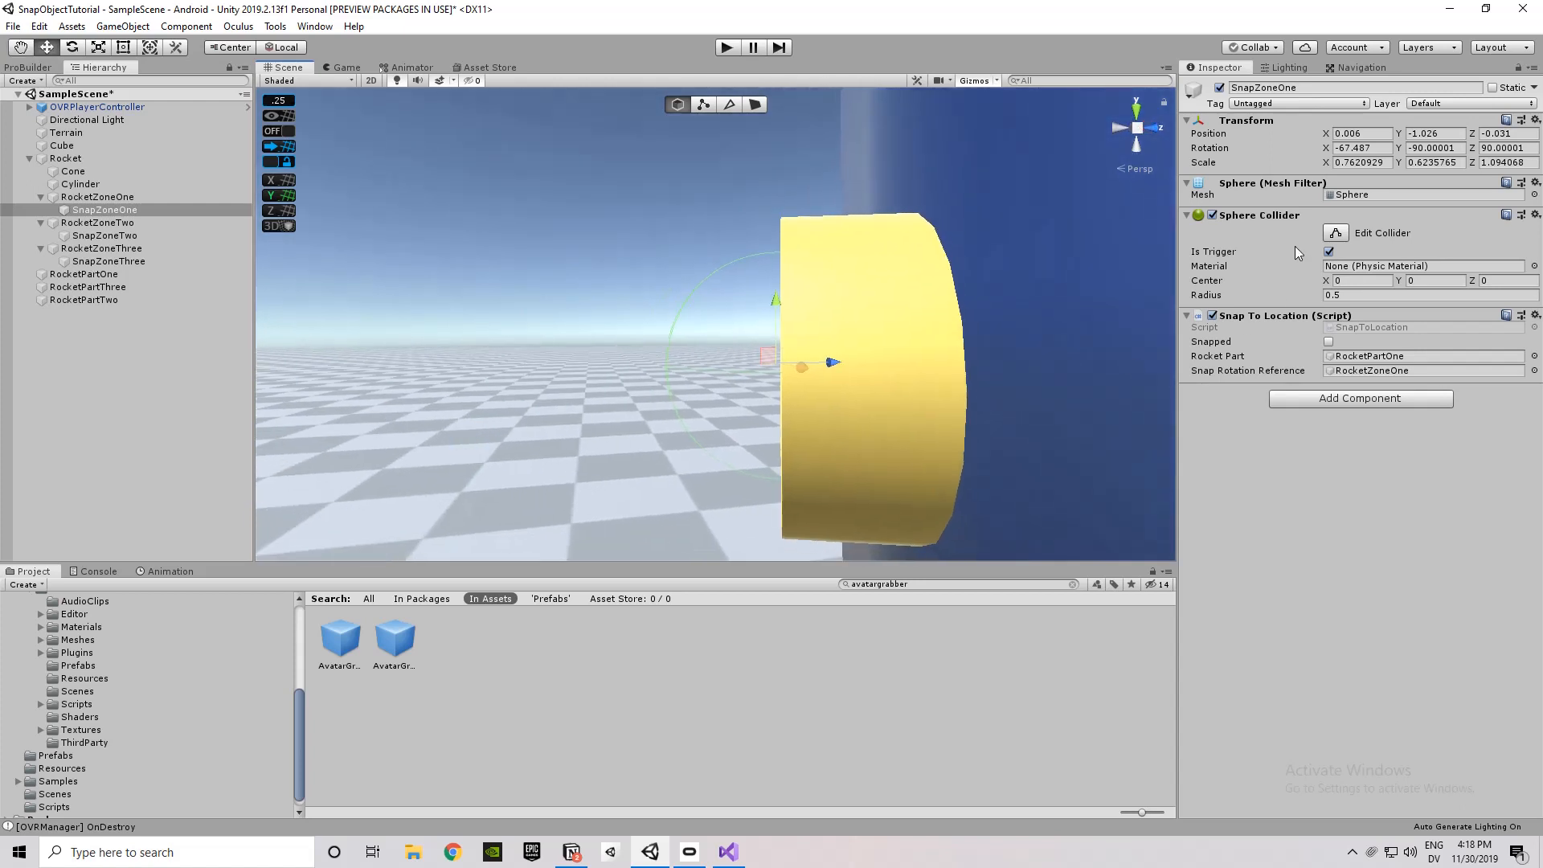
mouse_move(1317, 320)
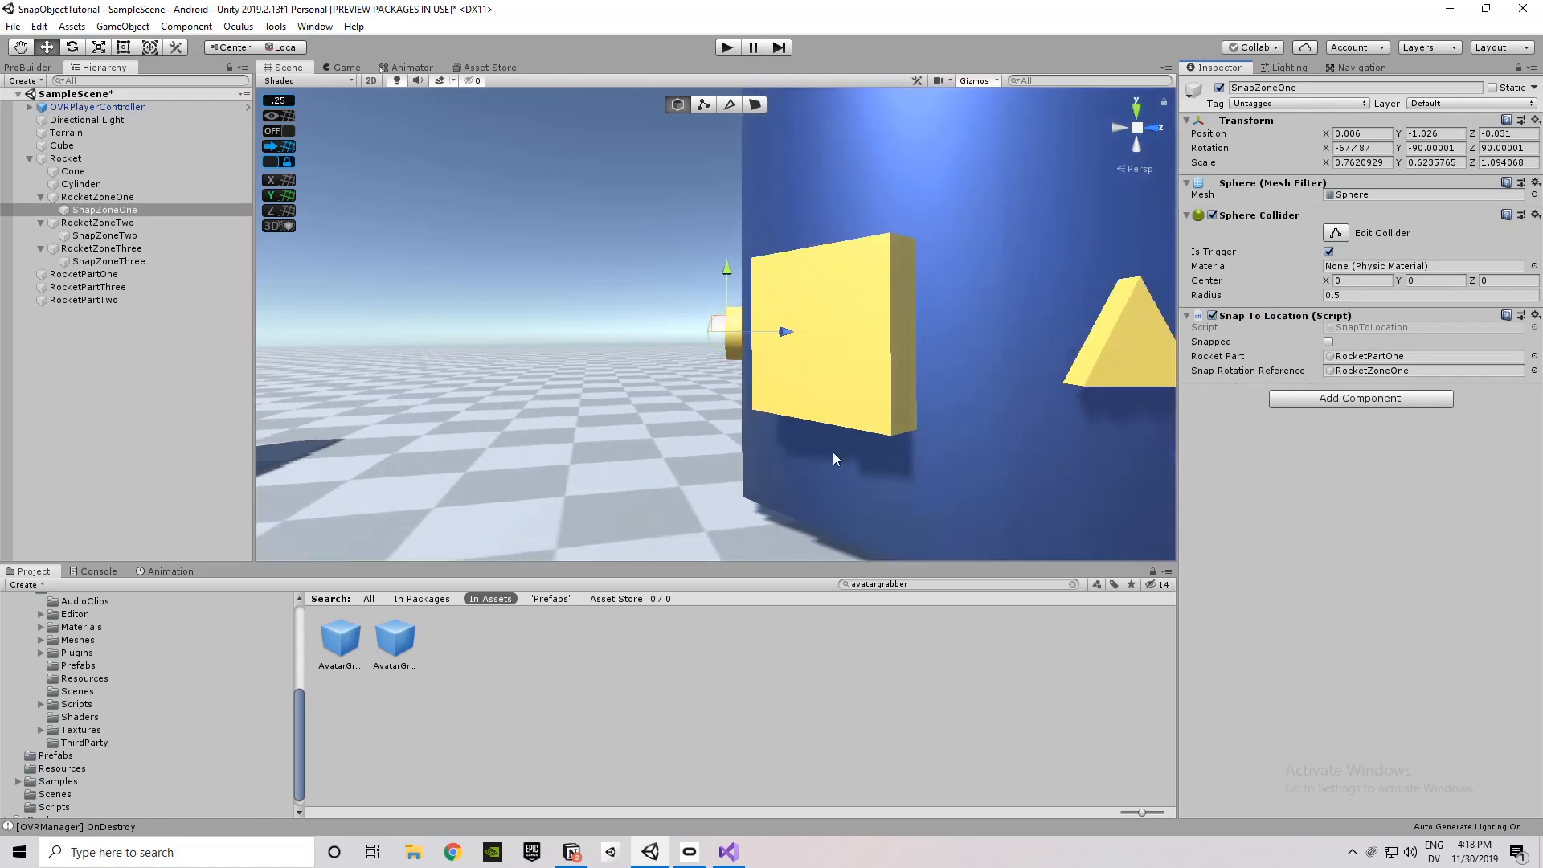
left_click(103, 234)
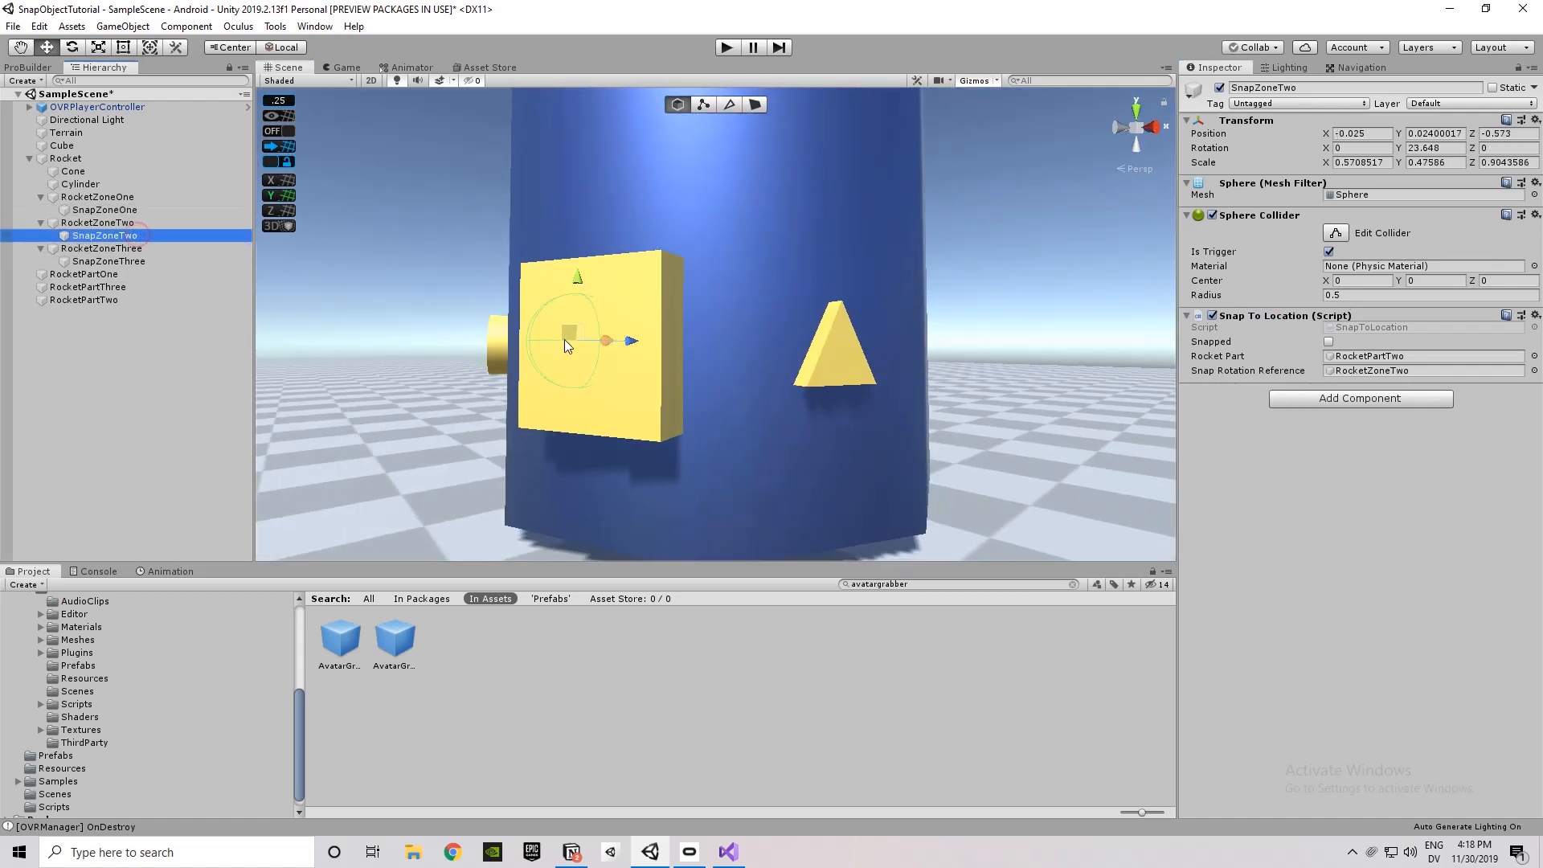
left_click(107, 260)
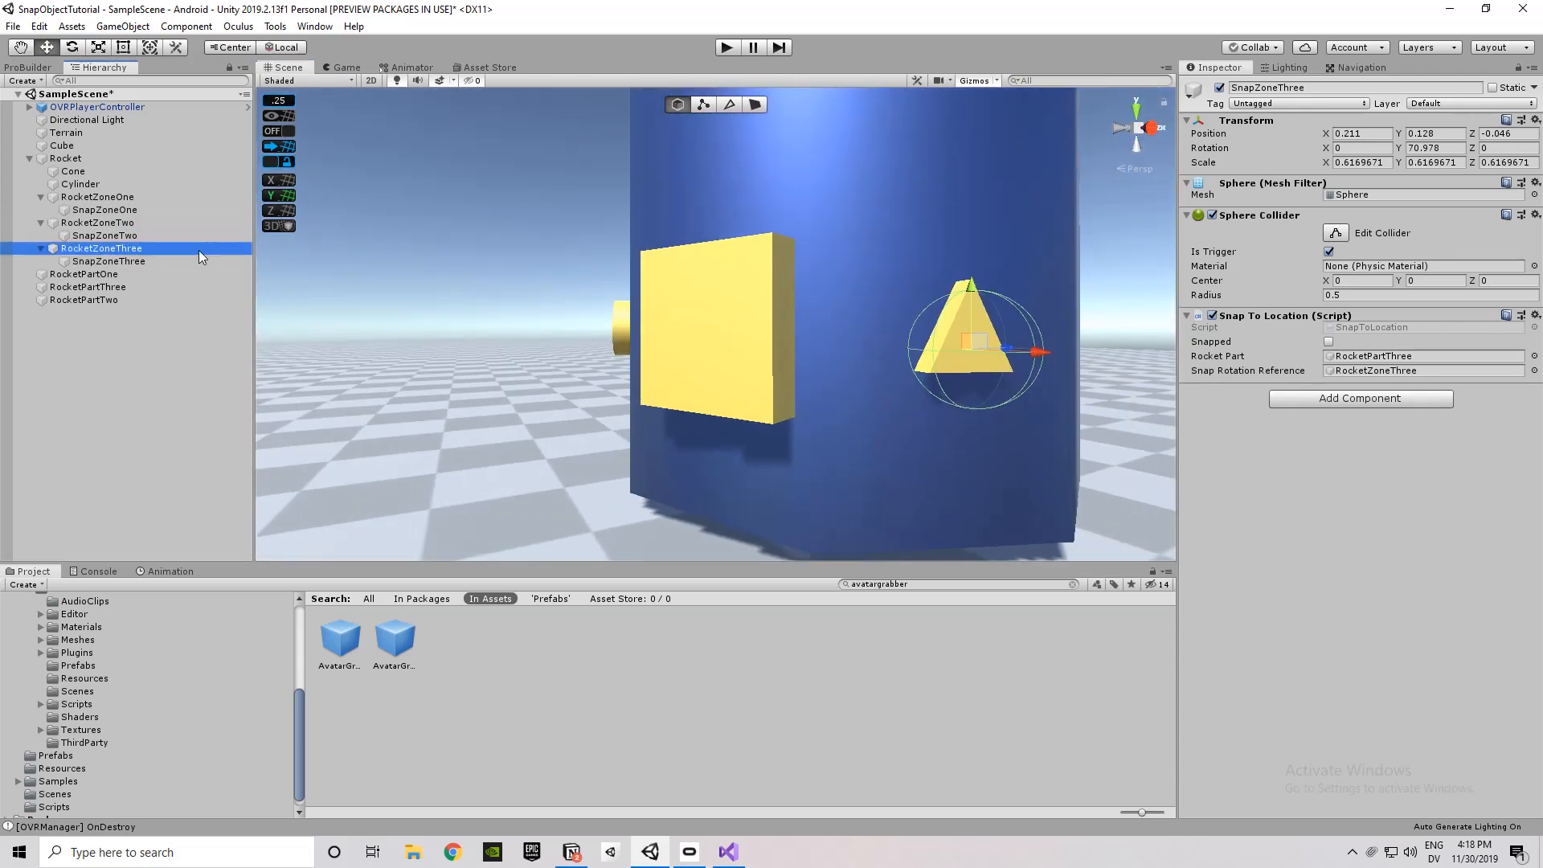
left_click(104, 209)
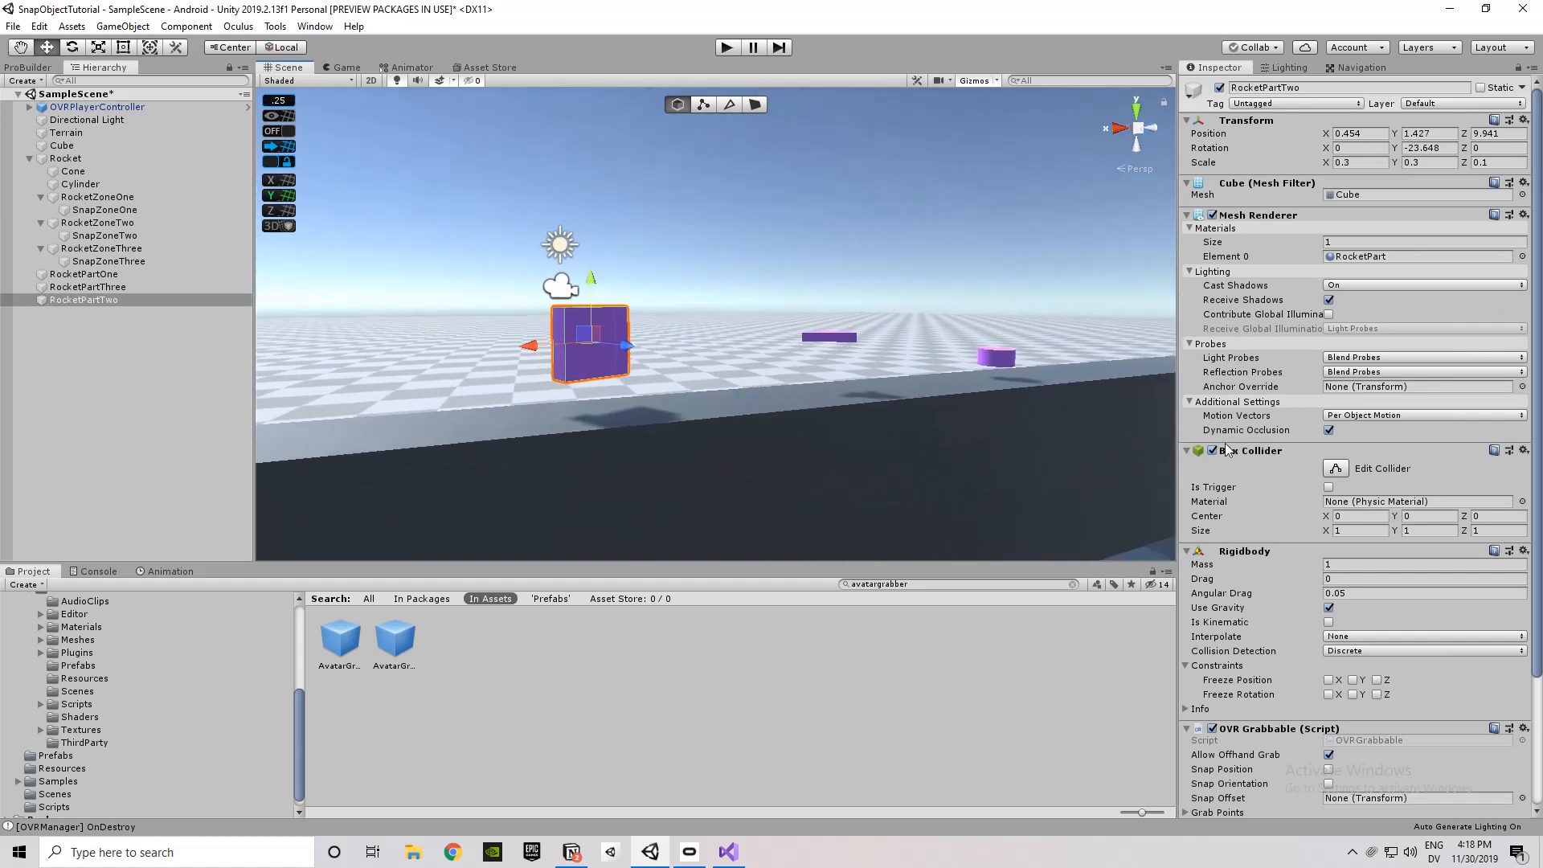
Read RocketPartTwo's Snap Object links to SnapZoneTwo and RocketZoneTwo, then select the cylindrical RocketZoneOne.
scroll("down", 3)
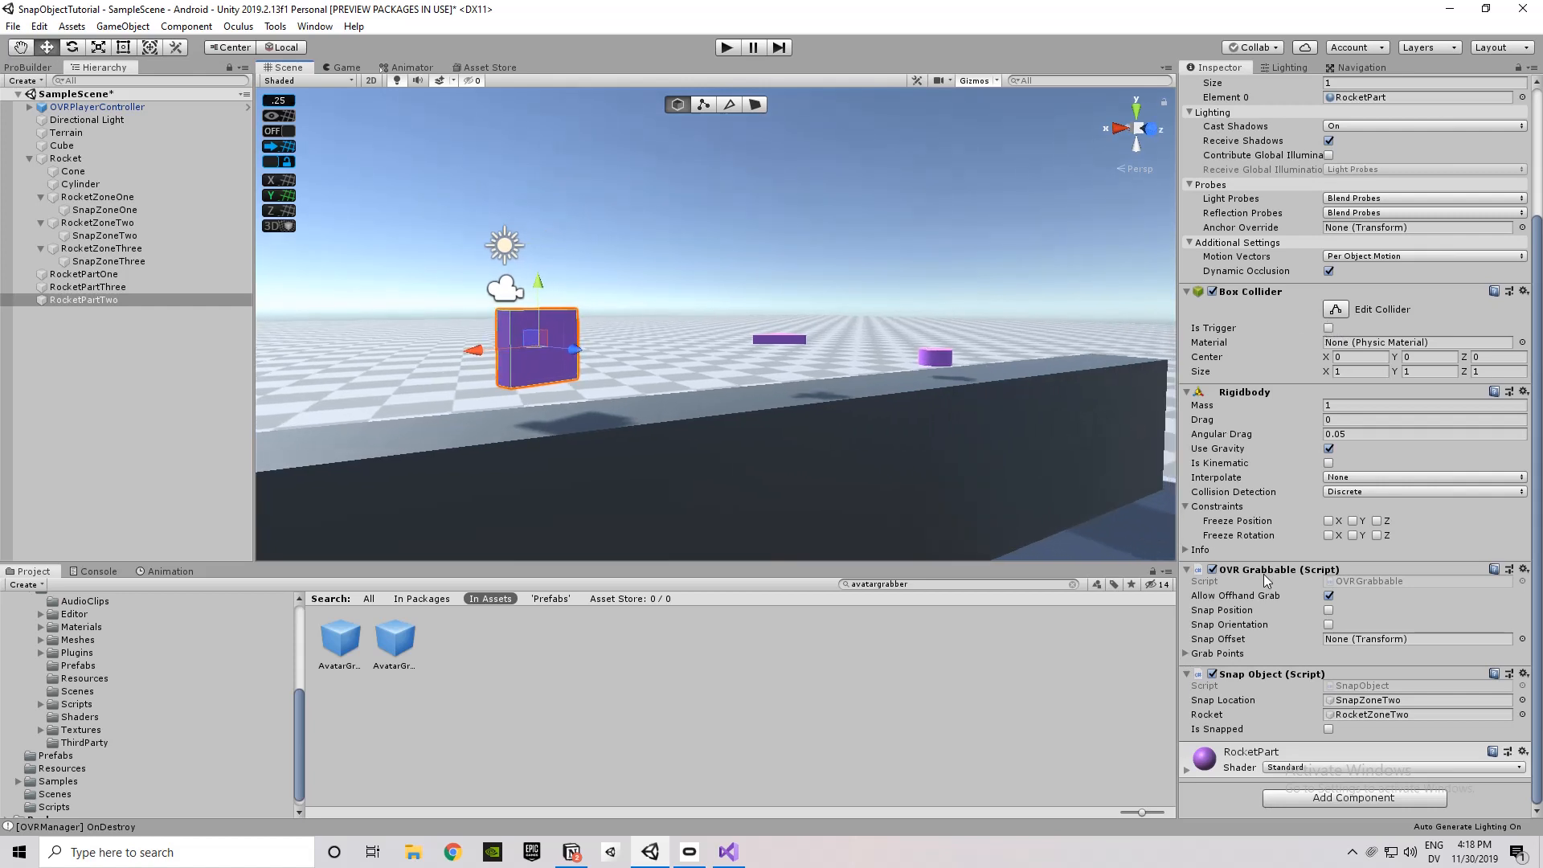
mouse_move(1239, 687)
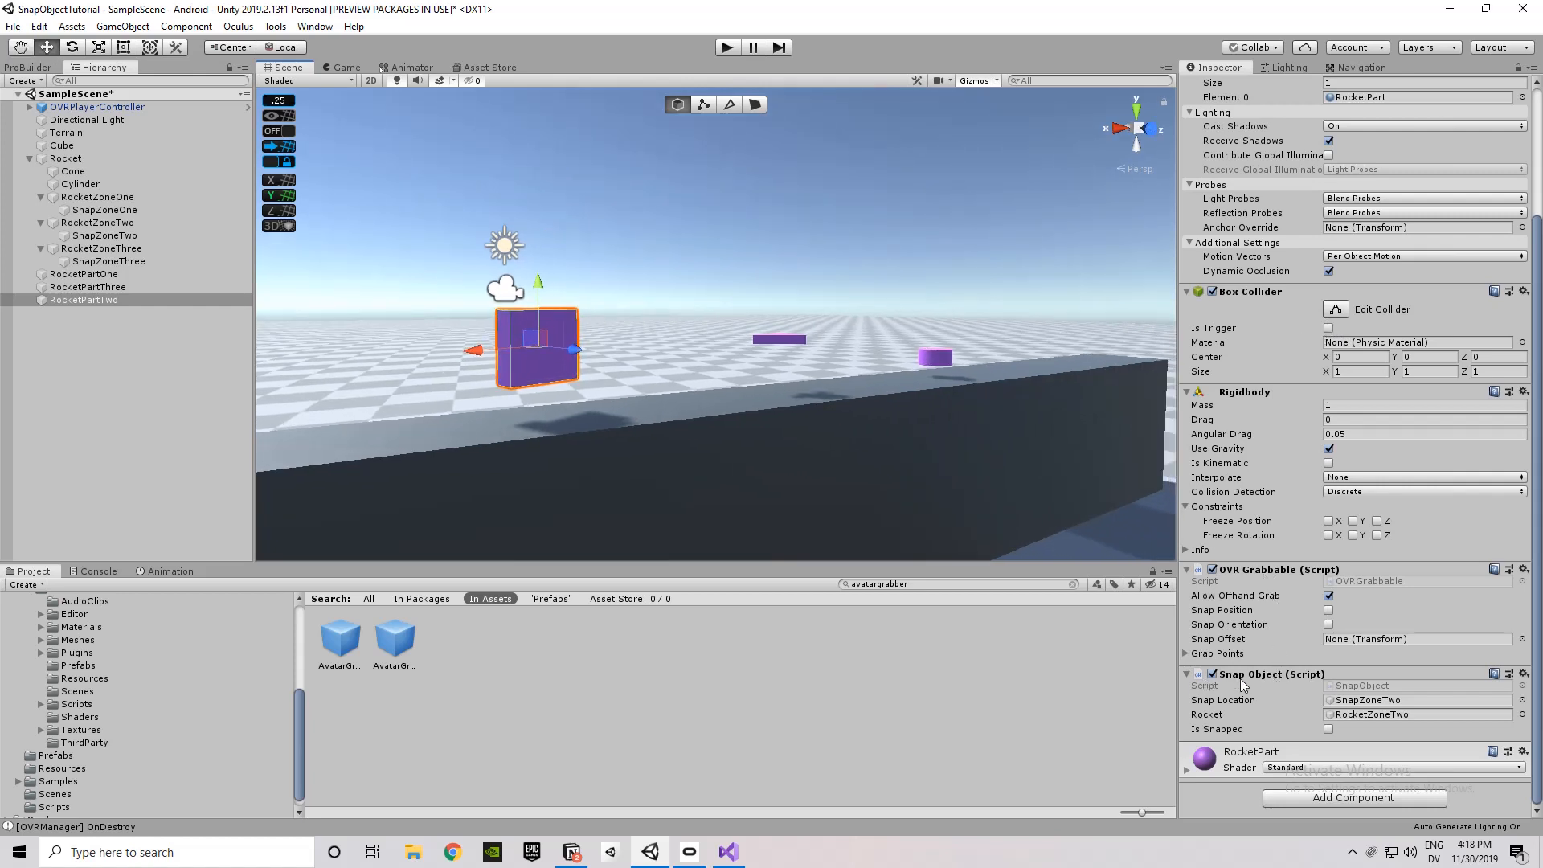
mouse_move(1363, 727)
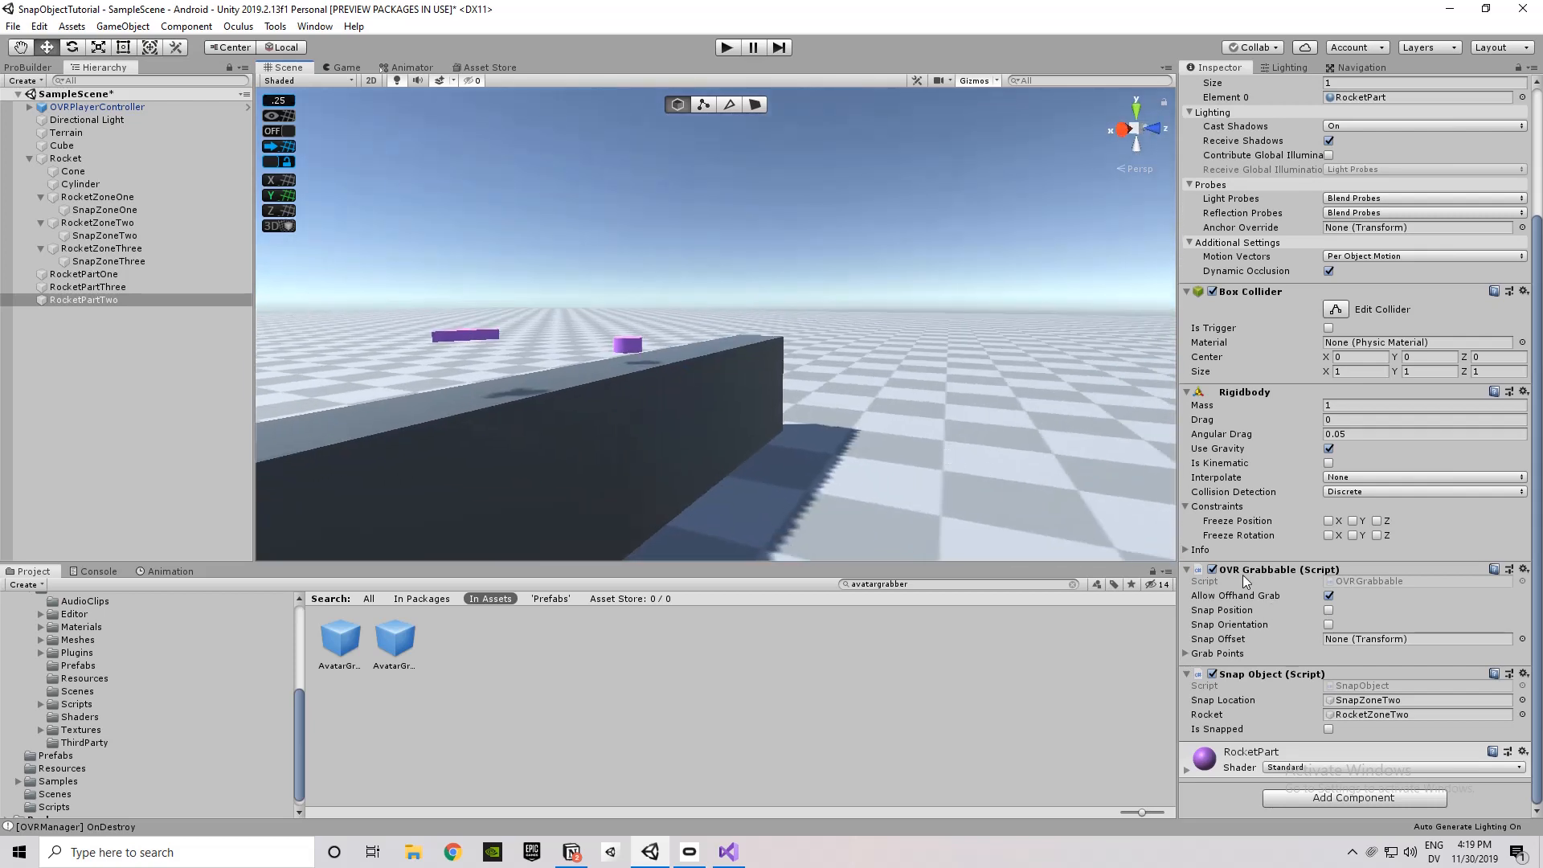
mouse_move(1348, 502)
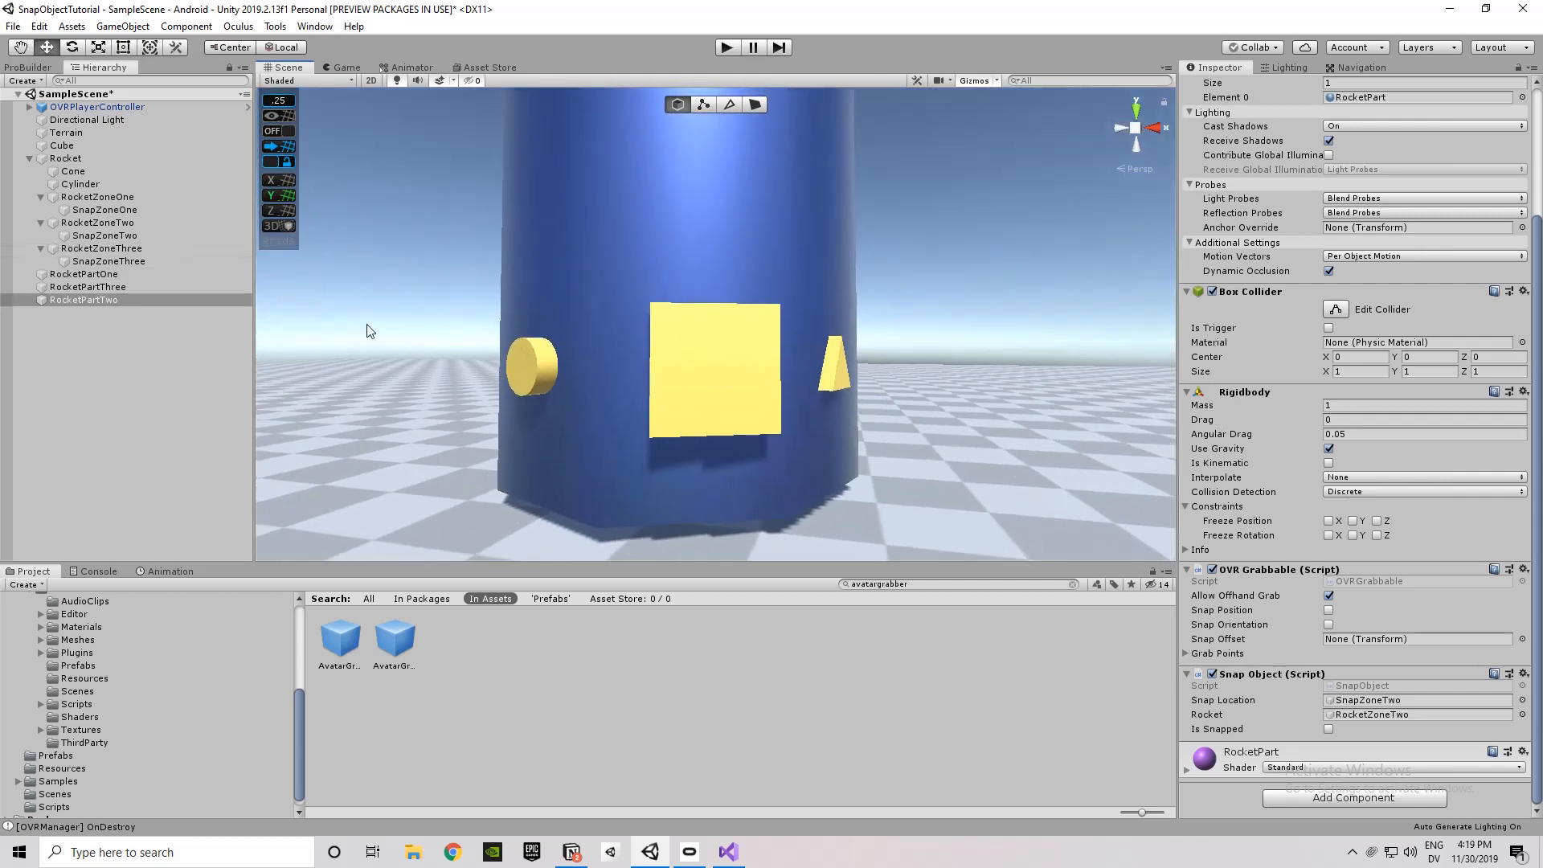
left_click(96, 222)
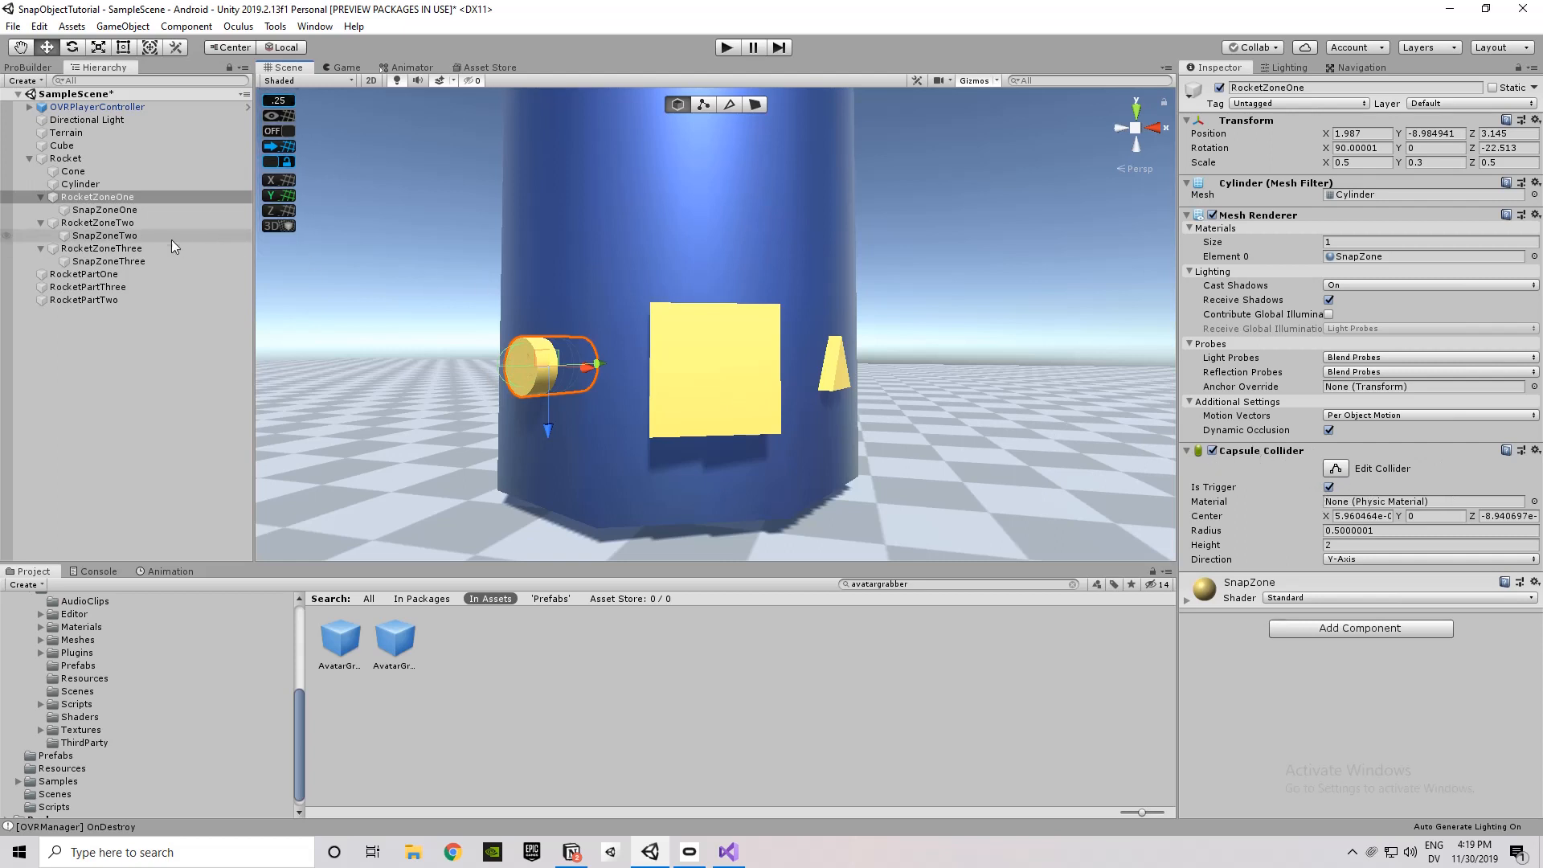
Enable Is Trigger on RocketZoneTwo's Box Collider, then select RocketPartOne.
left_click(97, 222)
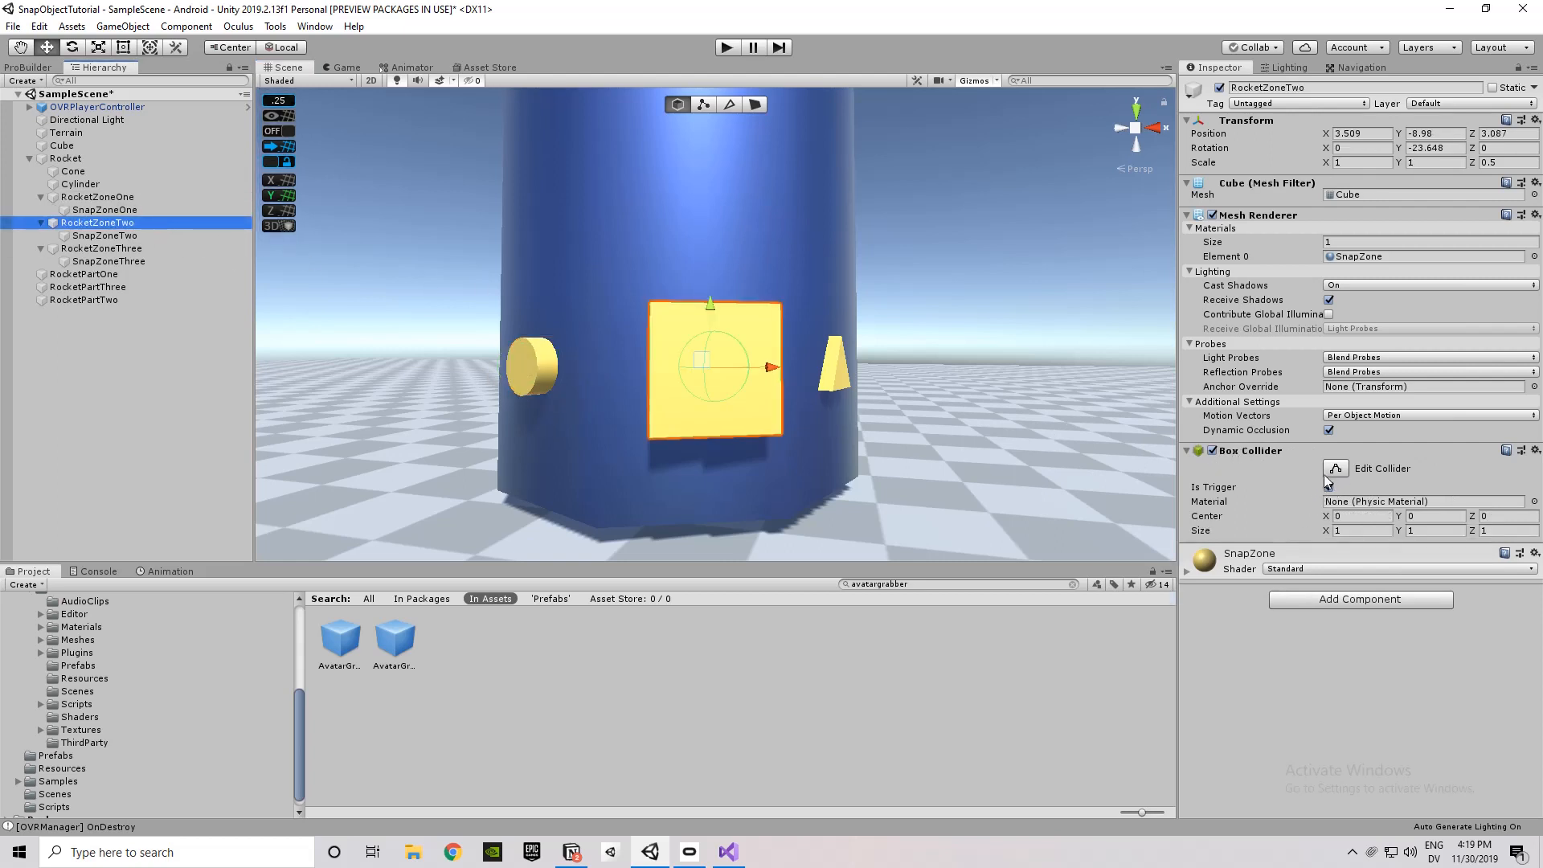
left_click(1330, 485)
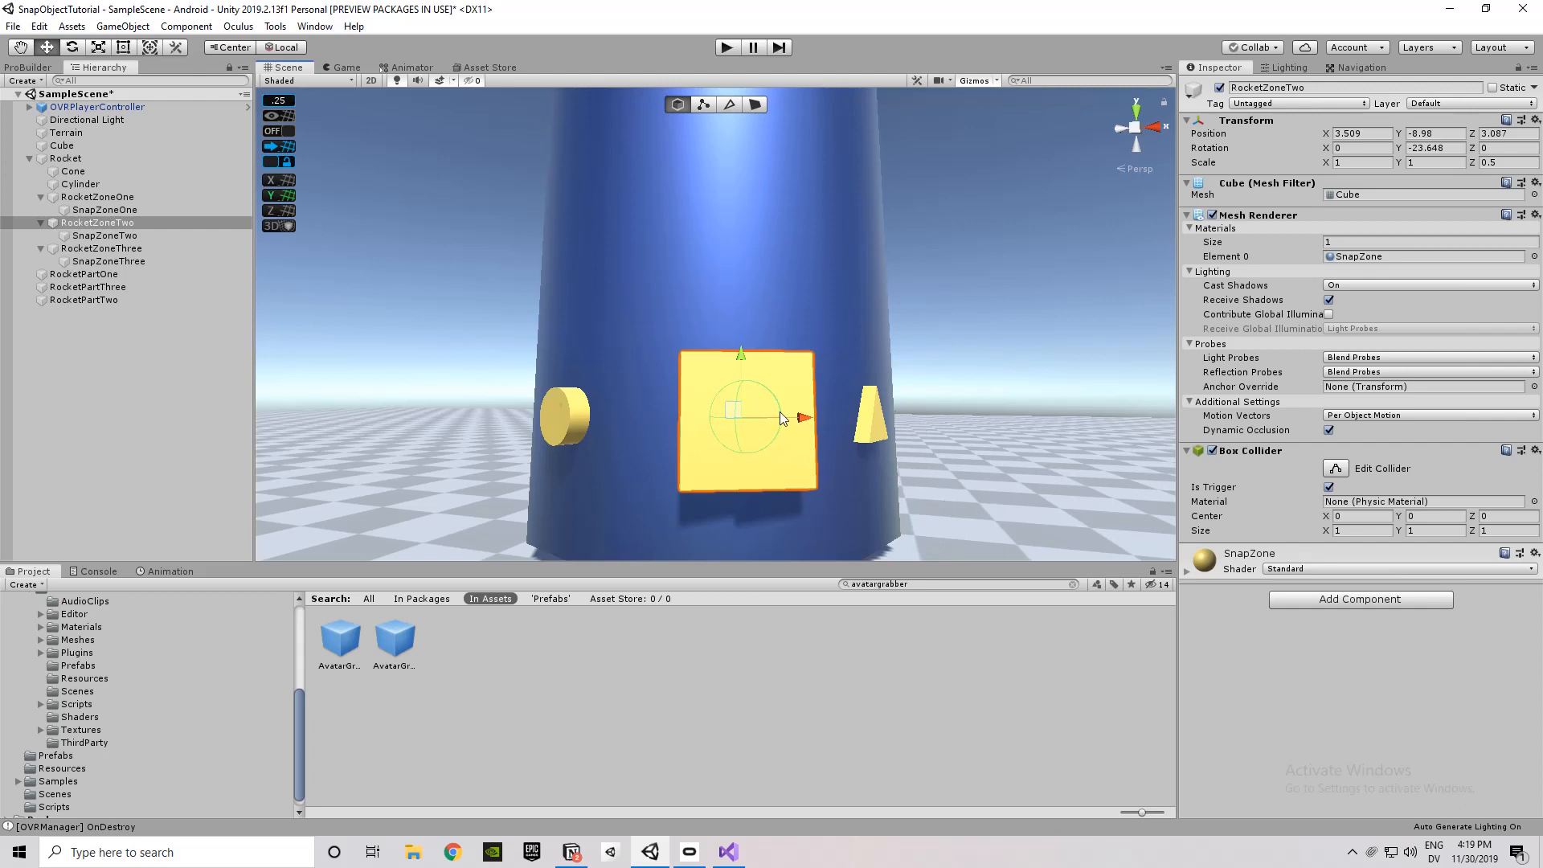
mouse_move(476, 399)
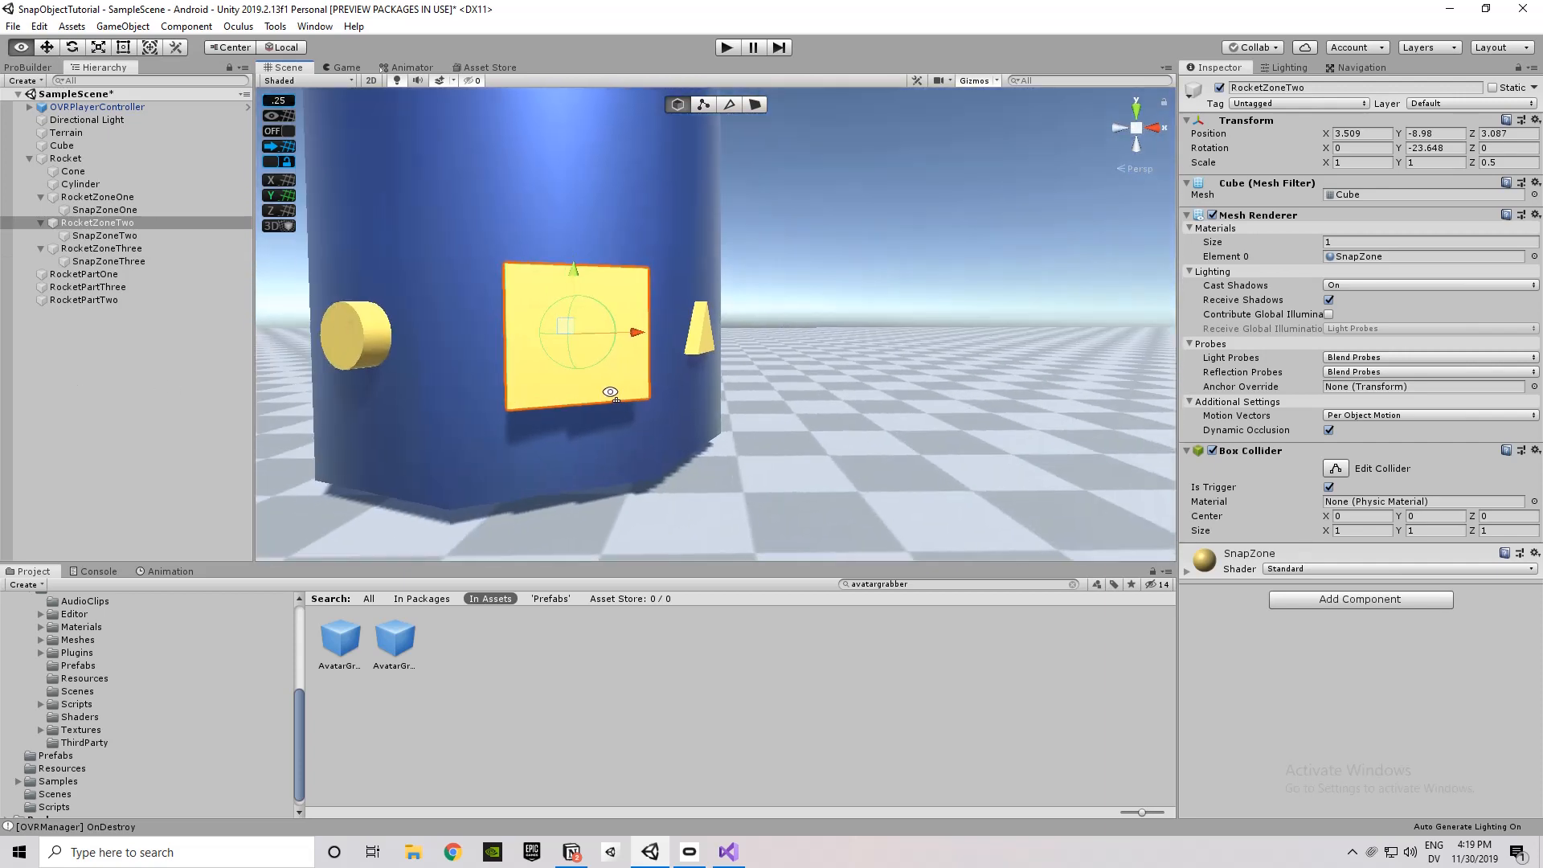
left_click(104, 234)
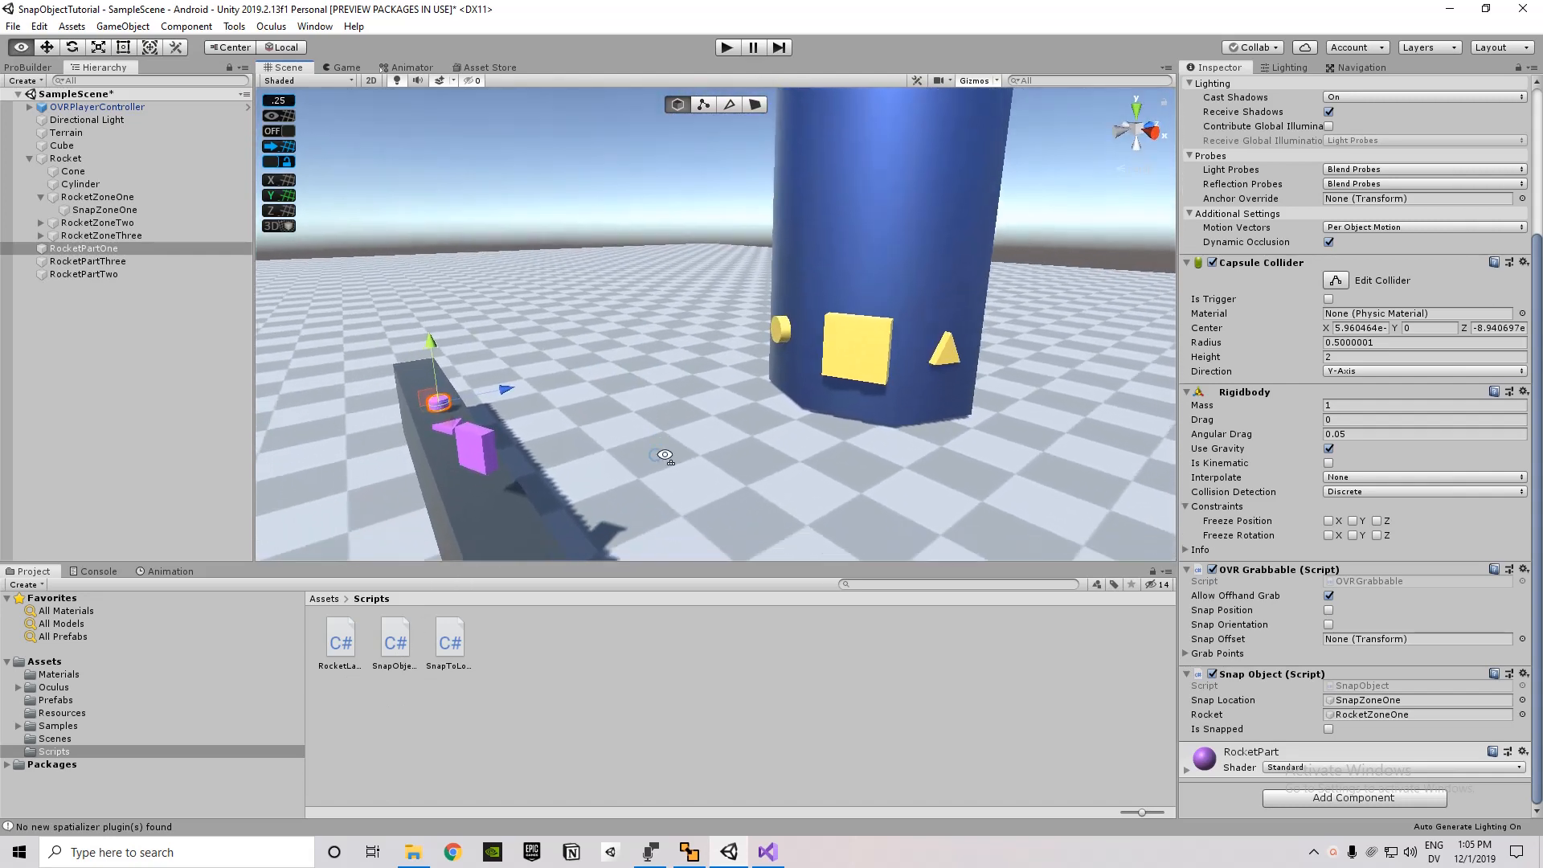
Check RocketPartTwo's snap settings, frame SnapZoneOne in the cylindrical zone, then reselect RocketPartTwo.
left_click(82, 273)
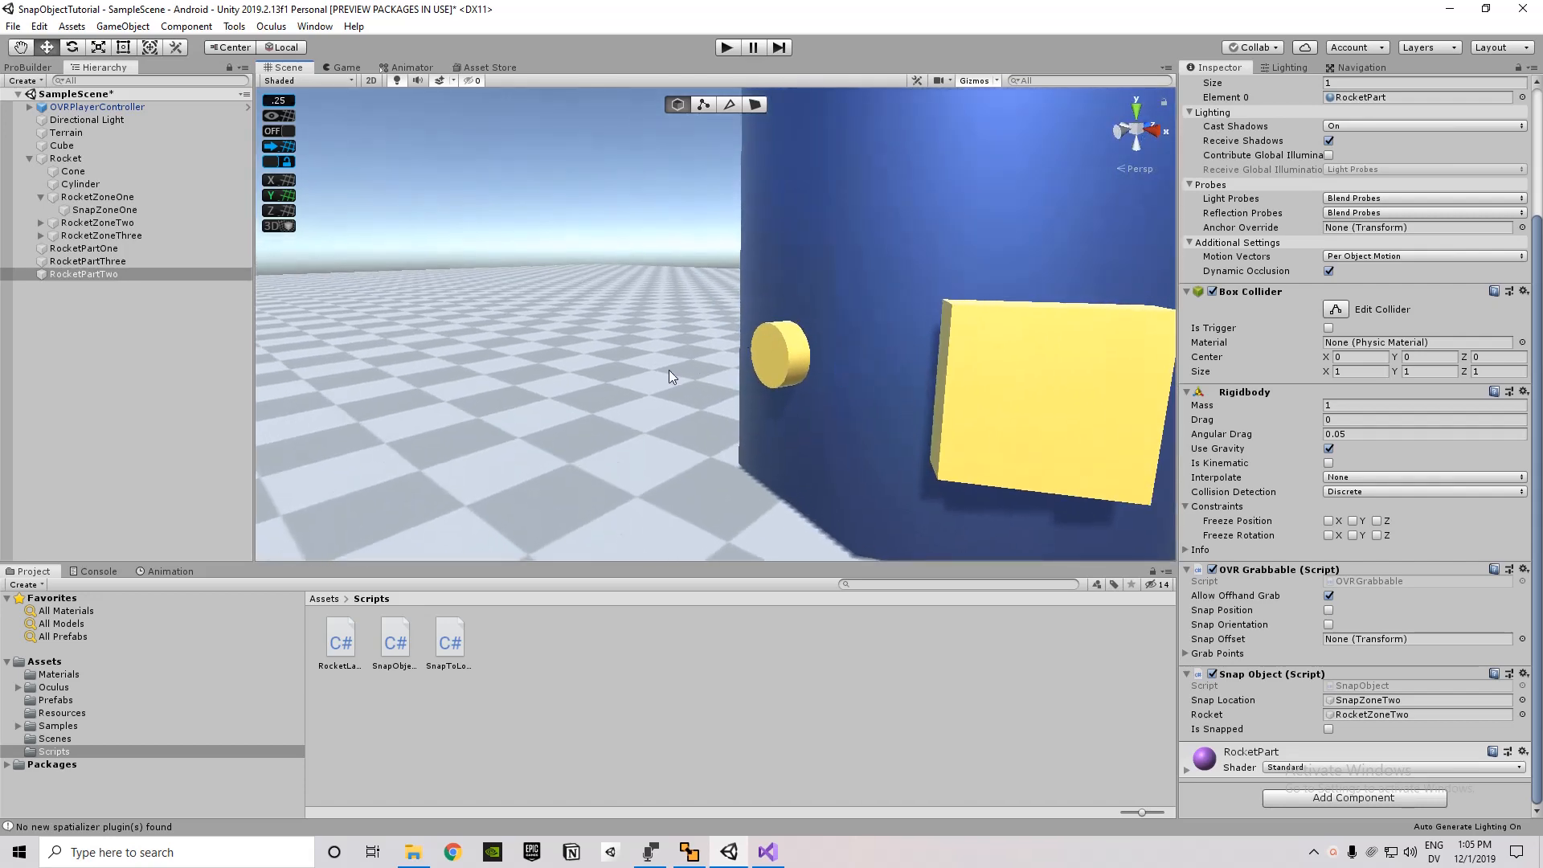
left_click(103, 209)
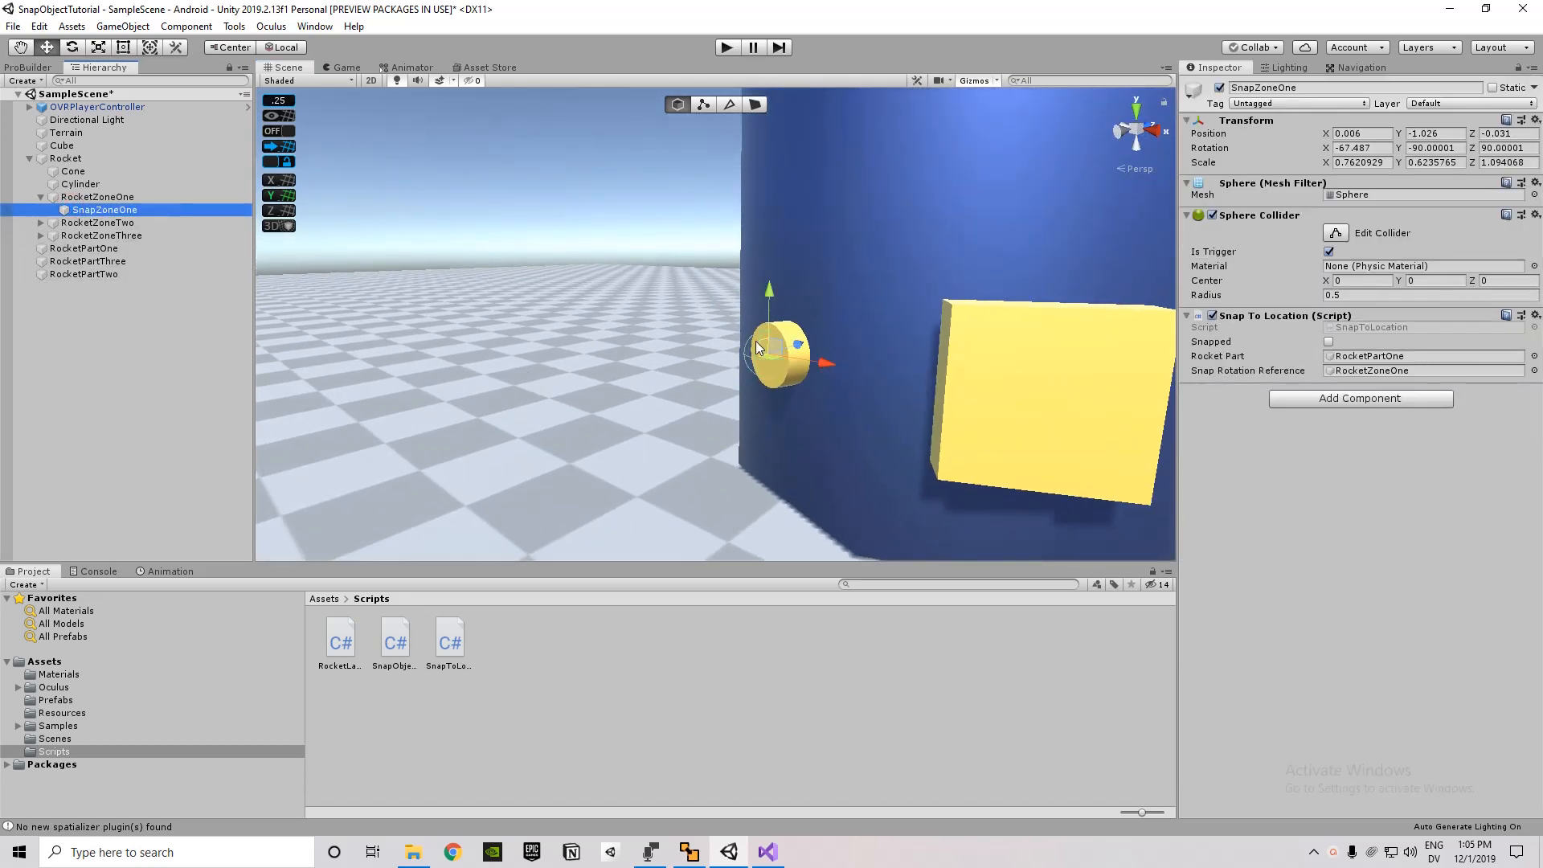
mouse_move(788, 423)
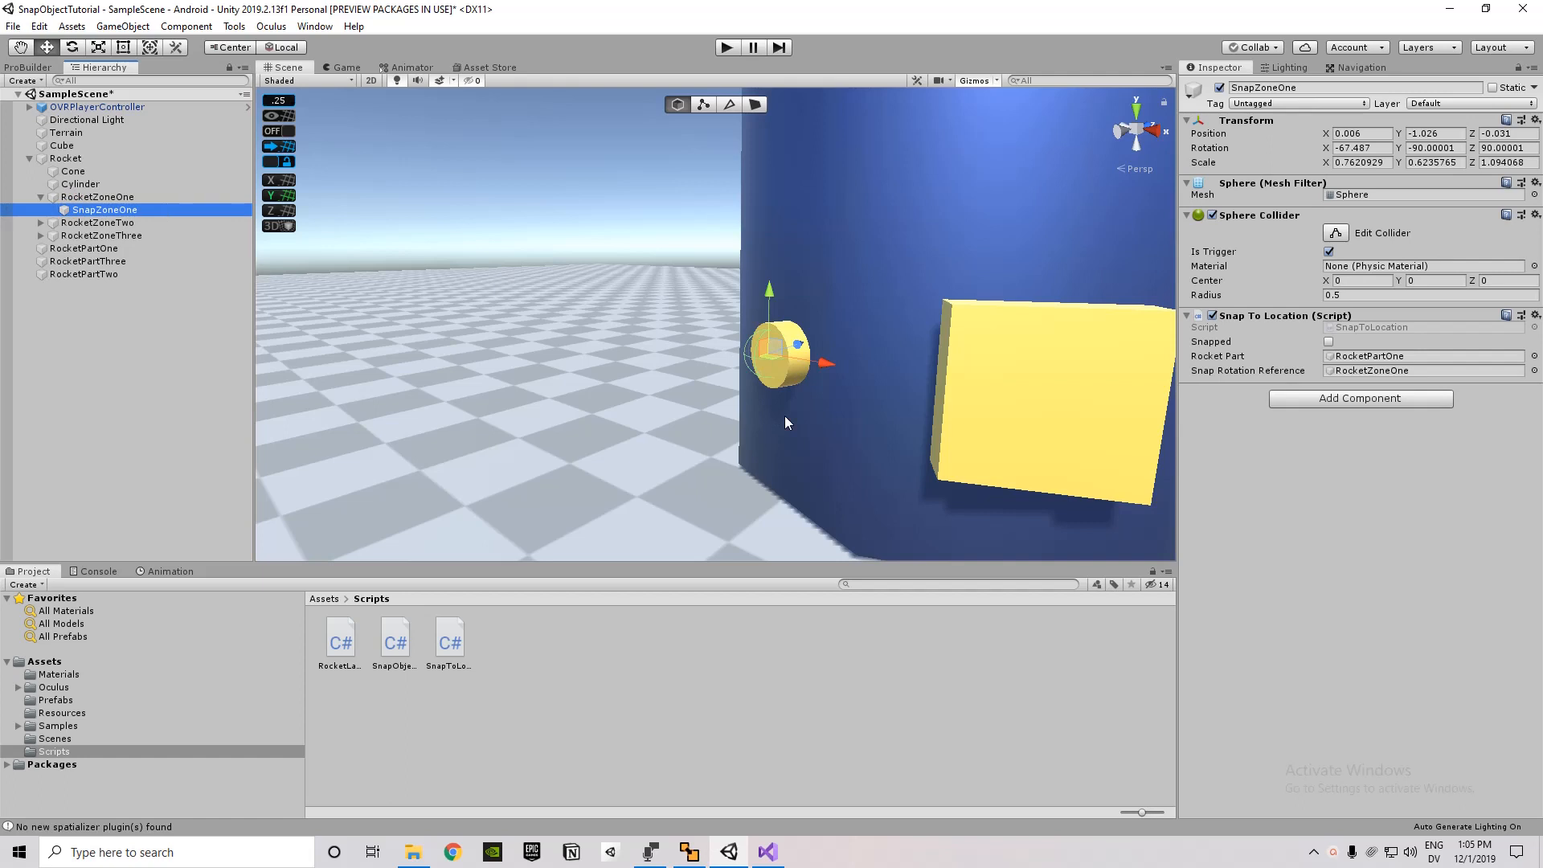
left_click_drag(788, 423, 585, 371)
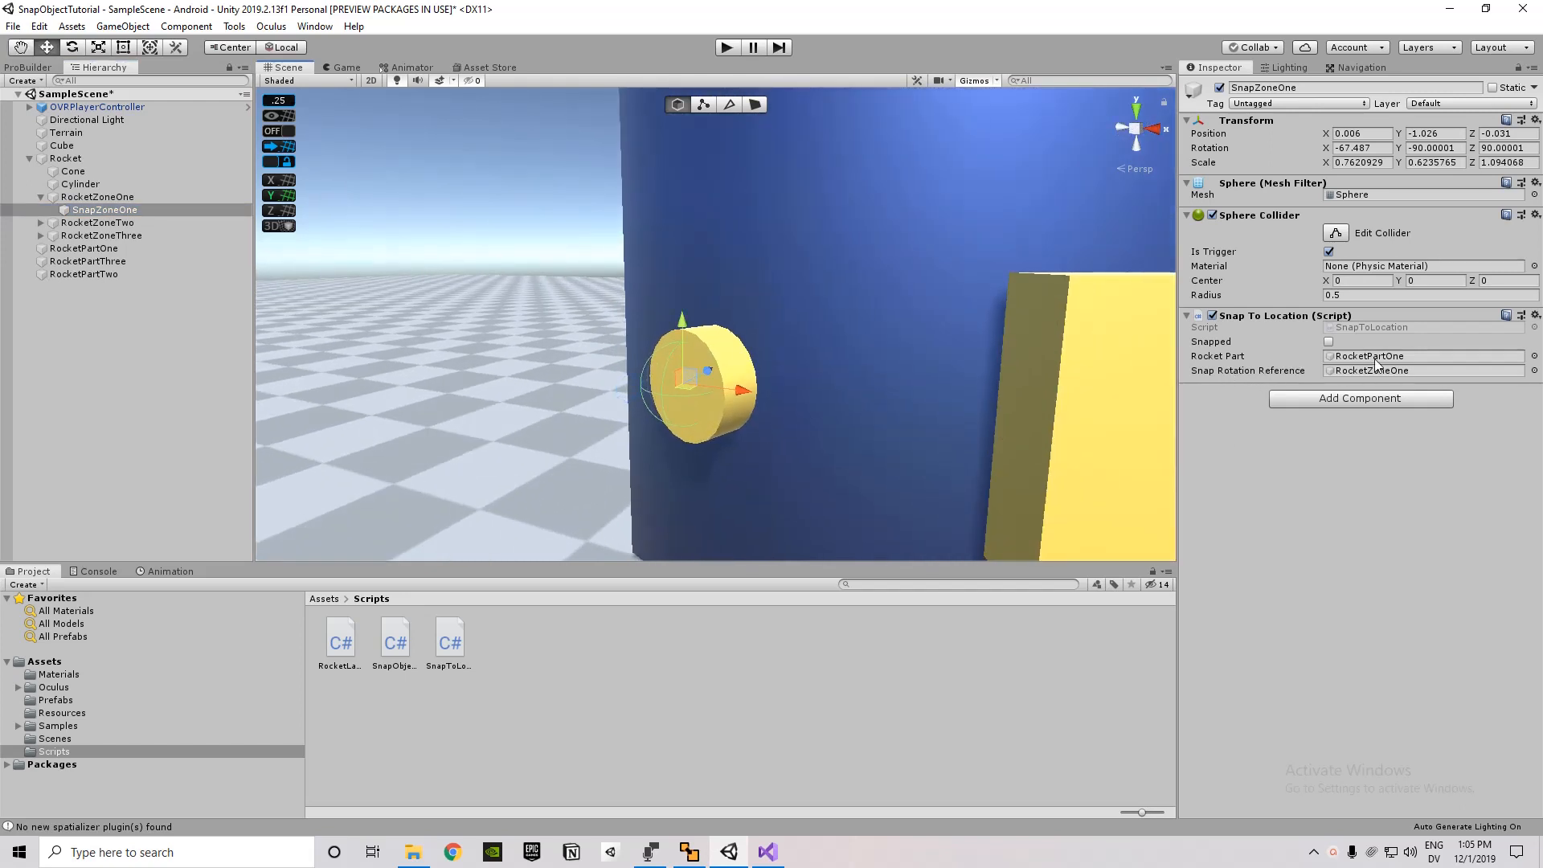
mouse_move(852, 353)
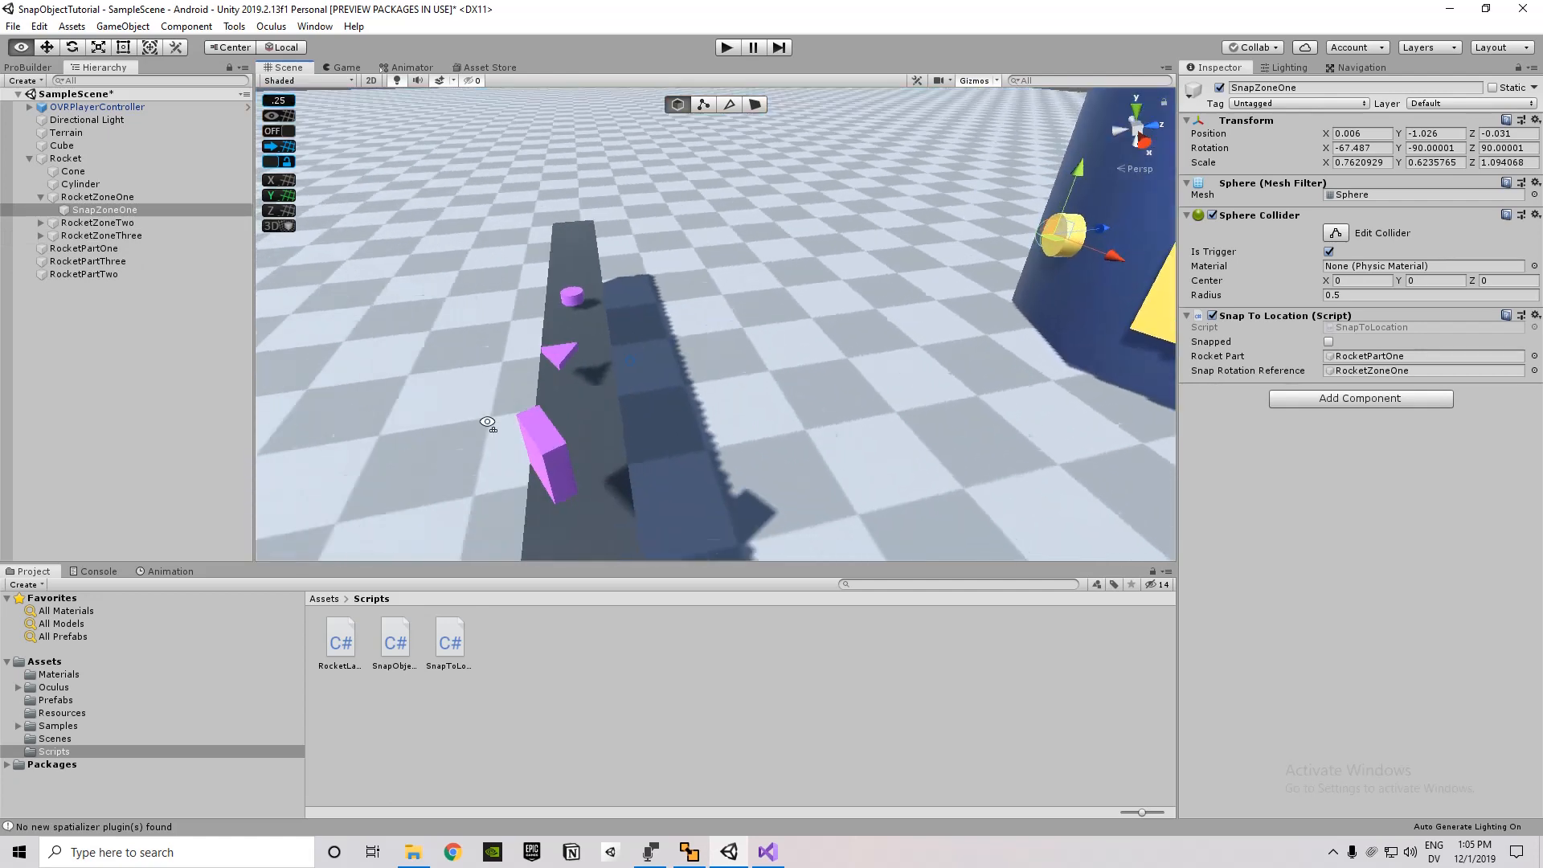
left_click(83, 275)
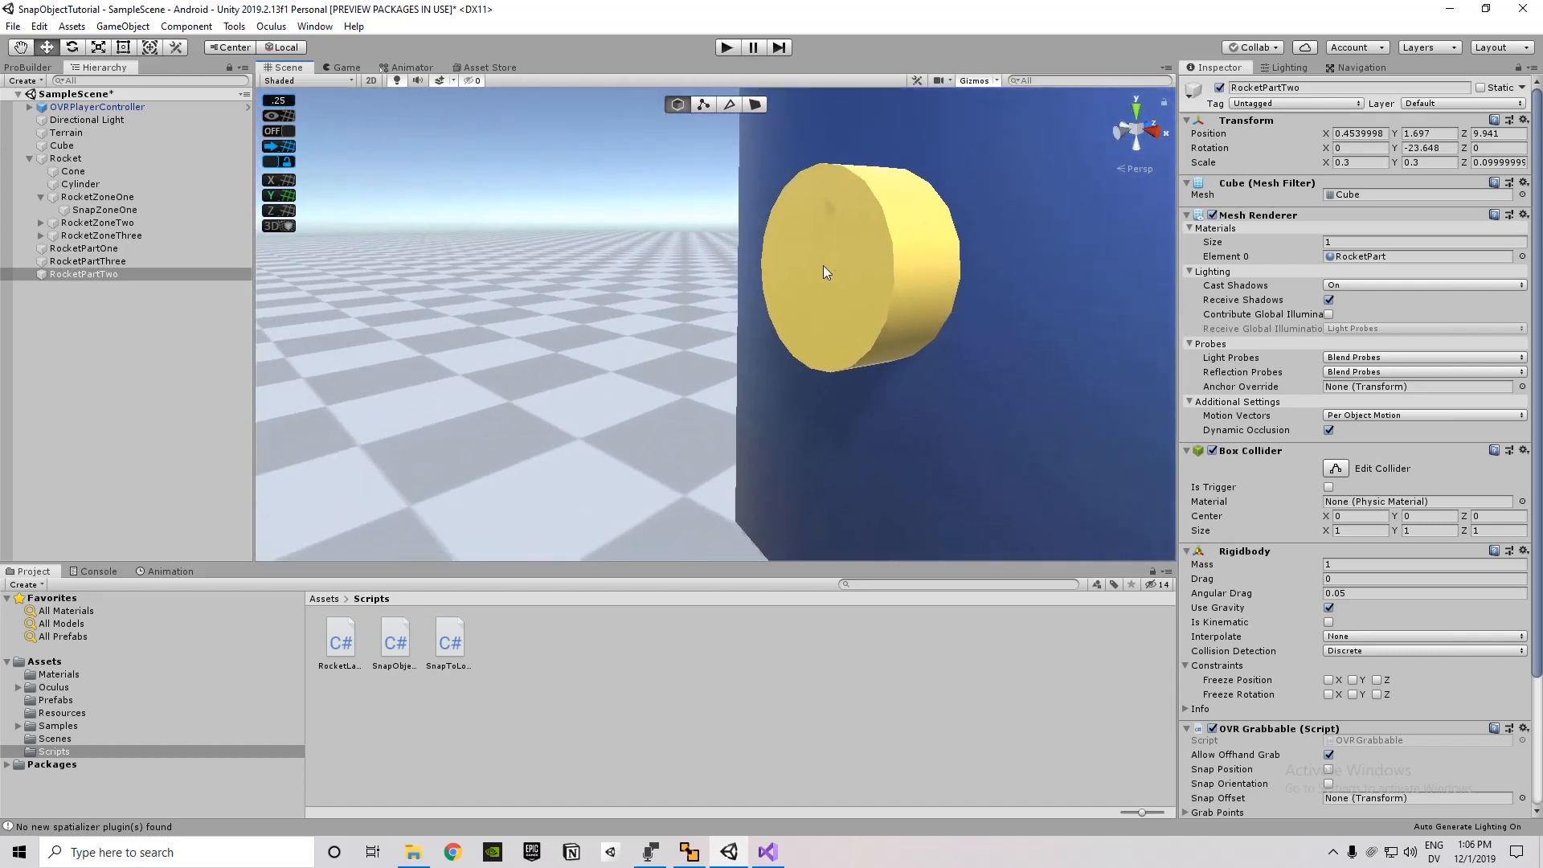
mouse_move(209, 341)
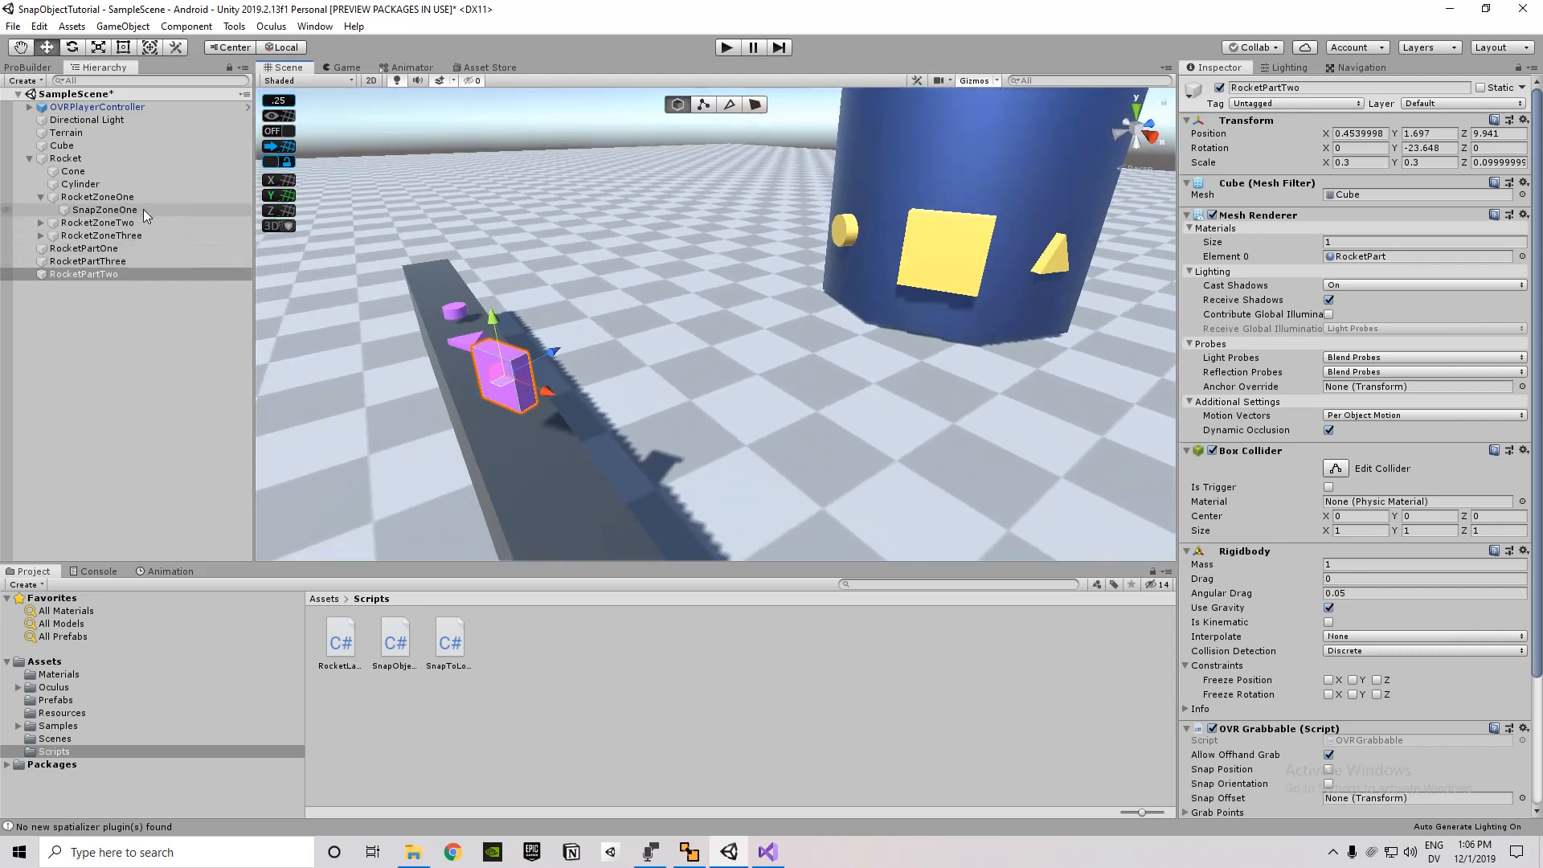
left_click(96, 196)
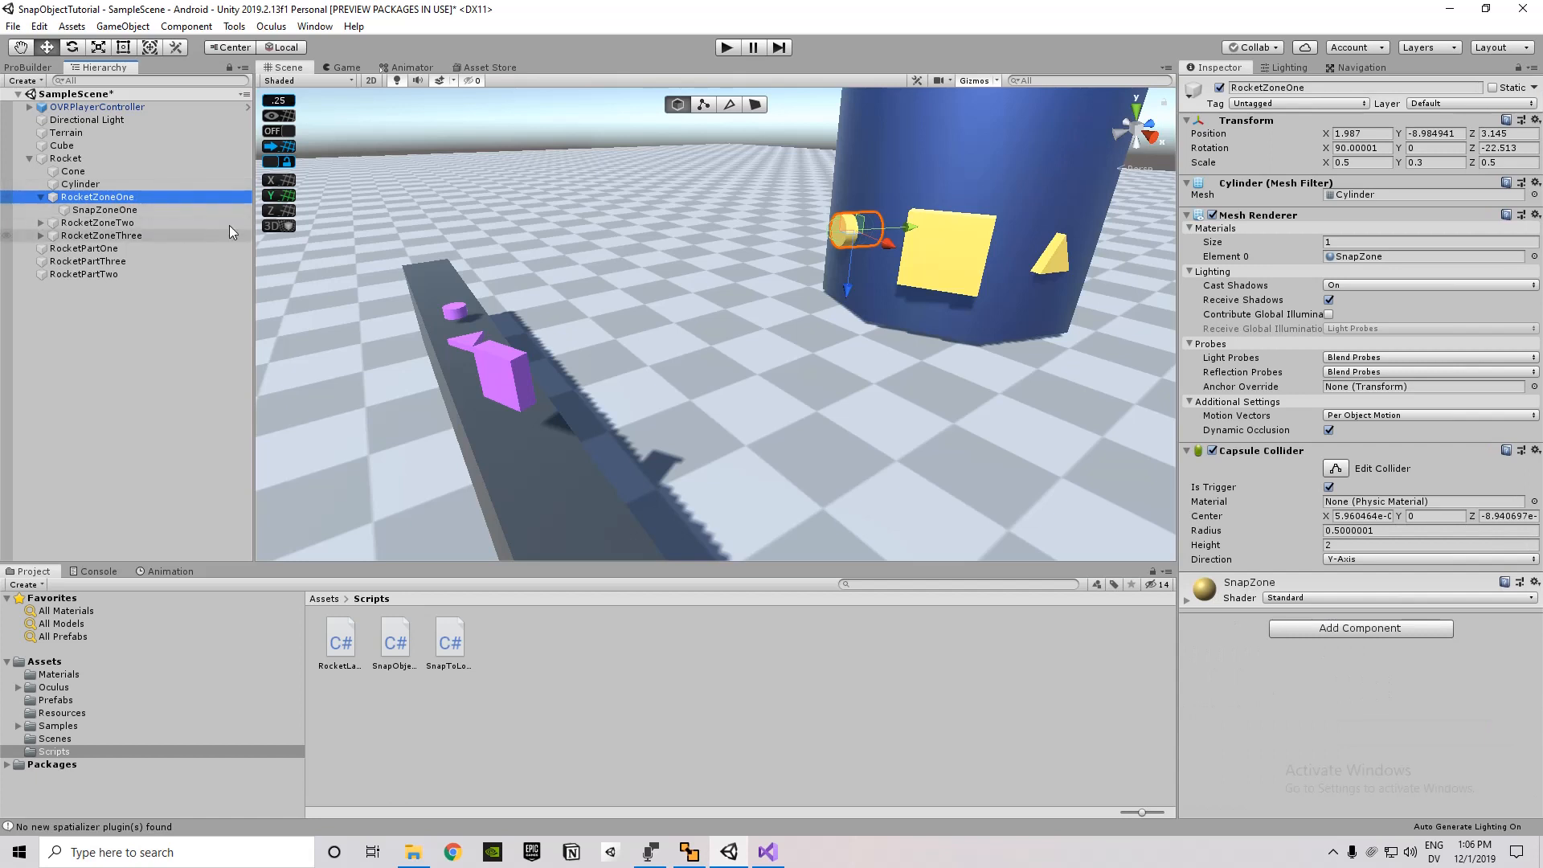
left_click(83, 274)
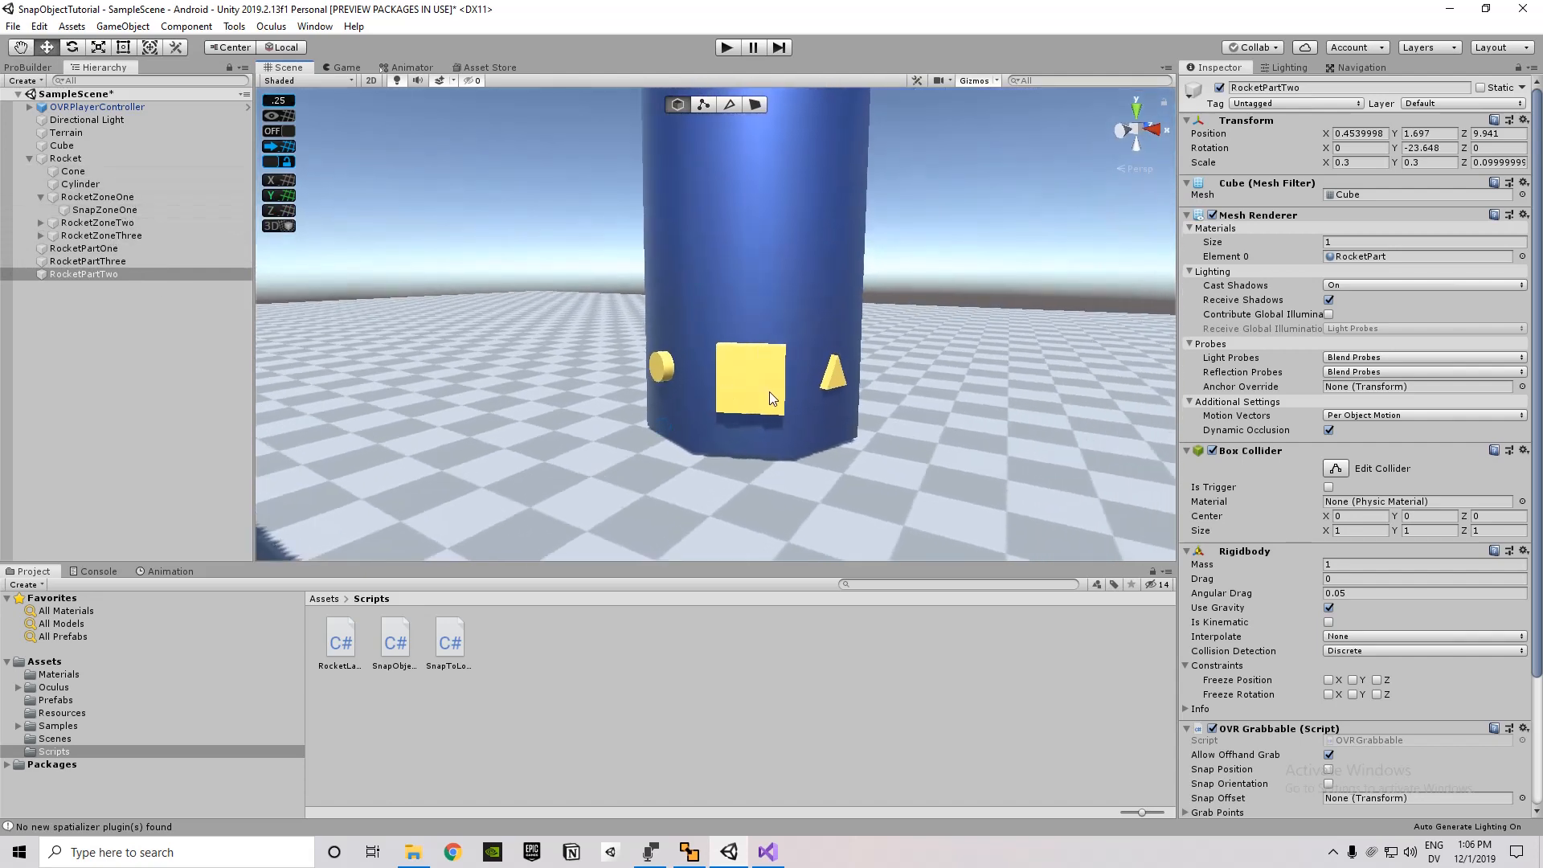
left_click(96, 197)
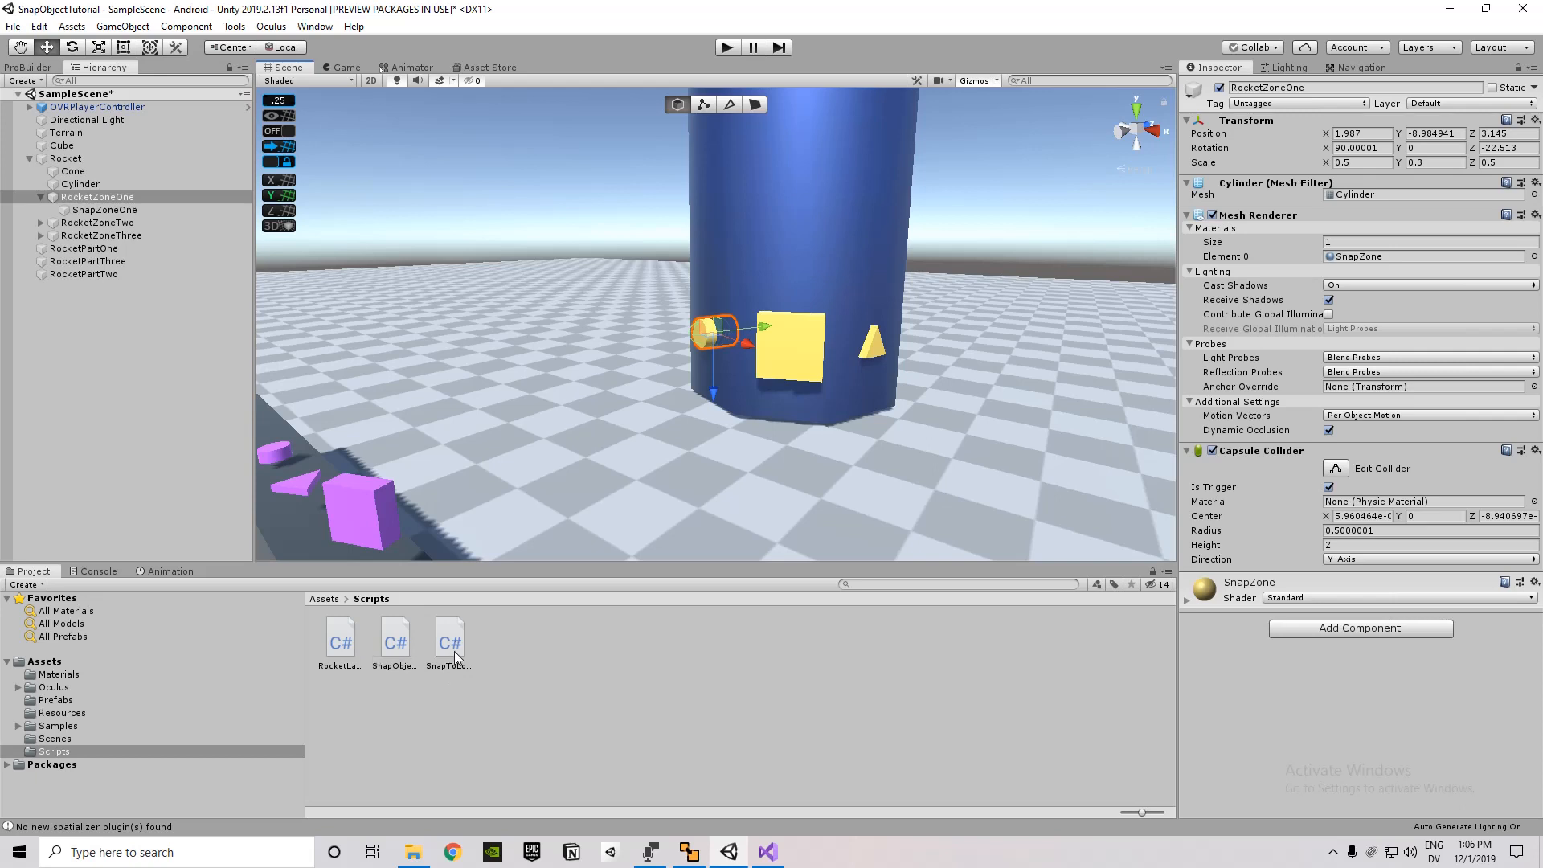
mouse_move(365, 320)
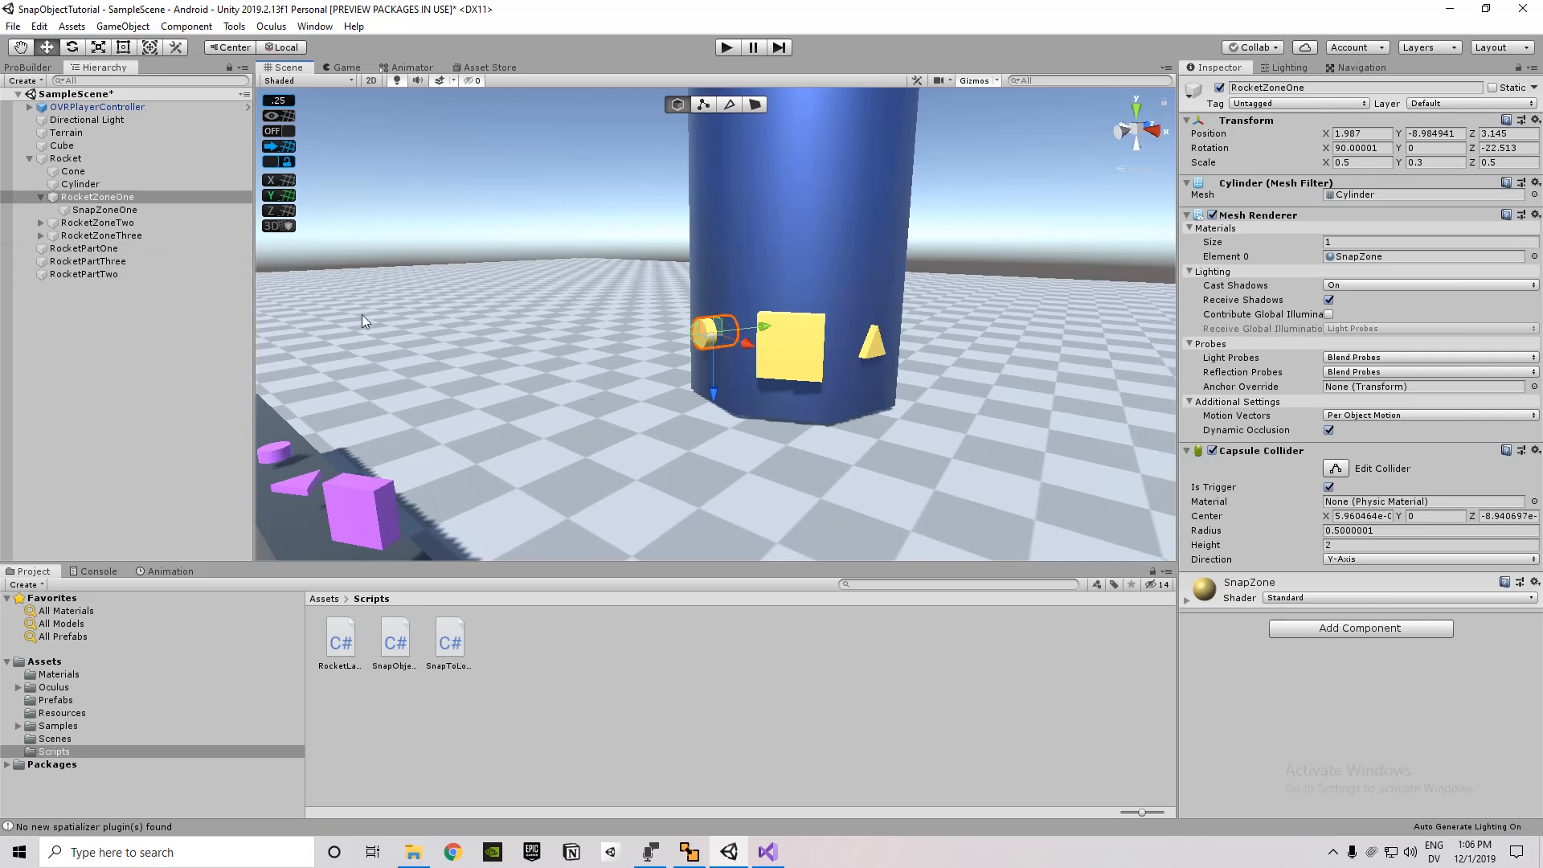
Select SnapZoneOne and ping its Snap Rotation Reference, RocketZoneOne, in the Hierarchy.
left_click(105, 209)
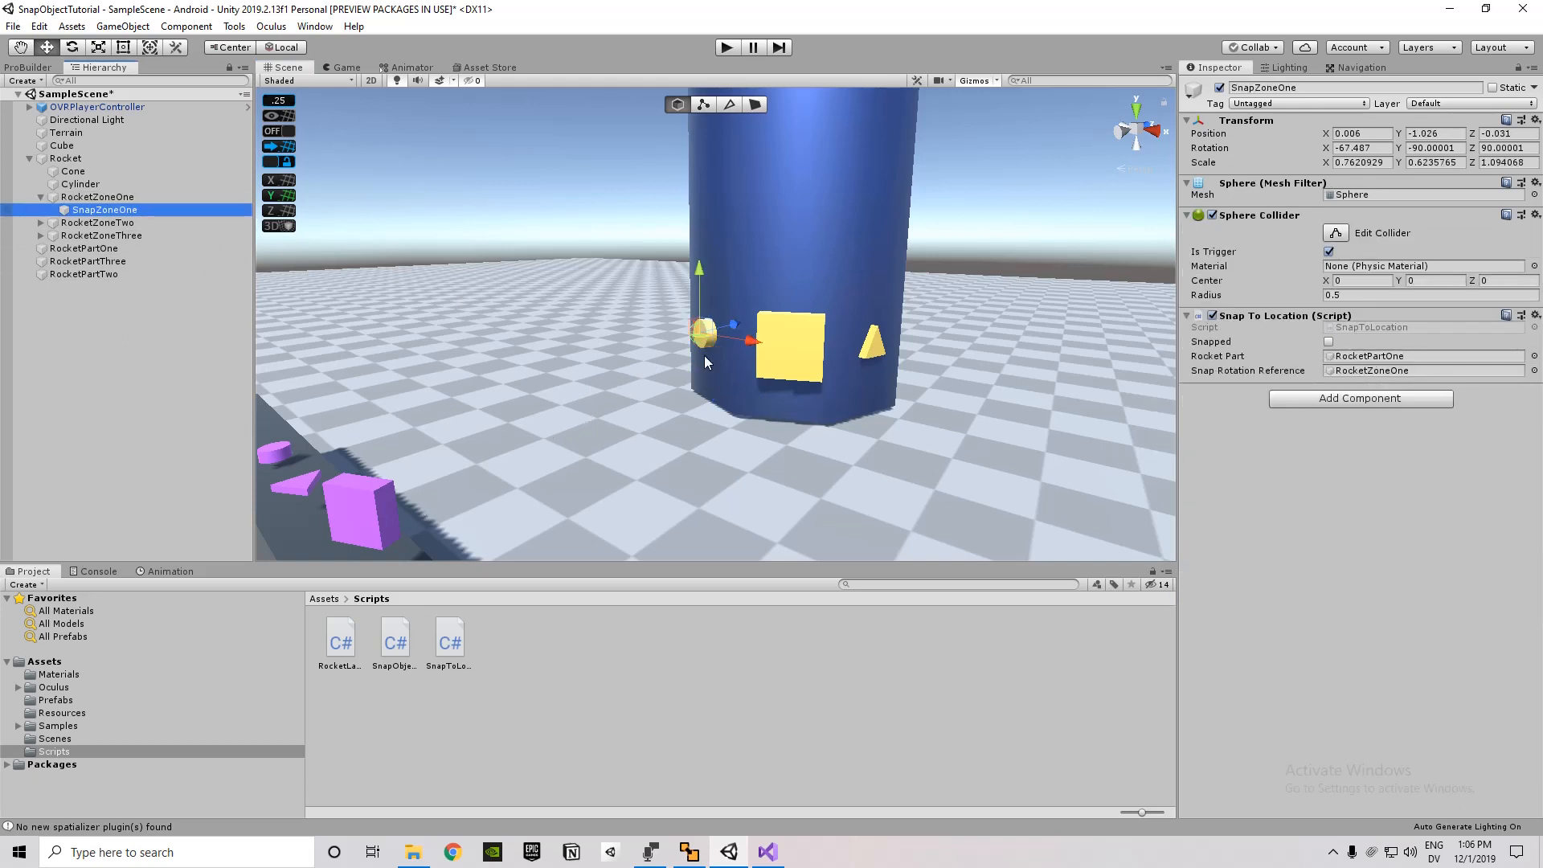
mouse_move(554, 431)
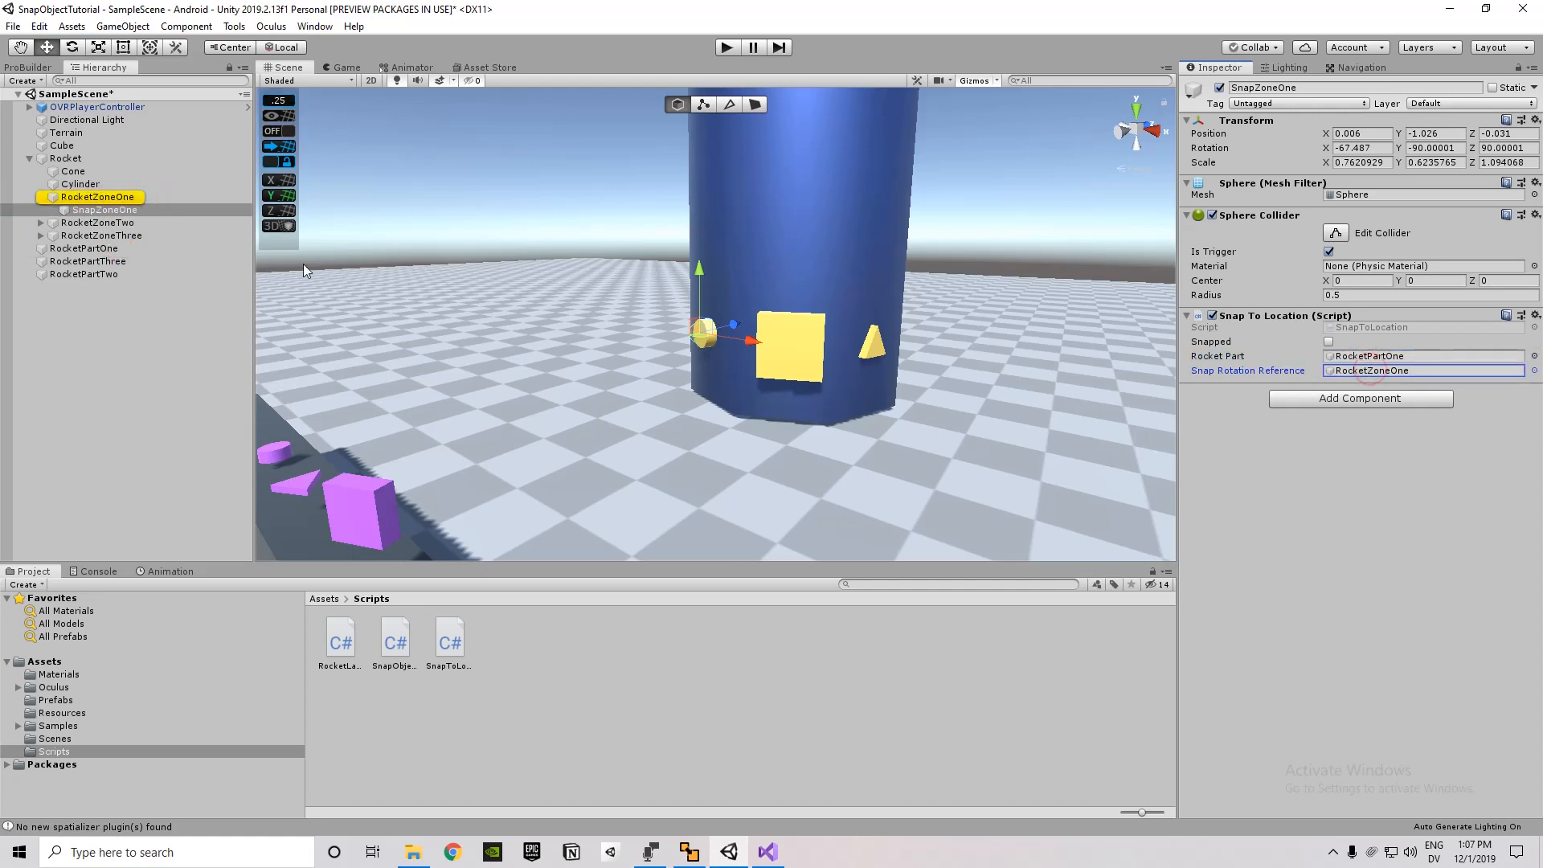
left_click(83, 247)
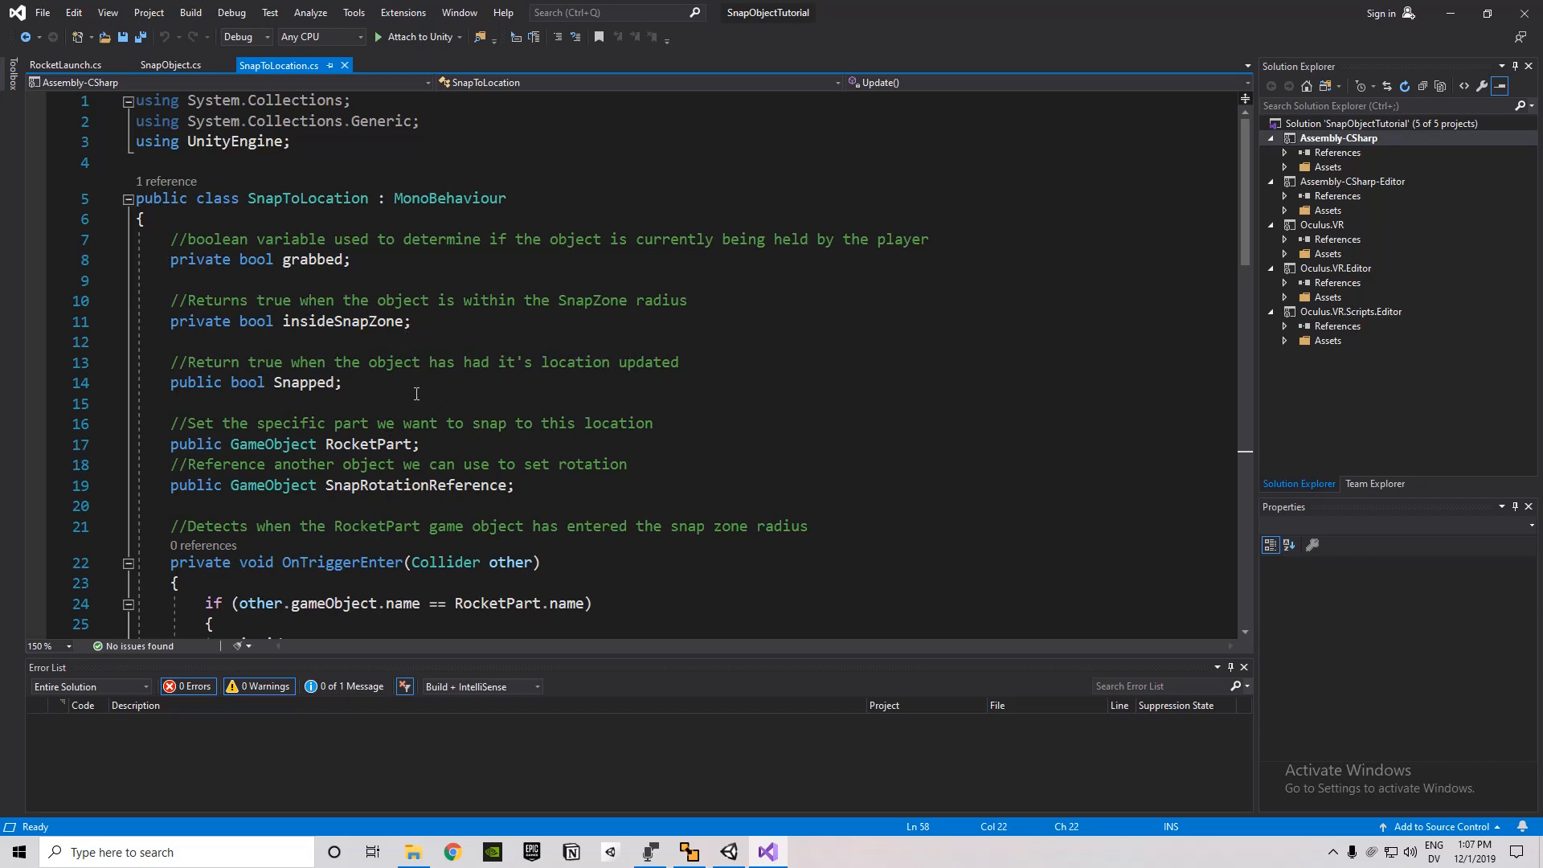
mouse_move(545, 540)
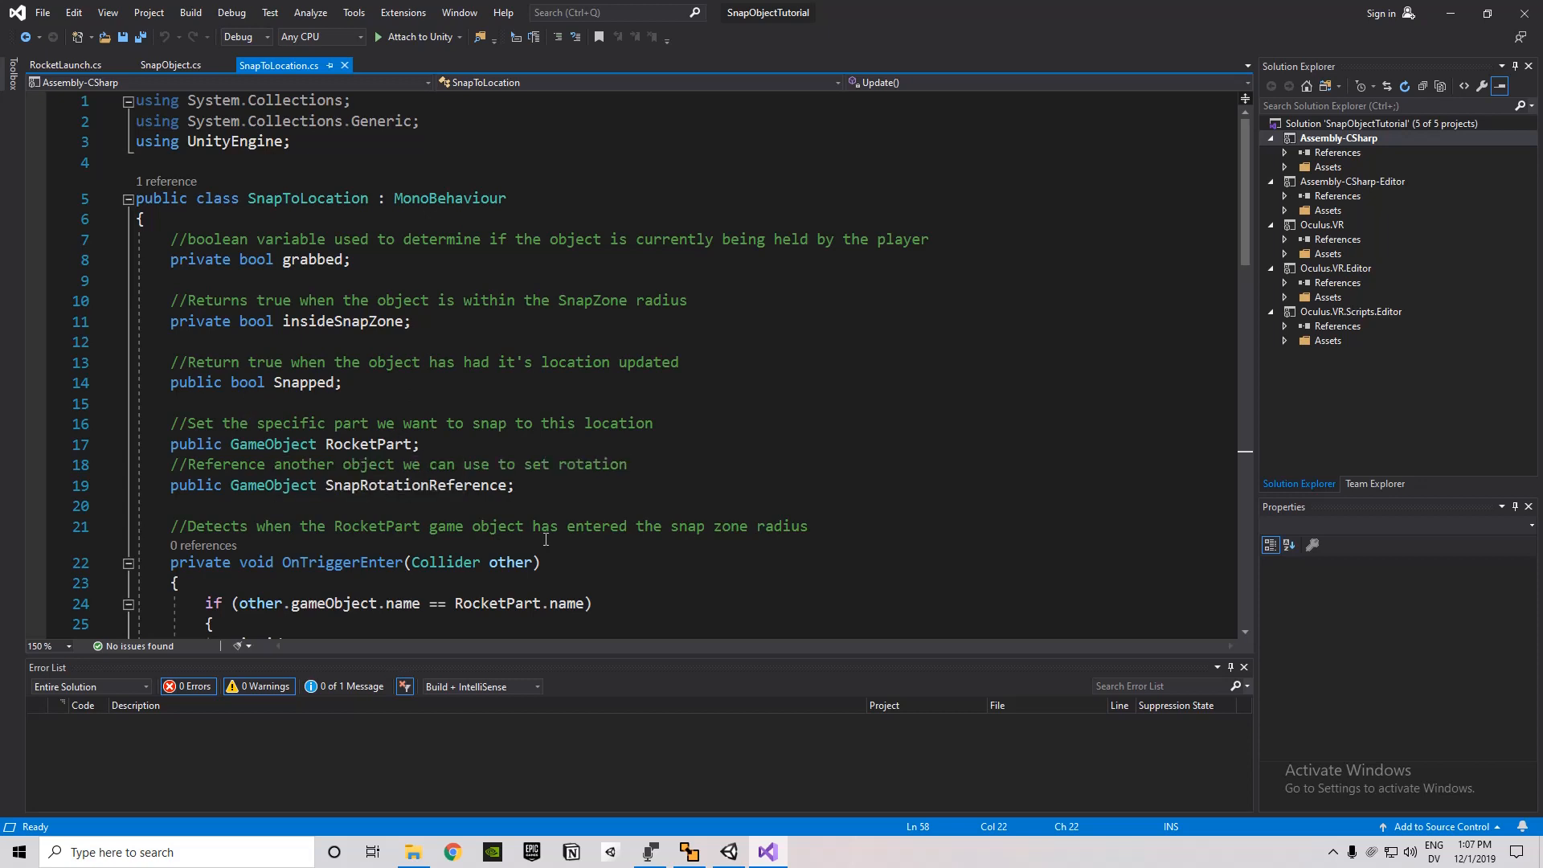
mouse_move(482, 455)
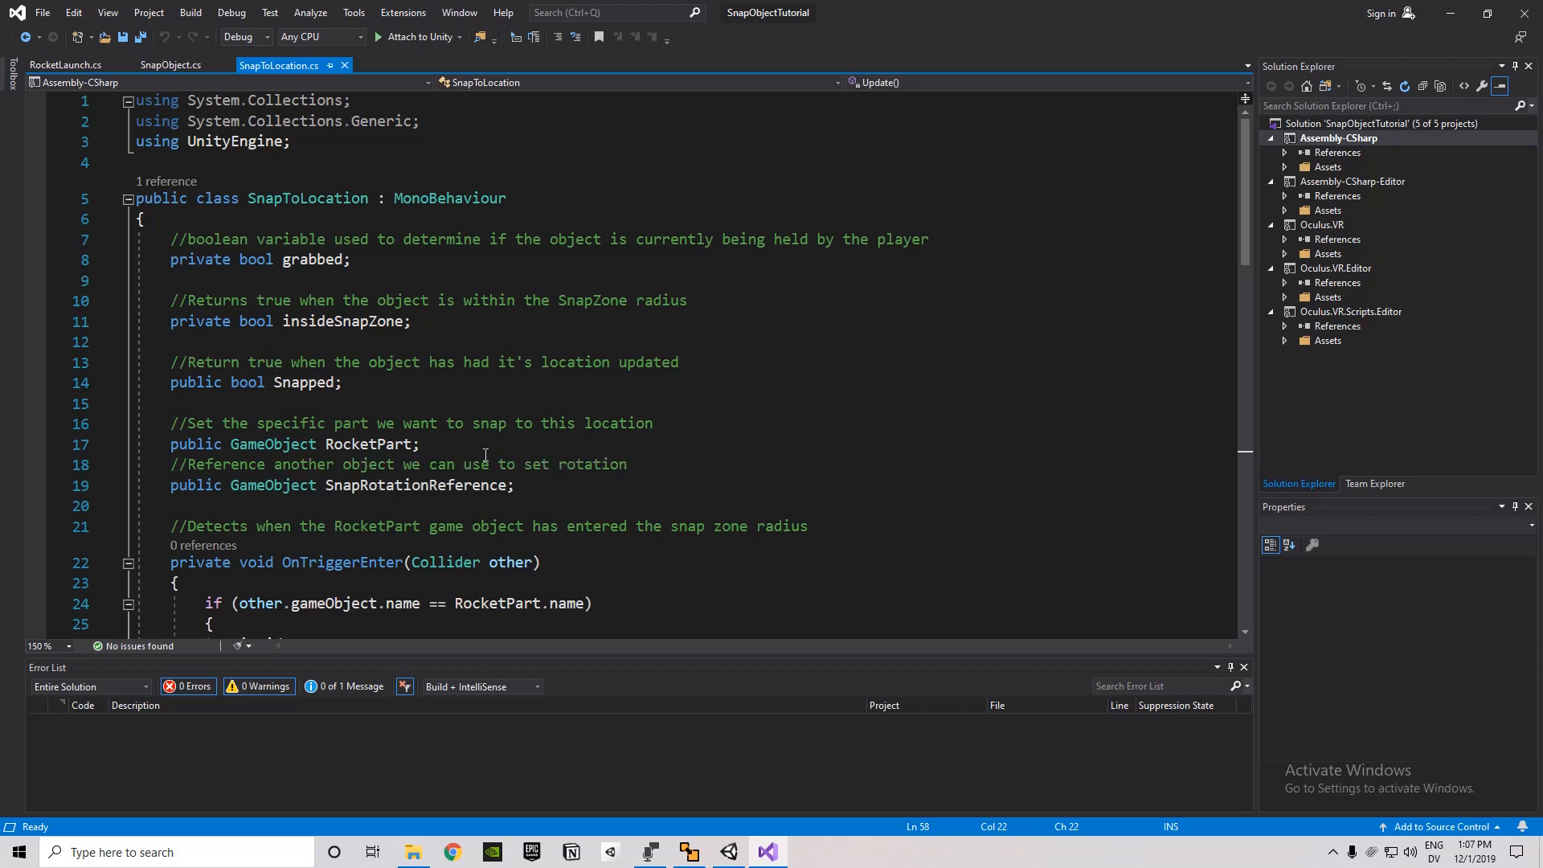
right_click(329, 357)
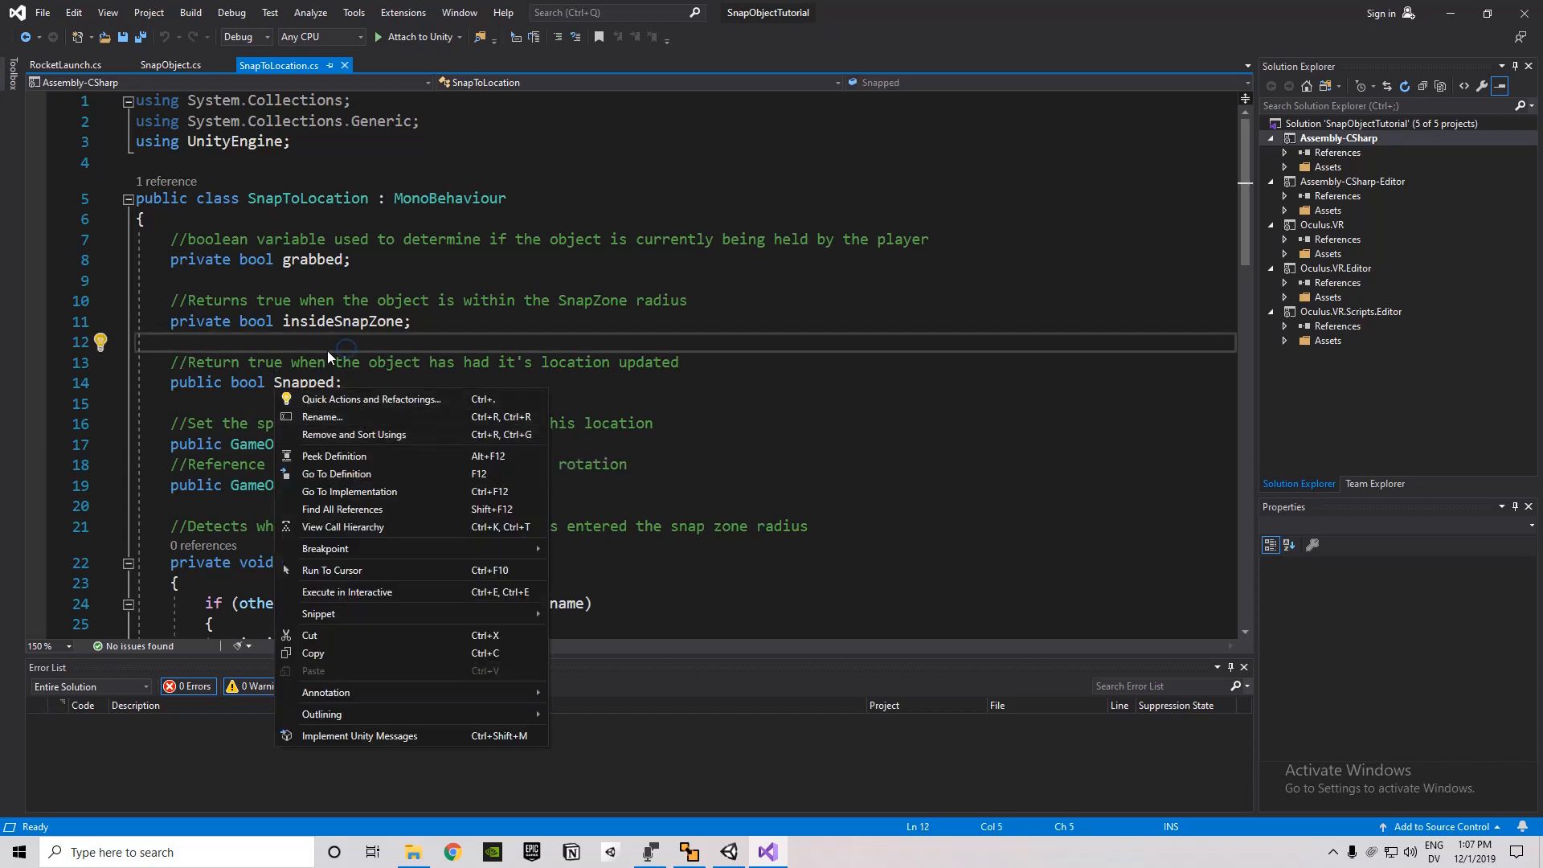
left_click(581, 436)
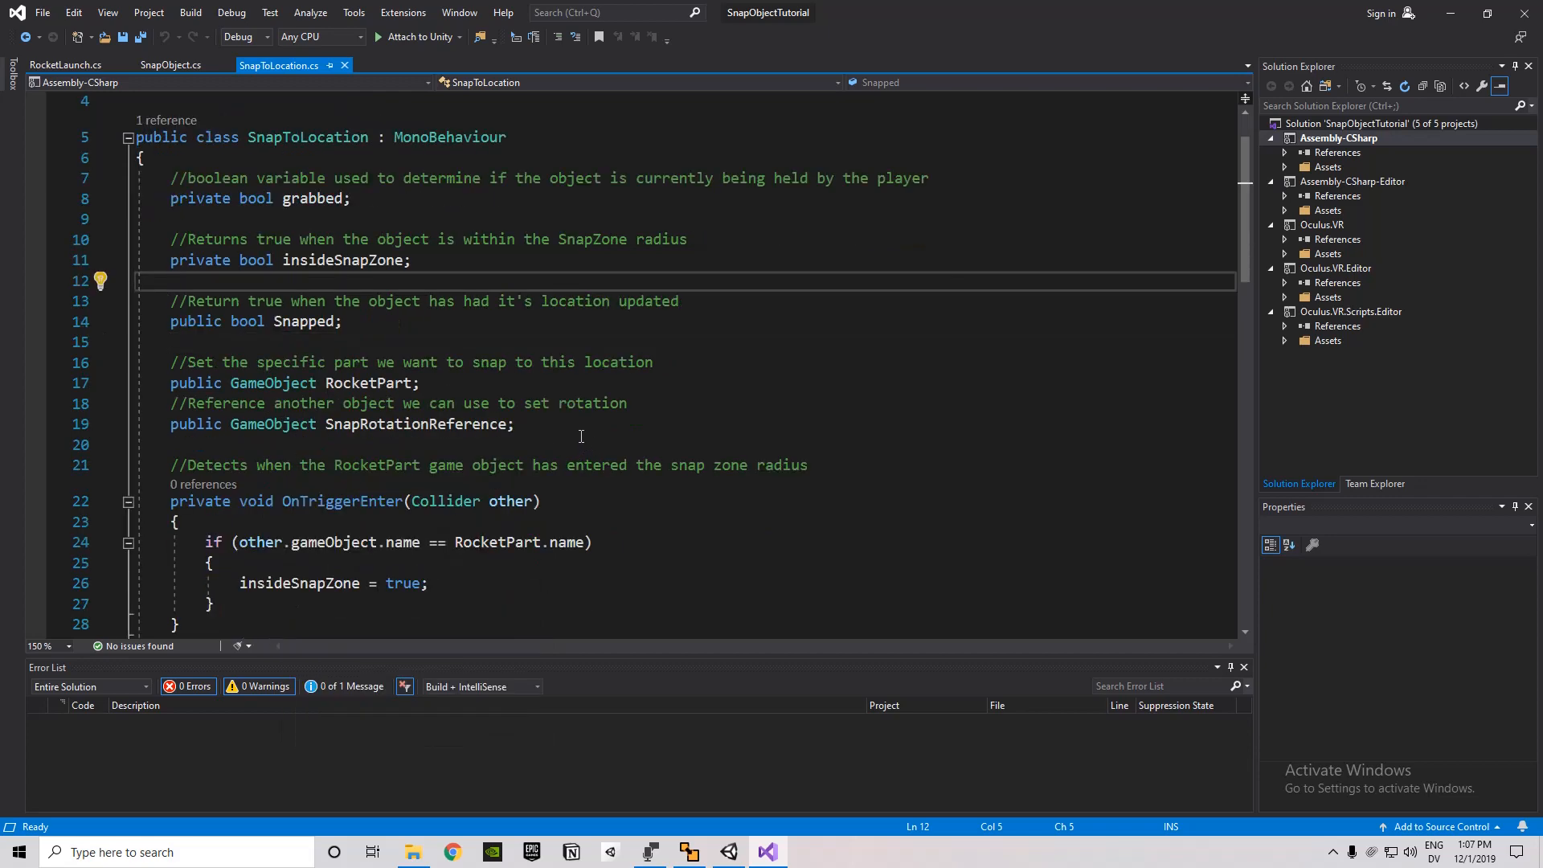
scroll("down", 3)
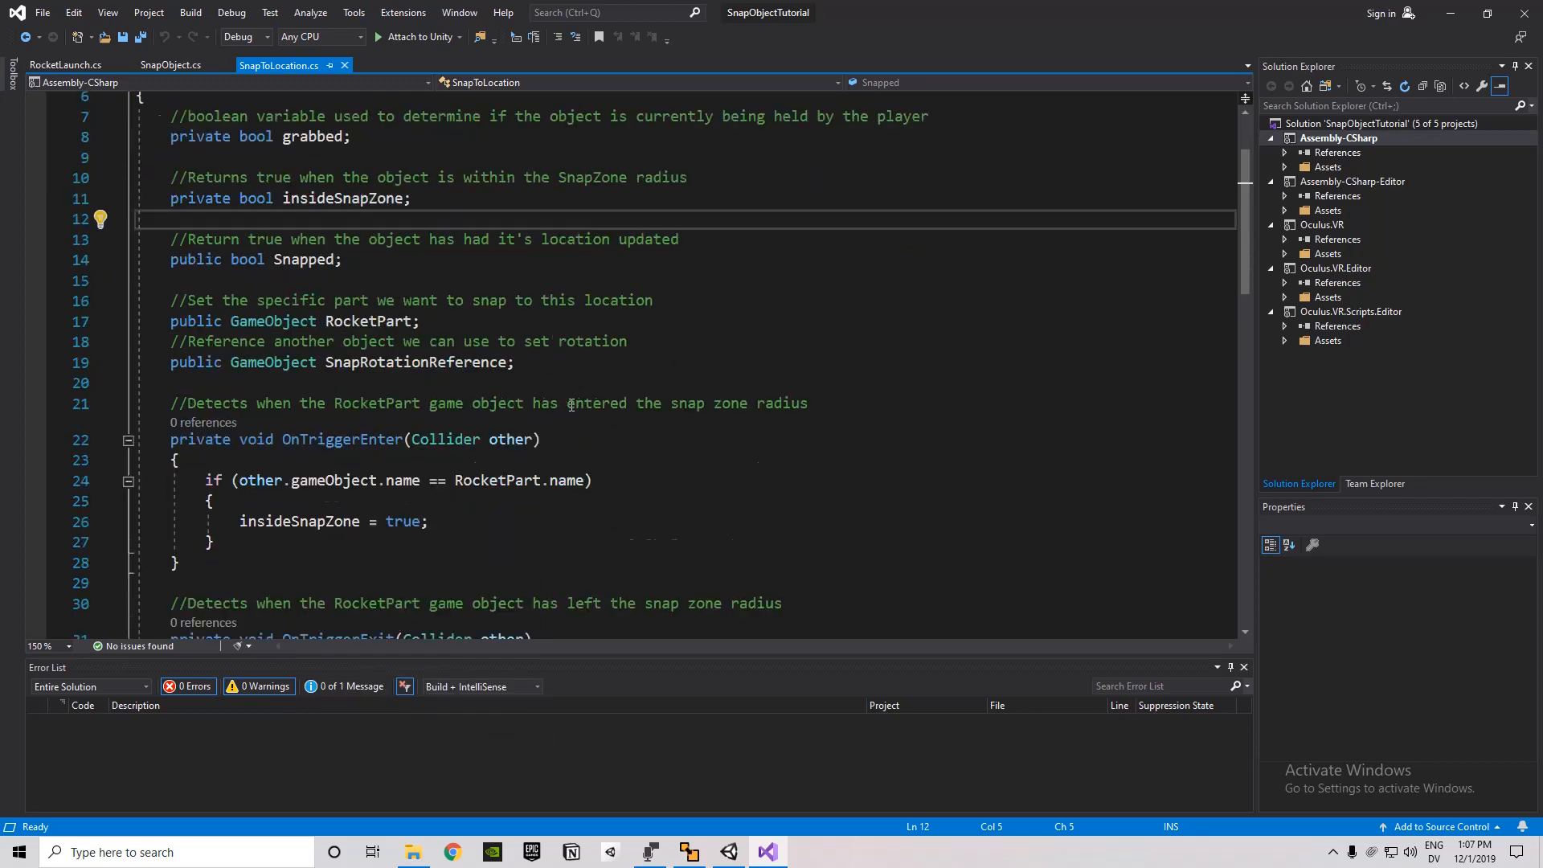
scroll("down", 3)
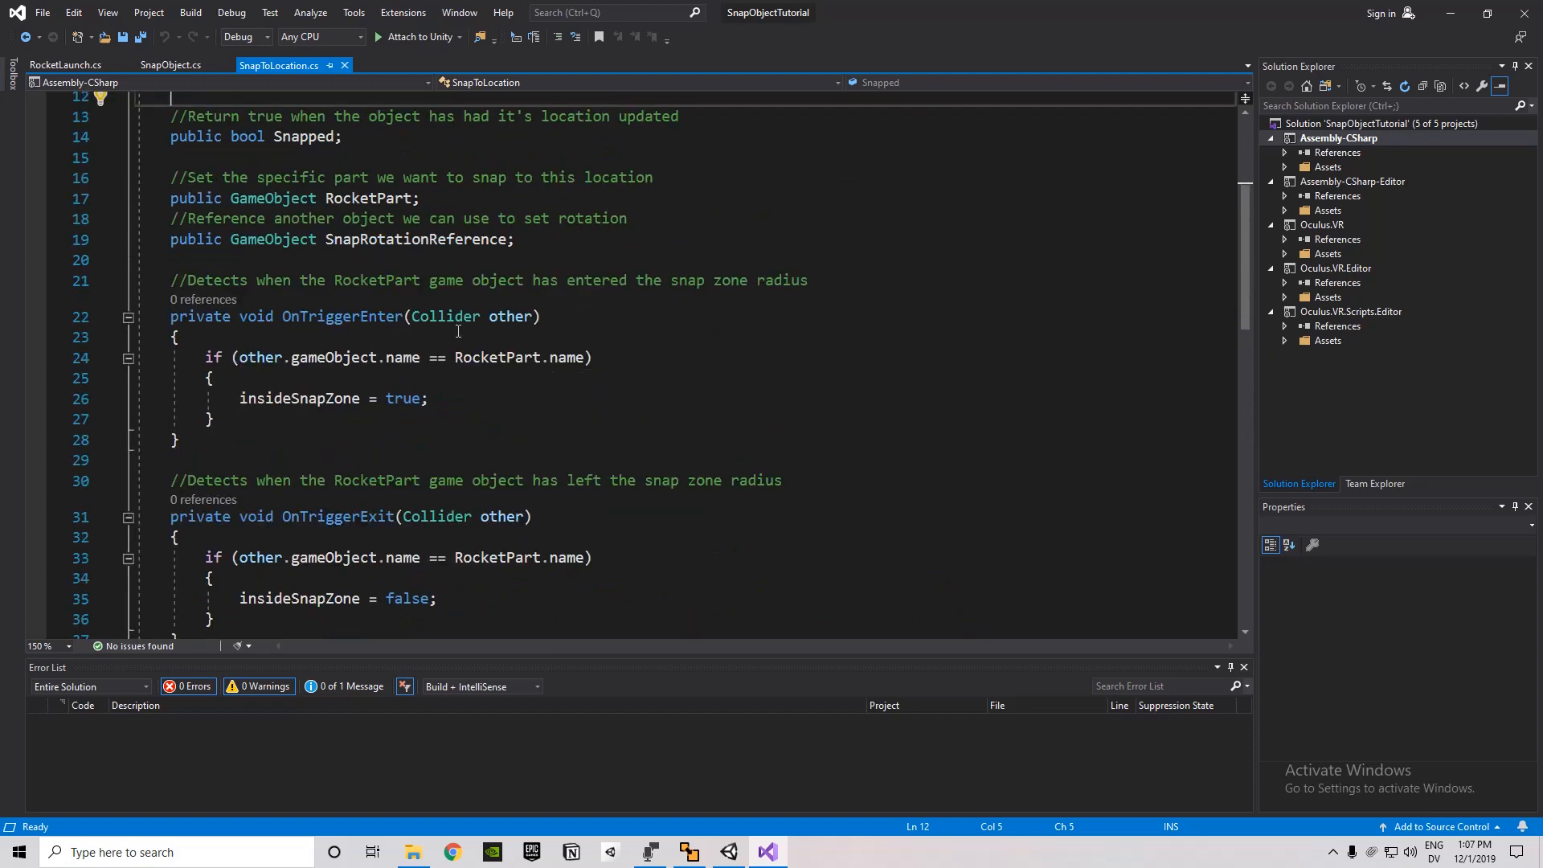
scroll("down", 3)
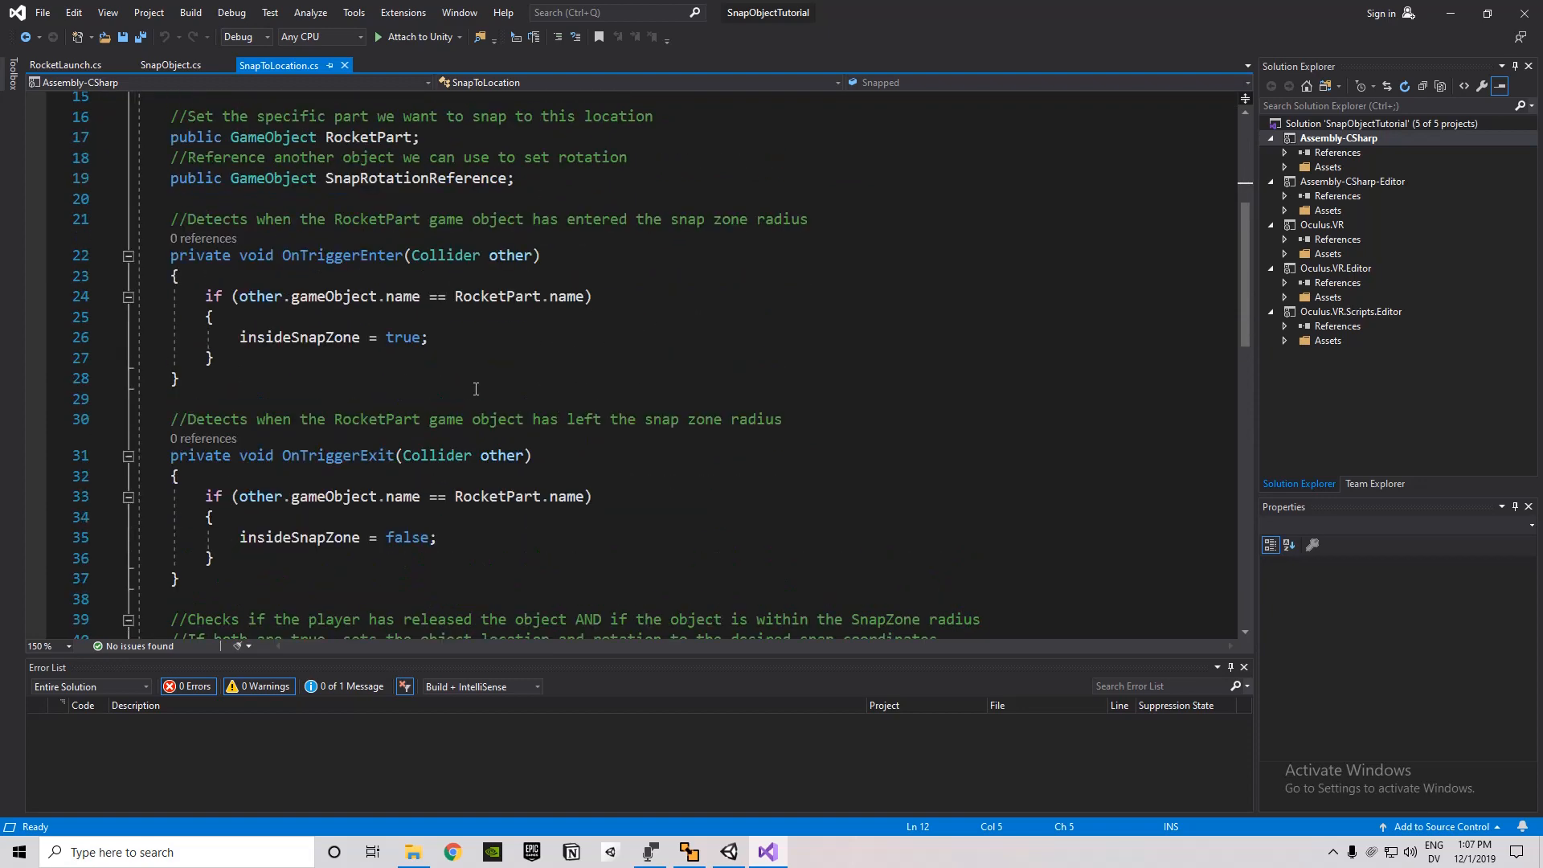
mouse_move(290, 486)
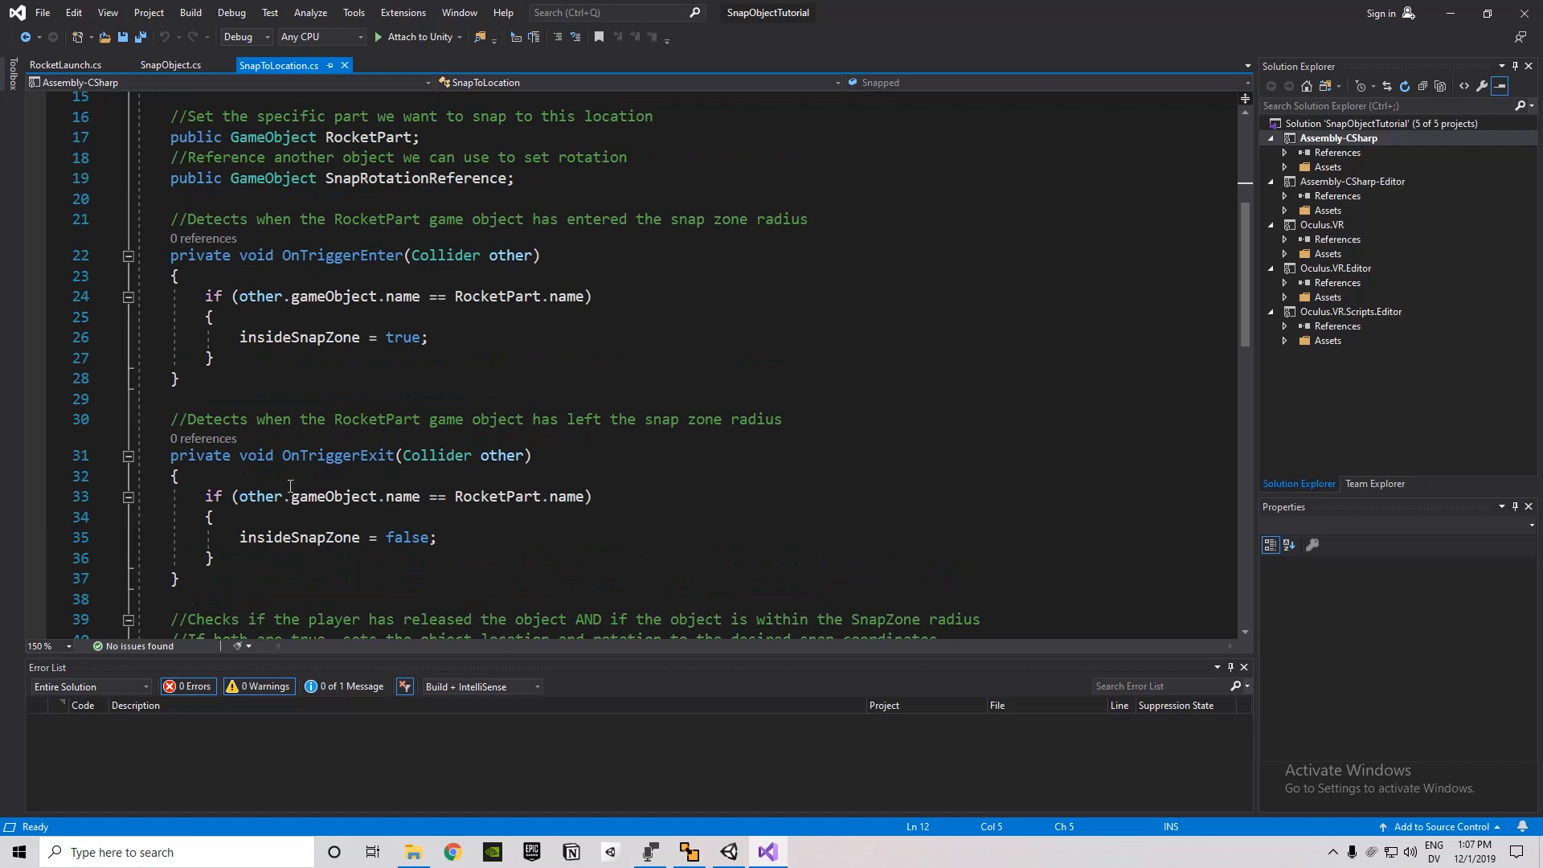
mouse_move(601, 510)
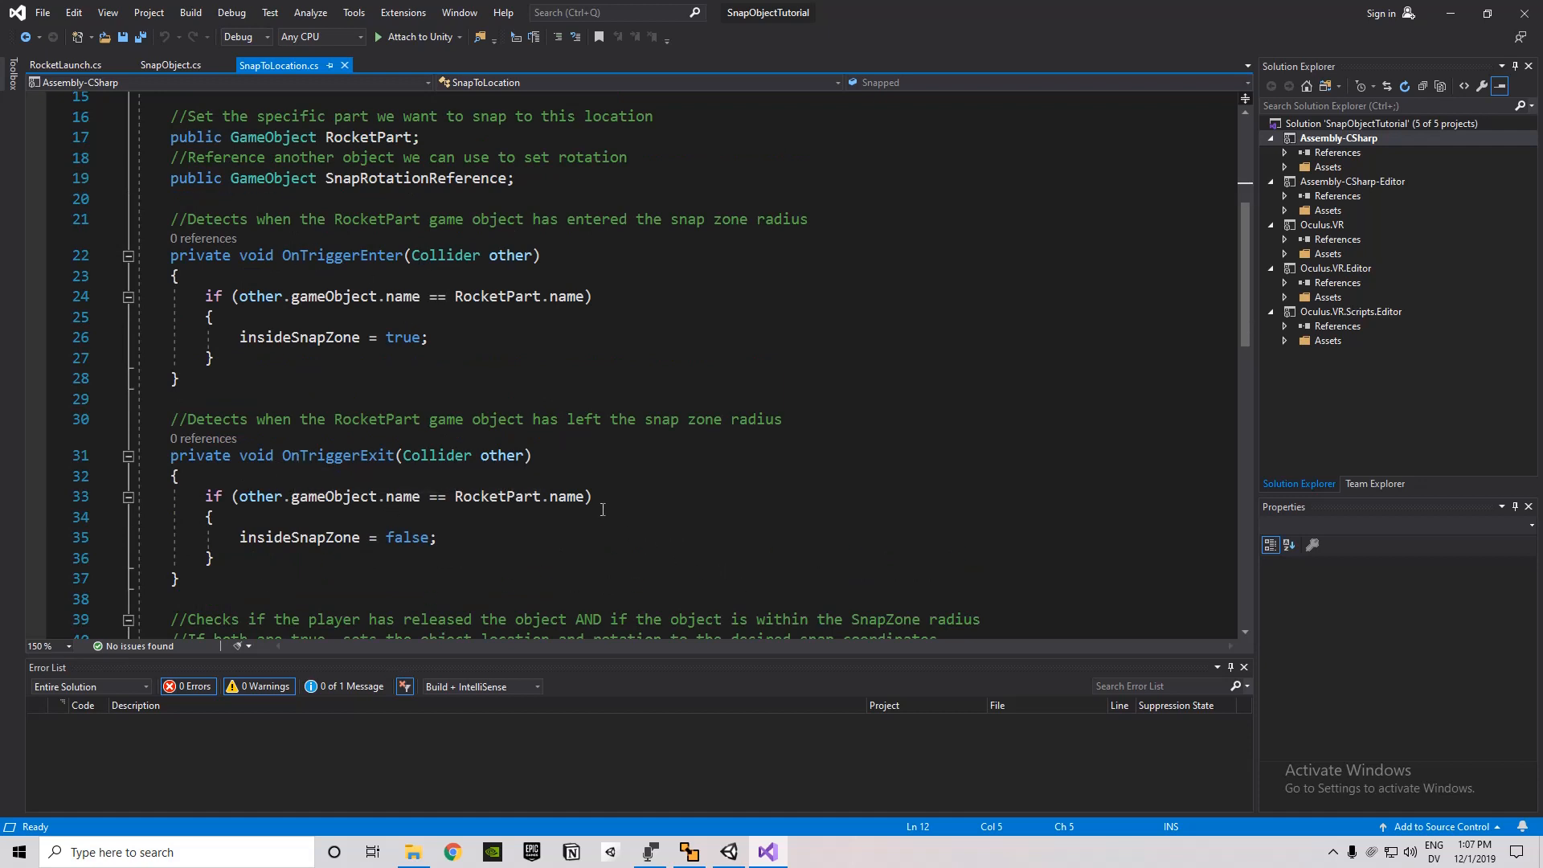
mouse_move(257, 496)
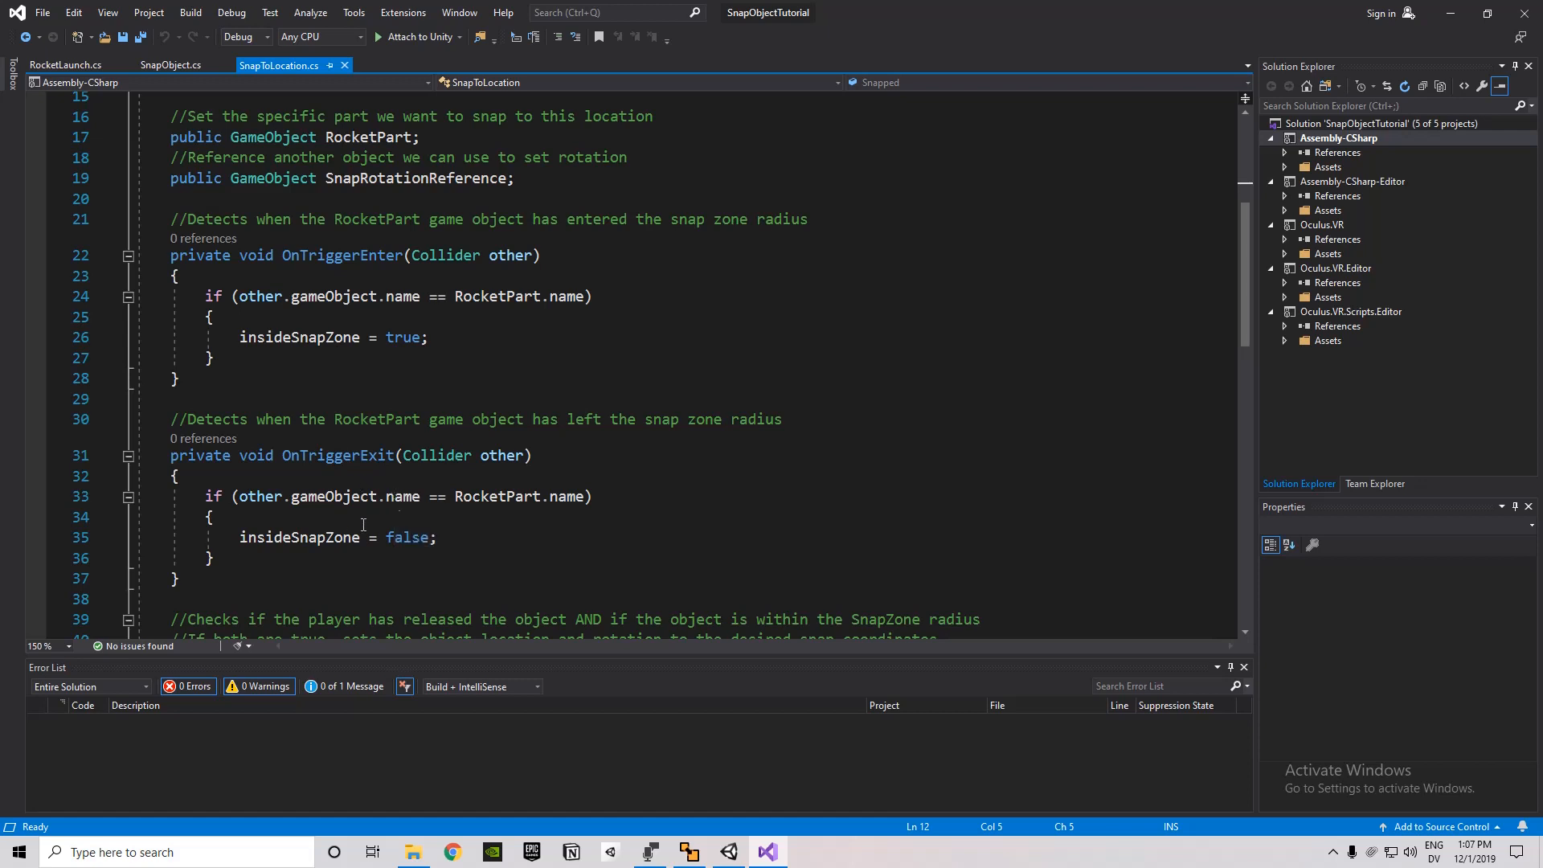
mouse_move(573, 503)
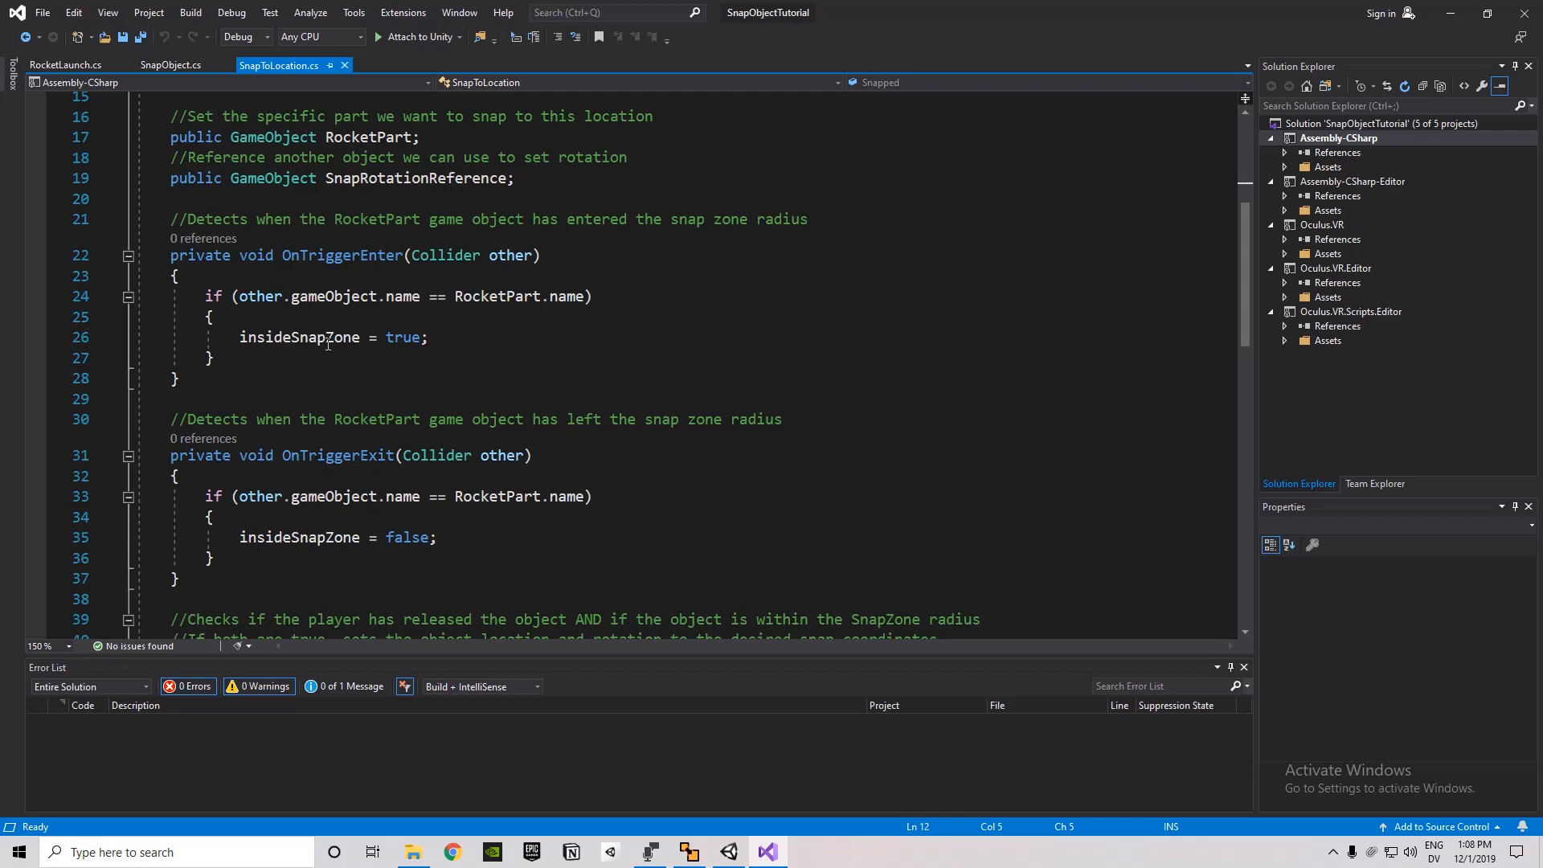
mouse_move(391, 603)
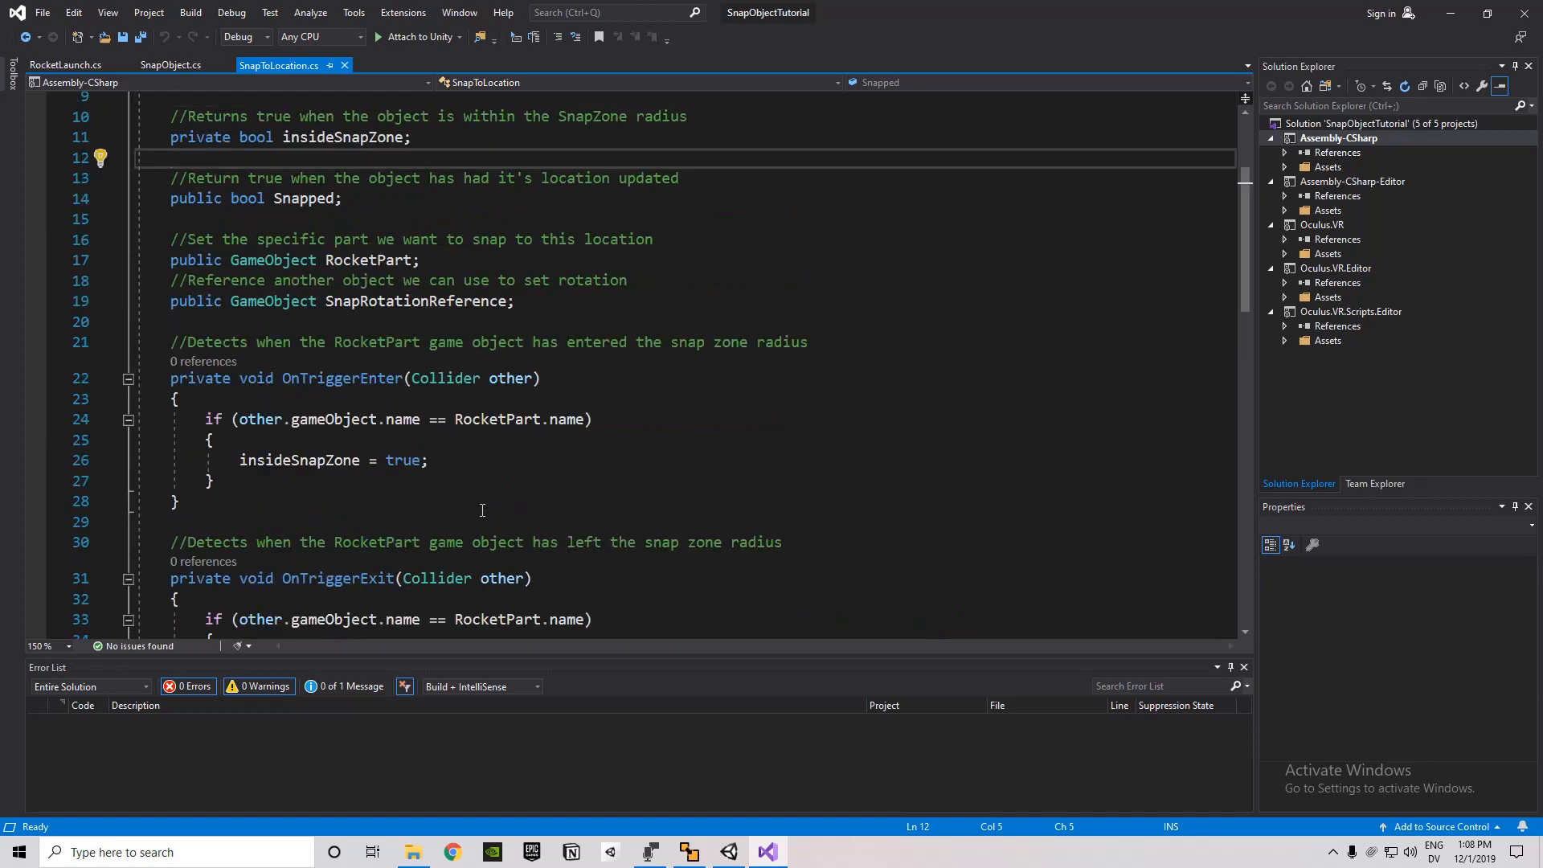
scroll("down", 3)
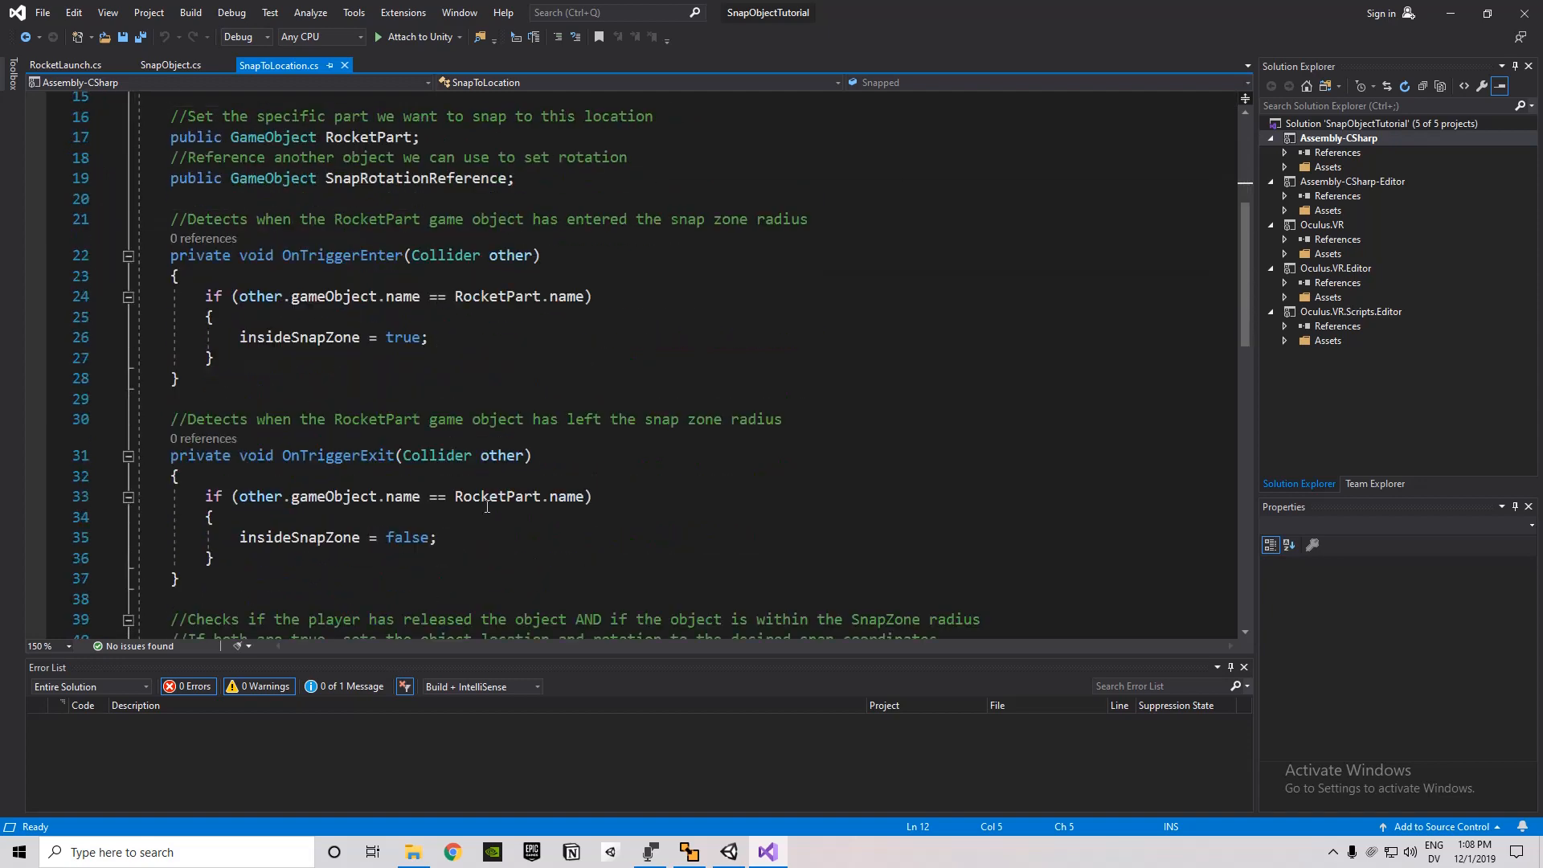
scroll("down", 3)
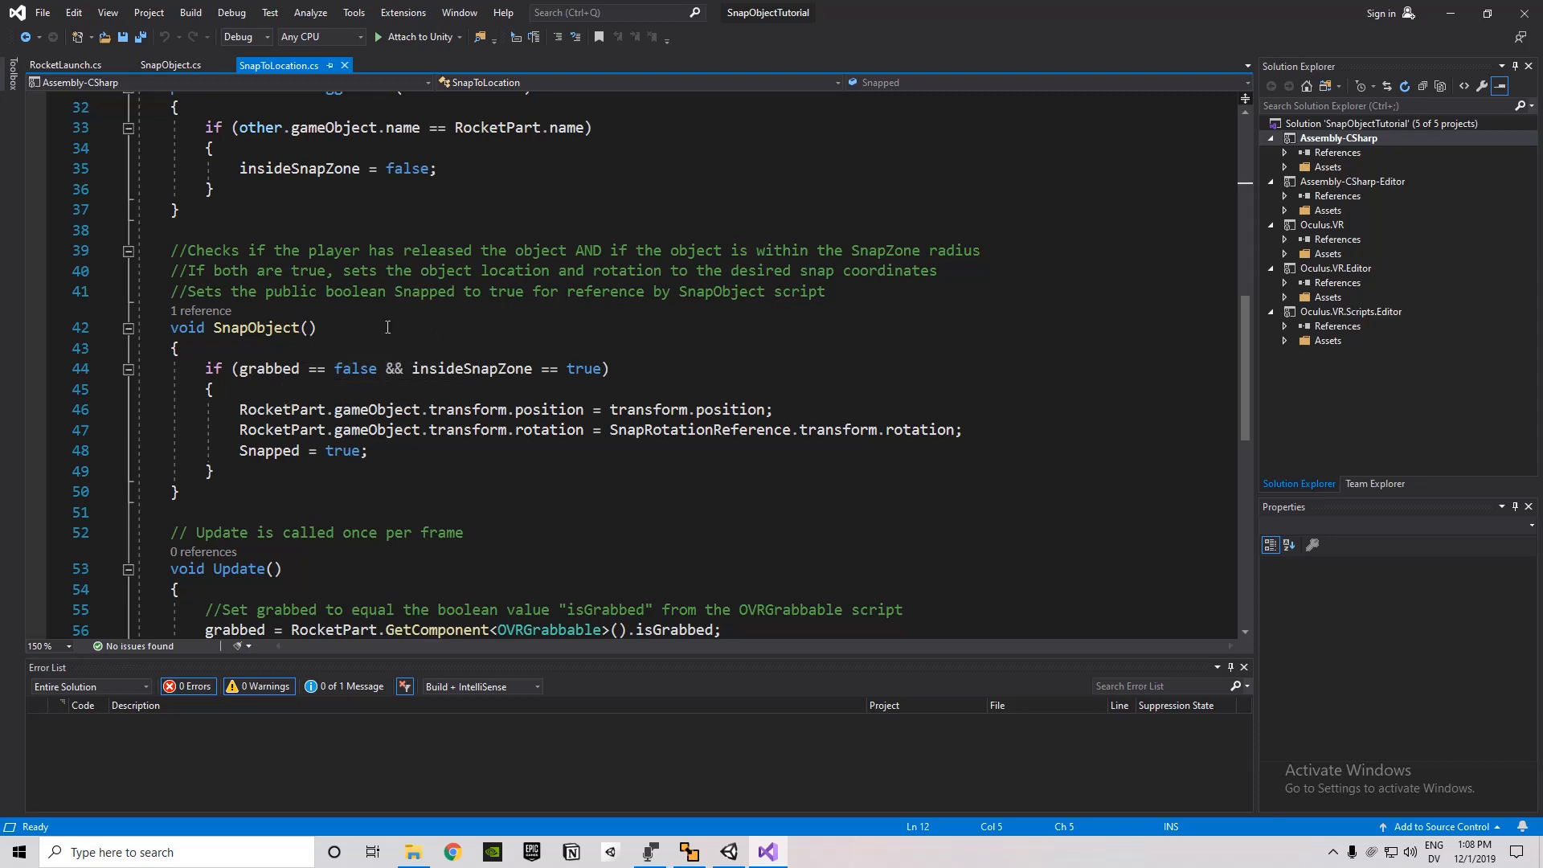
mouse_move(354, 368)
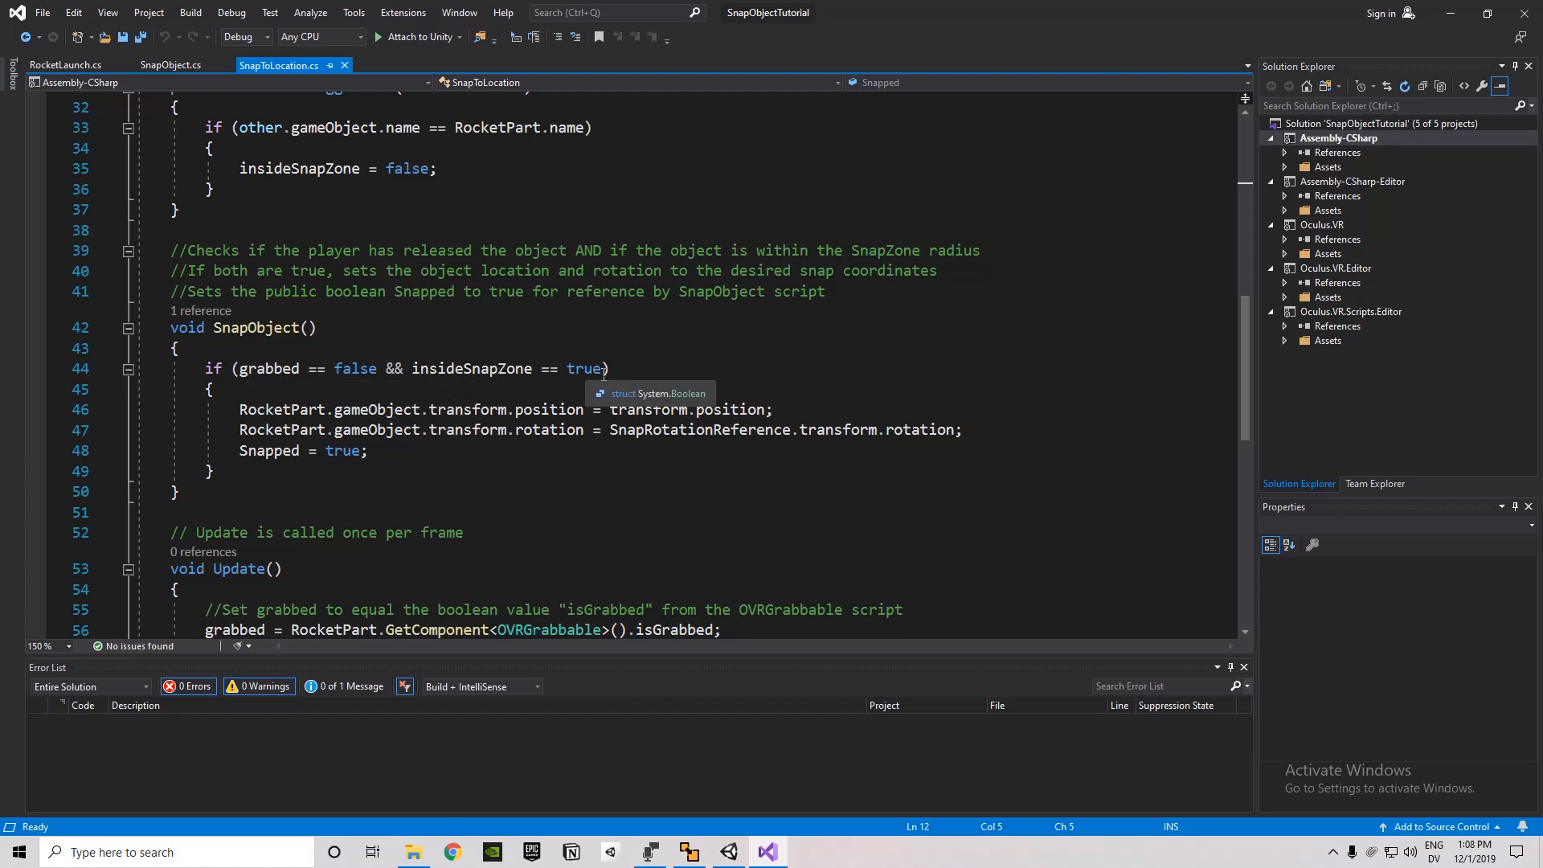
mouse_move(664, 381)
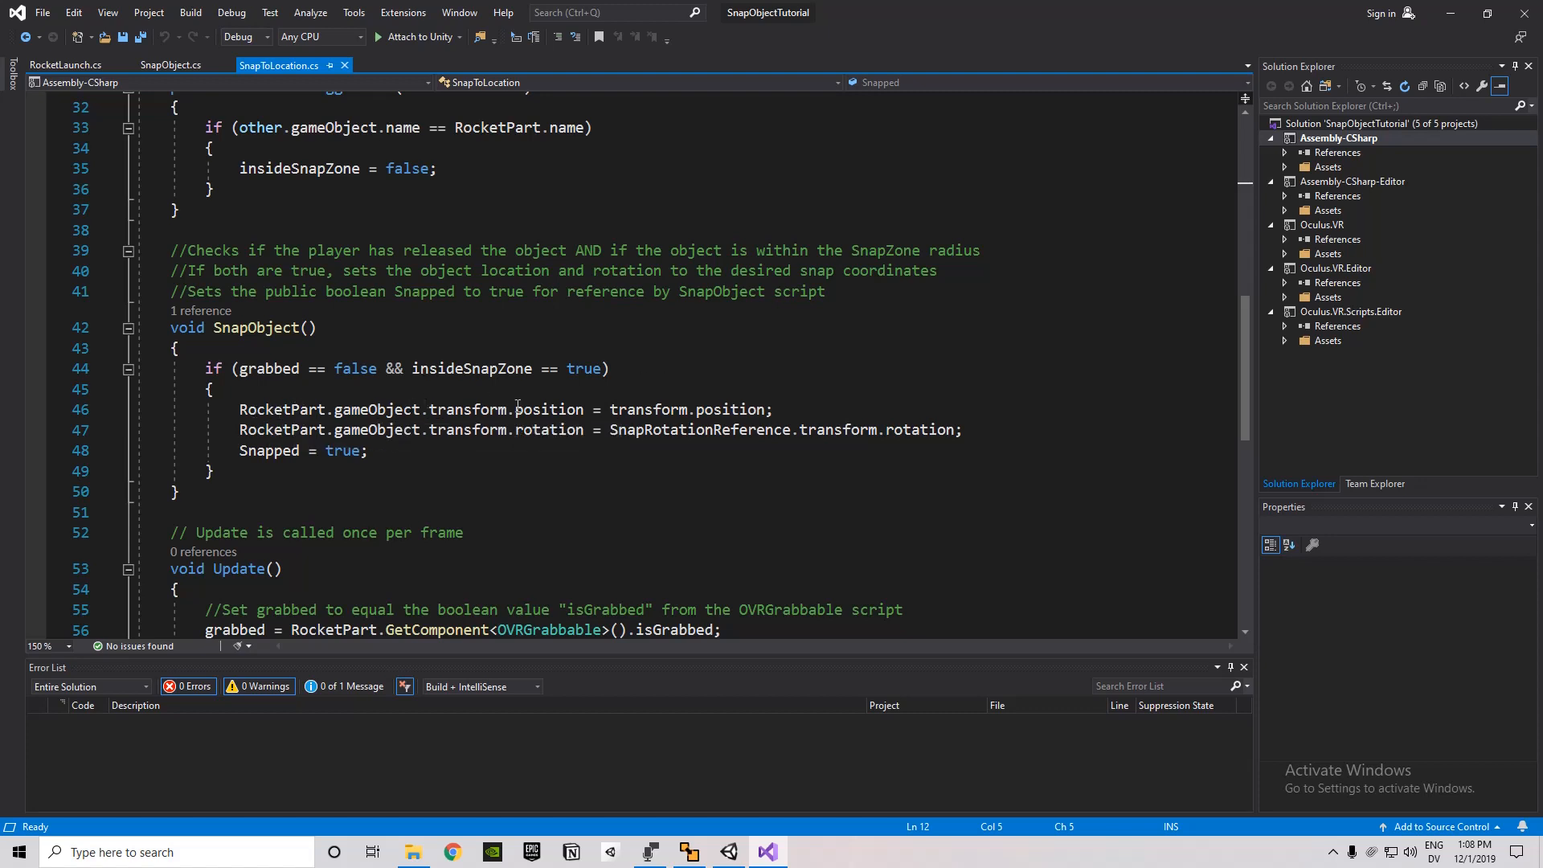
mouse_move(617, 485)
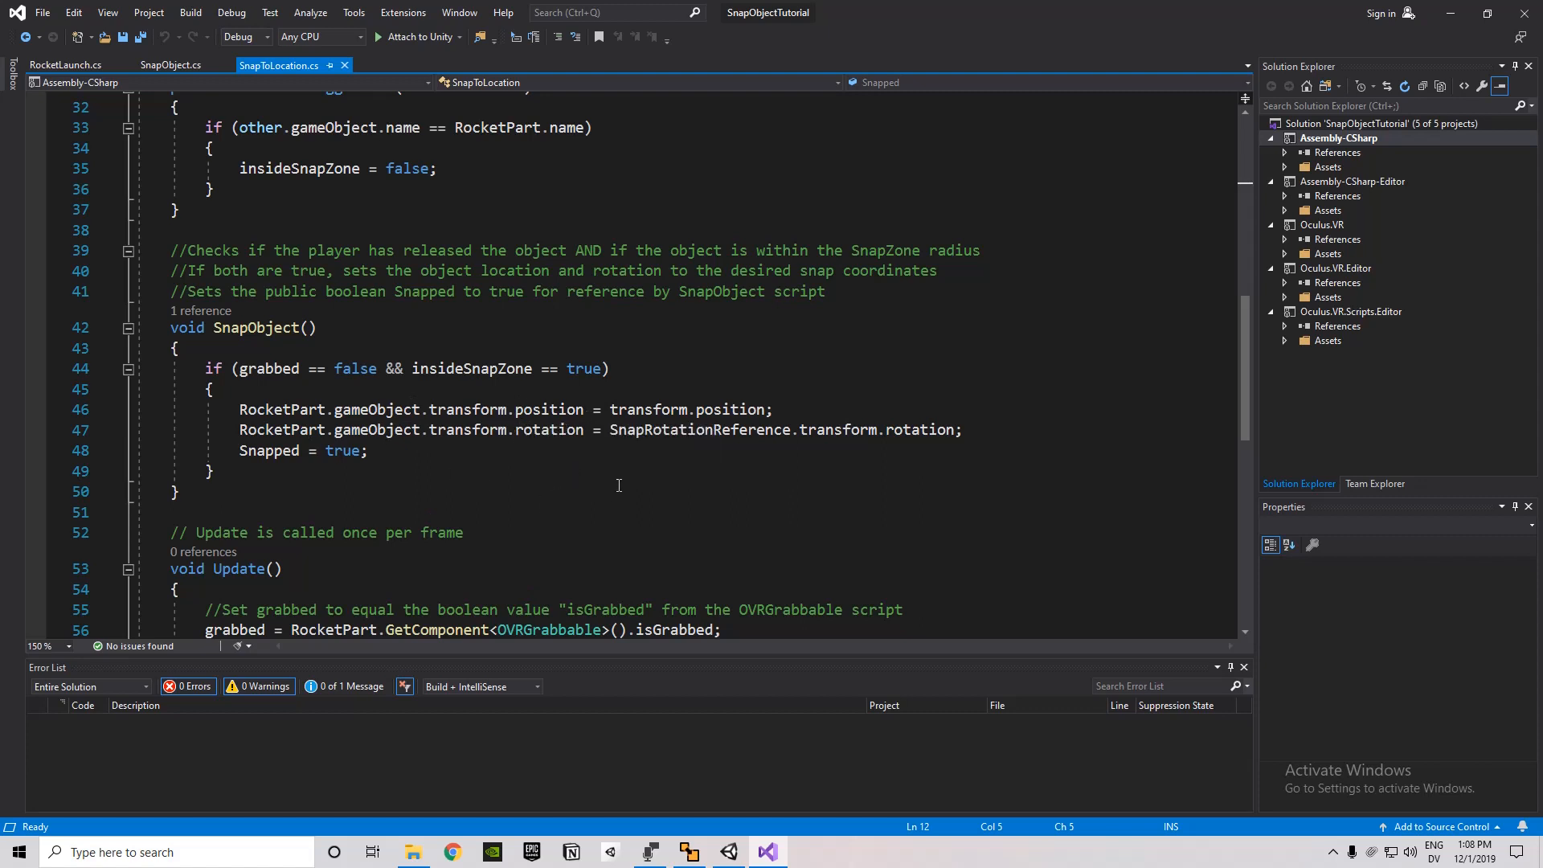
mouse_move(946, 450)
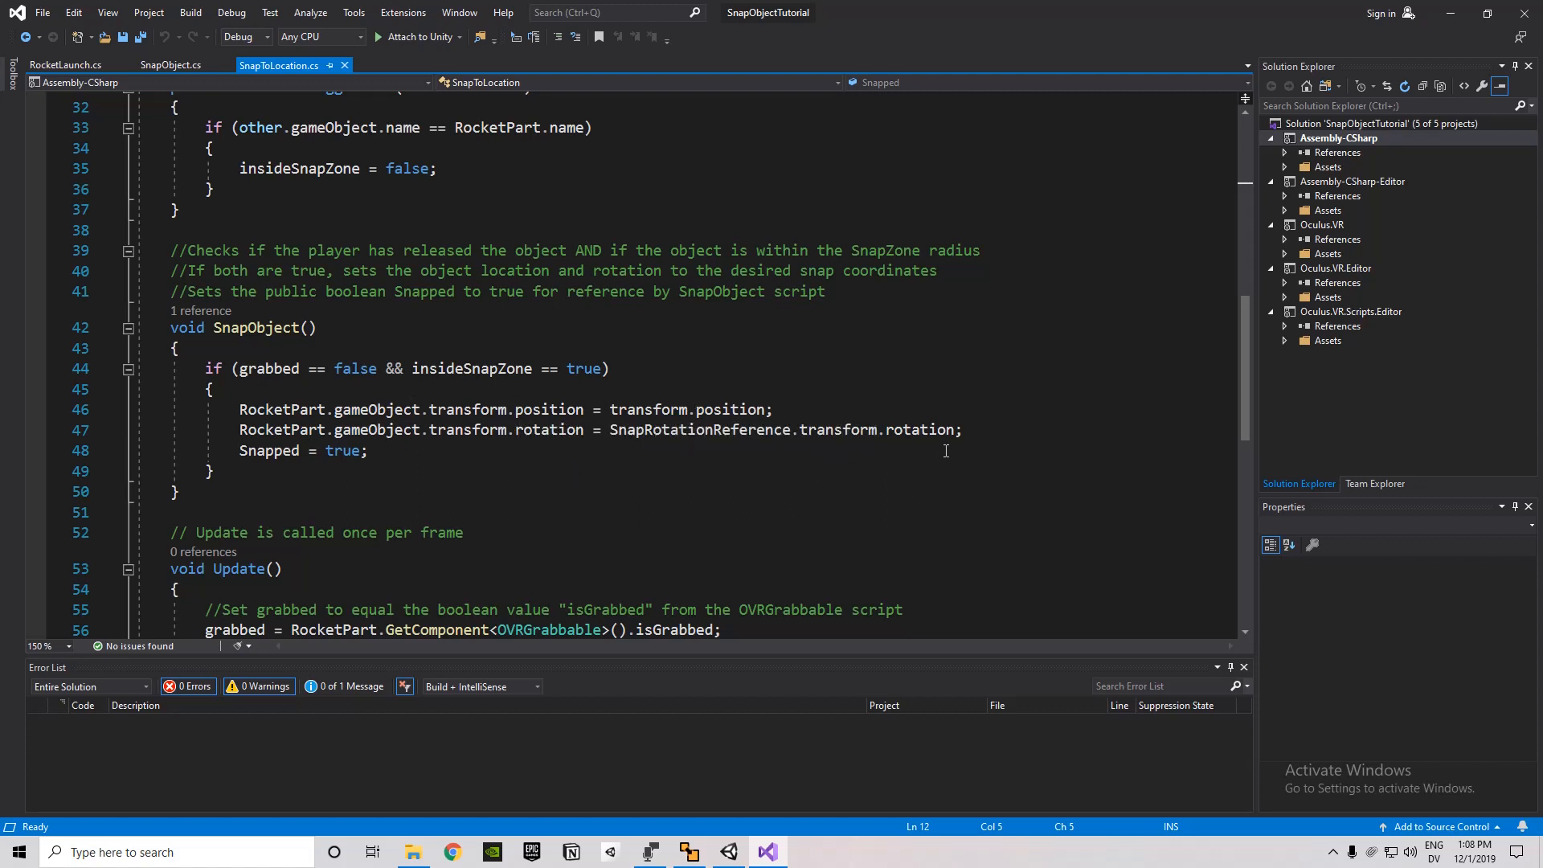
mouse_move(585, 455)
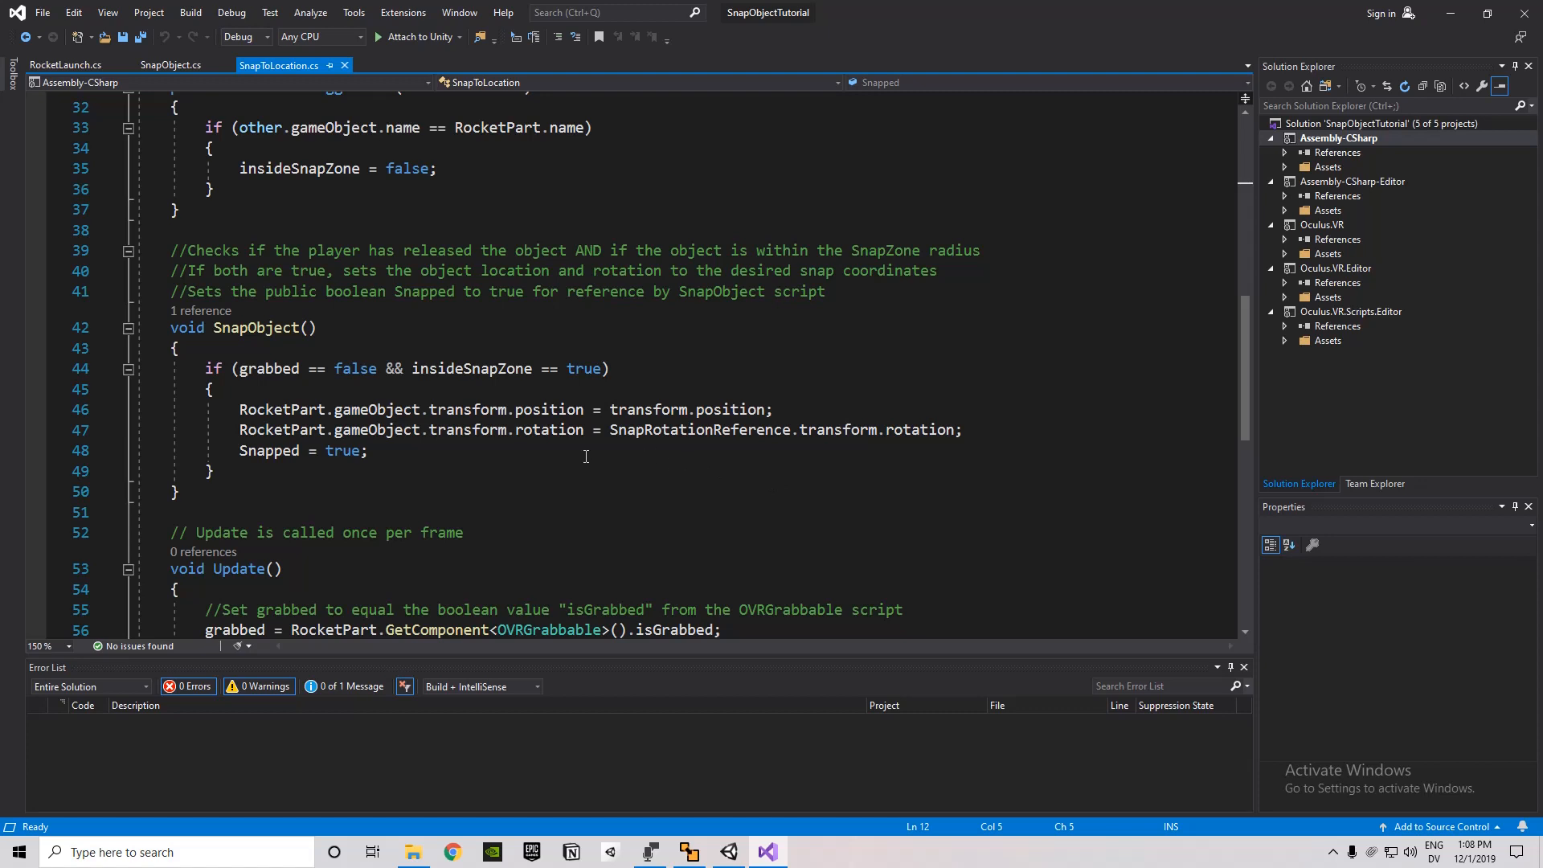
mouse_move(251, 450)
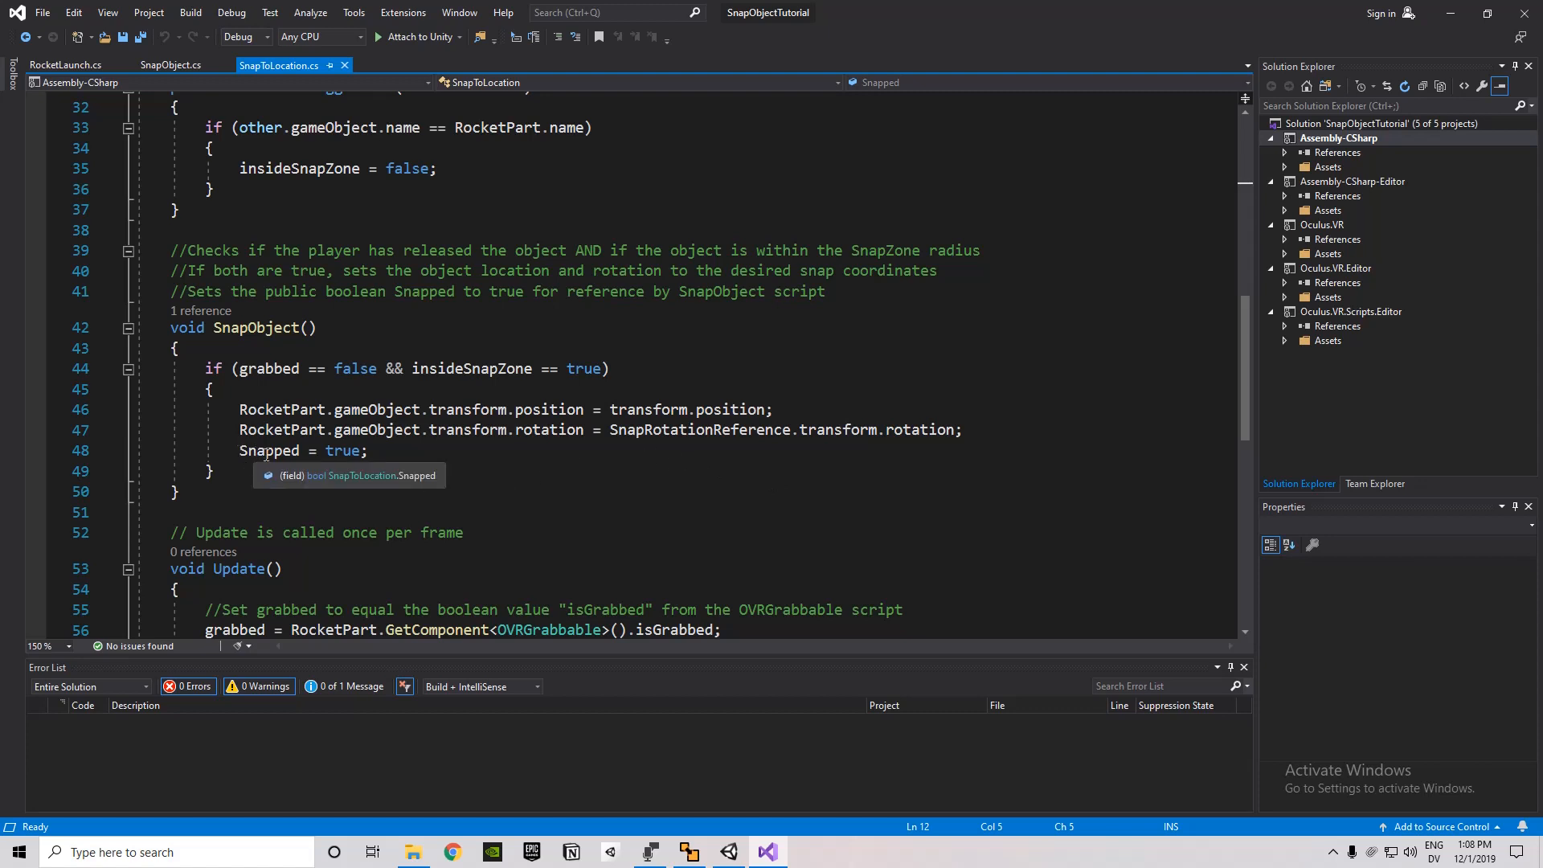
mouse_move(397, 463)
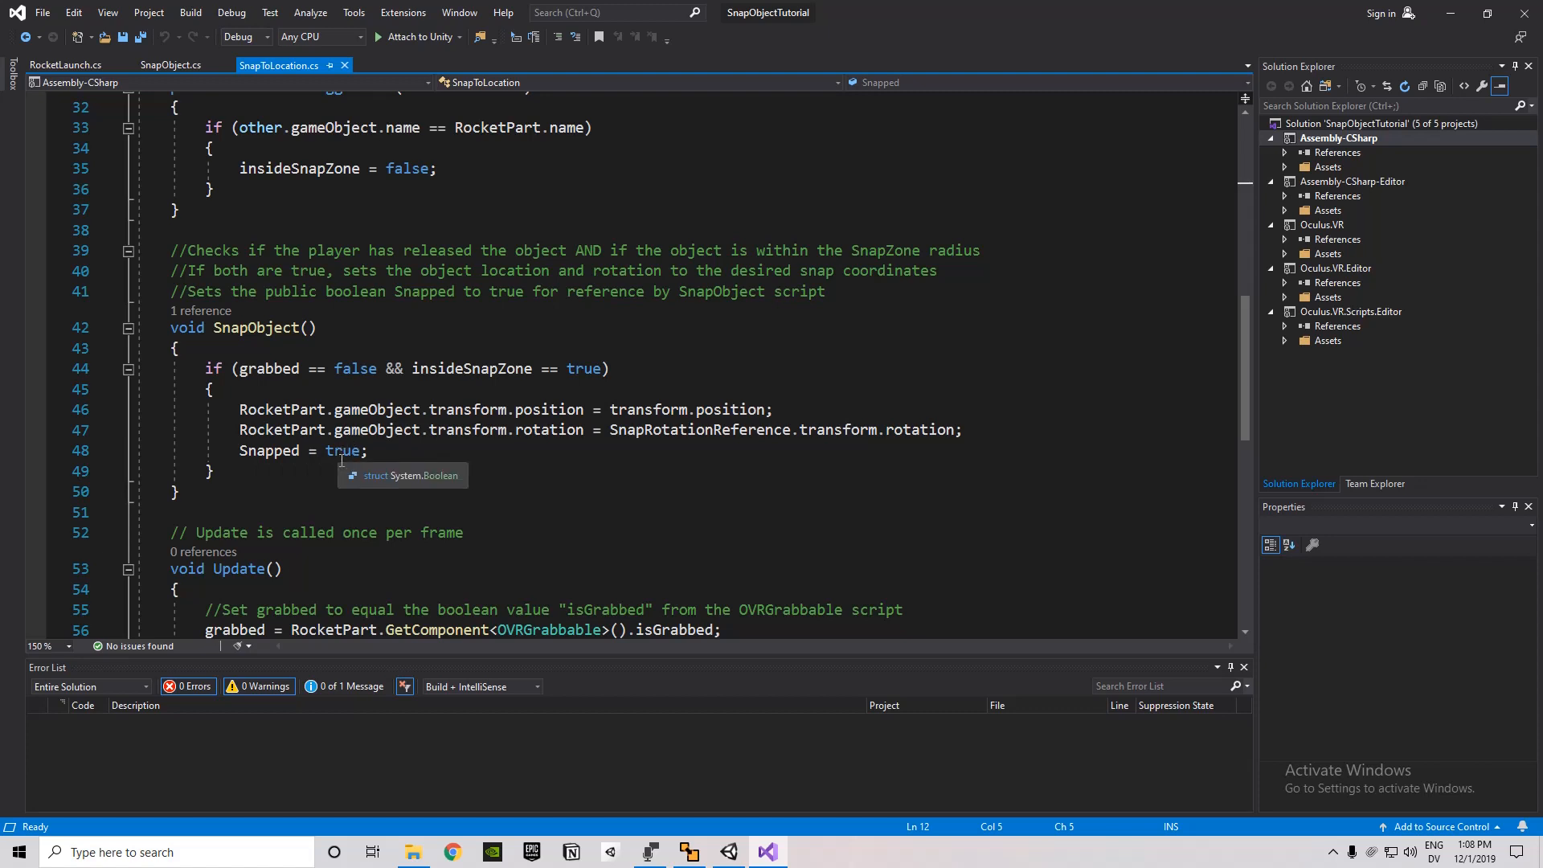
mouse_move(357, 471)
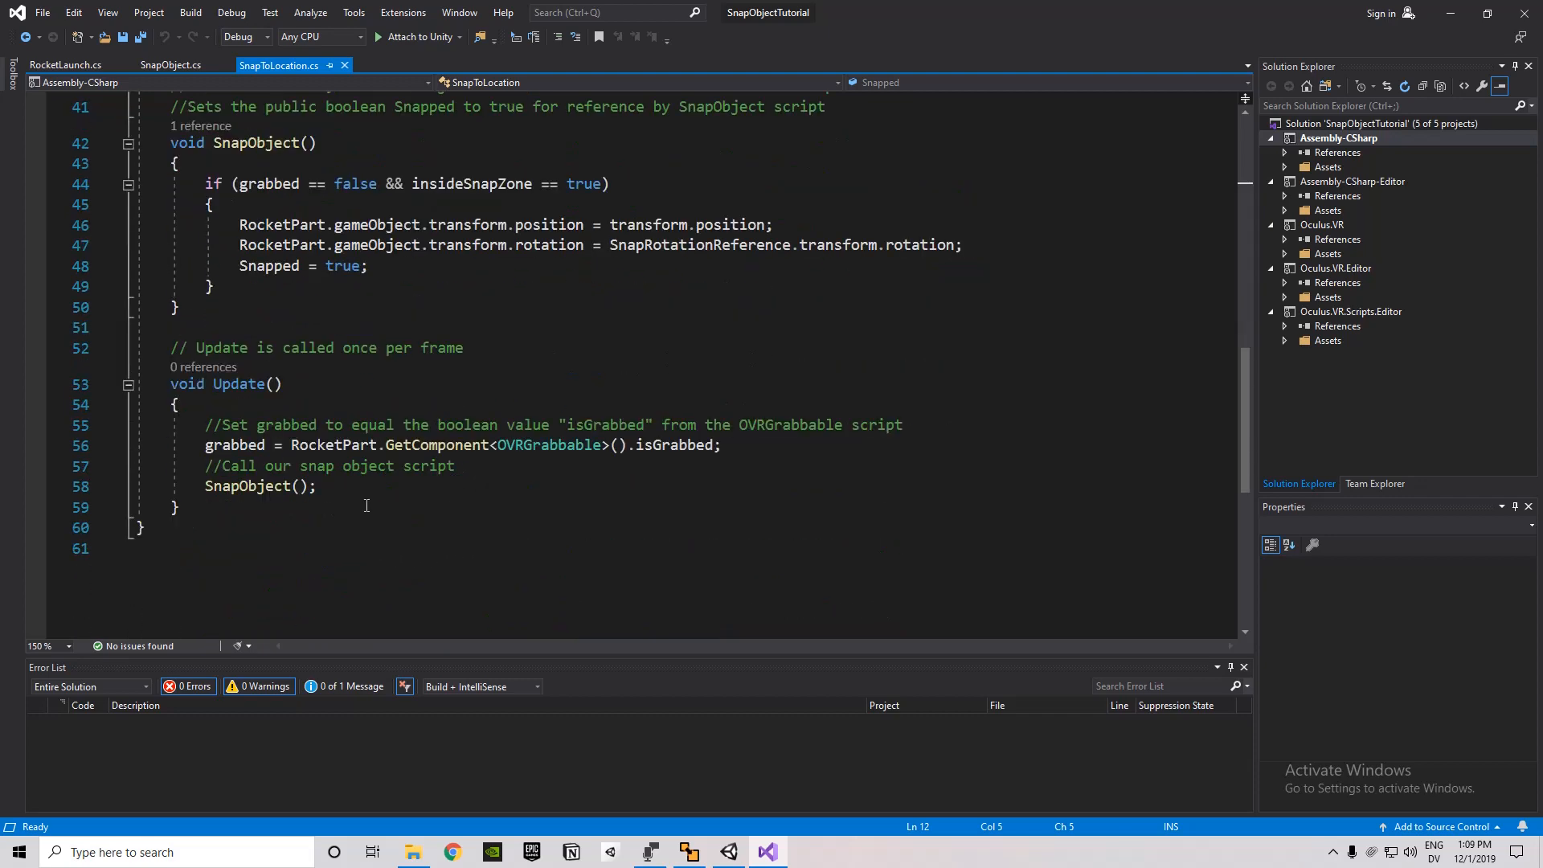
mouse_move(250, 486)
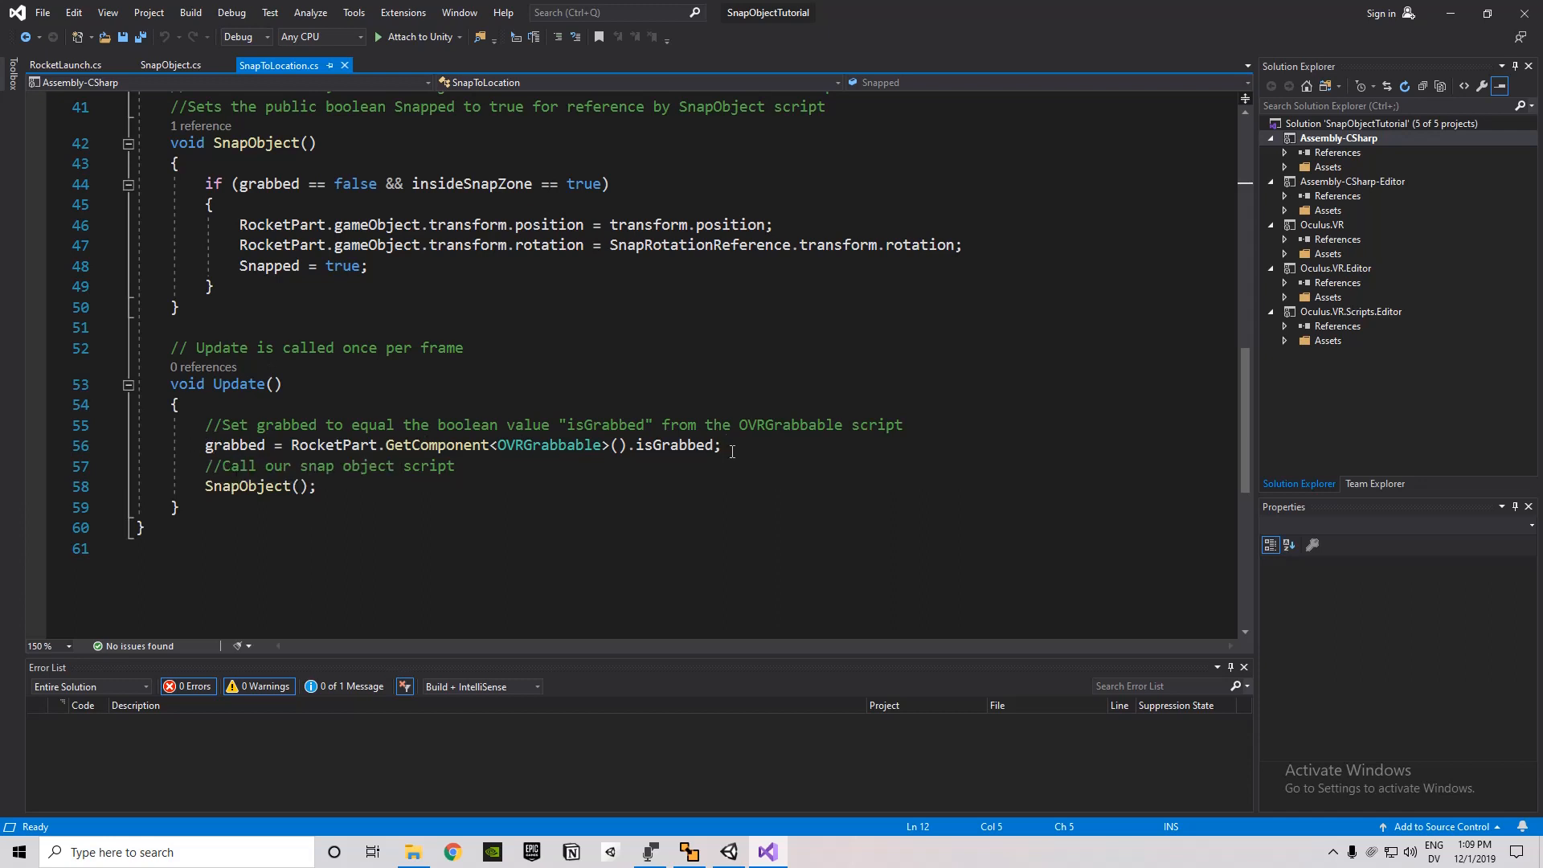
mouse_move(234, 445)
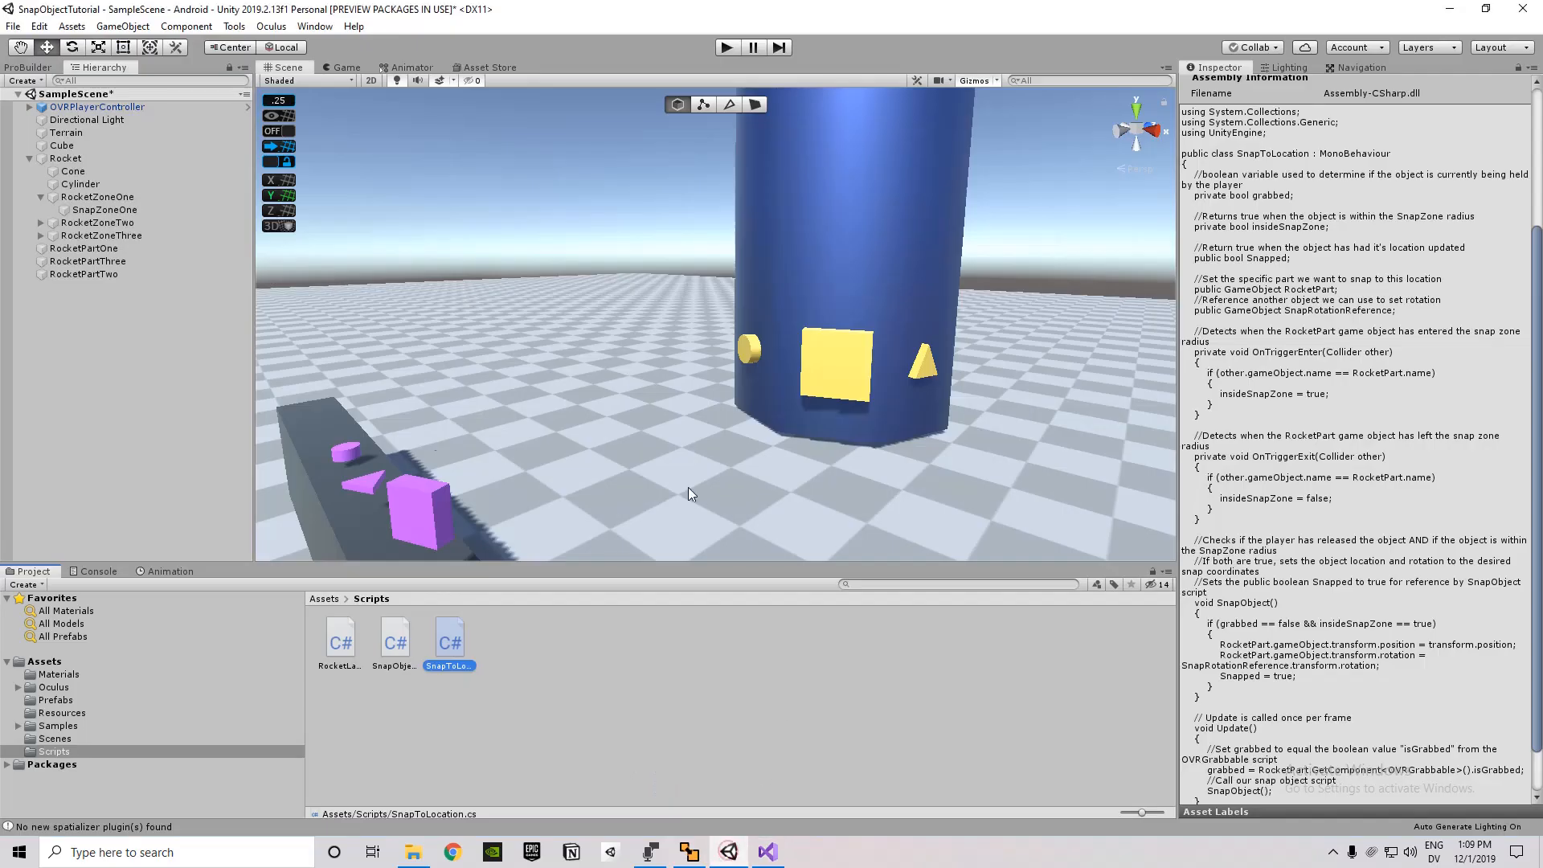
Select SnapZoneOne to show its Snap To Location component referencing RocketPartOne and RocketZoneOne.
left_click(104, 209)
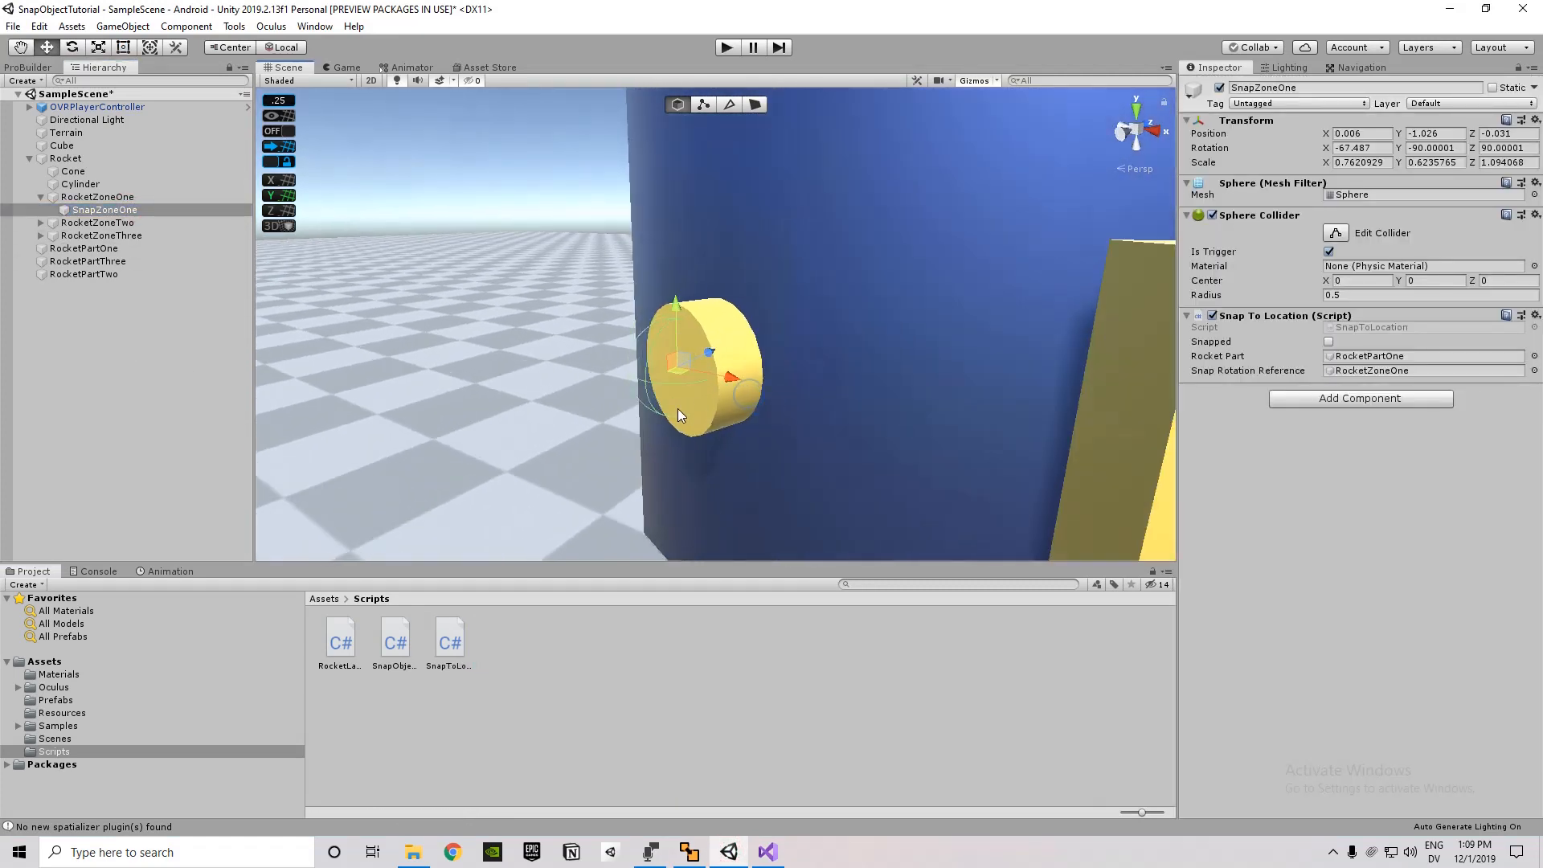
left_click(85, 248)
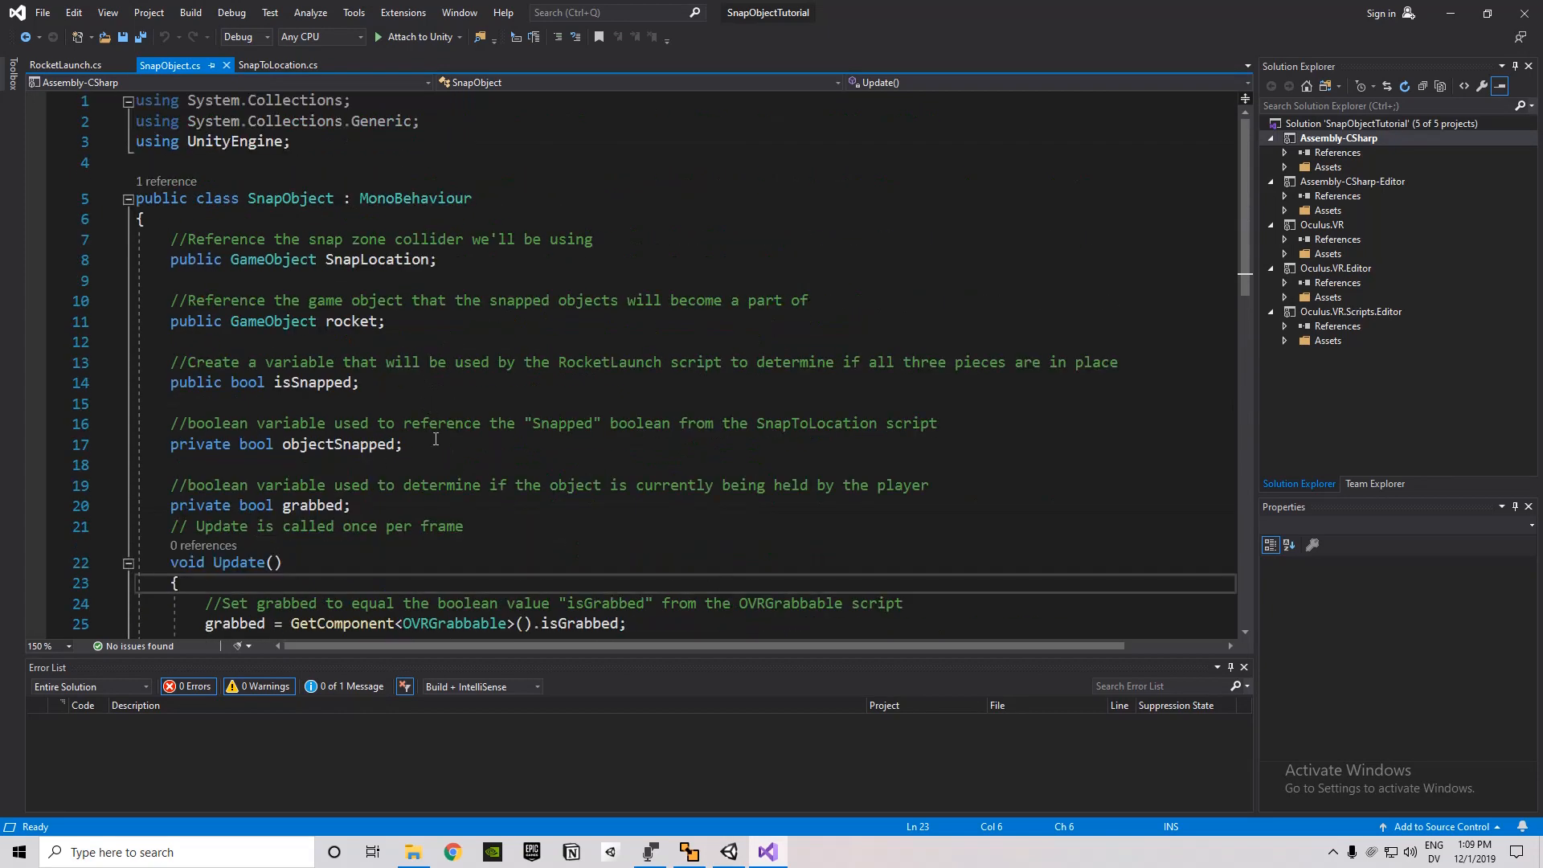
mouse_move(492, 498)
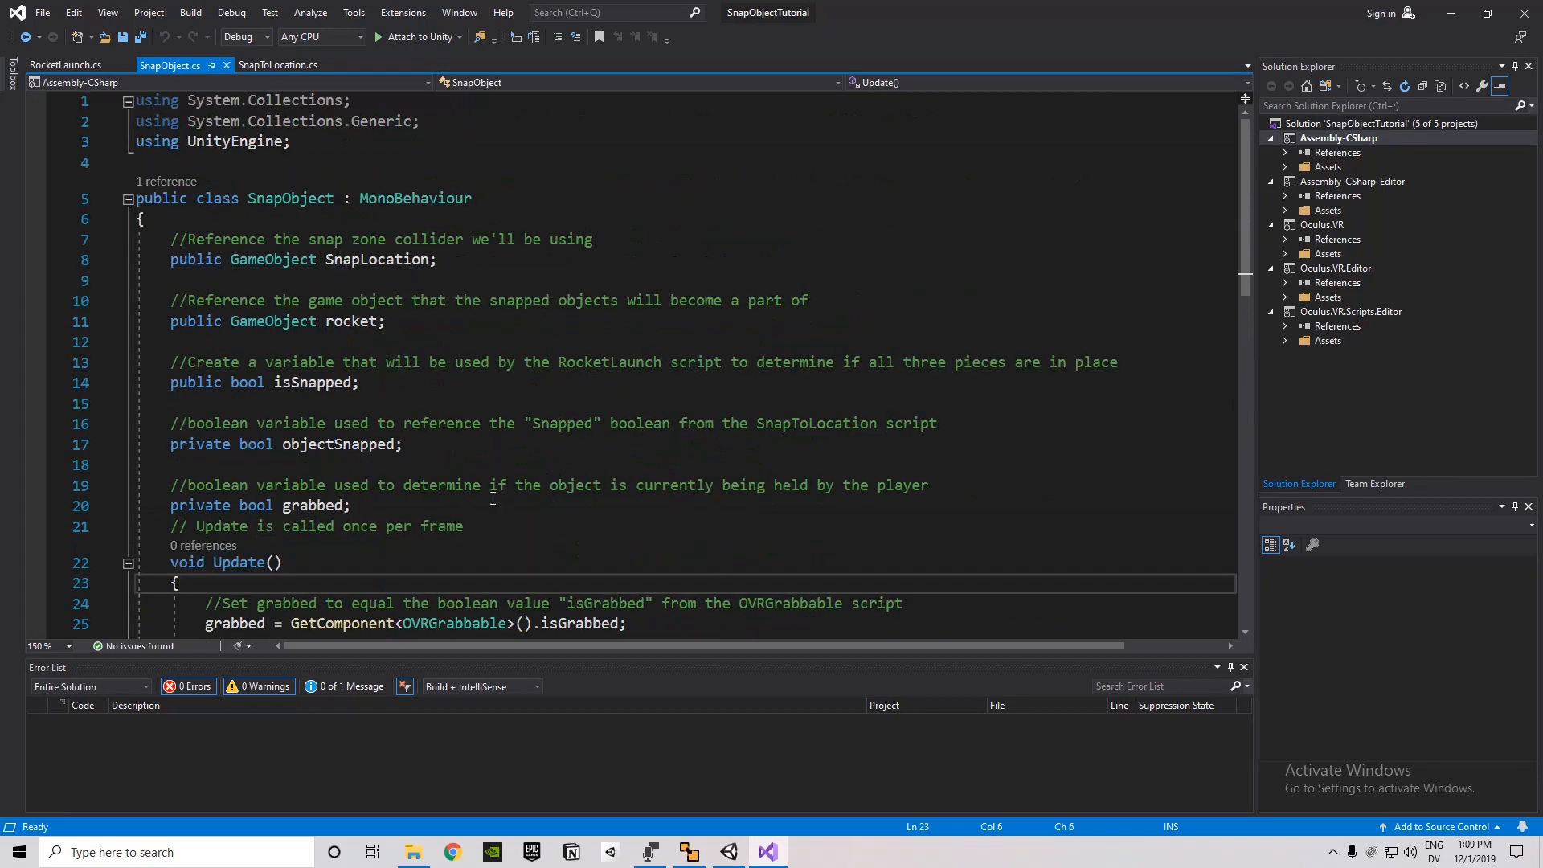
scroll("down", 3)
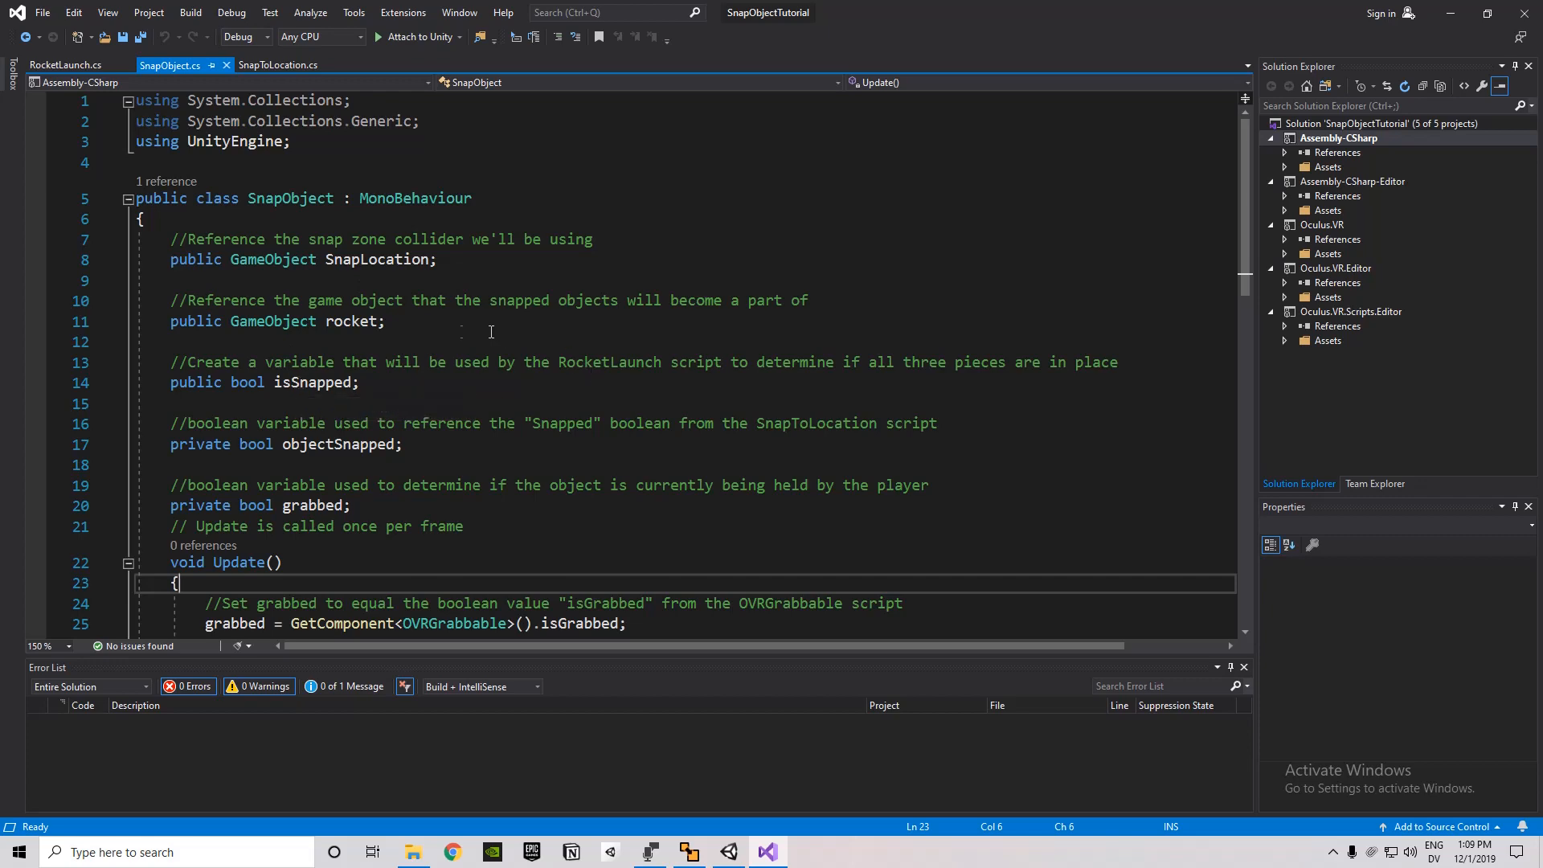
scroll("down", 3)
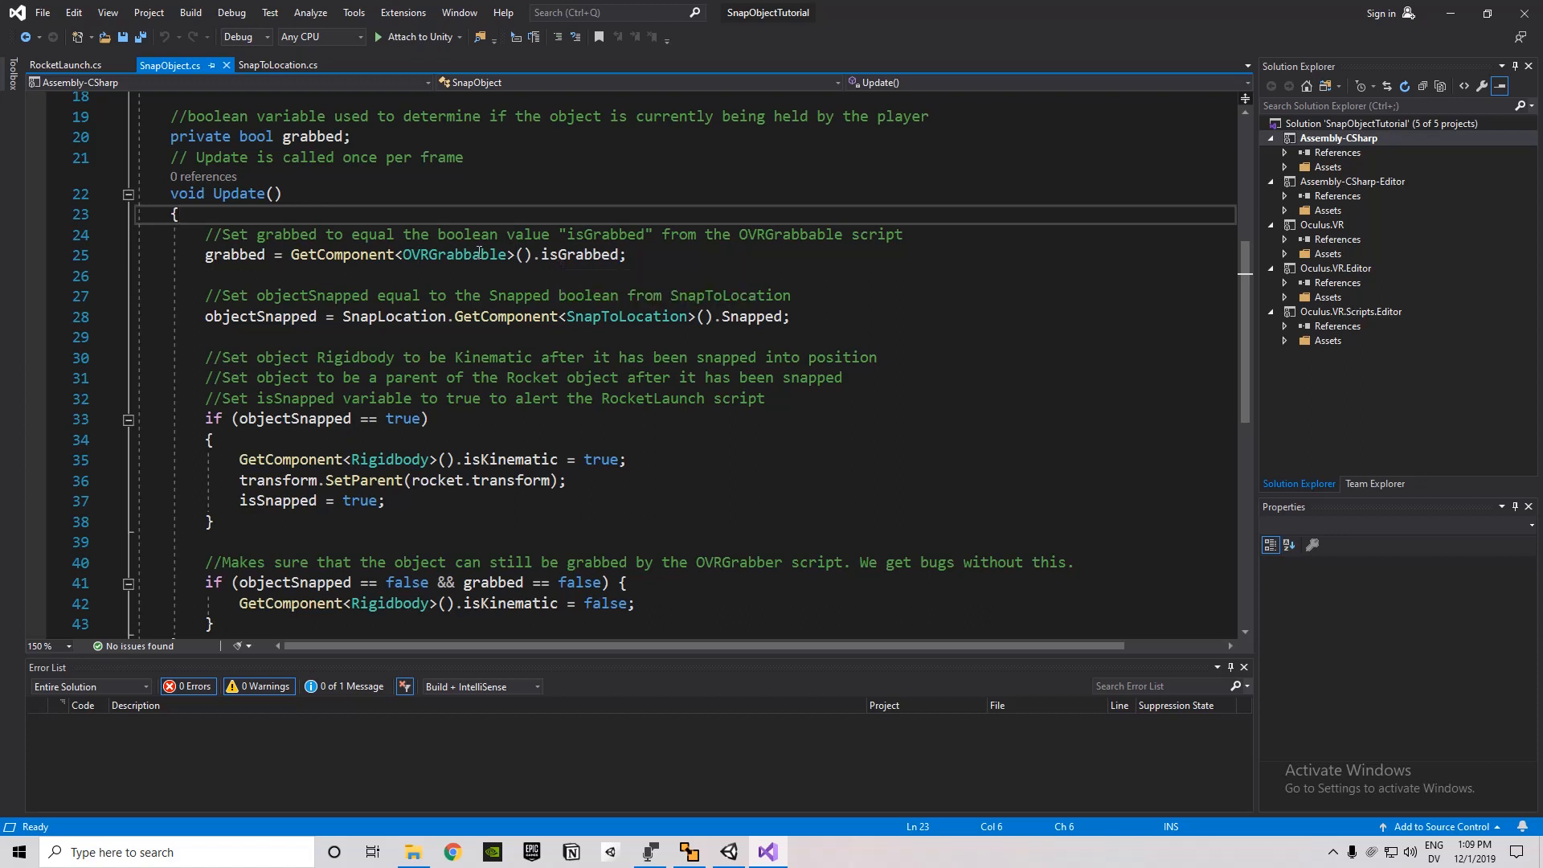
mouse_move(455, 254)
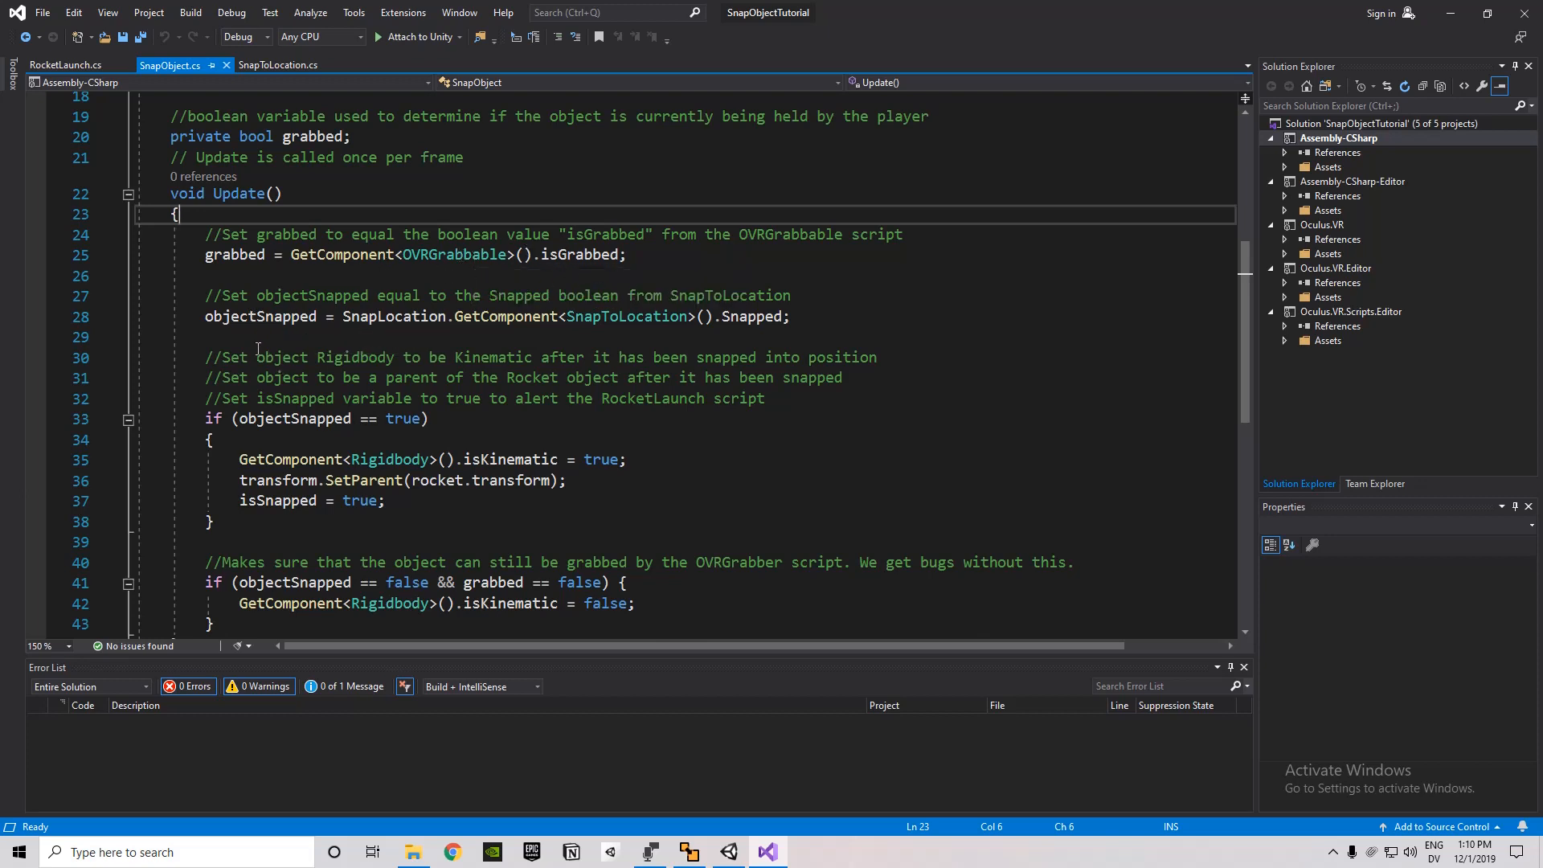
mouse_move(705, 331)
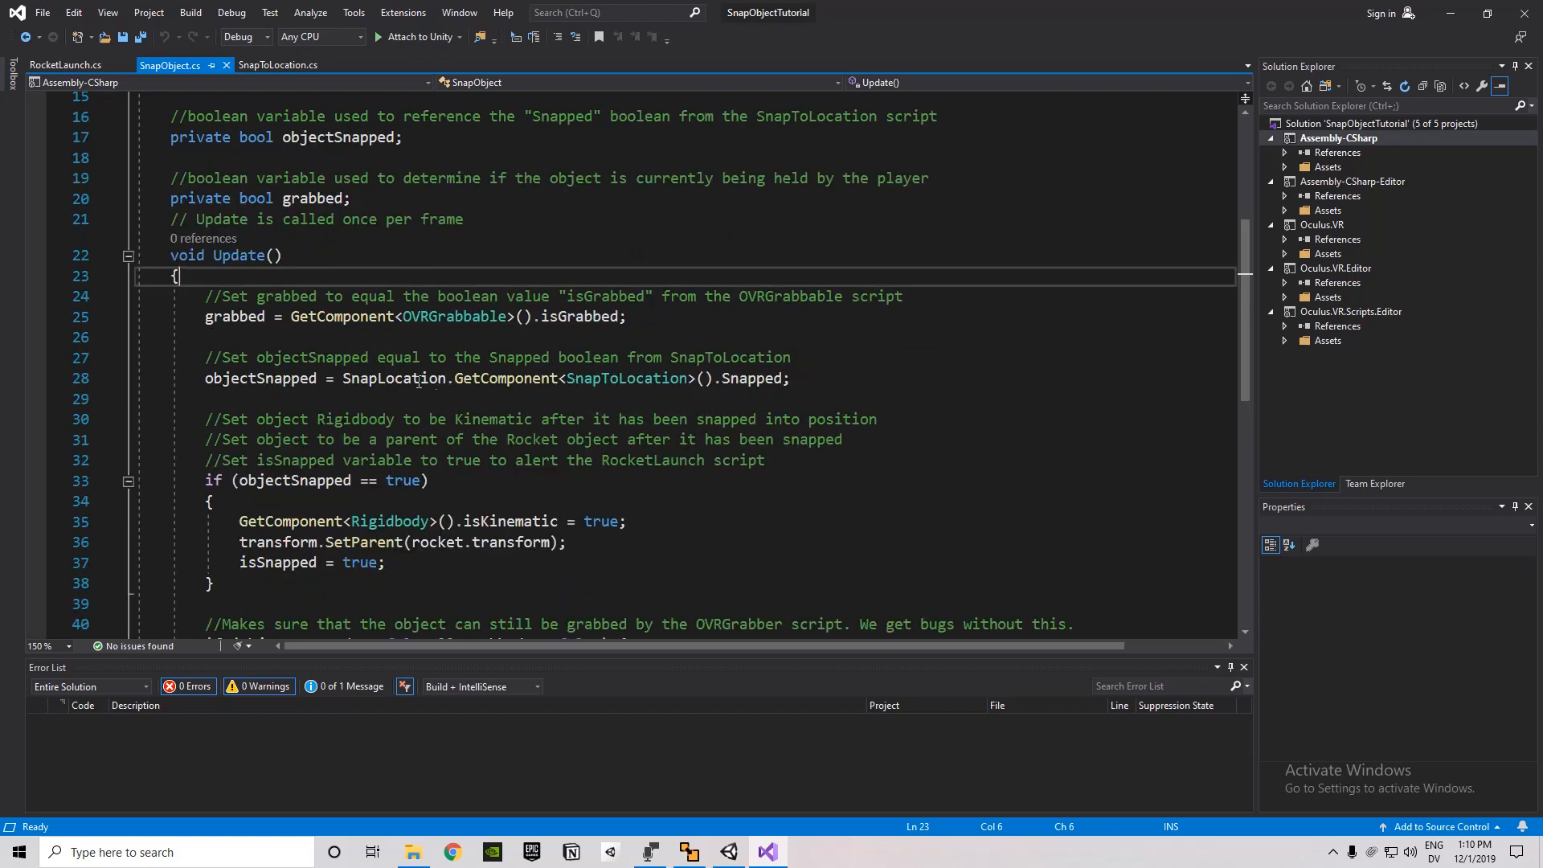
mouse_move(397, 378)
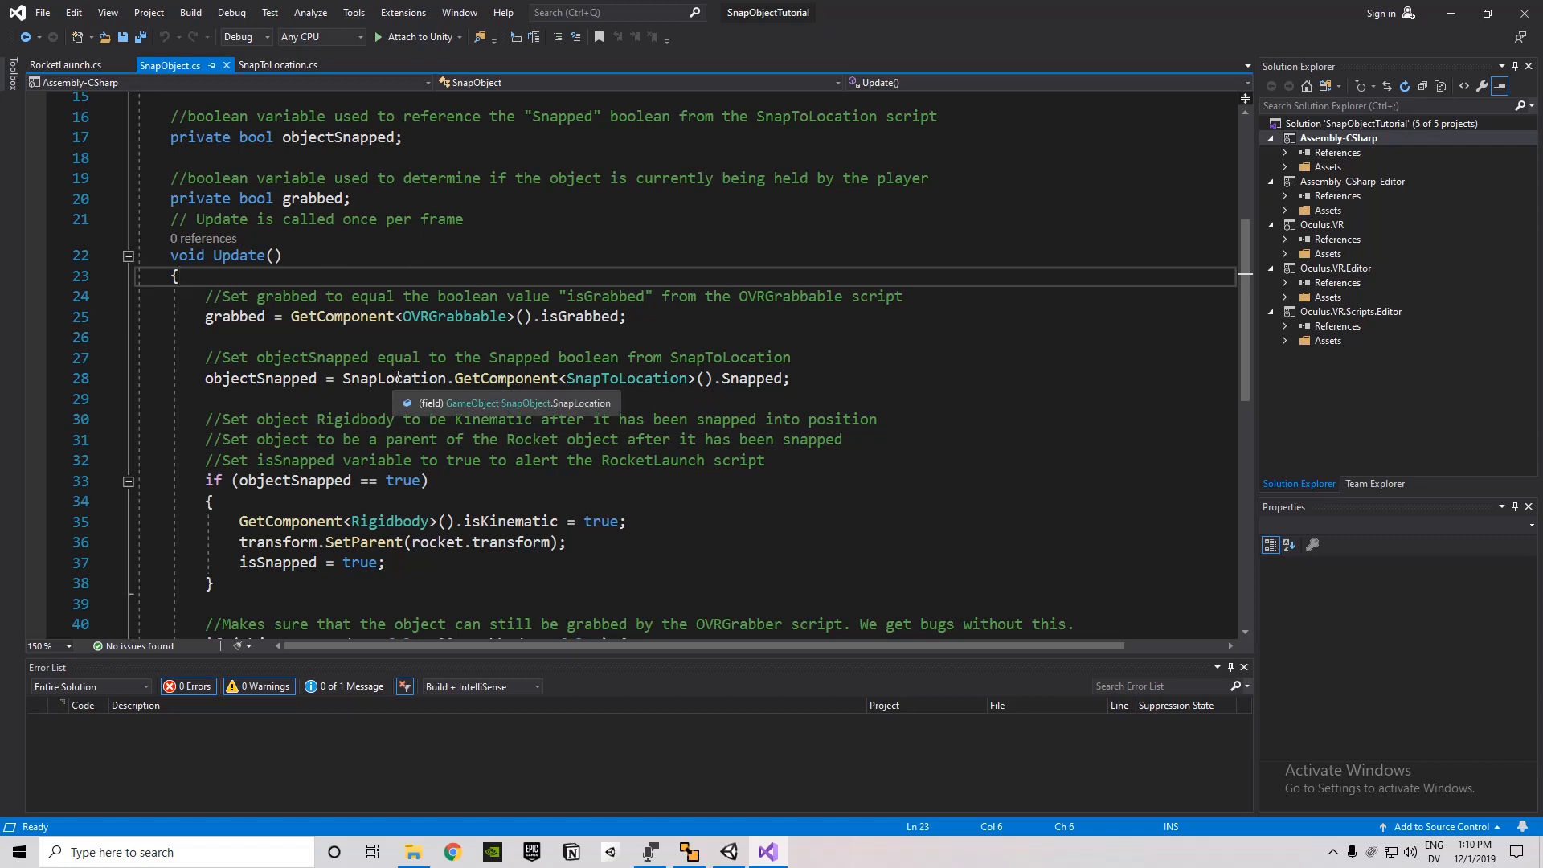
mouse_move(651, 366)
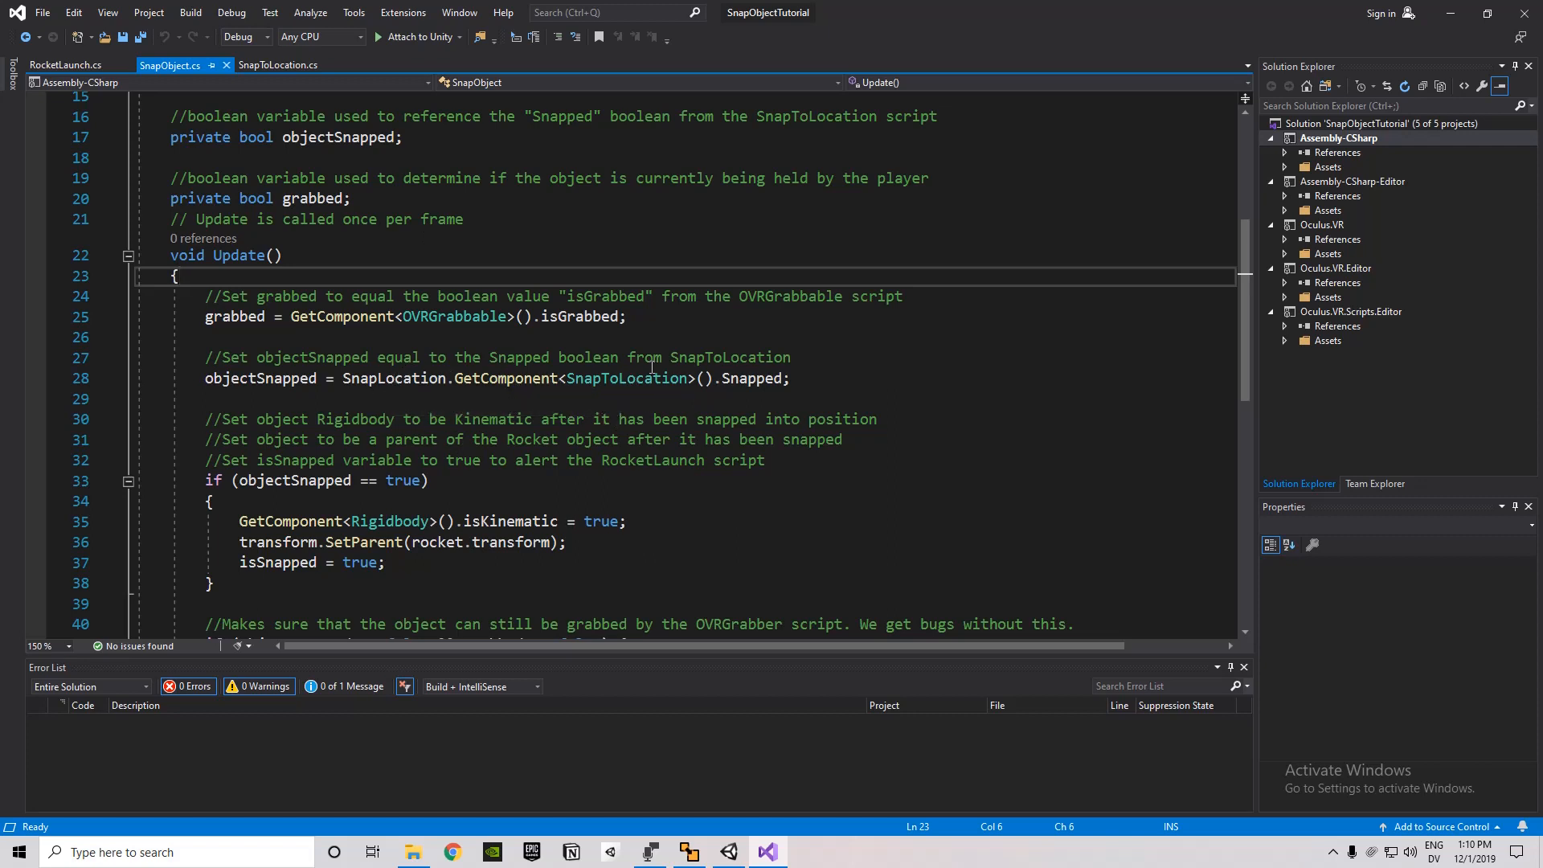
mouse_move(627, 378)
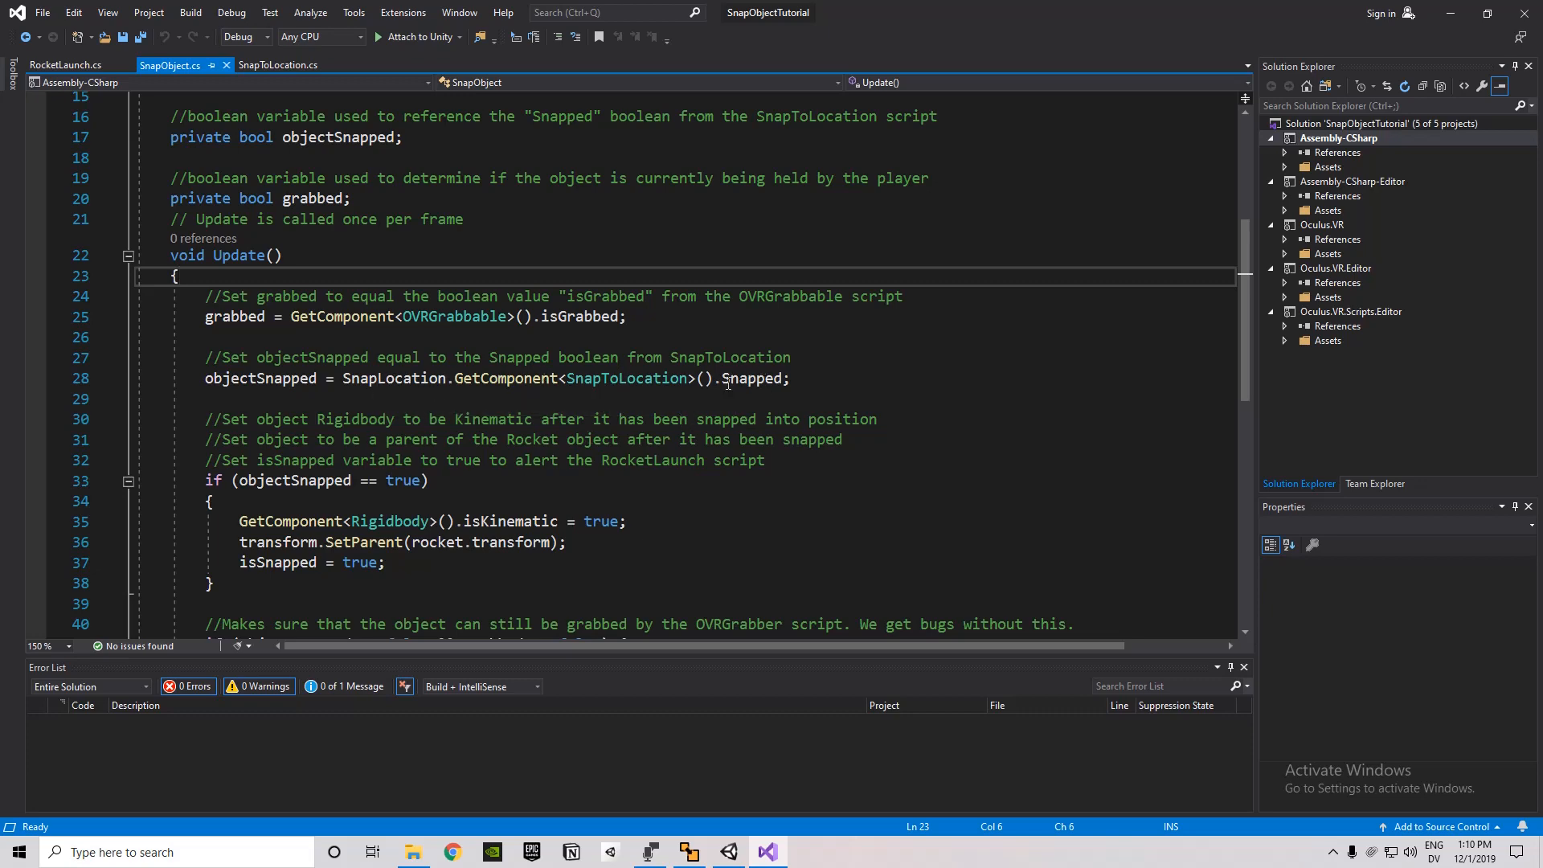
left_click(278, 64)
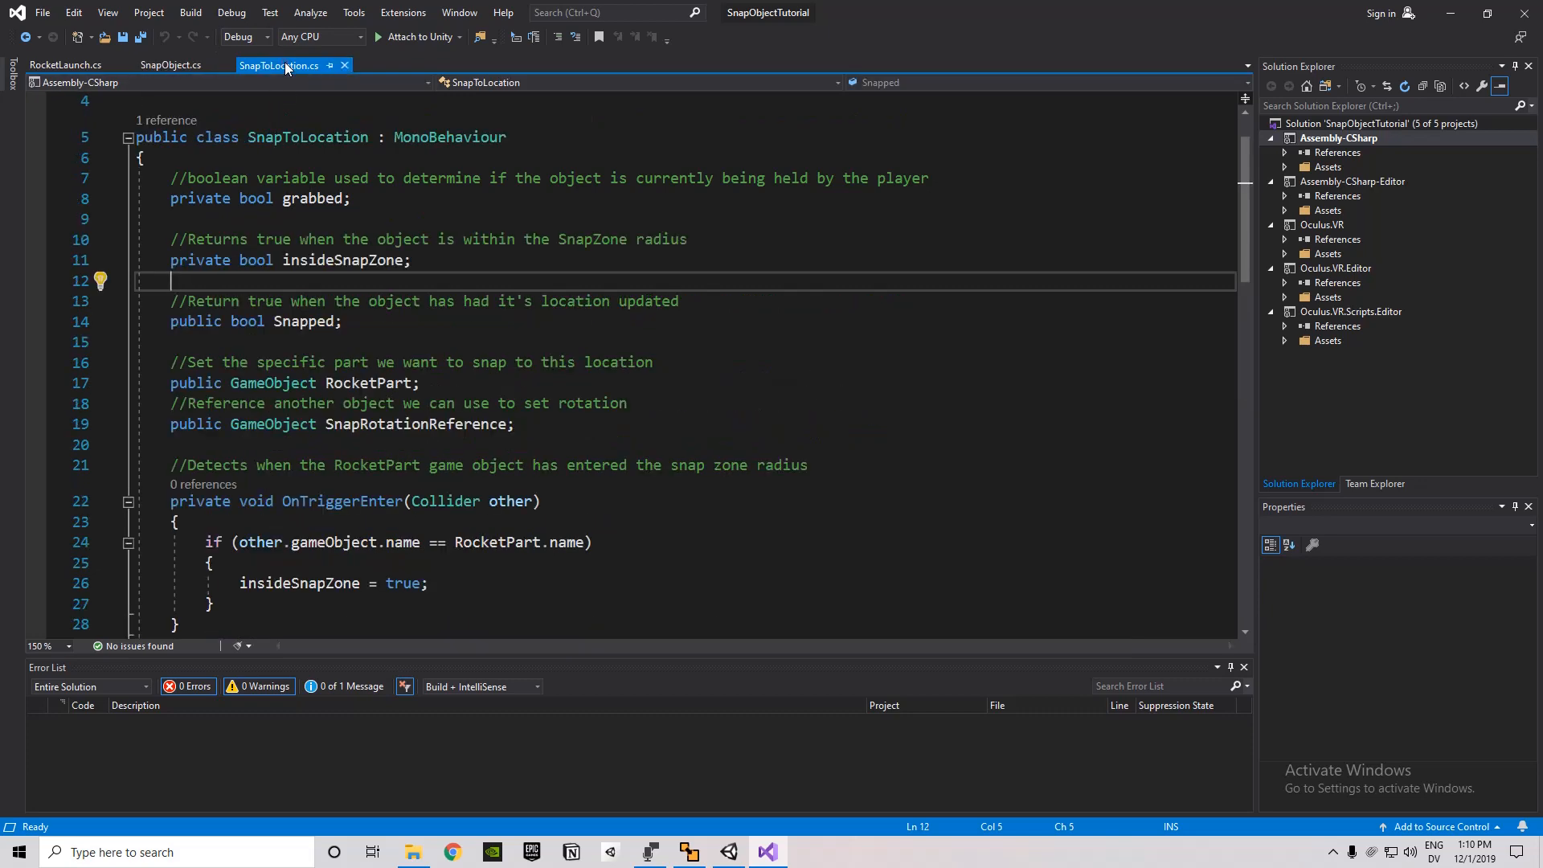
scroll("down", 3)
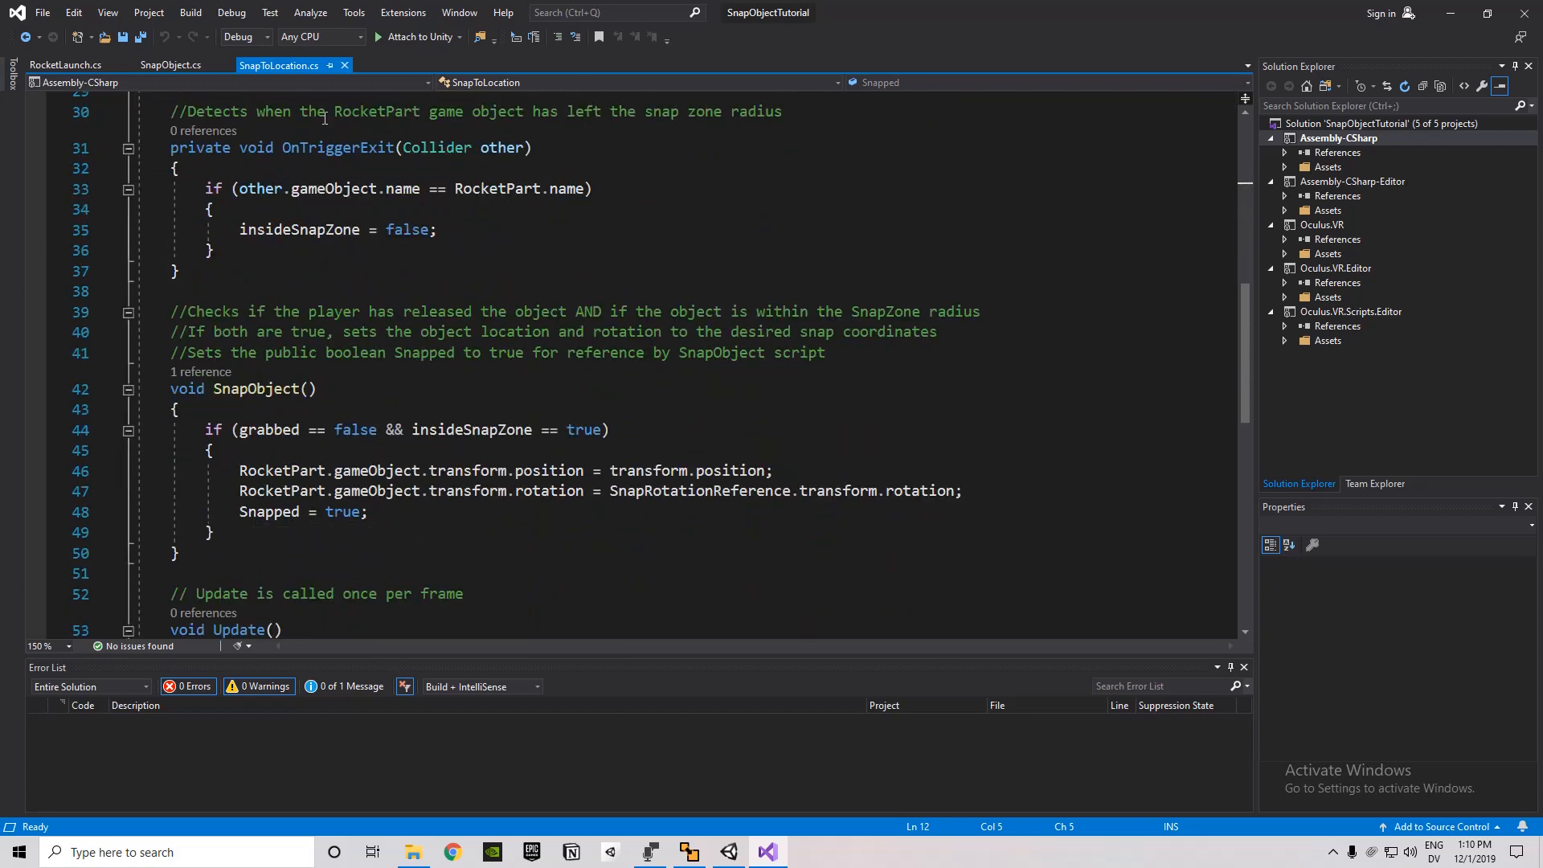
left_click(171, 64)
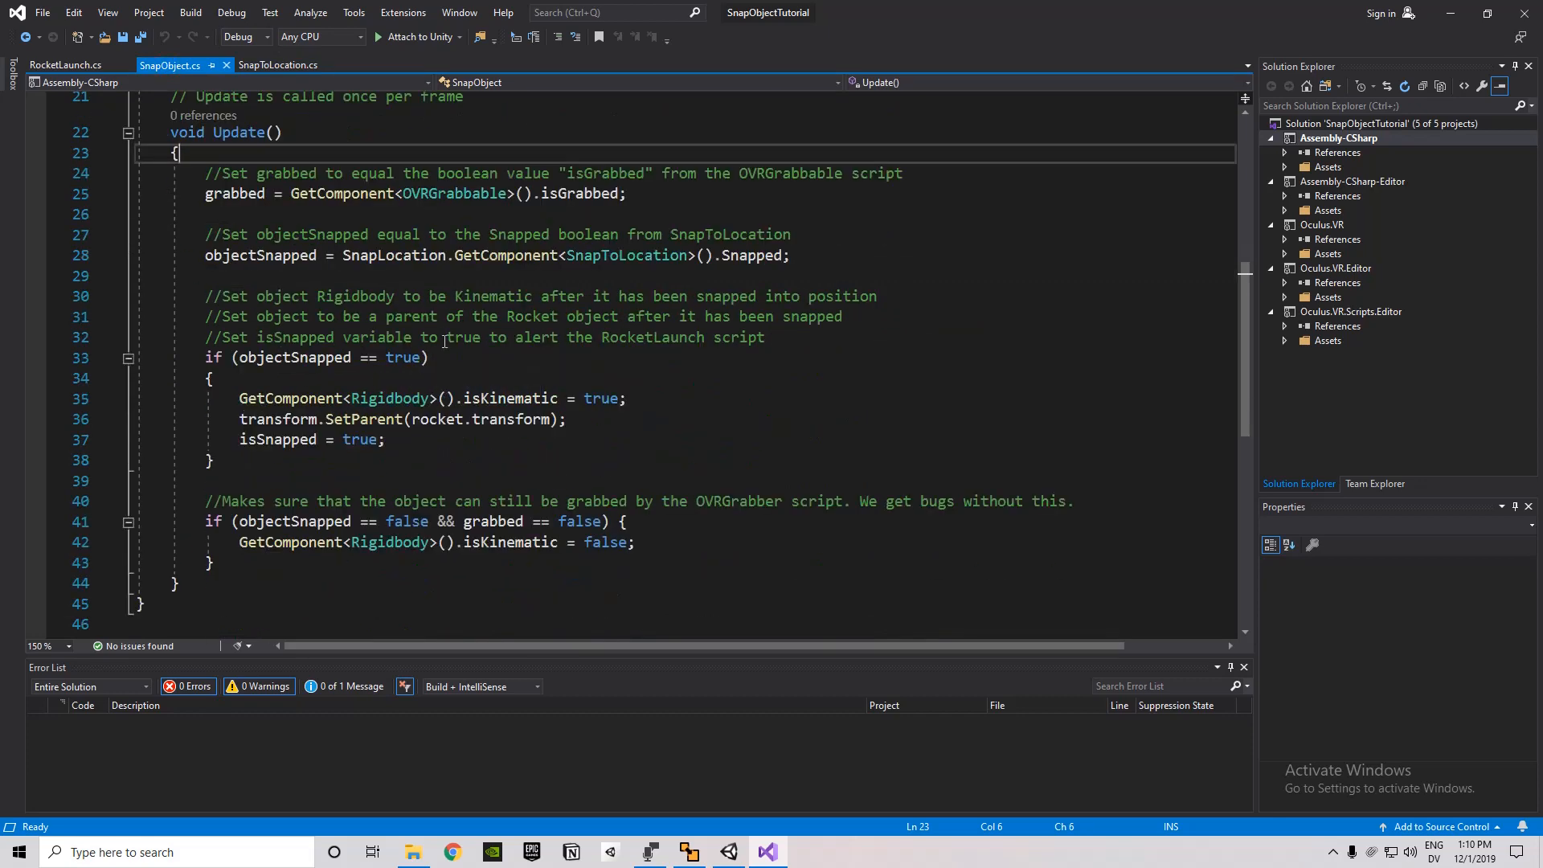
mouse_move(404, 357)
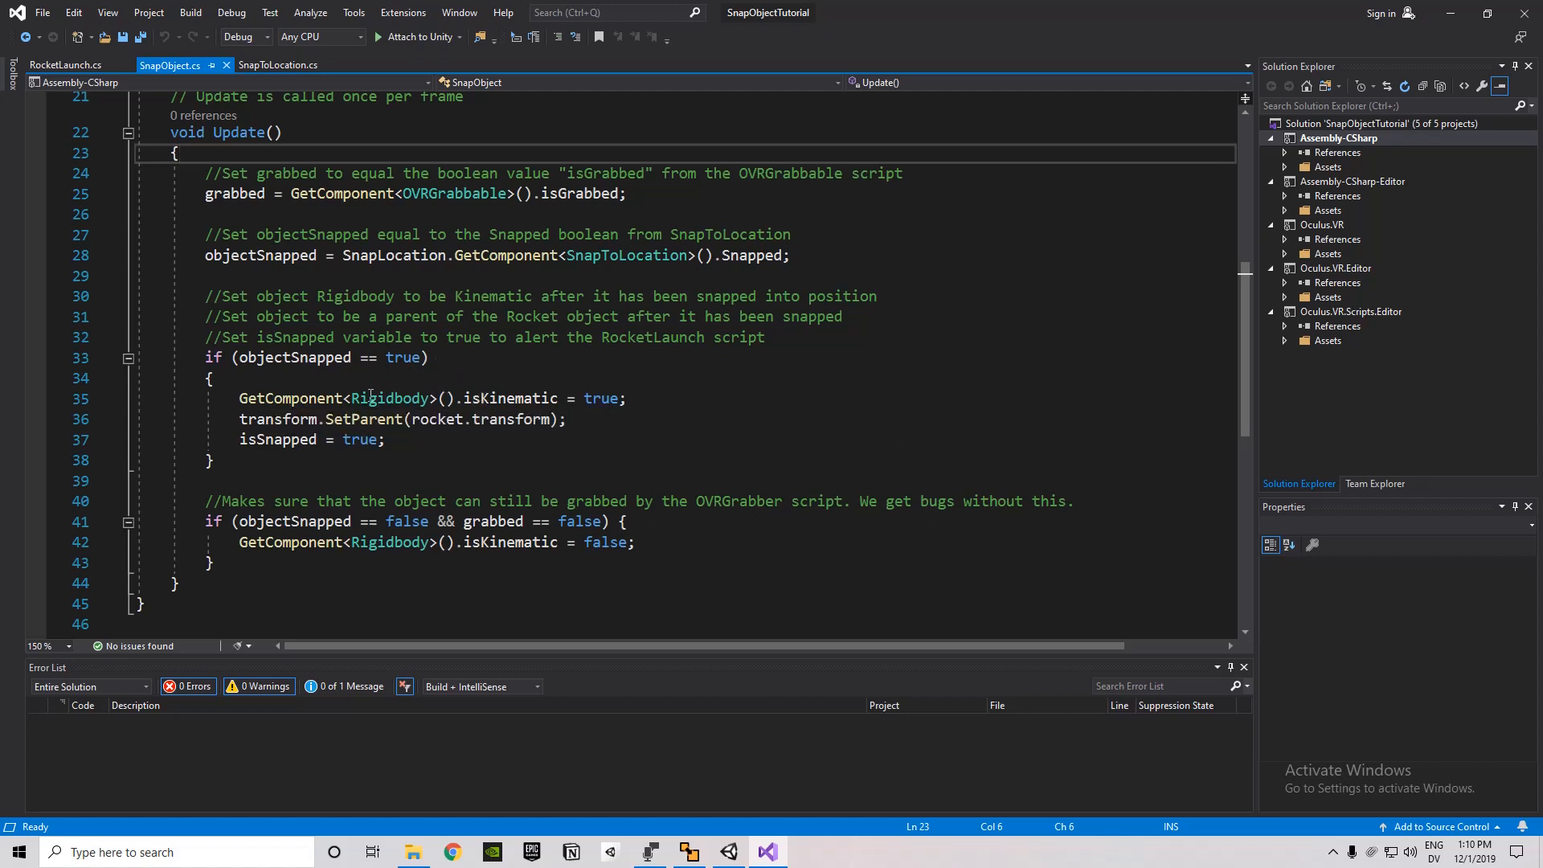
mouse_move(389, 397)
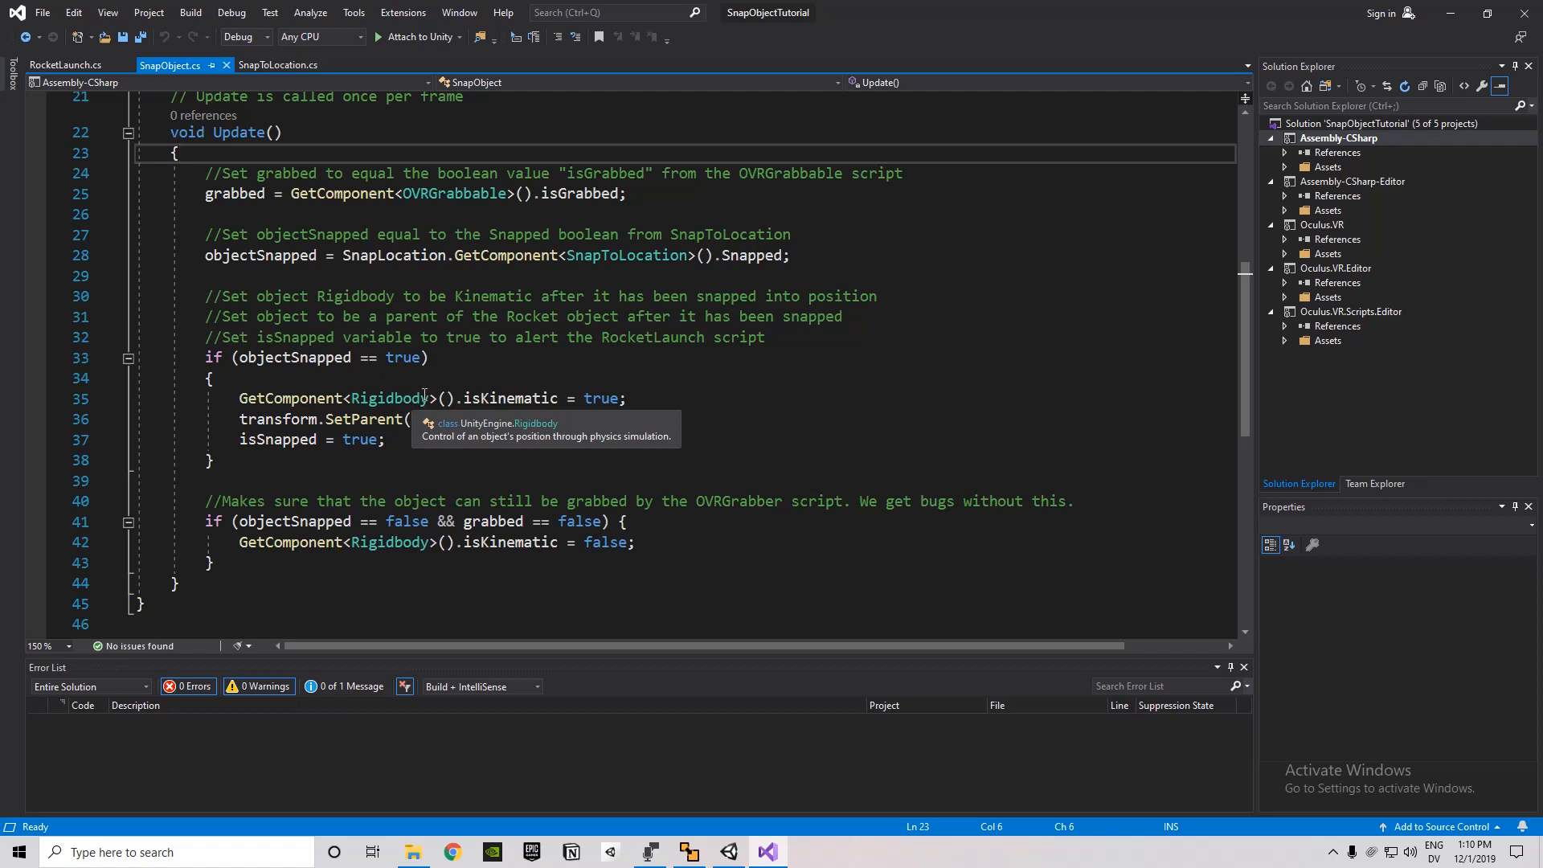
type("rocket.transform);")
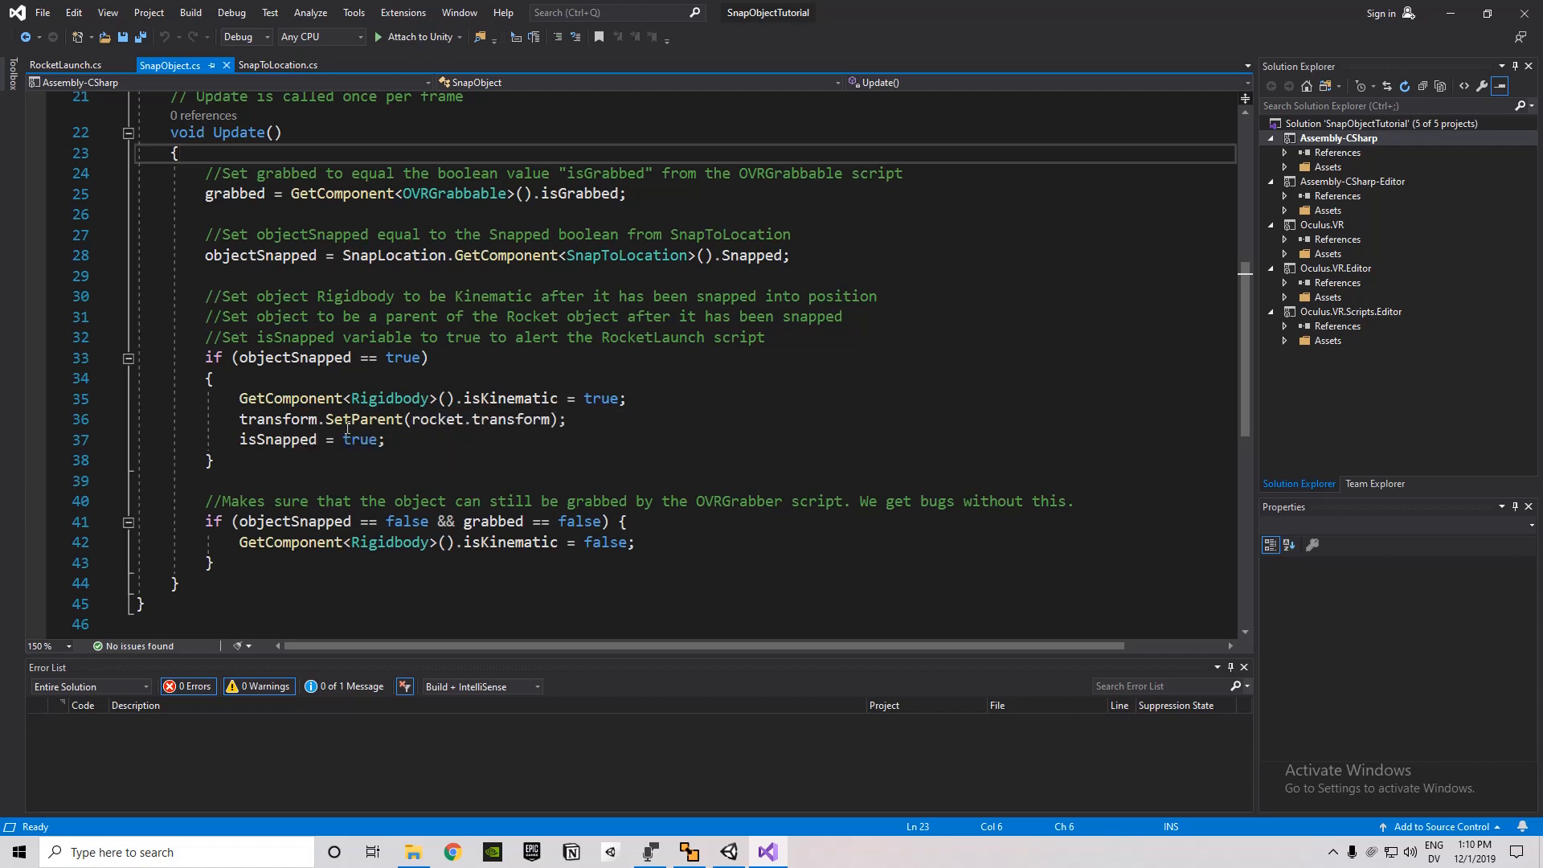
mouse_move(437, 444)
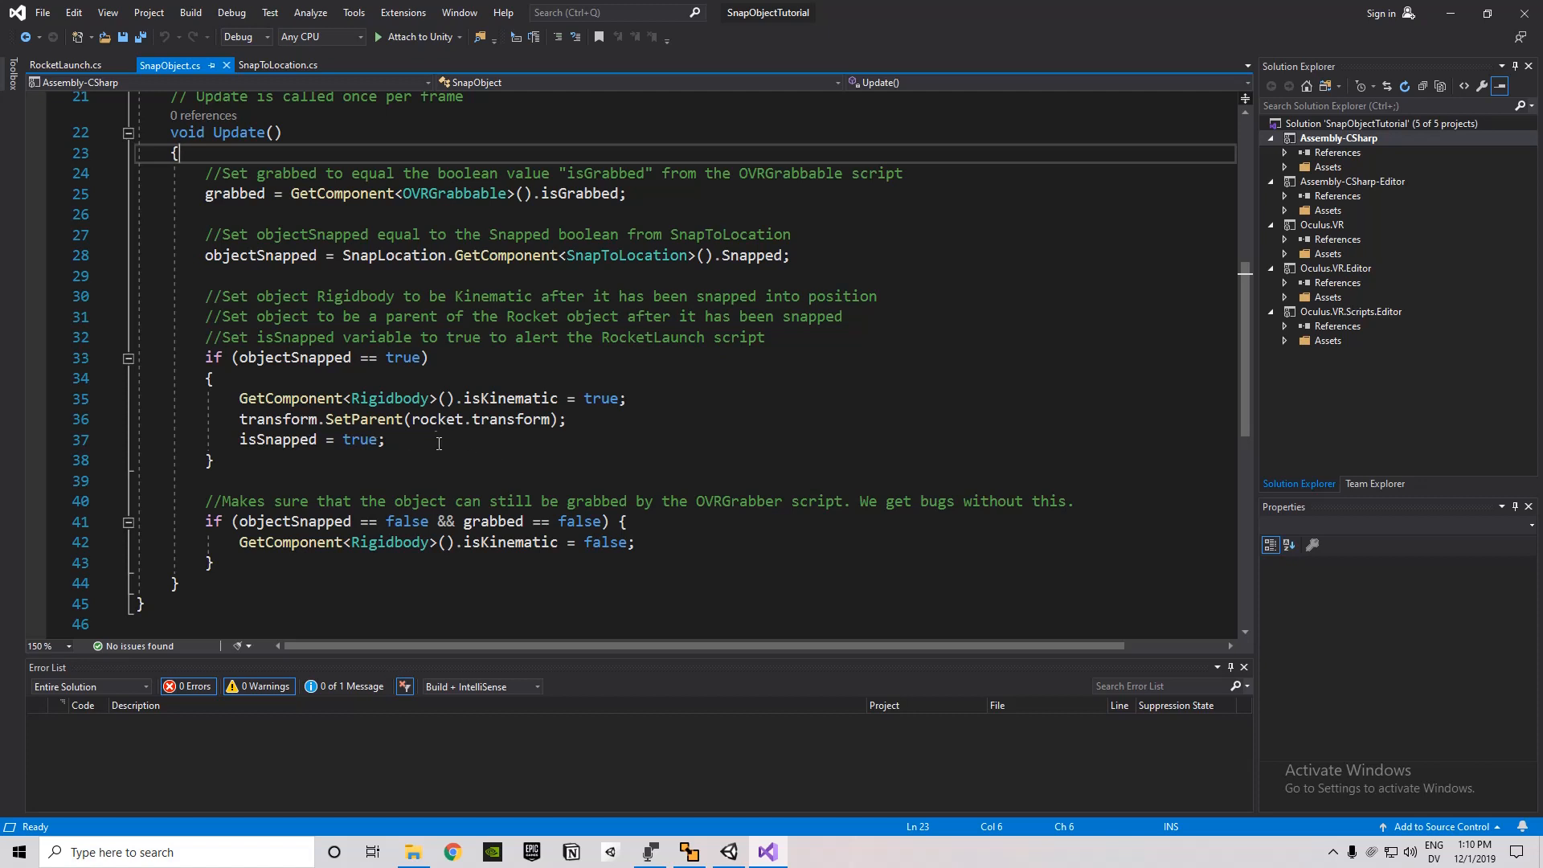
mouse_move(473, 424)
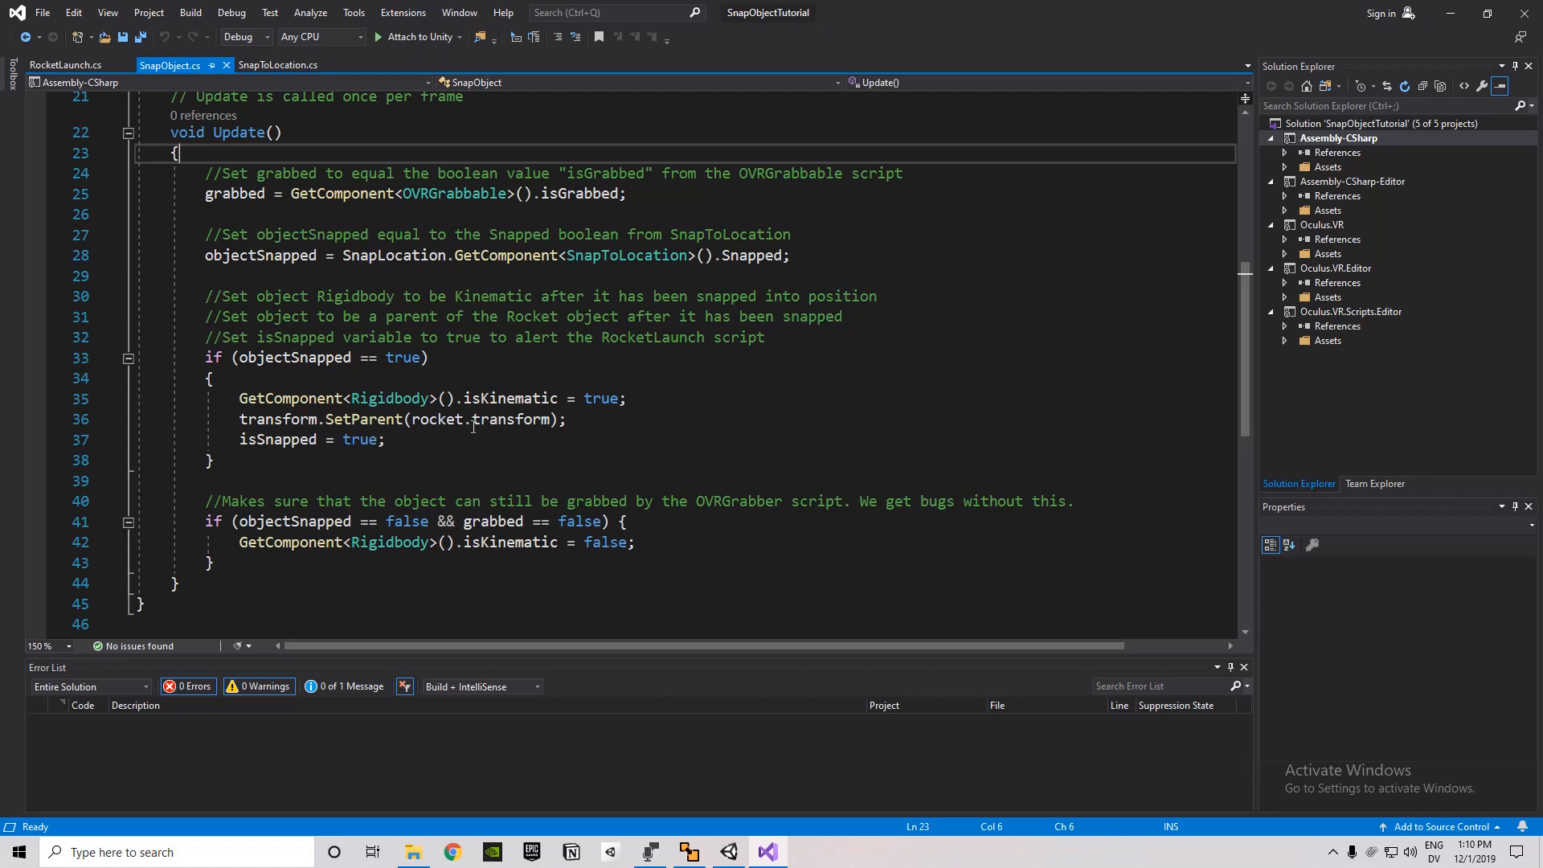
mouse_move(280, 439)
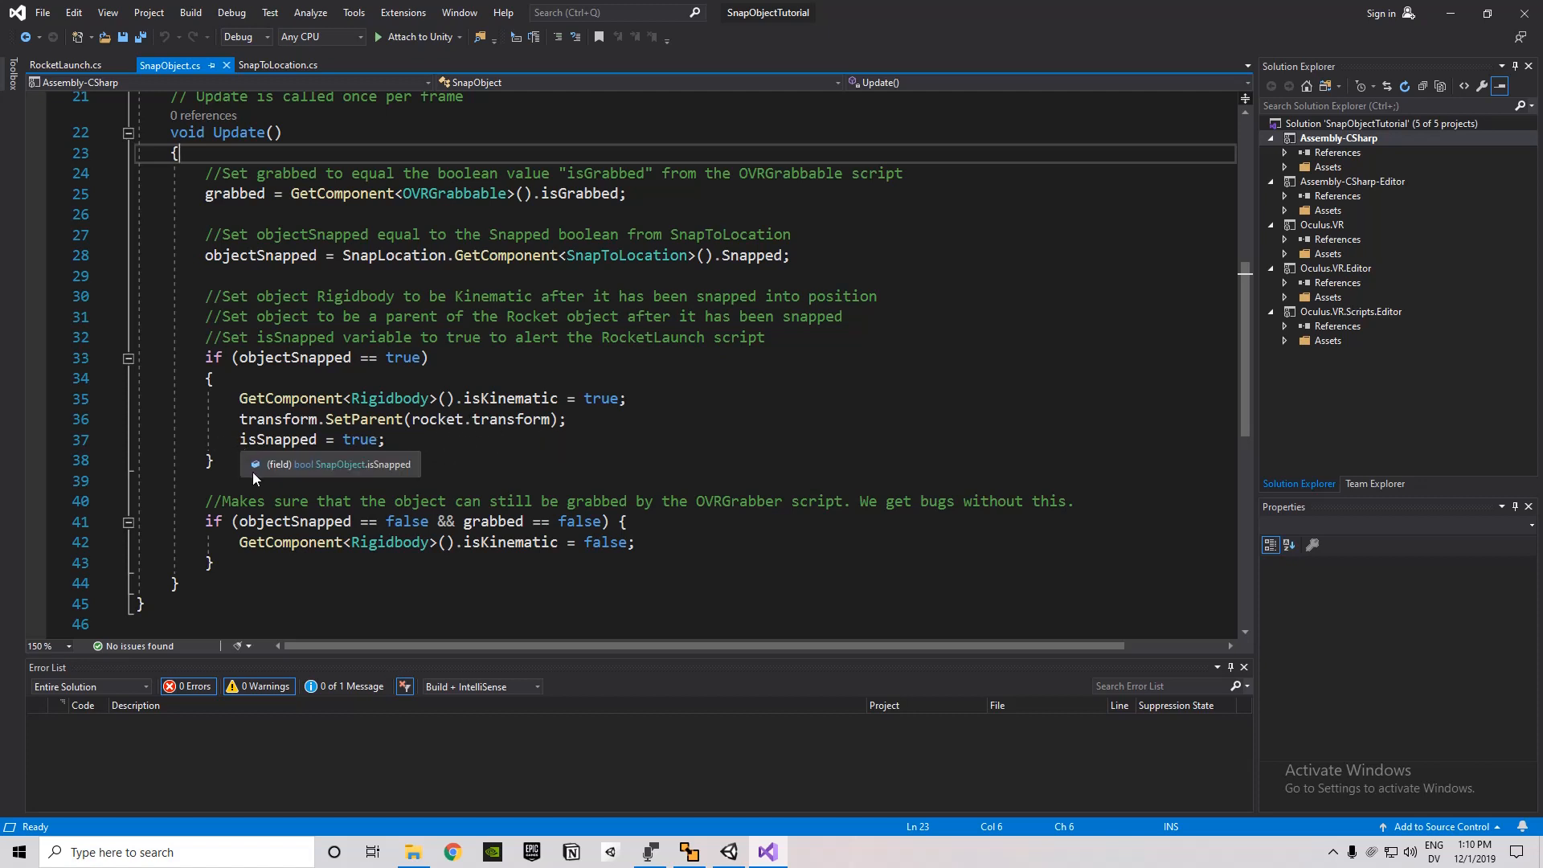
mouse_move(425, 462)
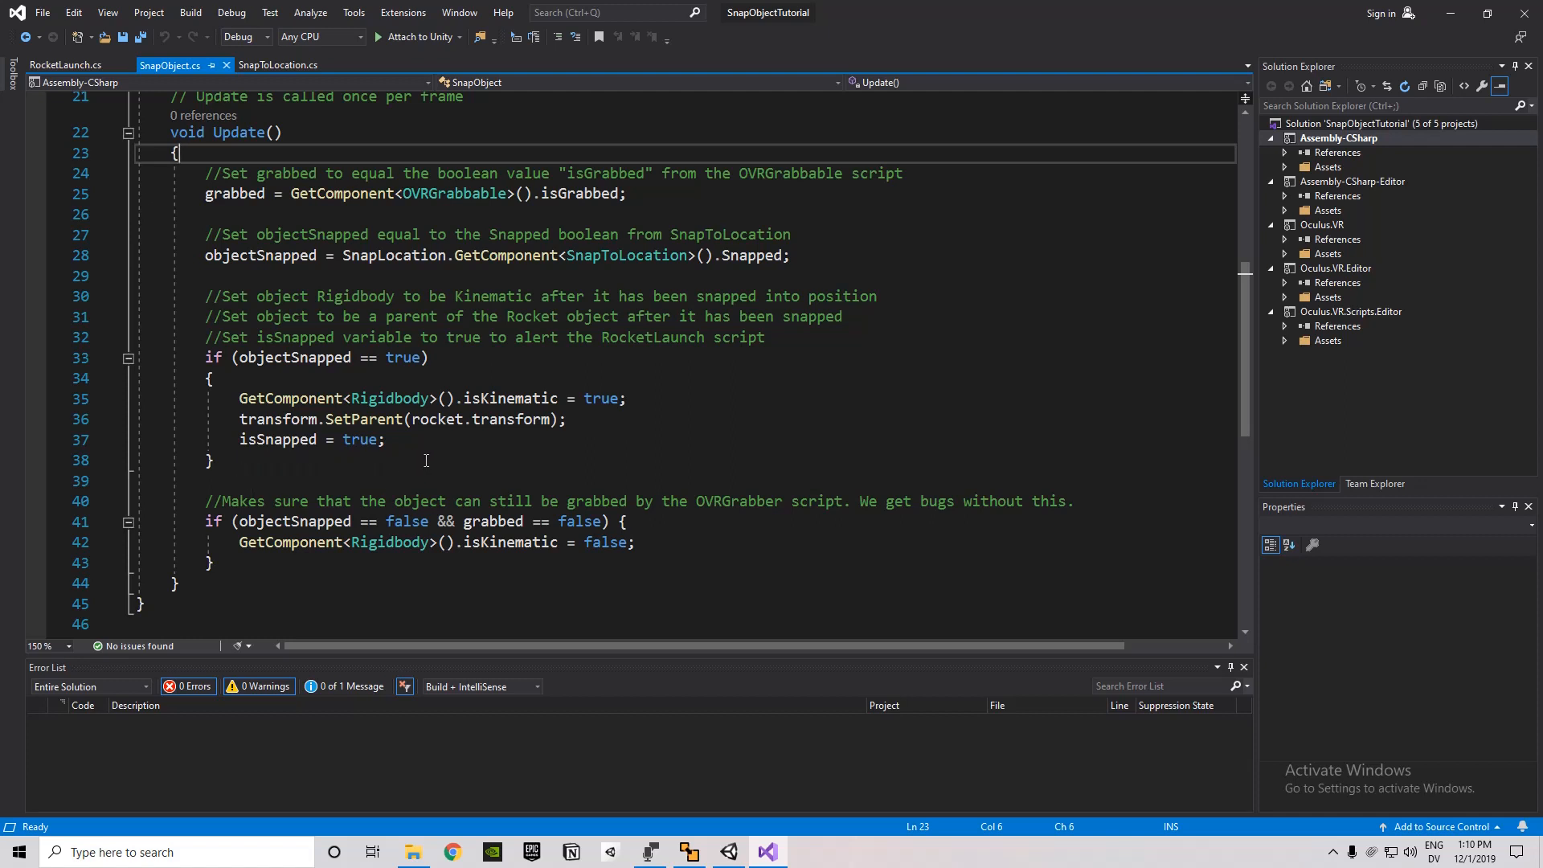
left_click(387, 439)
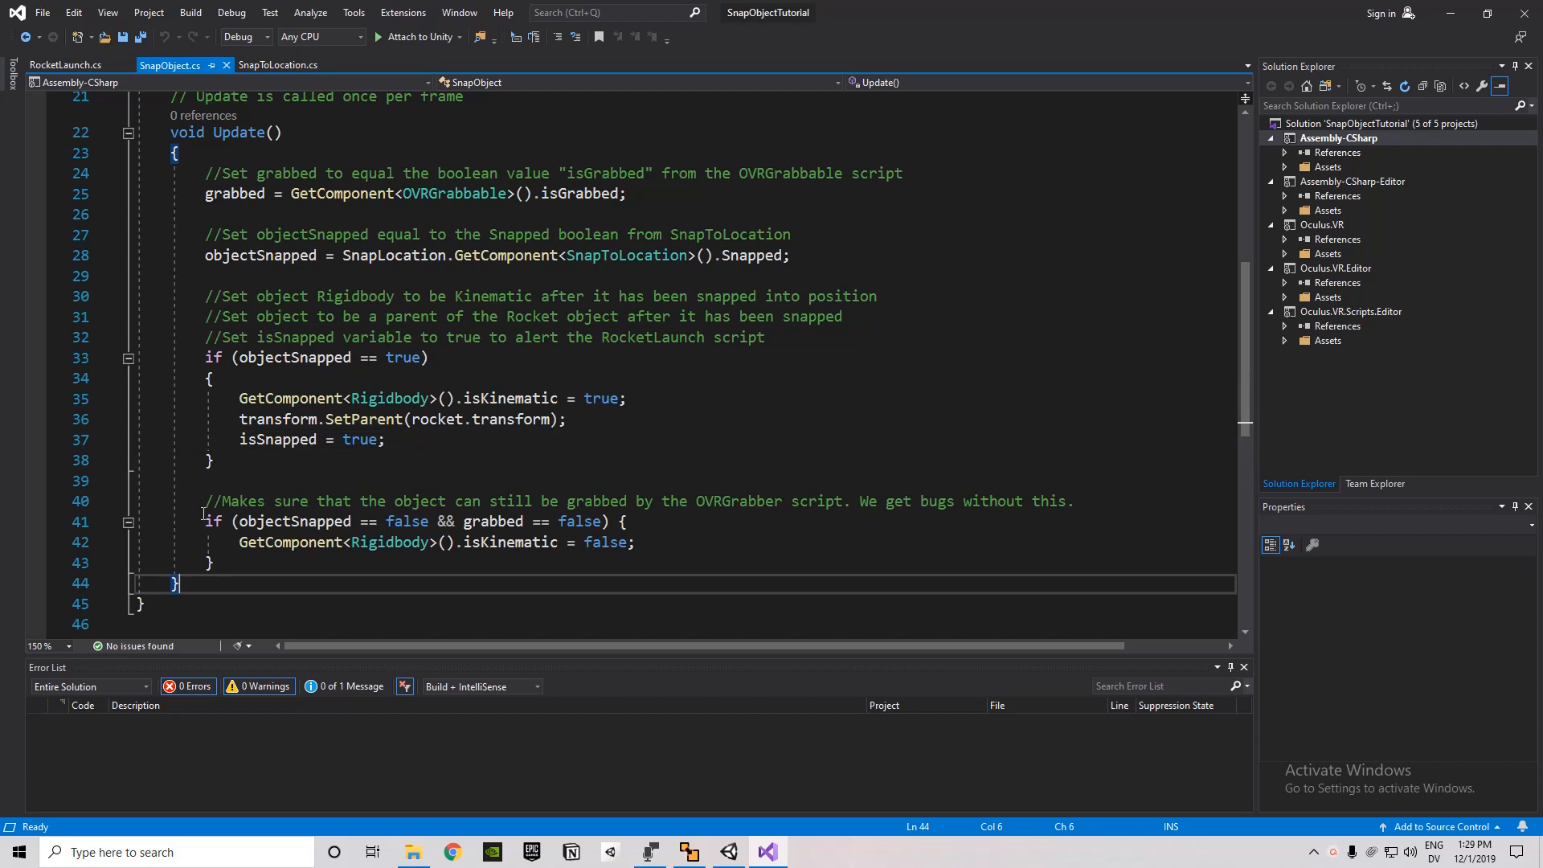
mouse_move(222, 521)
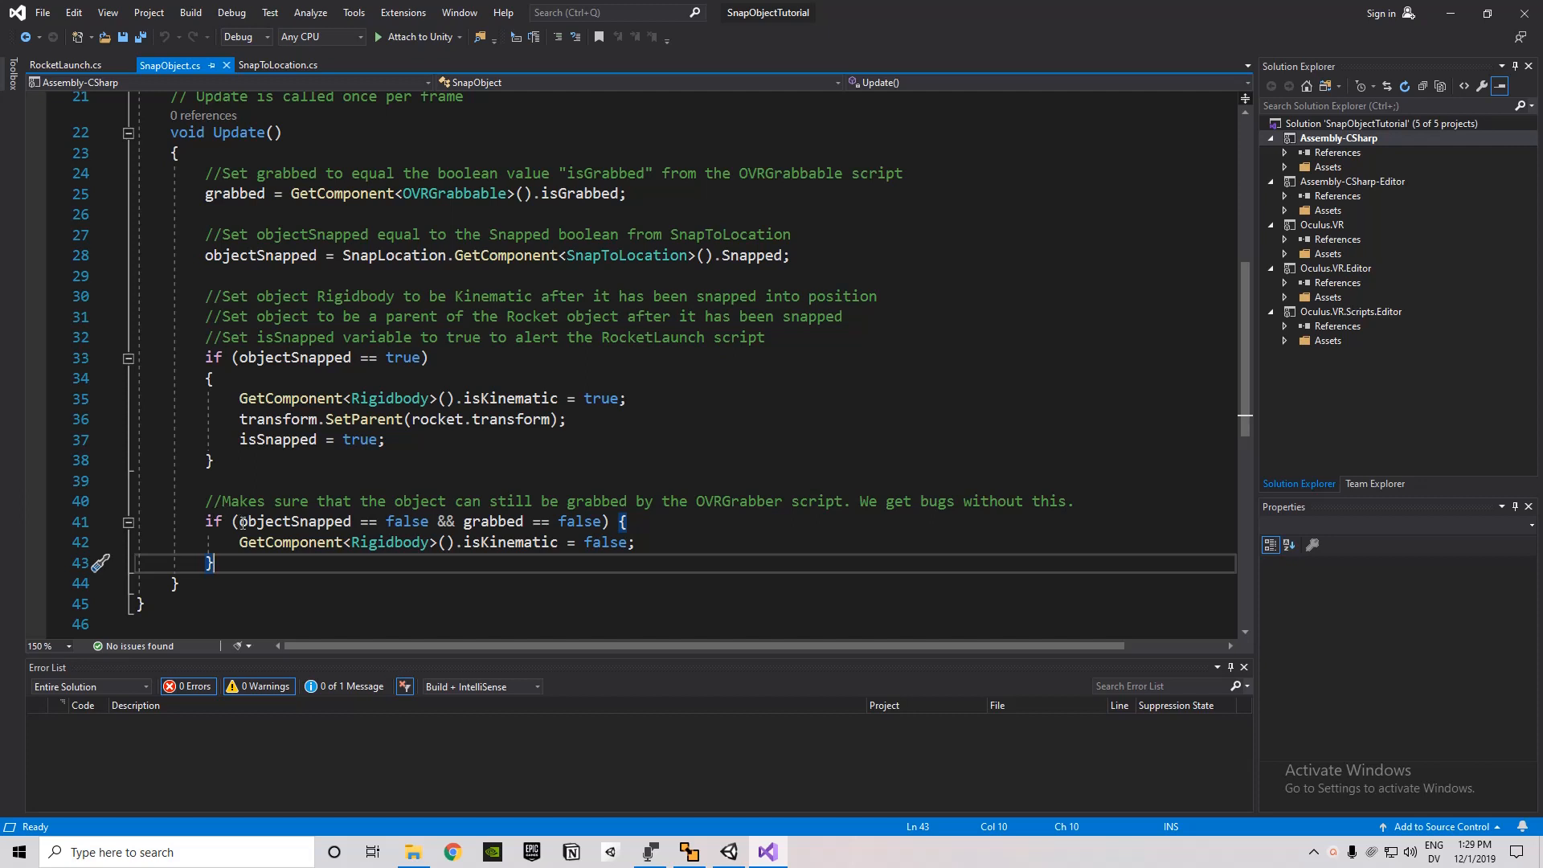
mouse_move(376, 521)
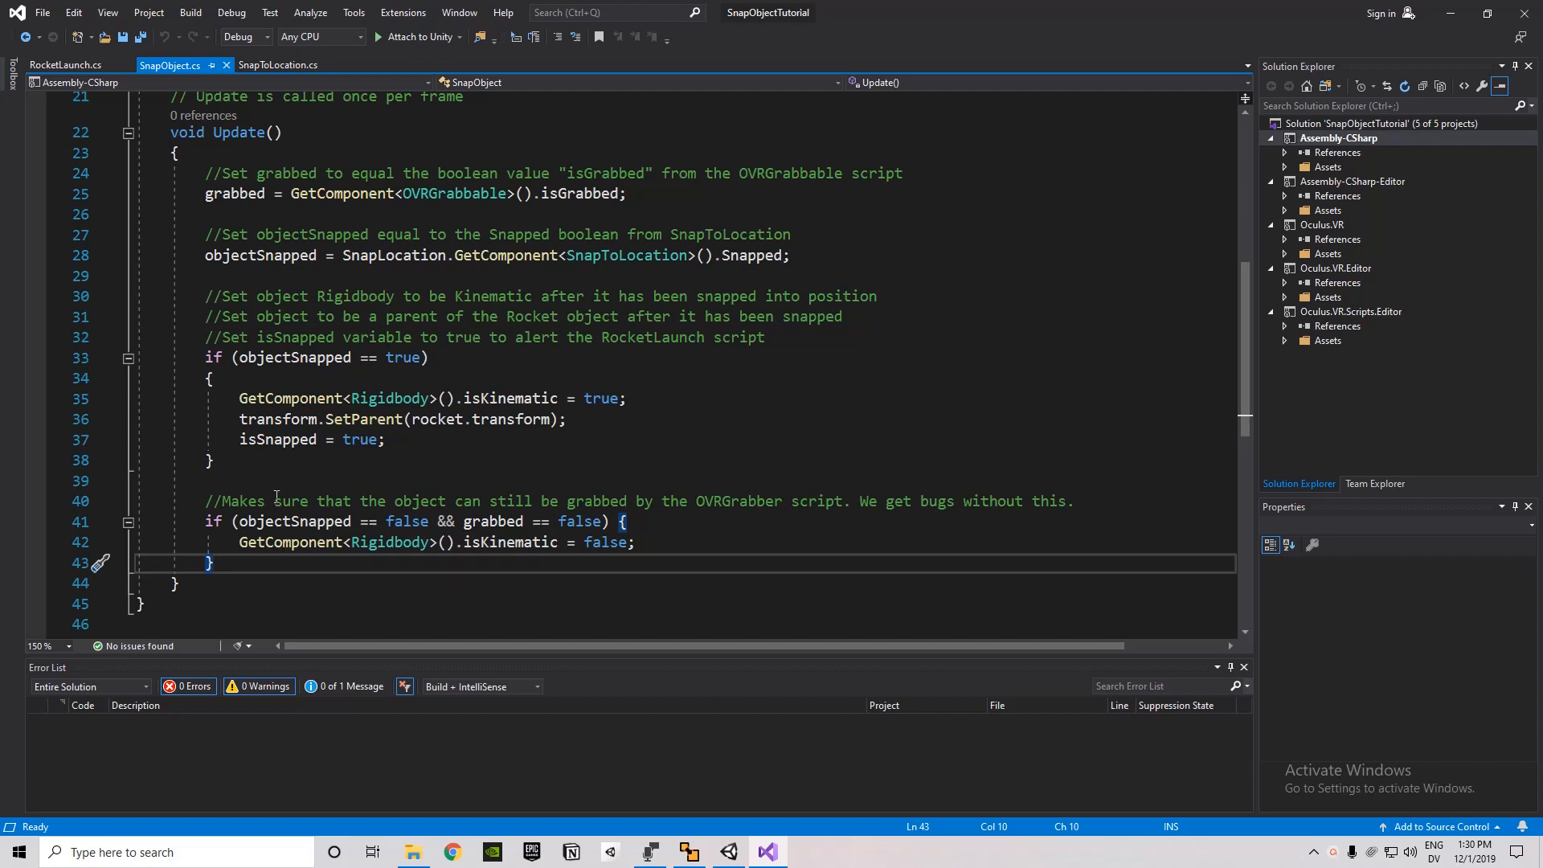
mouse_move(803, 542)
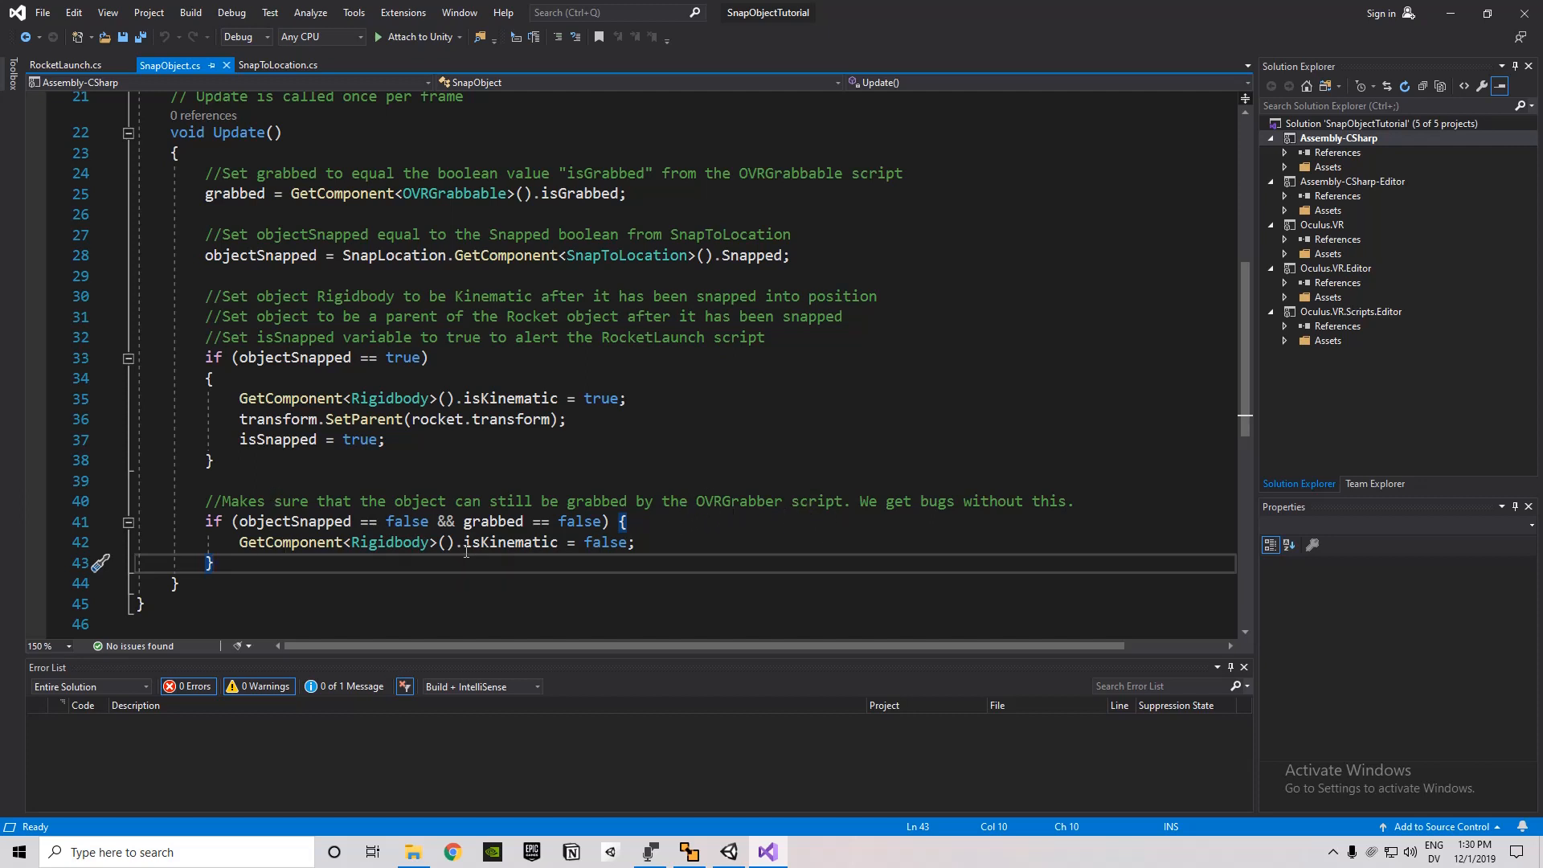
mouse_move(390, 542)
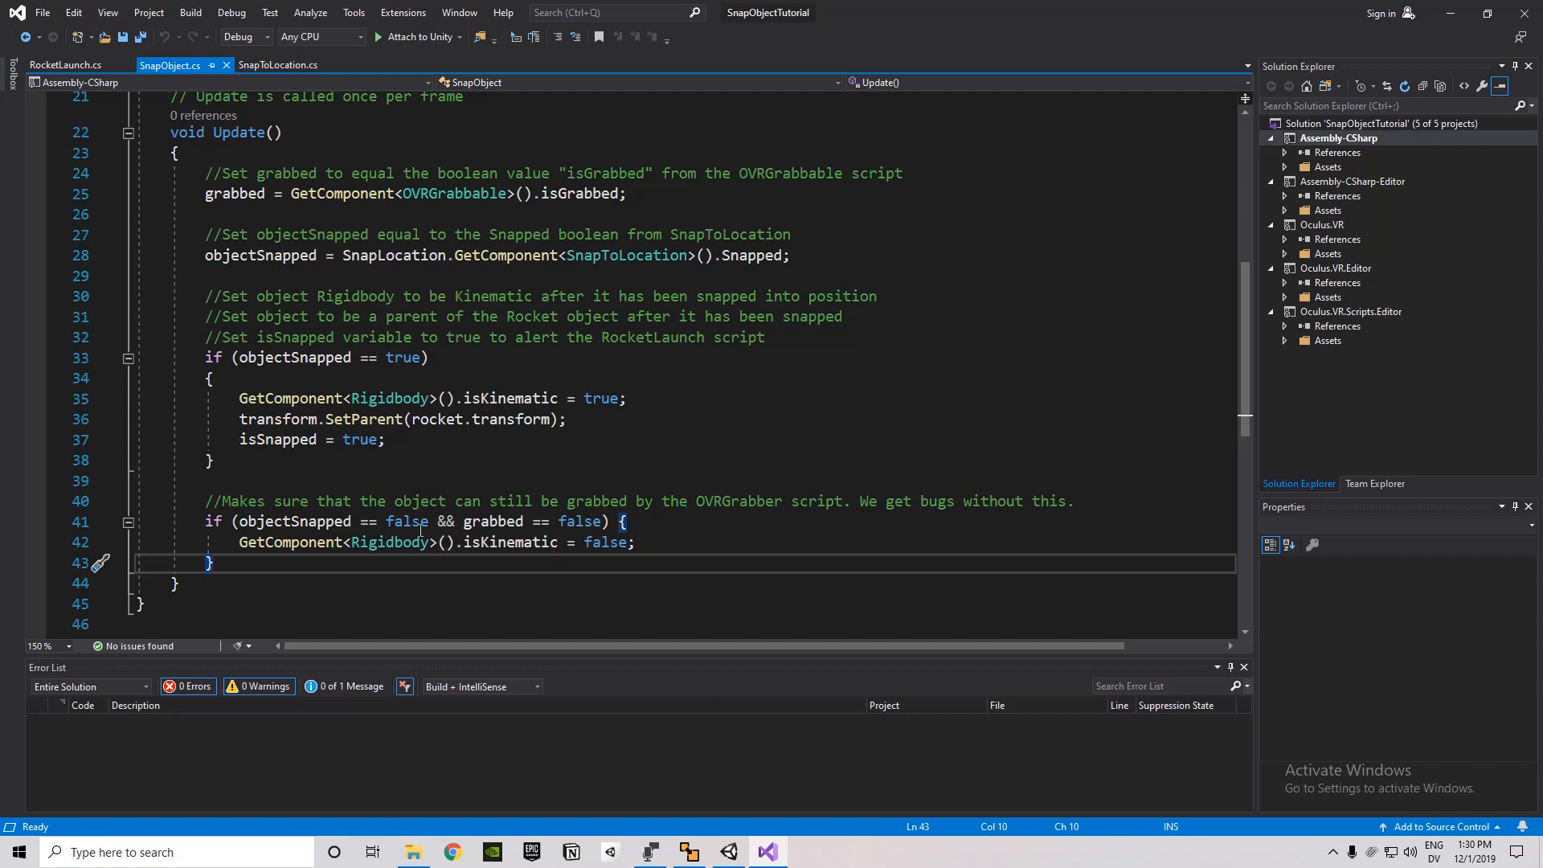
mouse_move(286, 542)
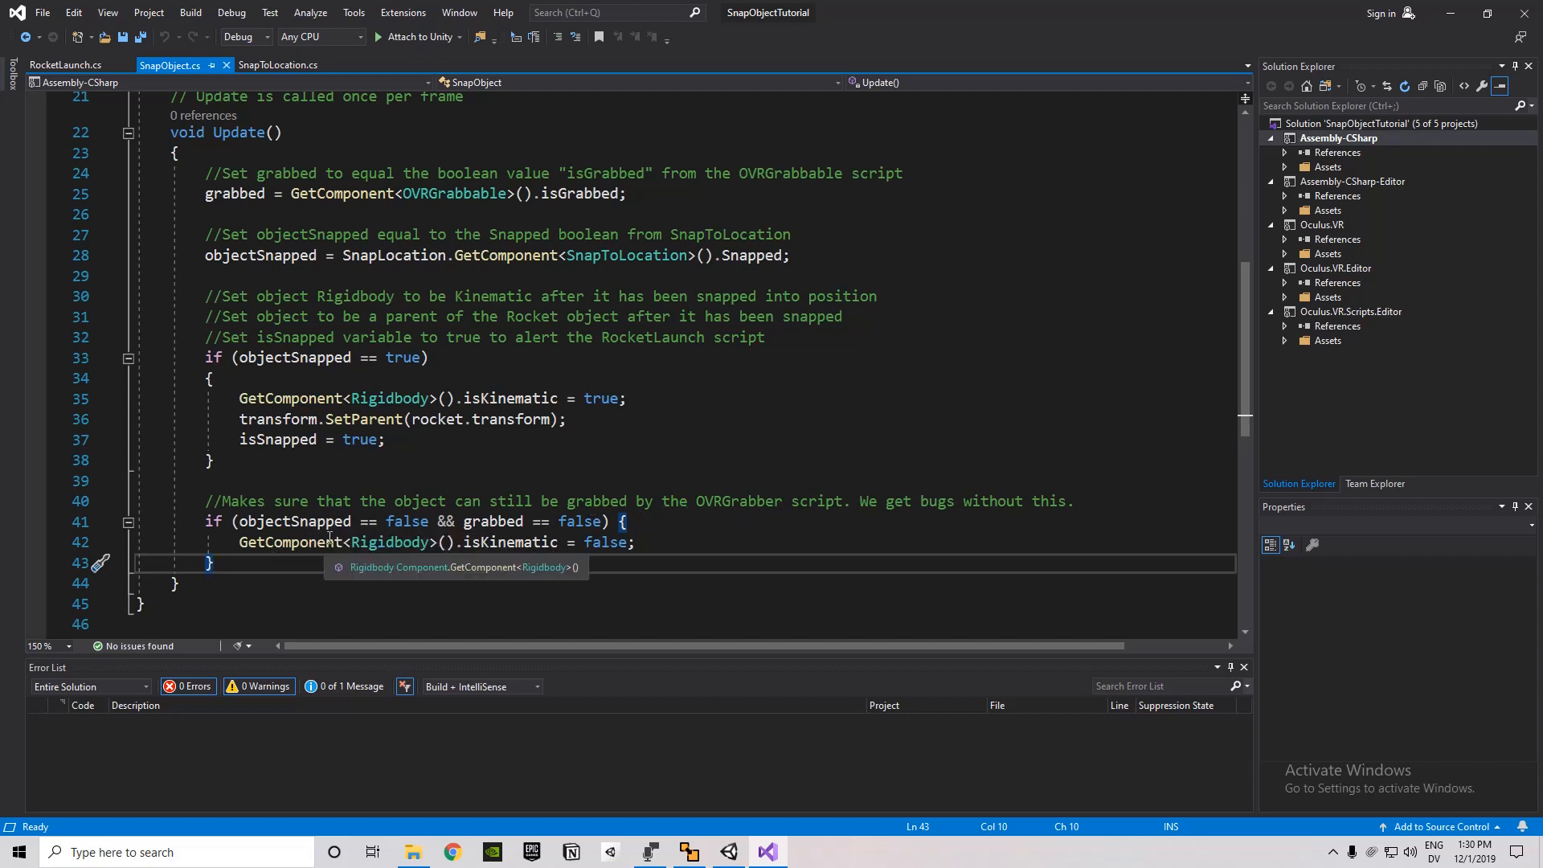
mouse_move(502, 521)
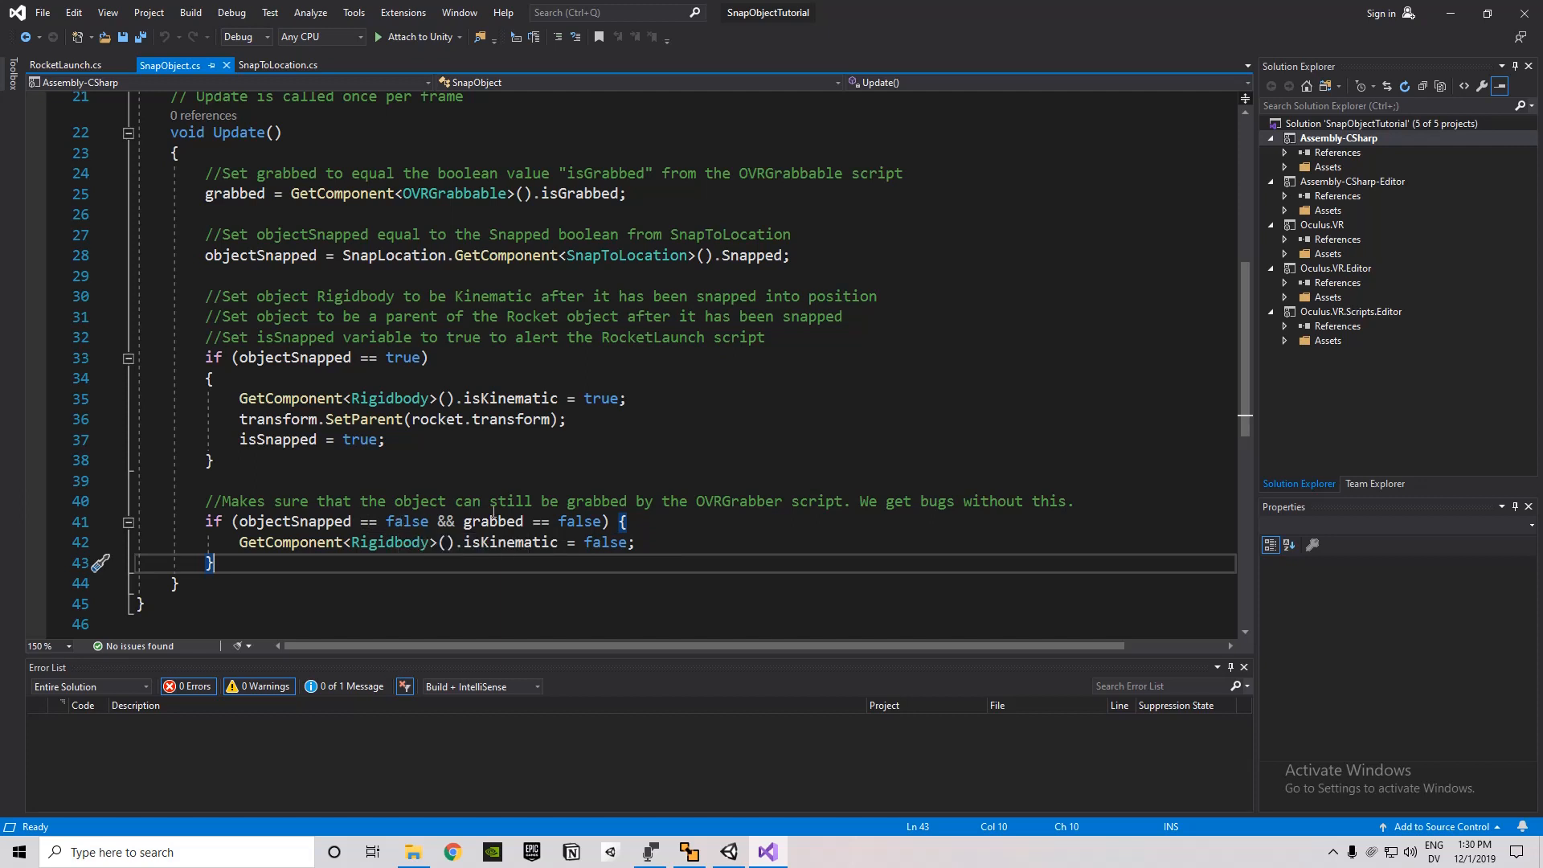
mouse_move(517, 542)
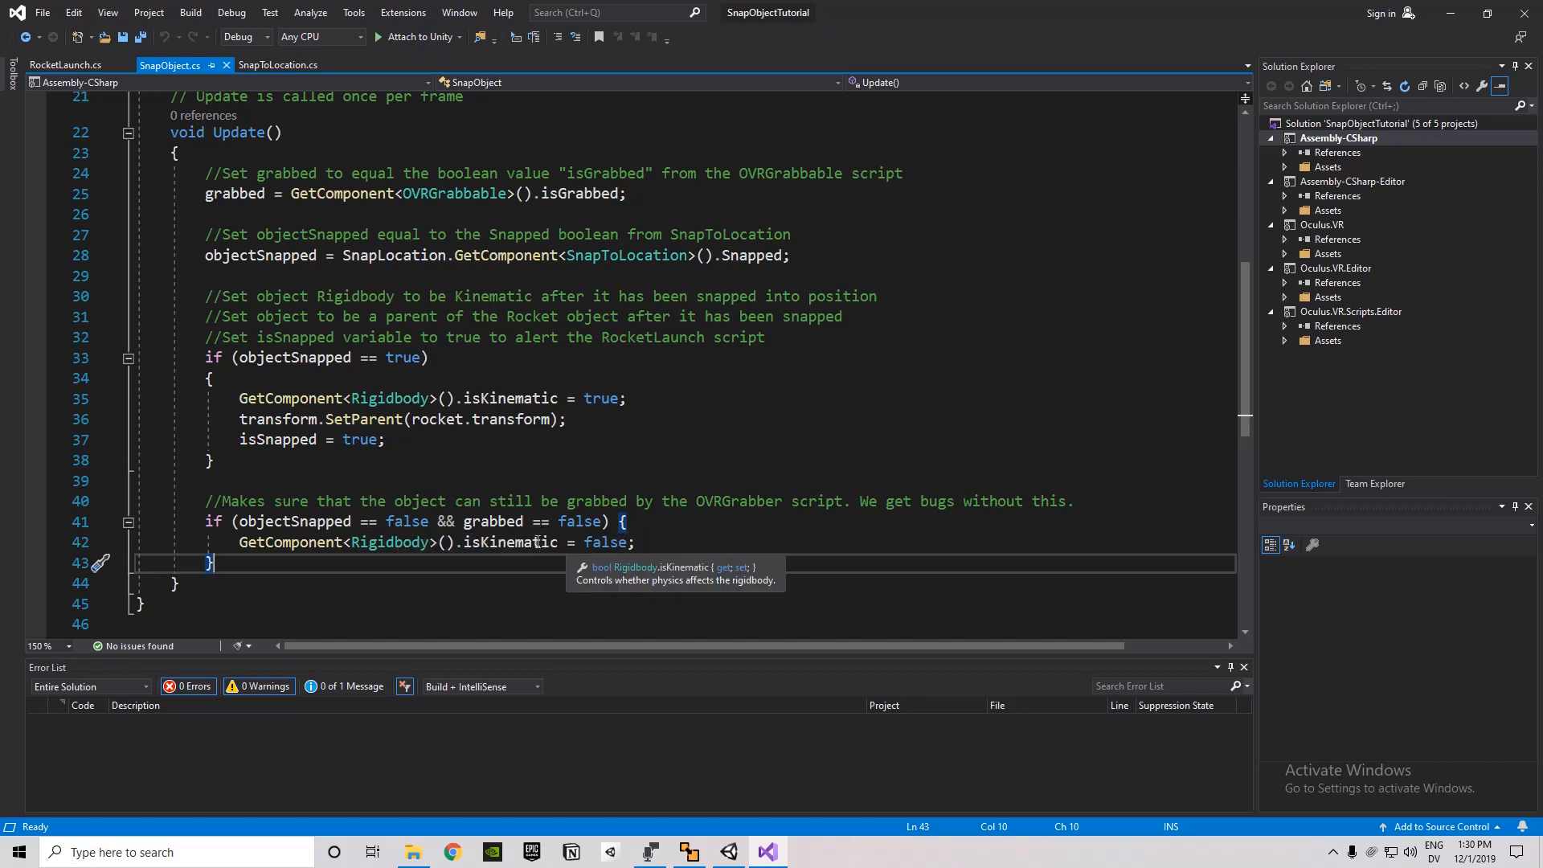
mouse_move(347, 547)
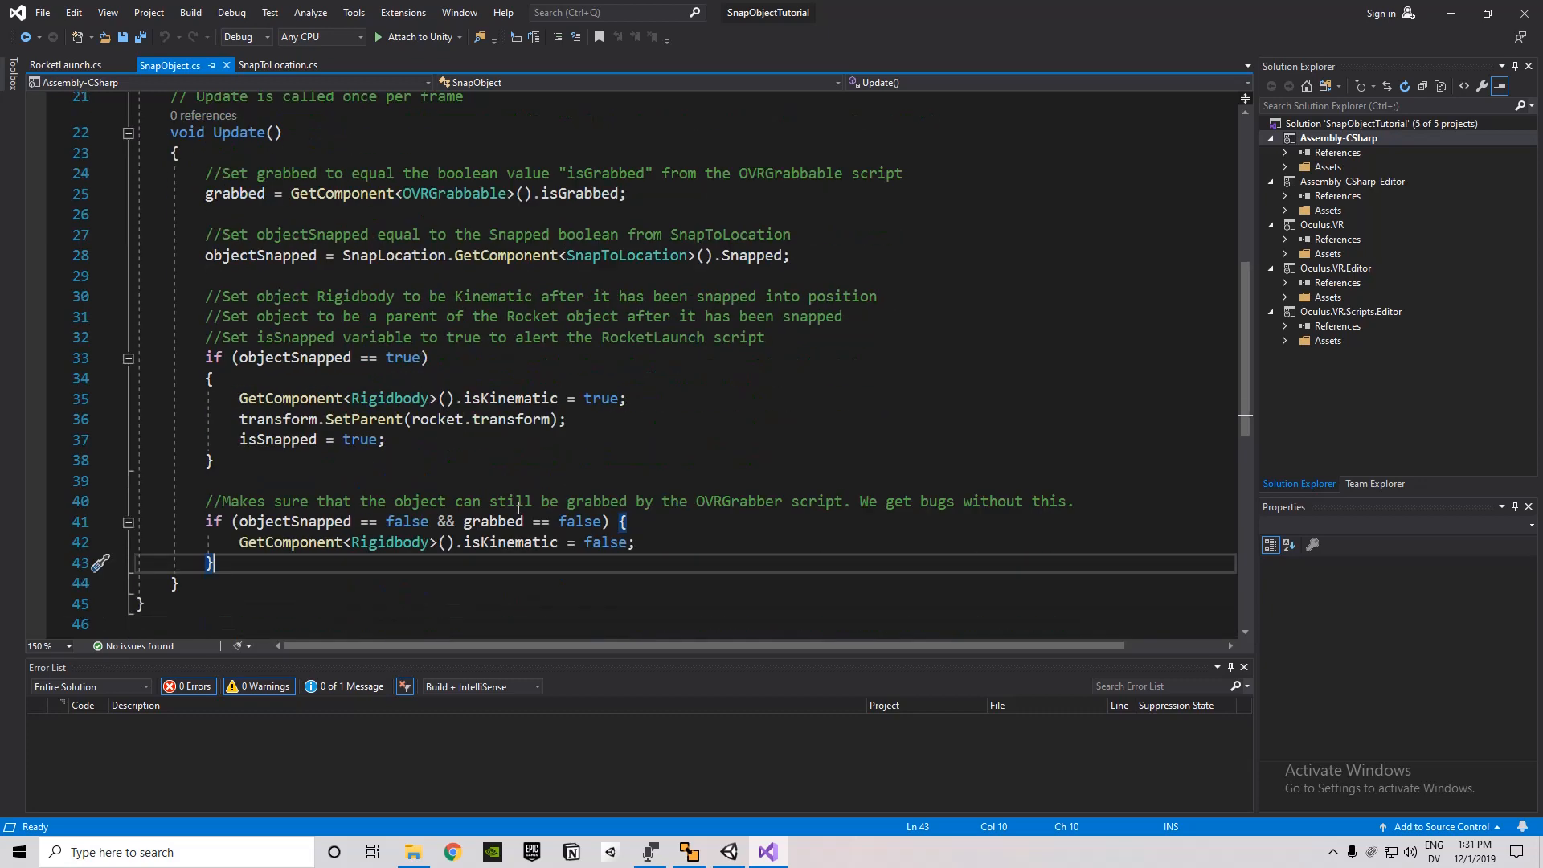
mouse_move(606, 542)
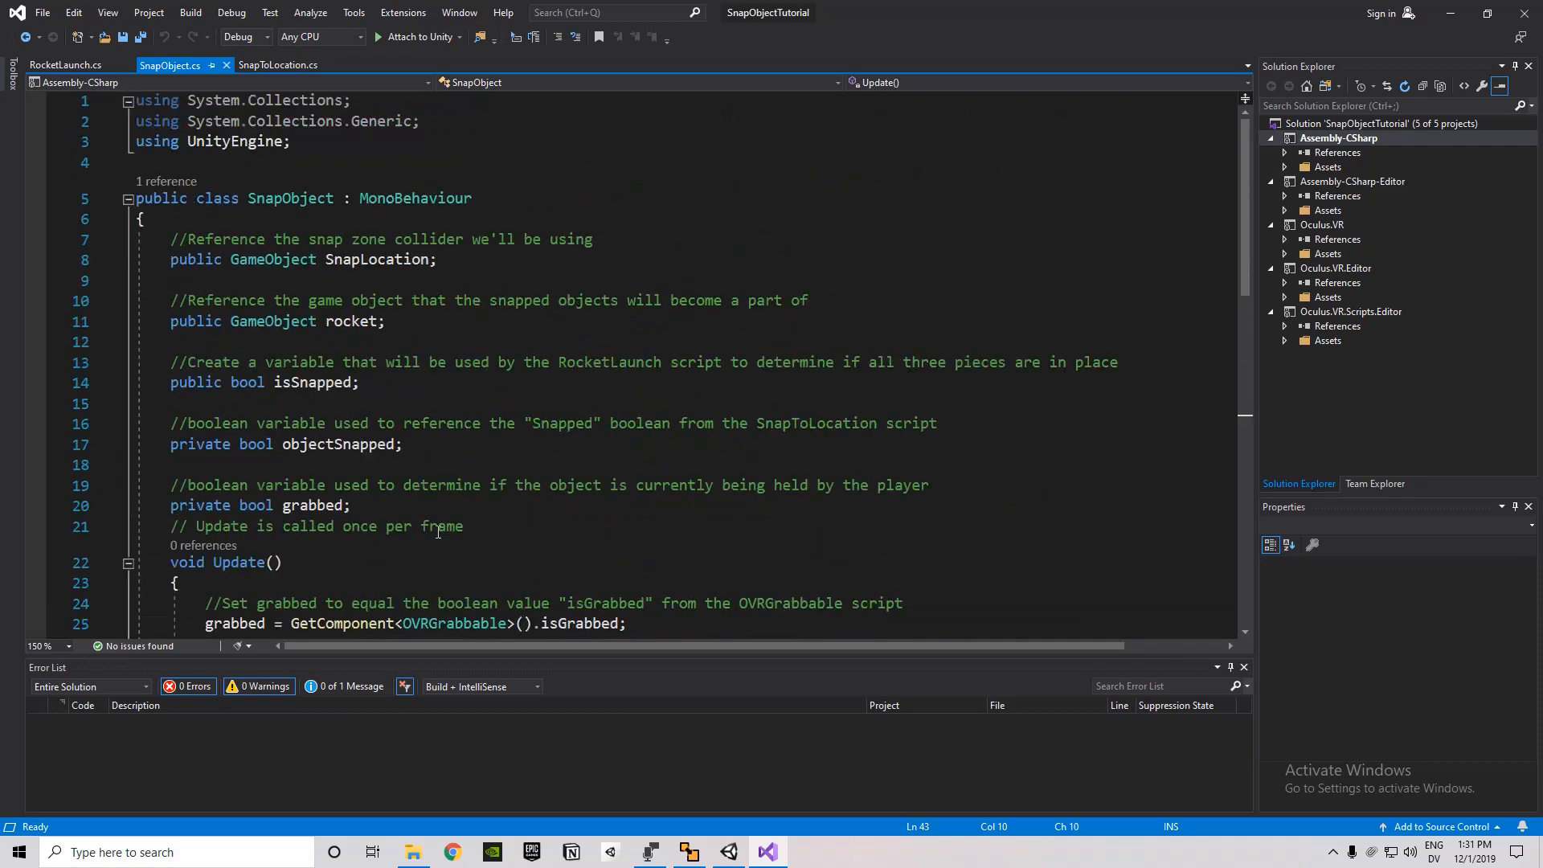
scroll("down", 3)
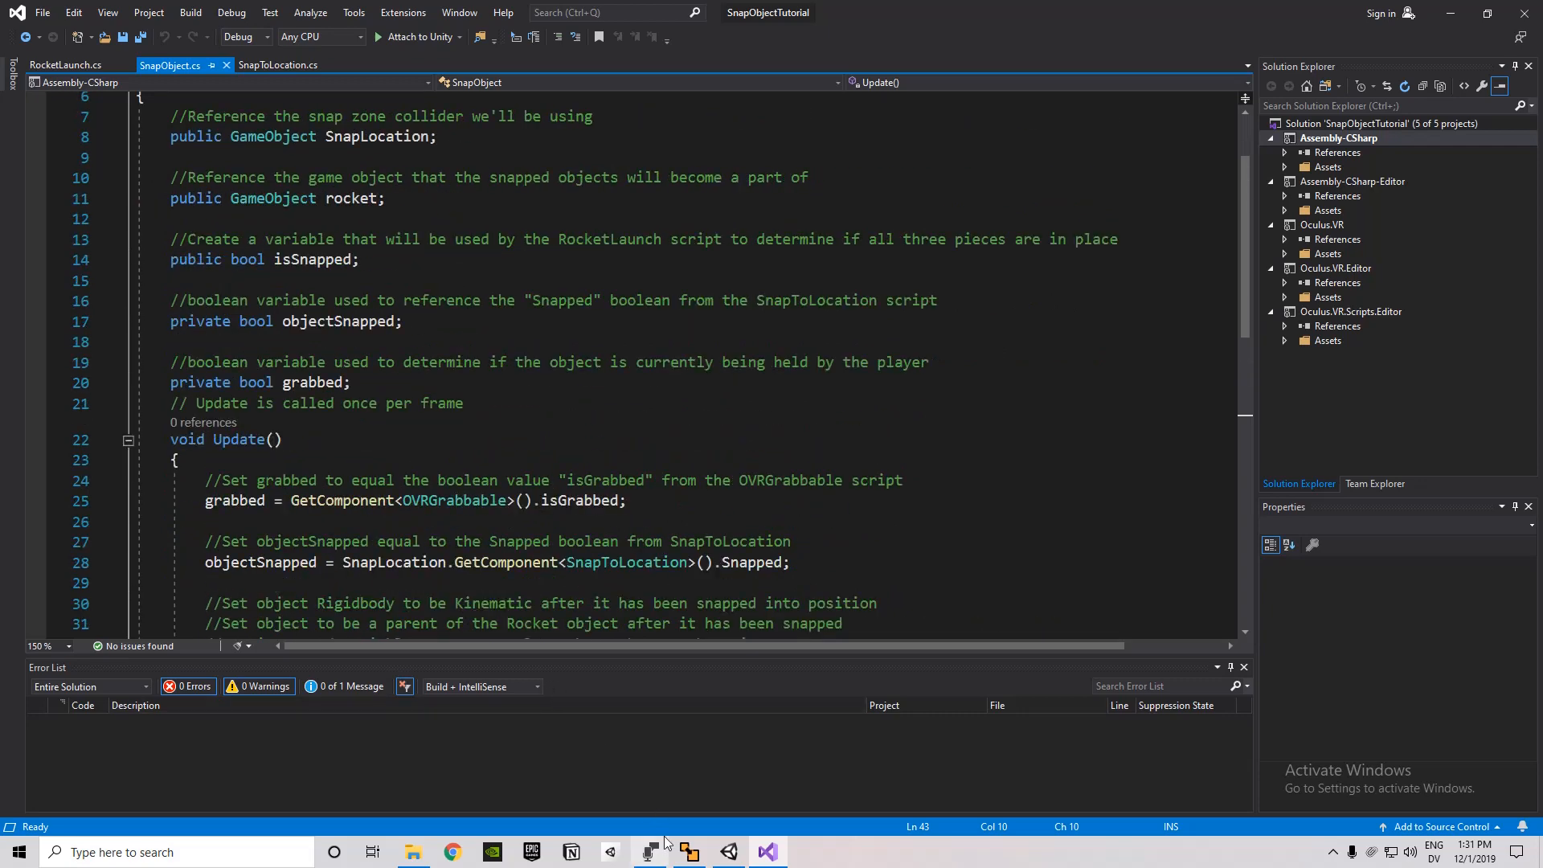
Back in Unity, tick Is Snapped on RocketPartOne's Snap Object component.
left_click(726, 852)
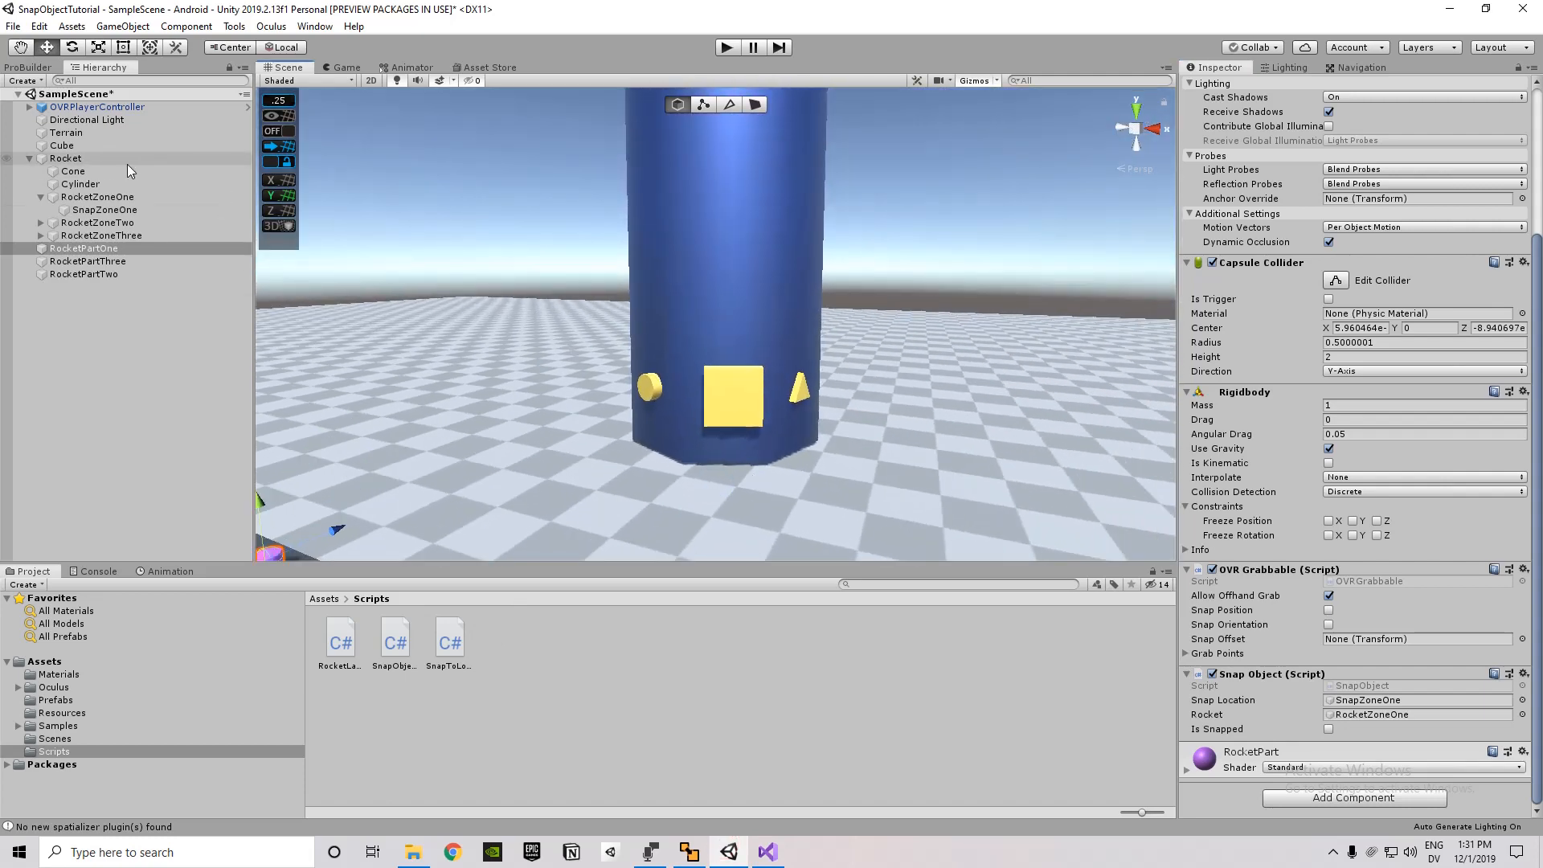
left_click(66, 159)
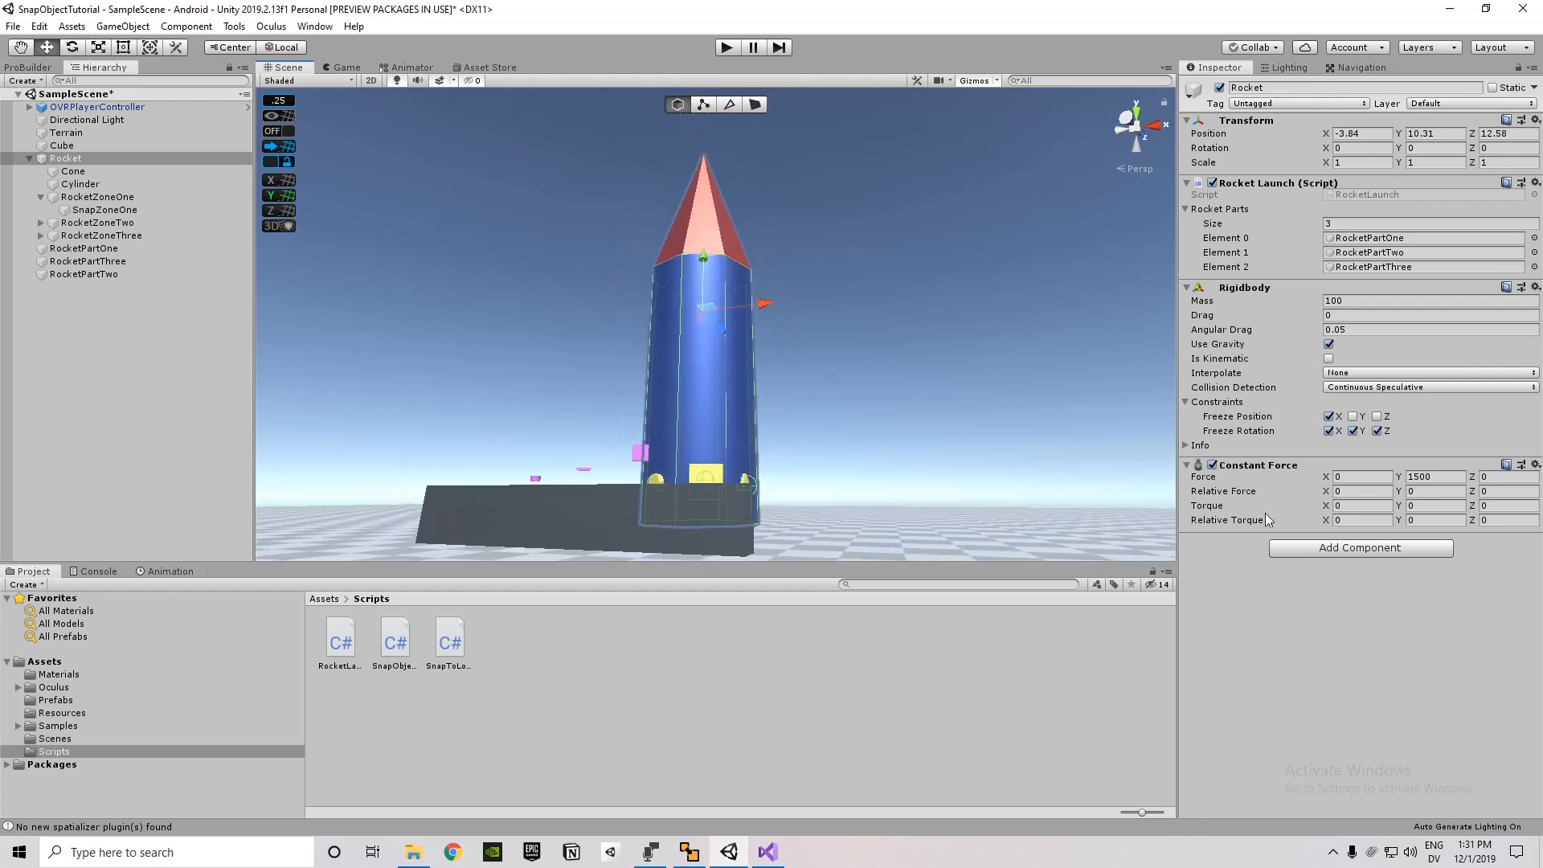
mouse_move(1304, 236)
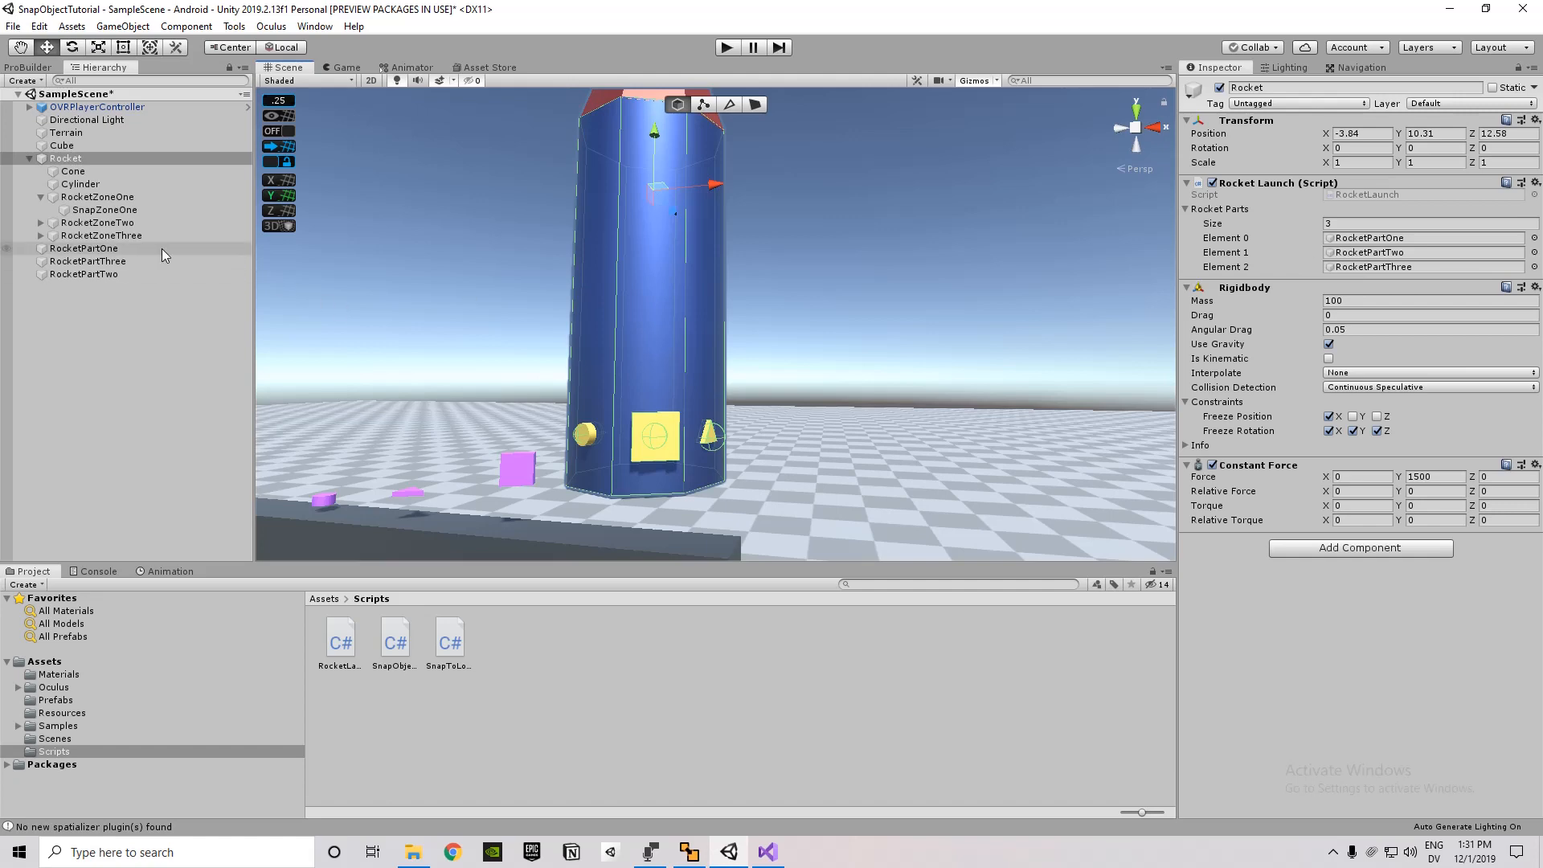
left_click(84, 247)
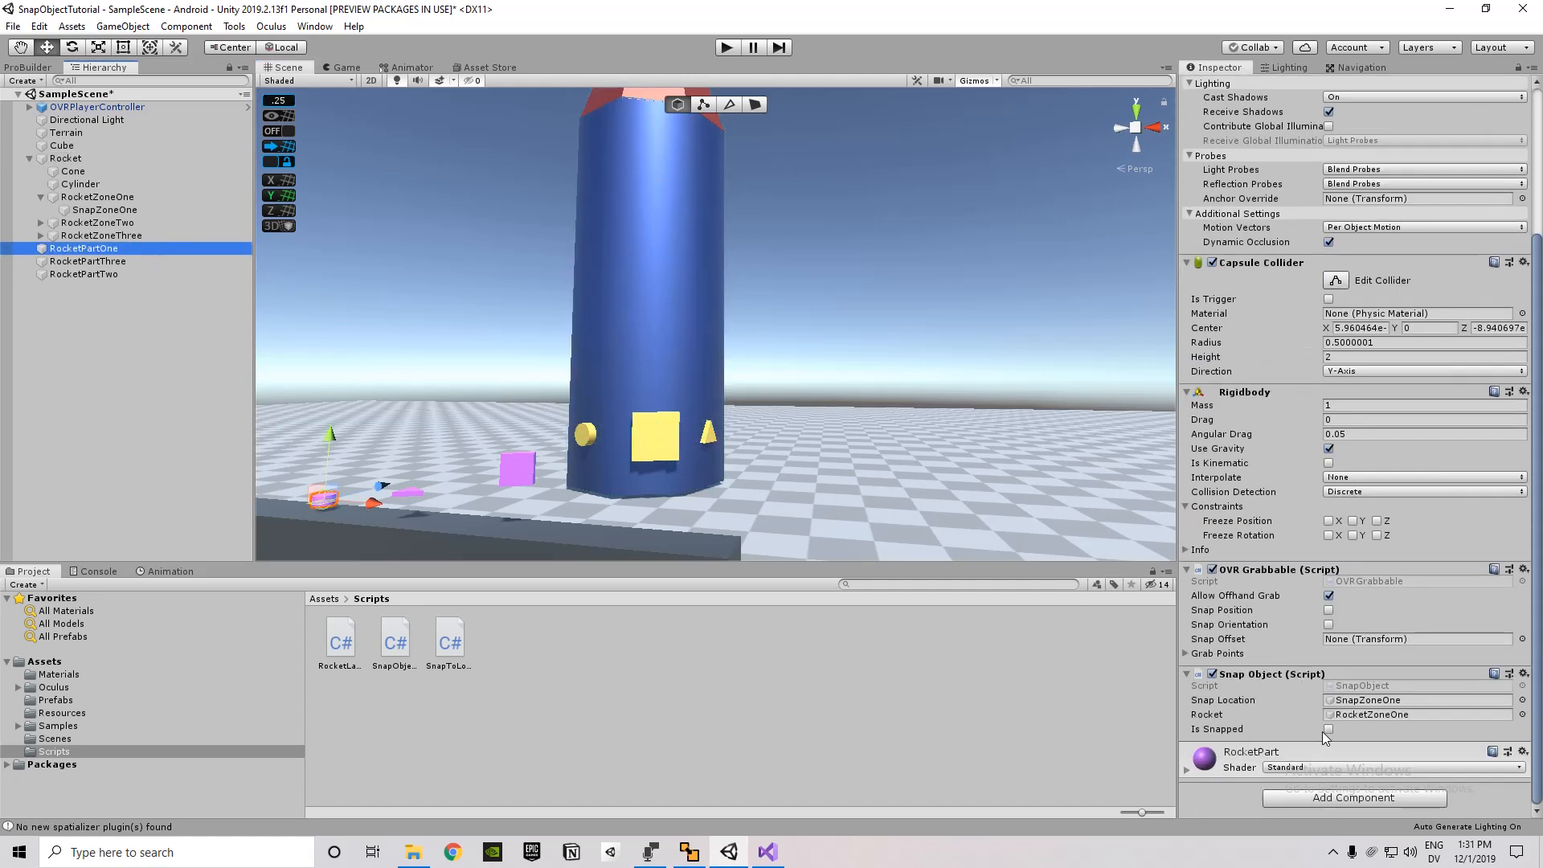
left_click(1329, 730)
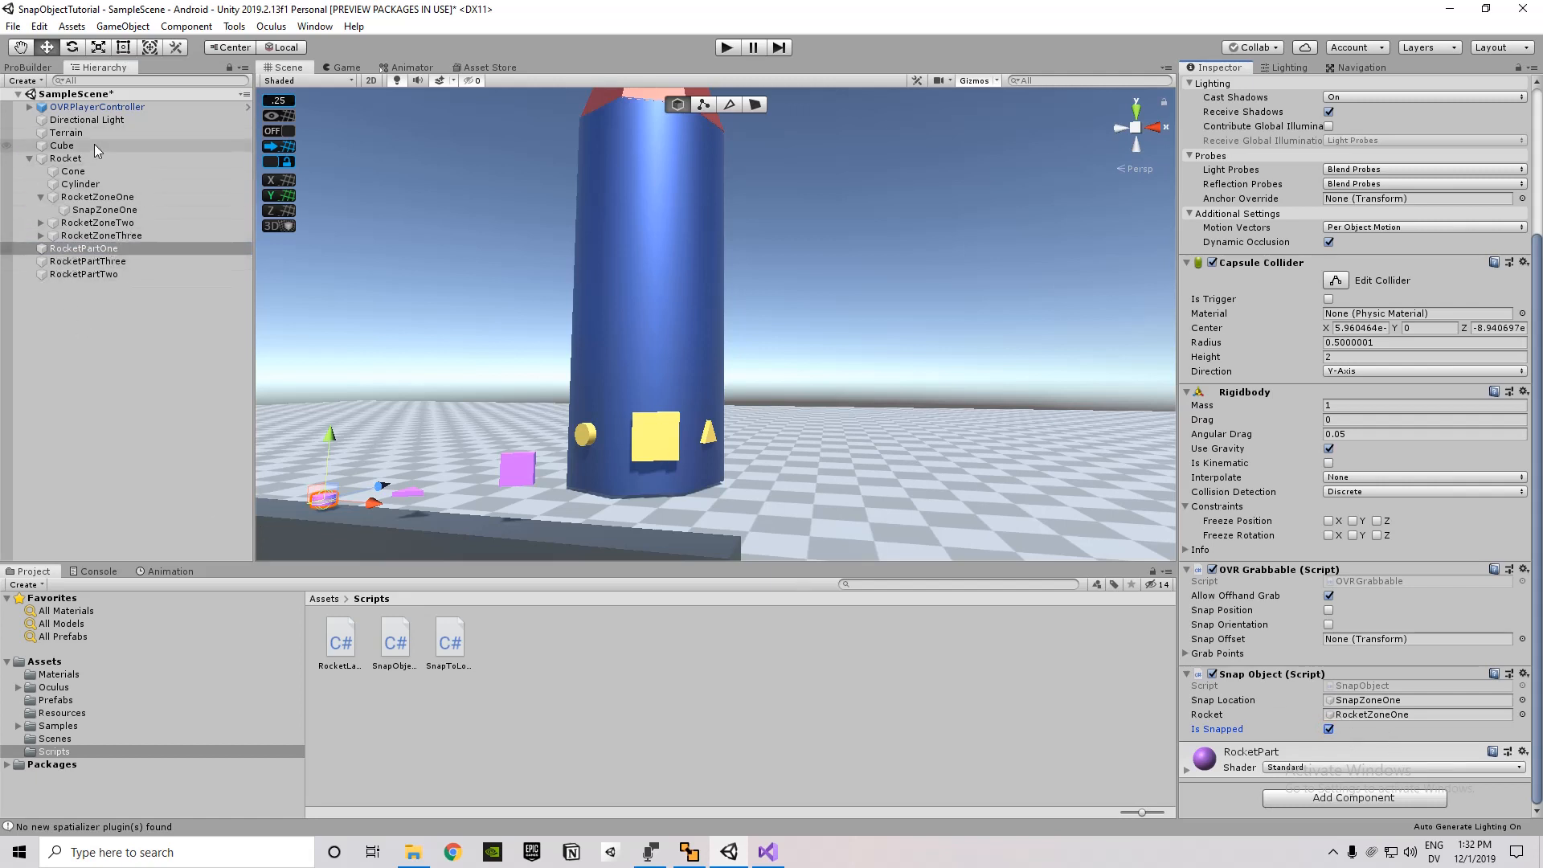
Select Rocket to show its upward 1500 Constant Force launch settings.
left_click(66, 159)
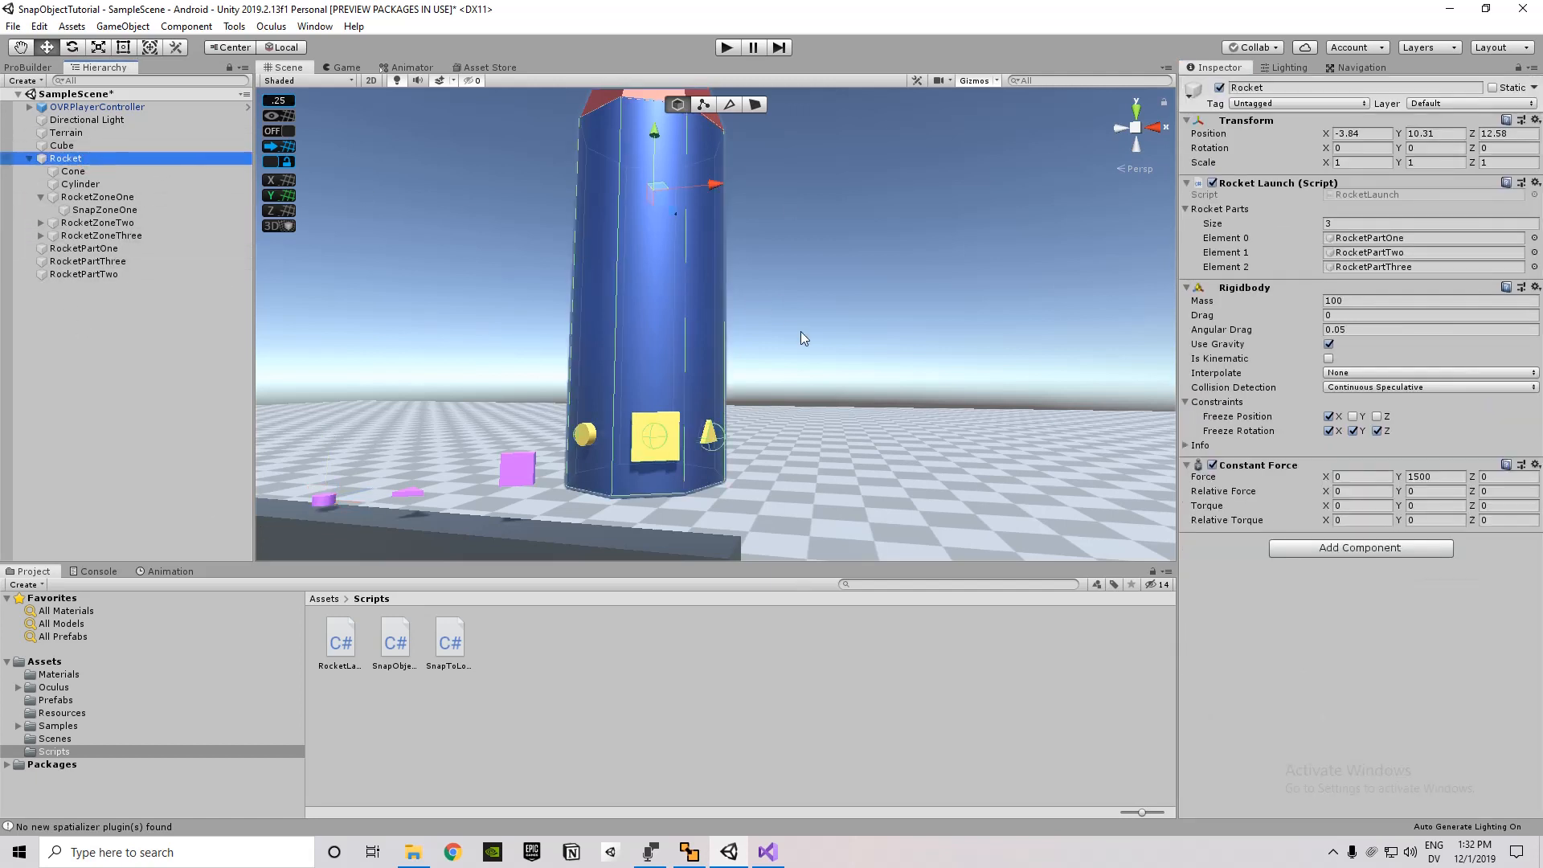
mouse_move(807, 414)
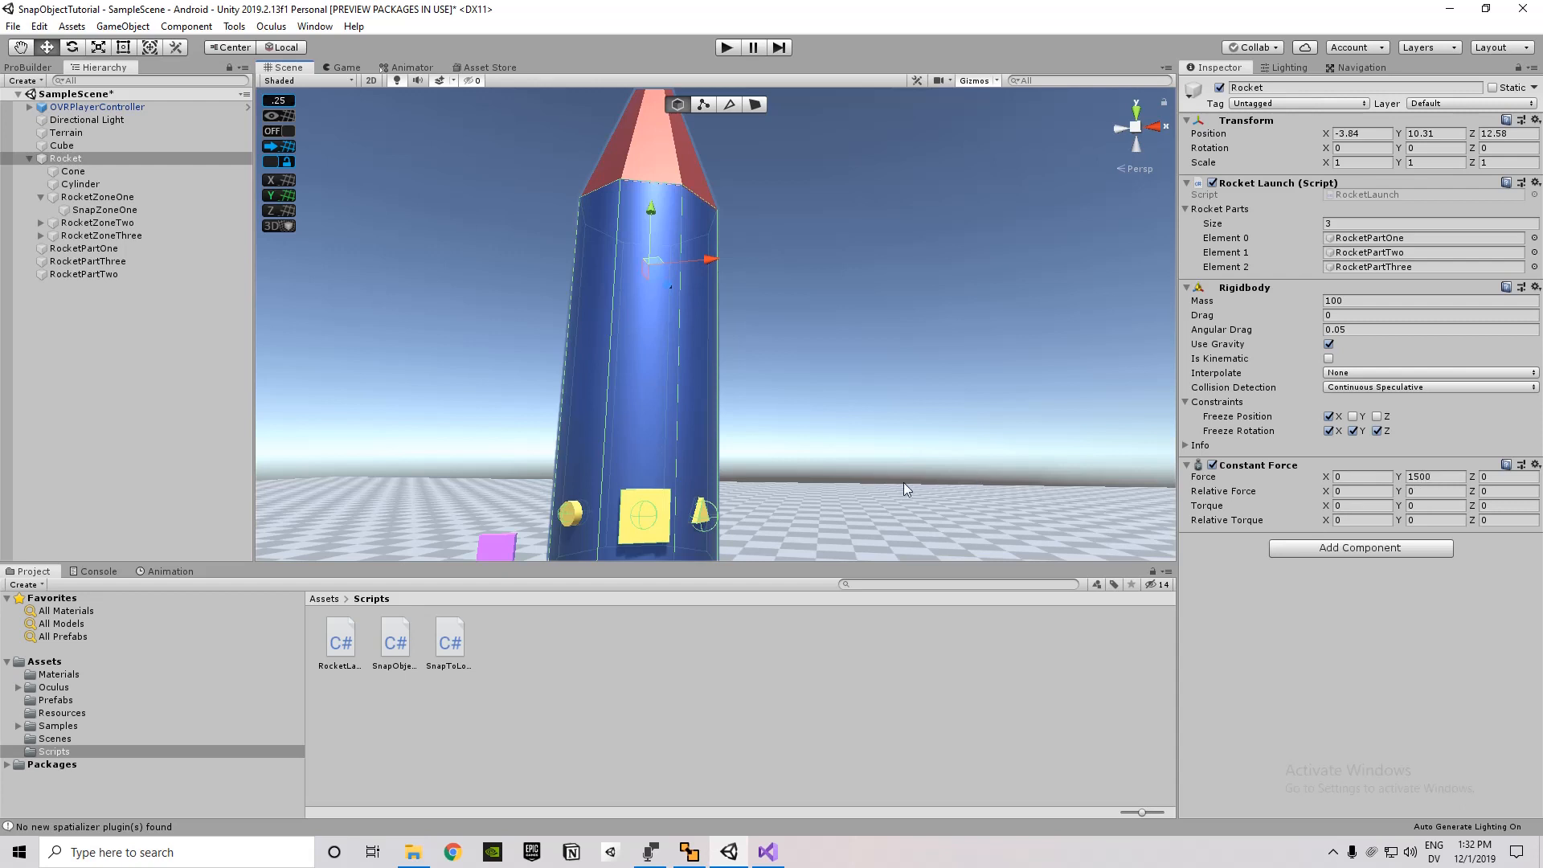
left_click_drag(905, 489, 865, 437)
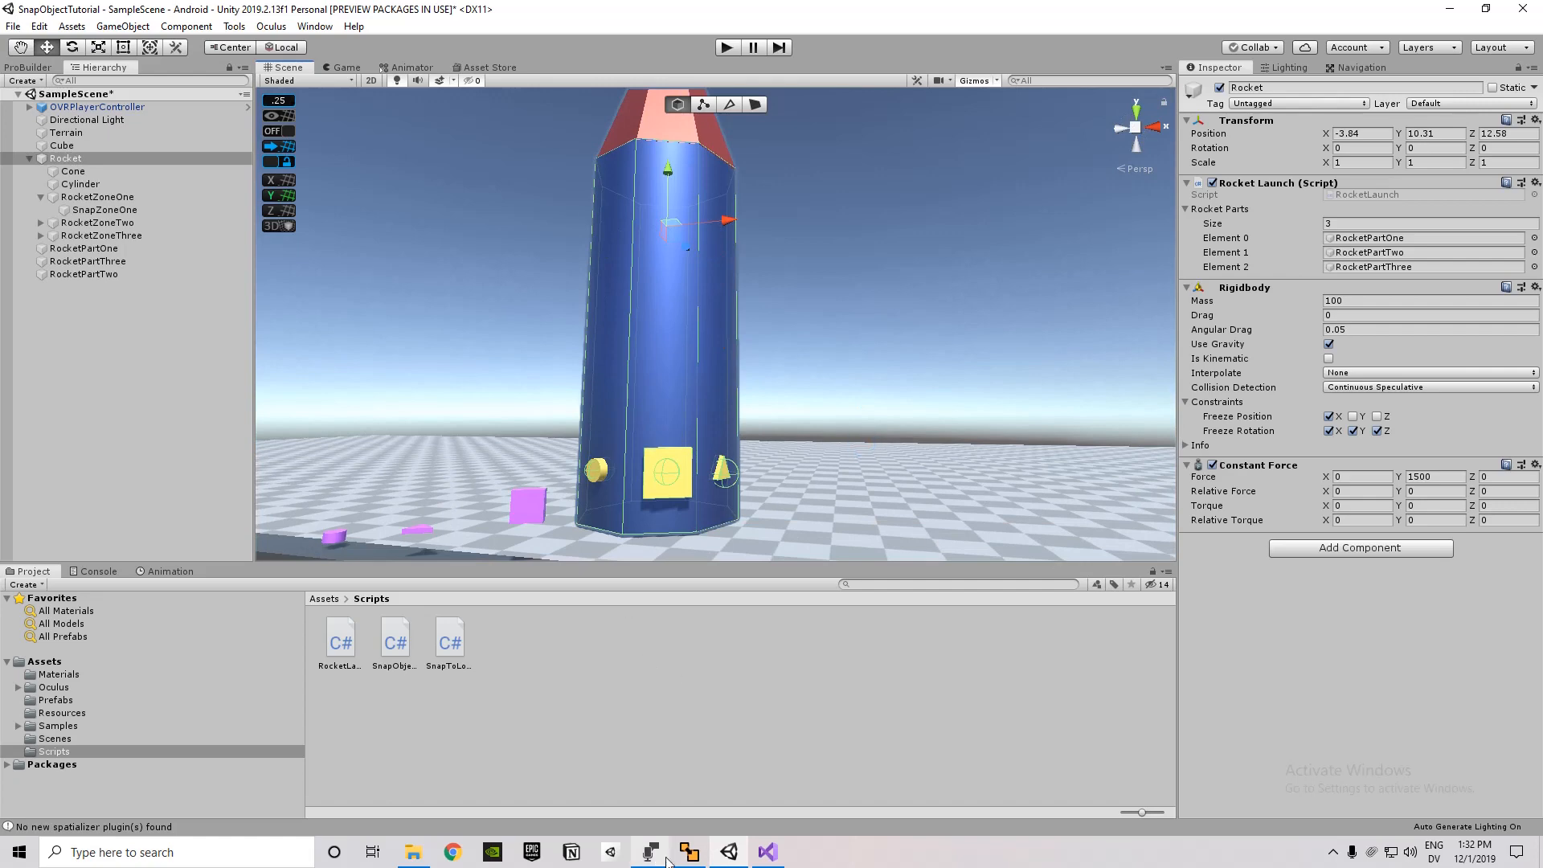
mouse_move(765, 852)
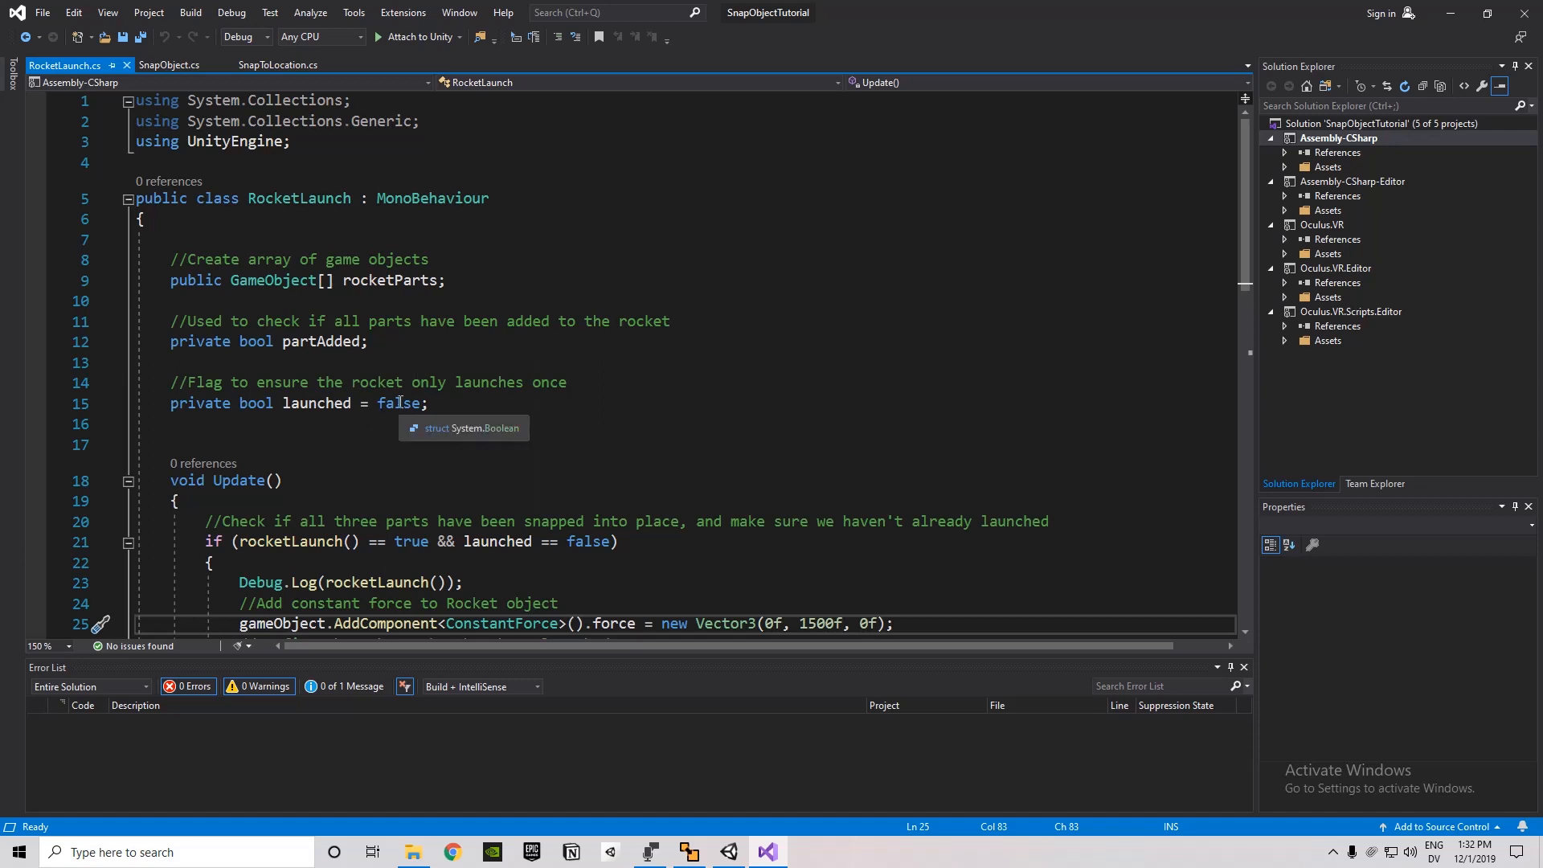
mouse_move(381, 379)
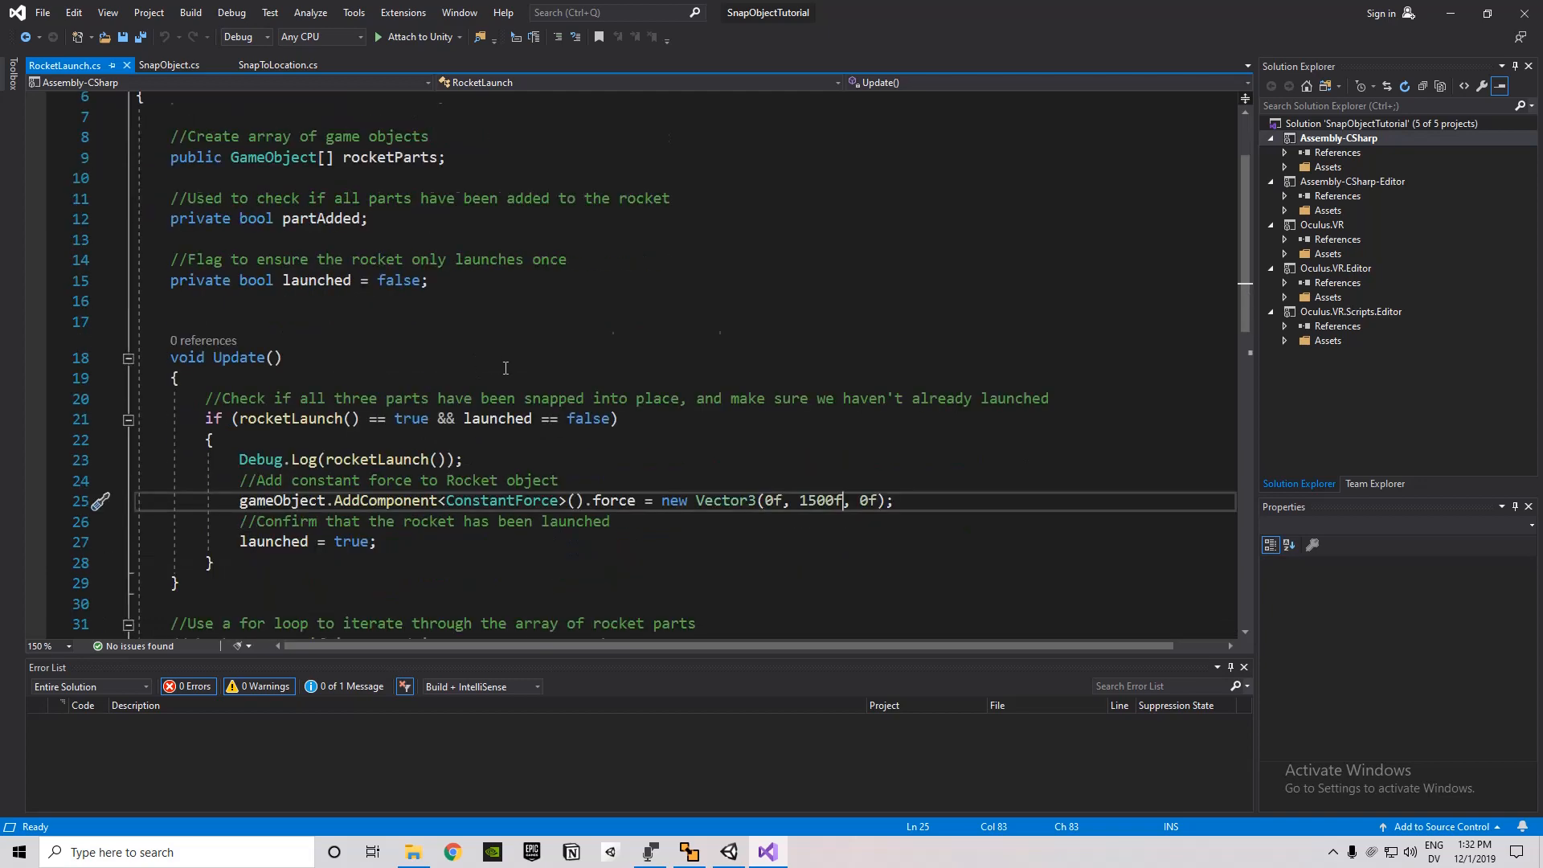
scroll("down", 3)
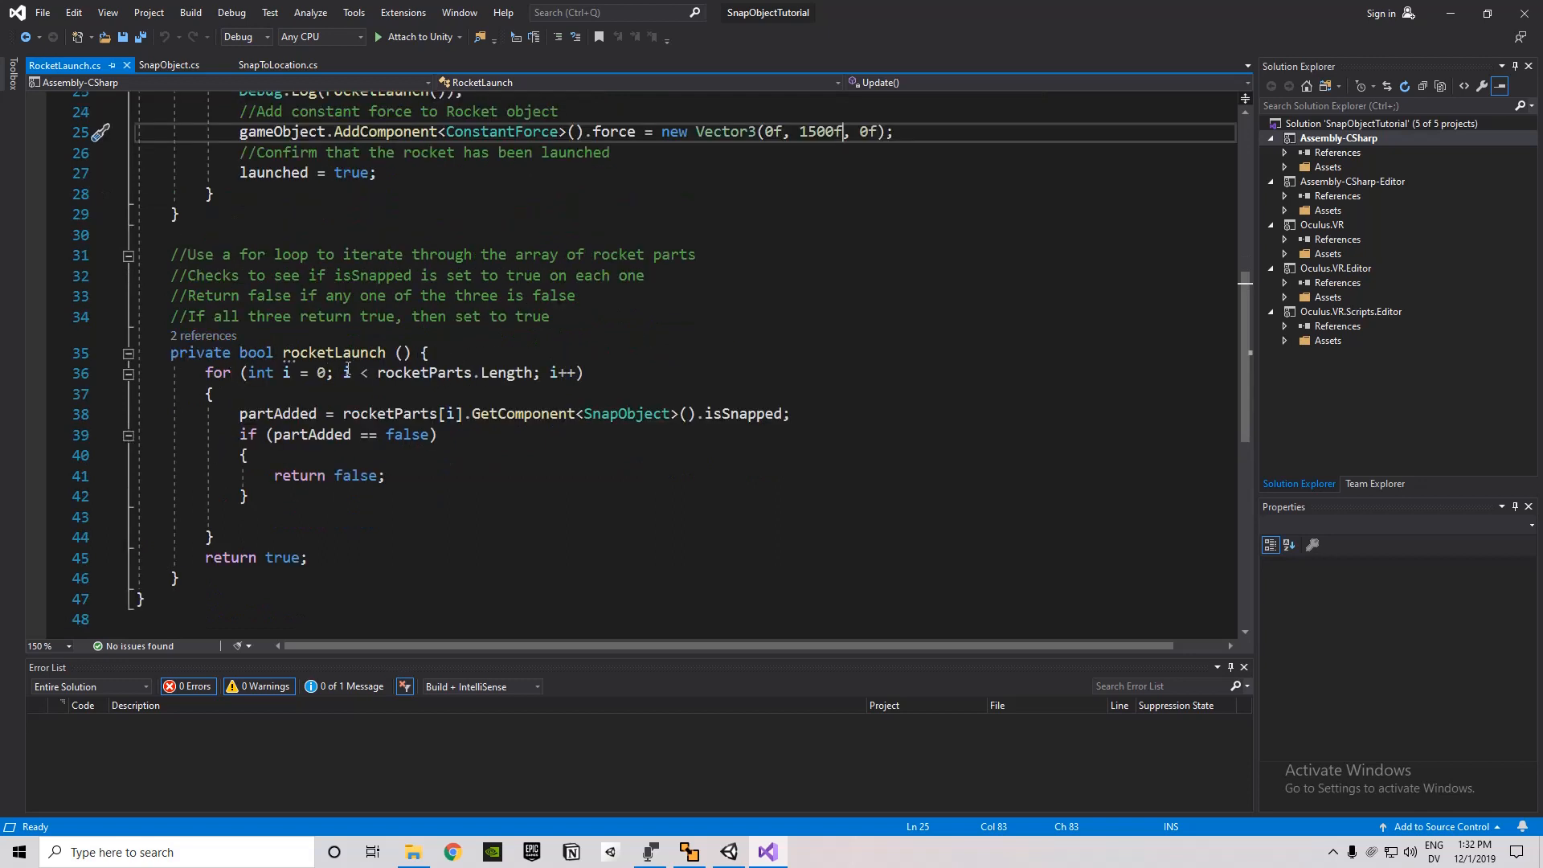
mouse_move(286, 371)
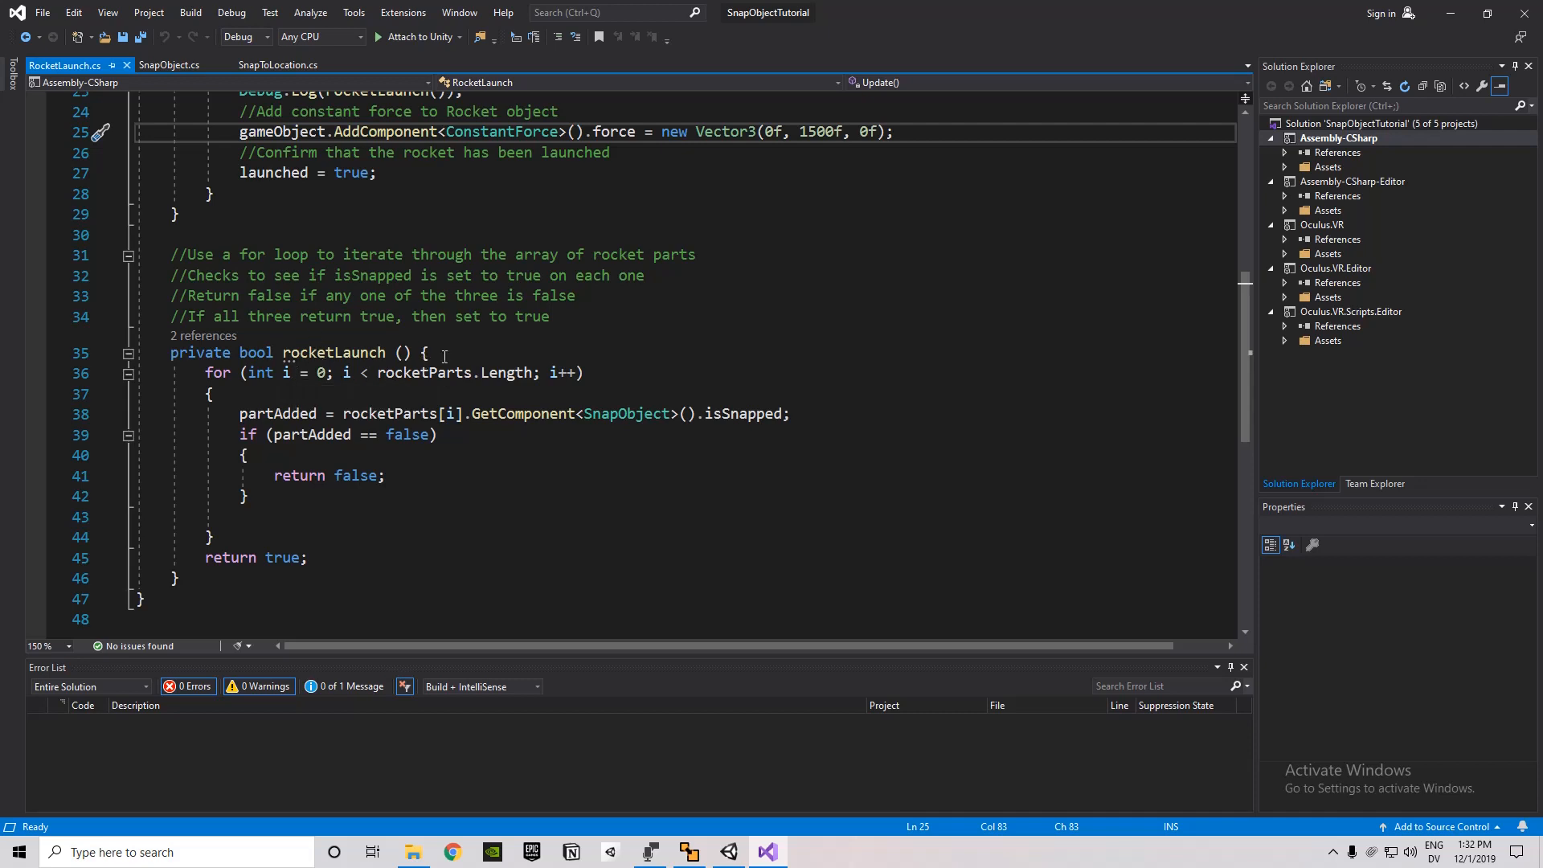
mouse_move(271, 389)
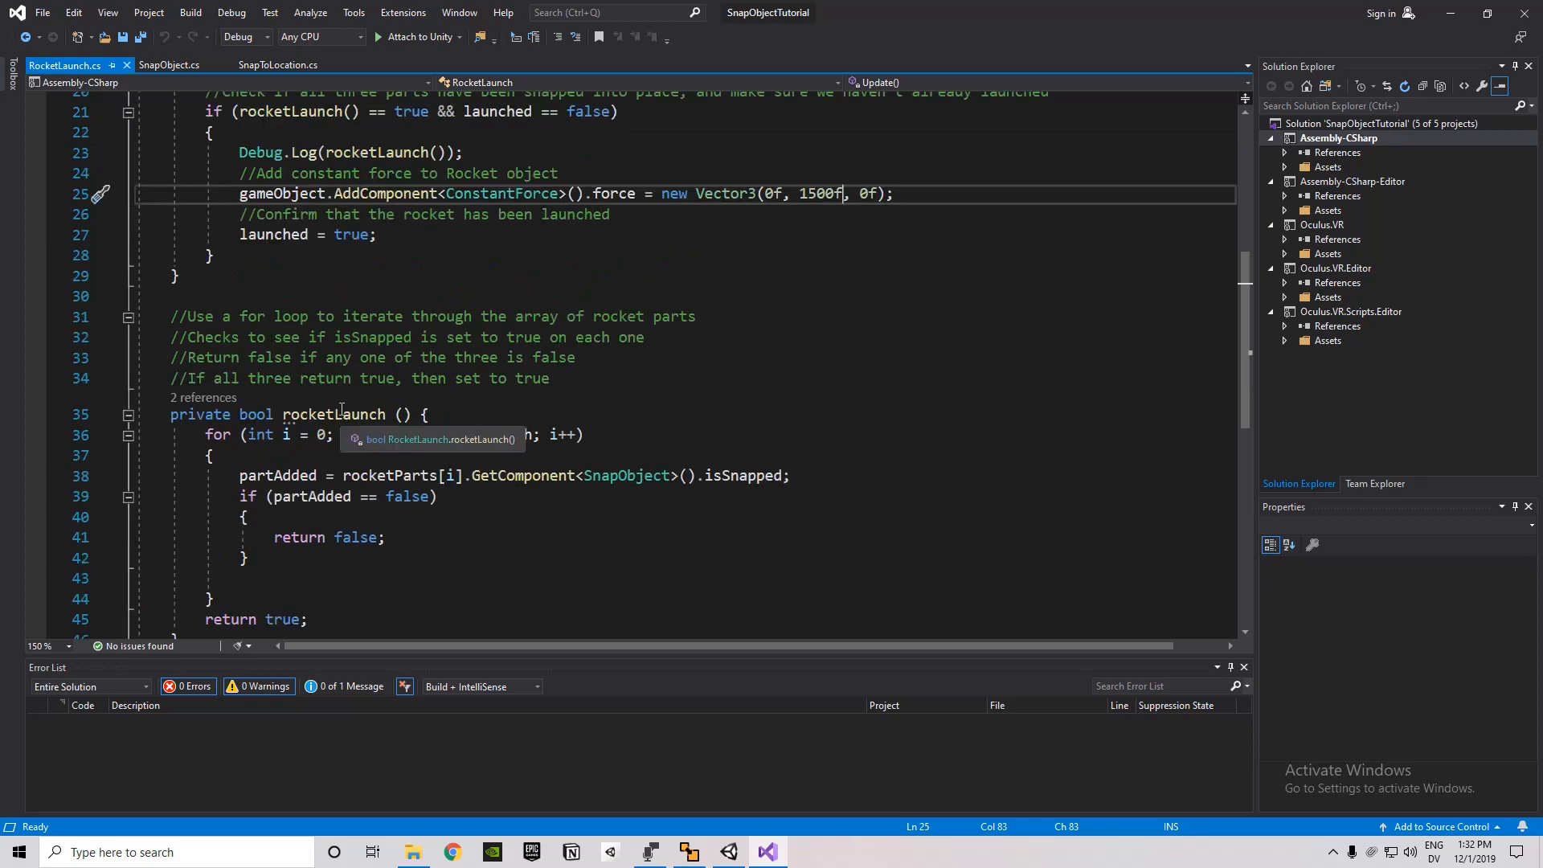
scroll("down", 3)
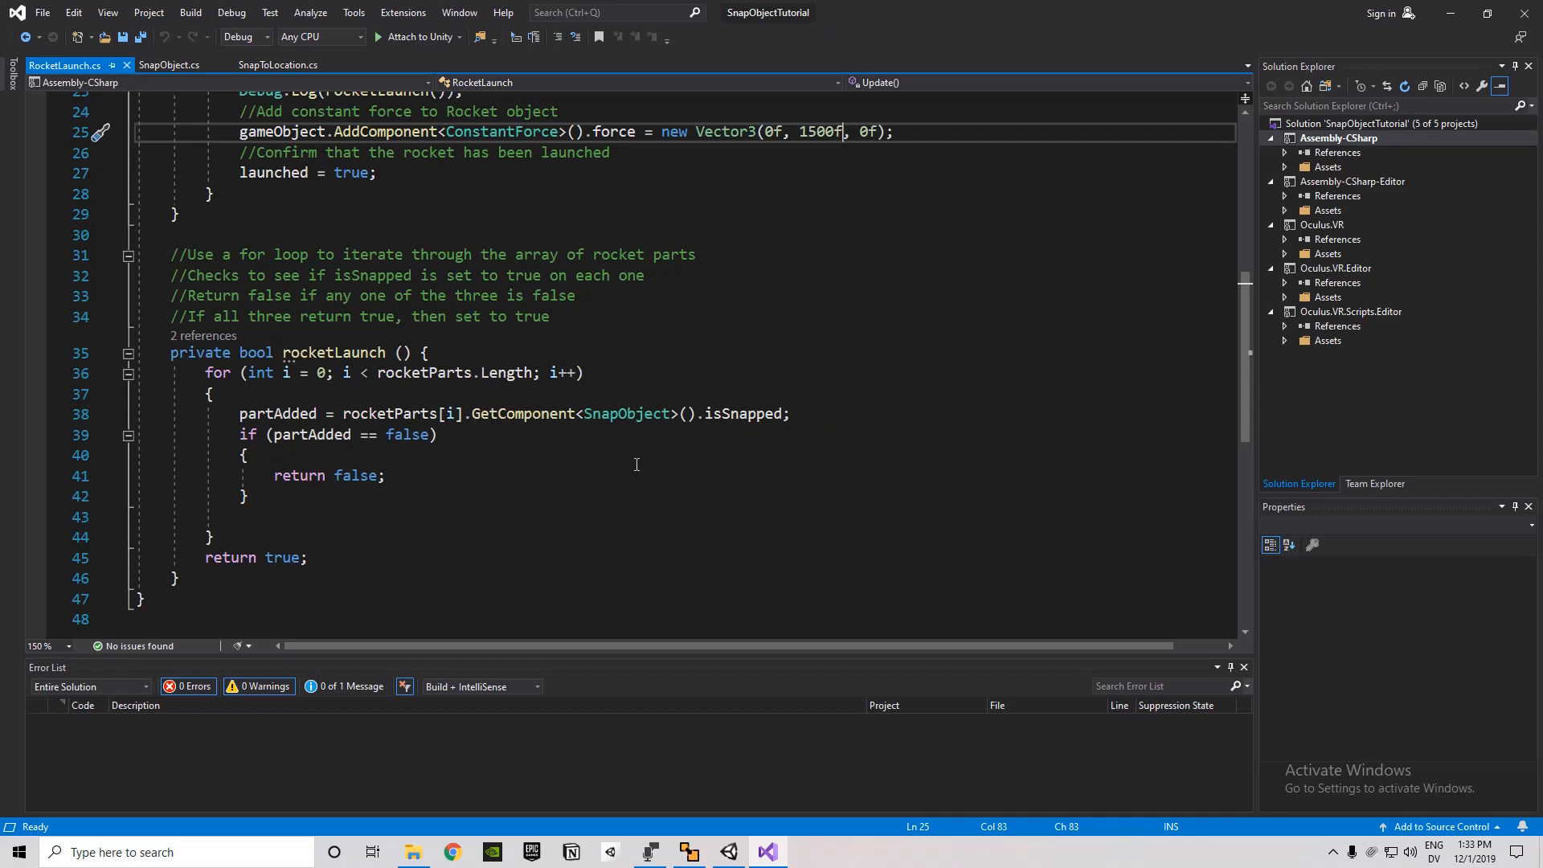
mouse_move(756, 443)
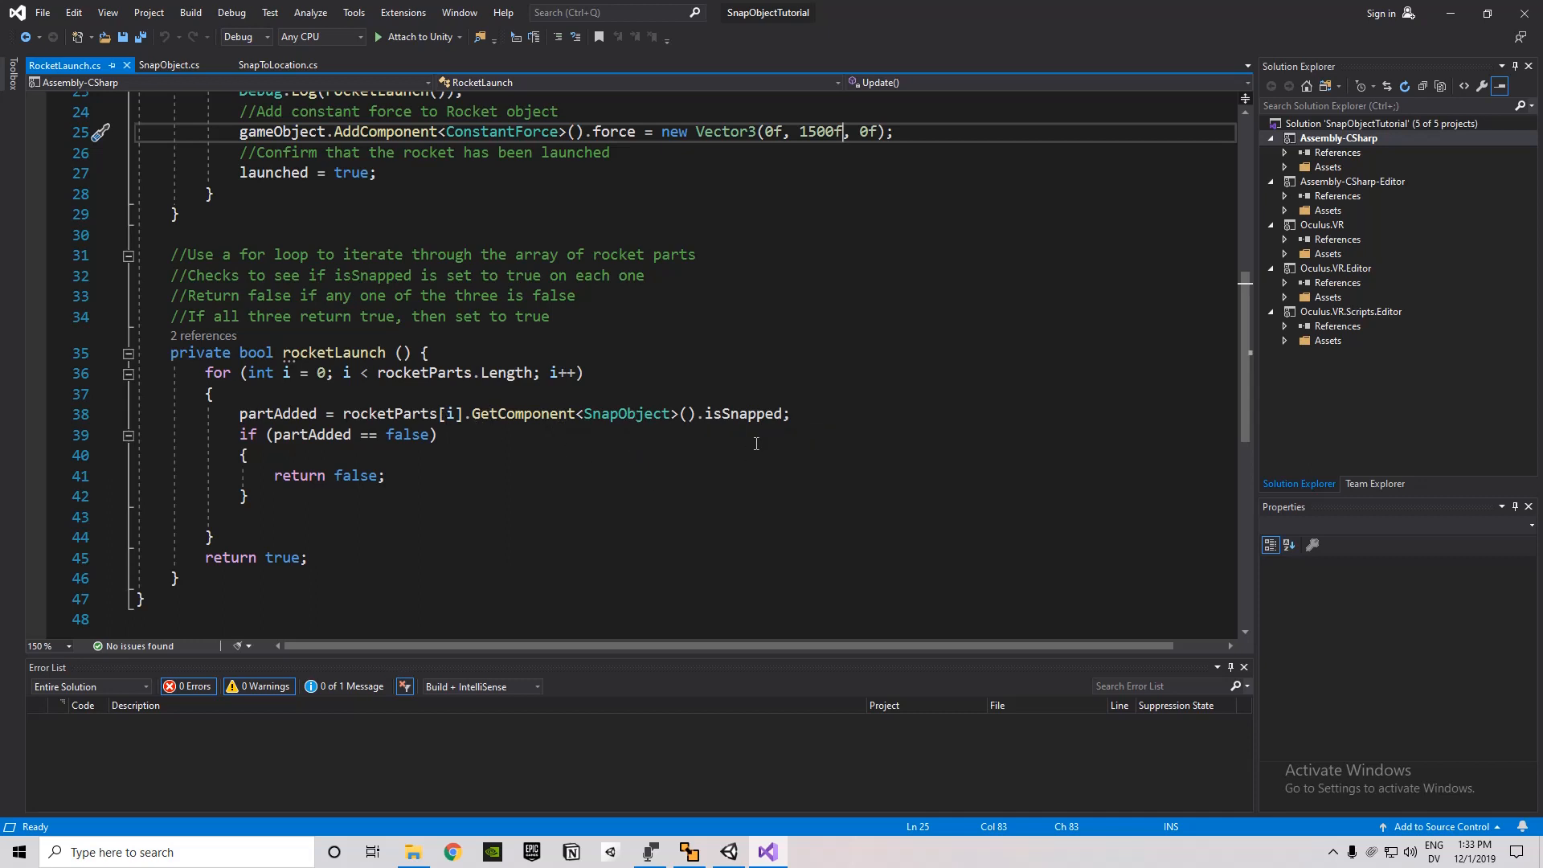
mouse_move(441, 468)
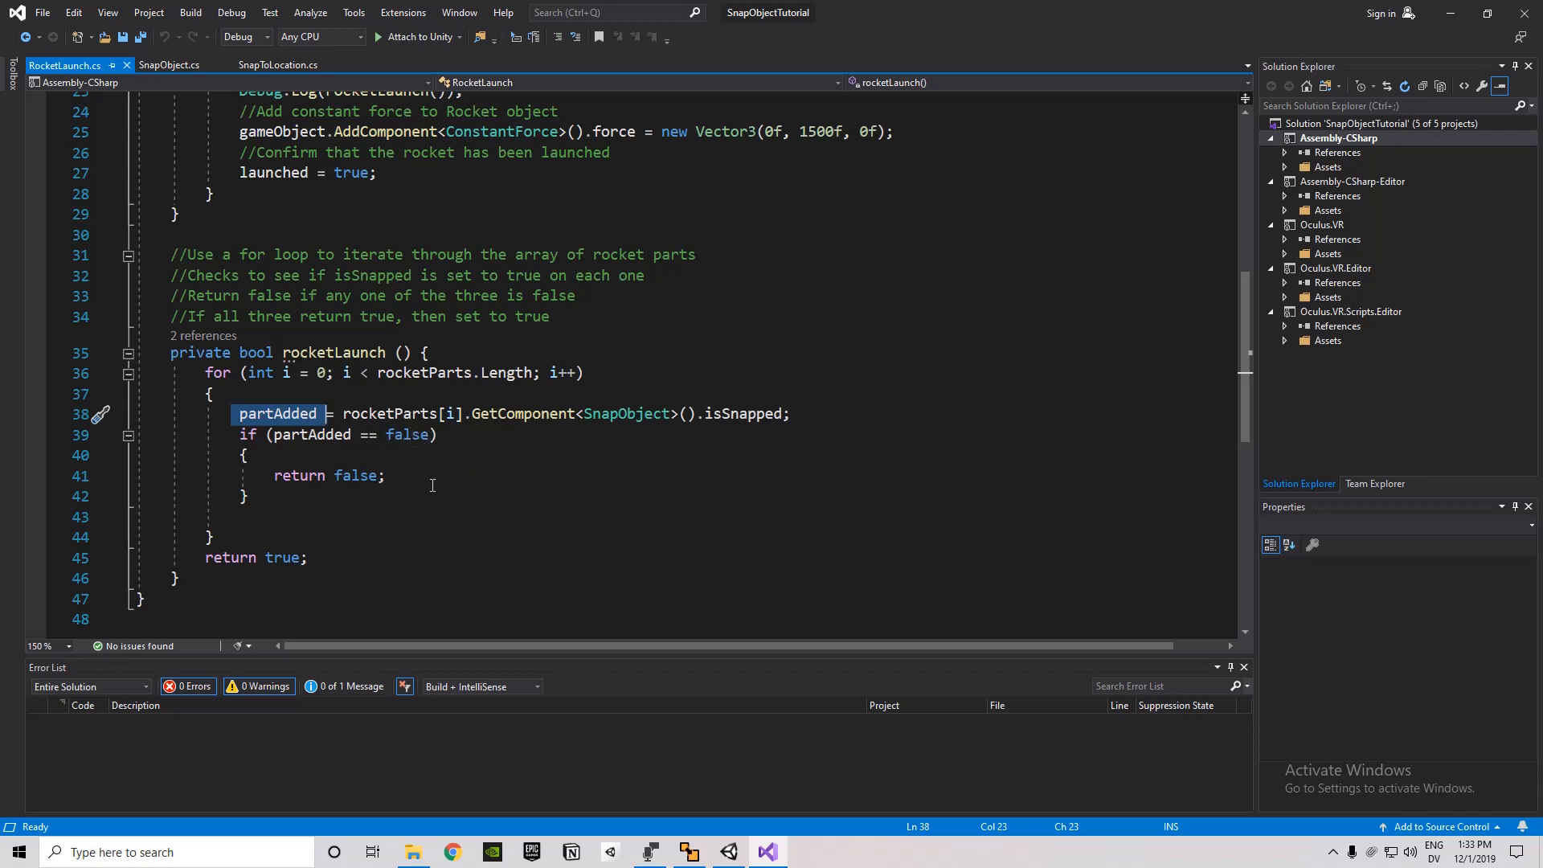
mouse_move(382, 484)
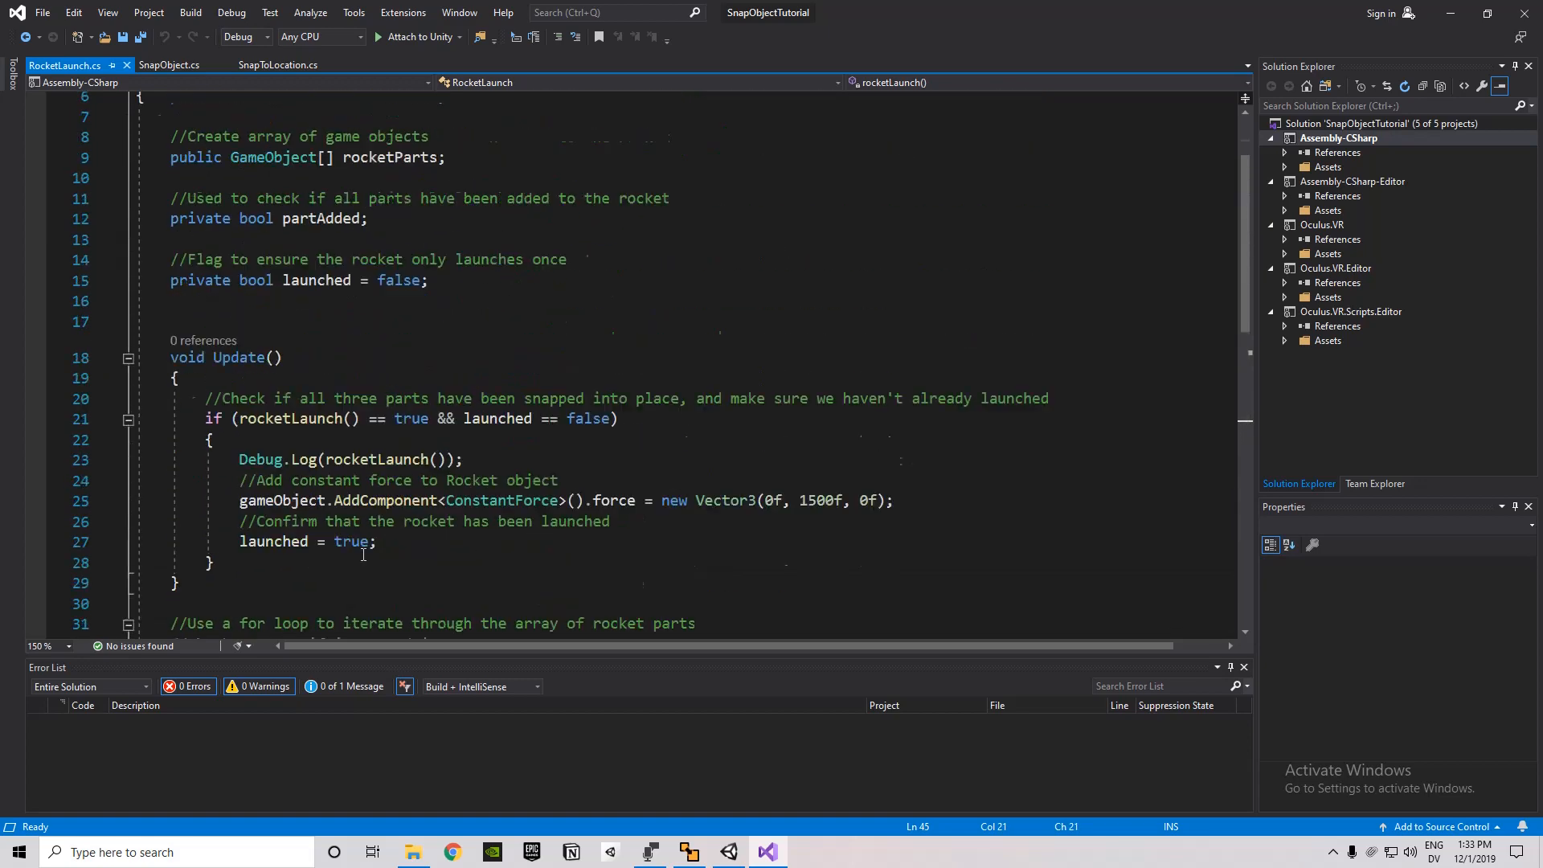
scroll("down", 3)
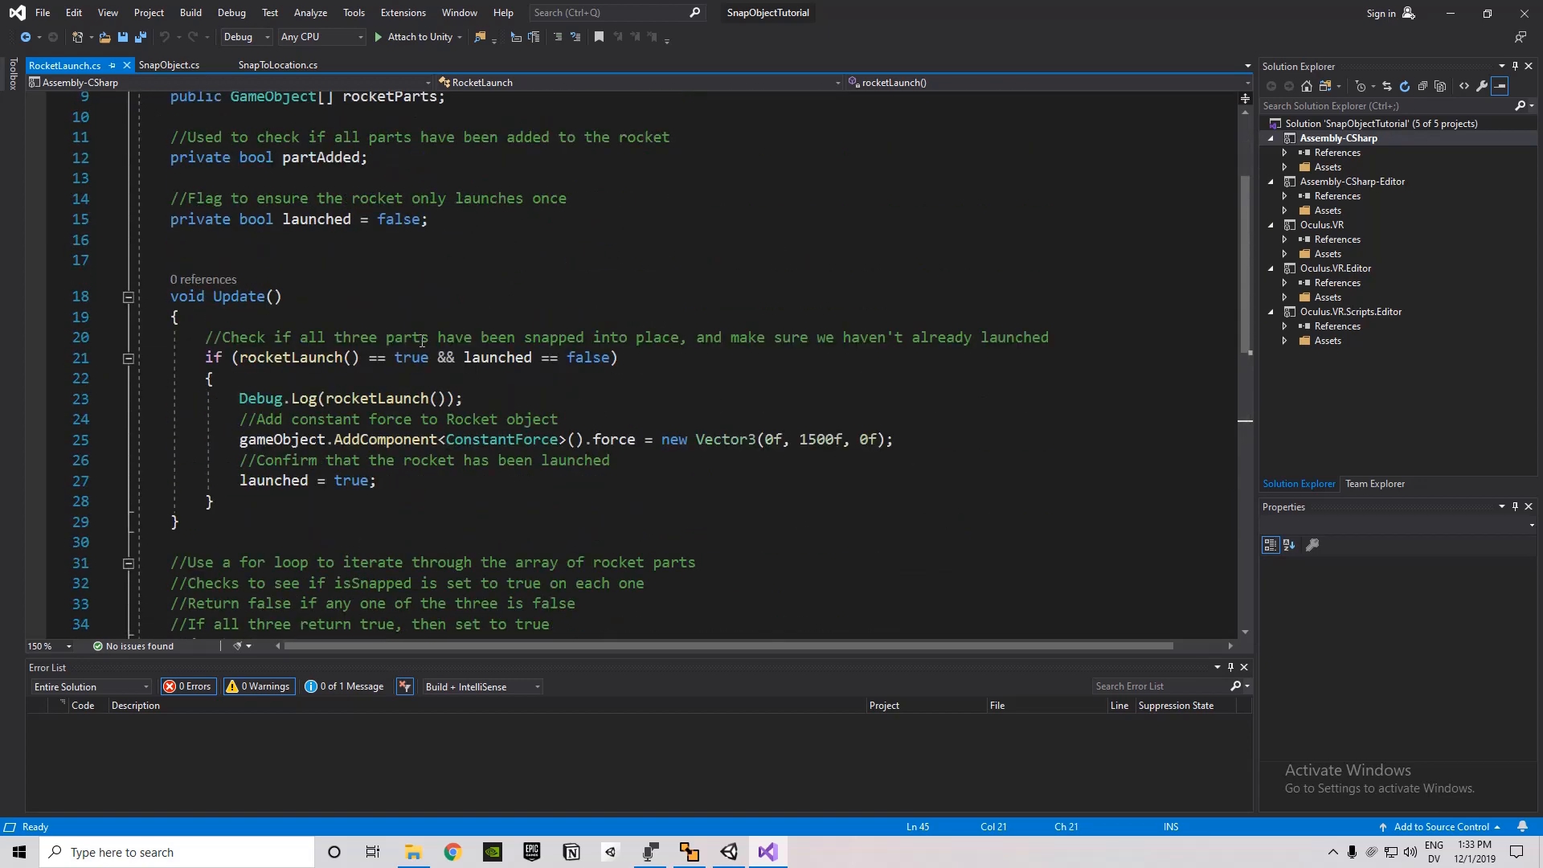
scroll("down", 3)
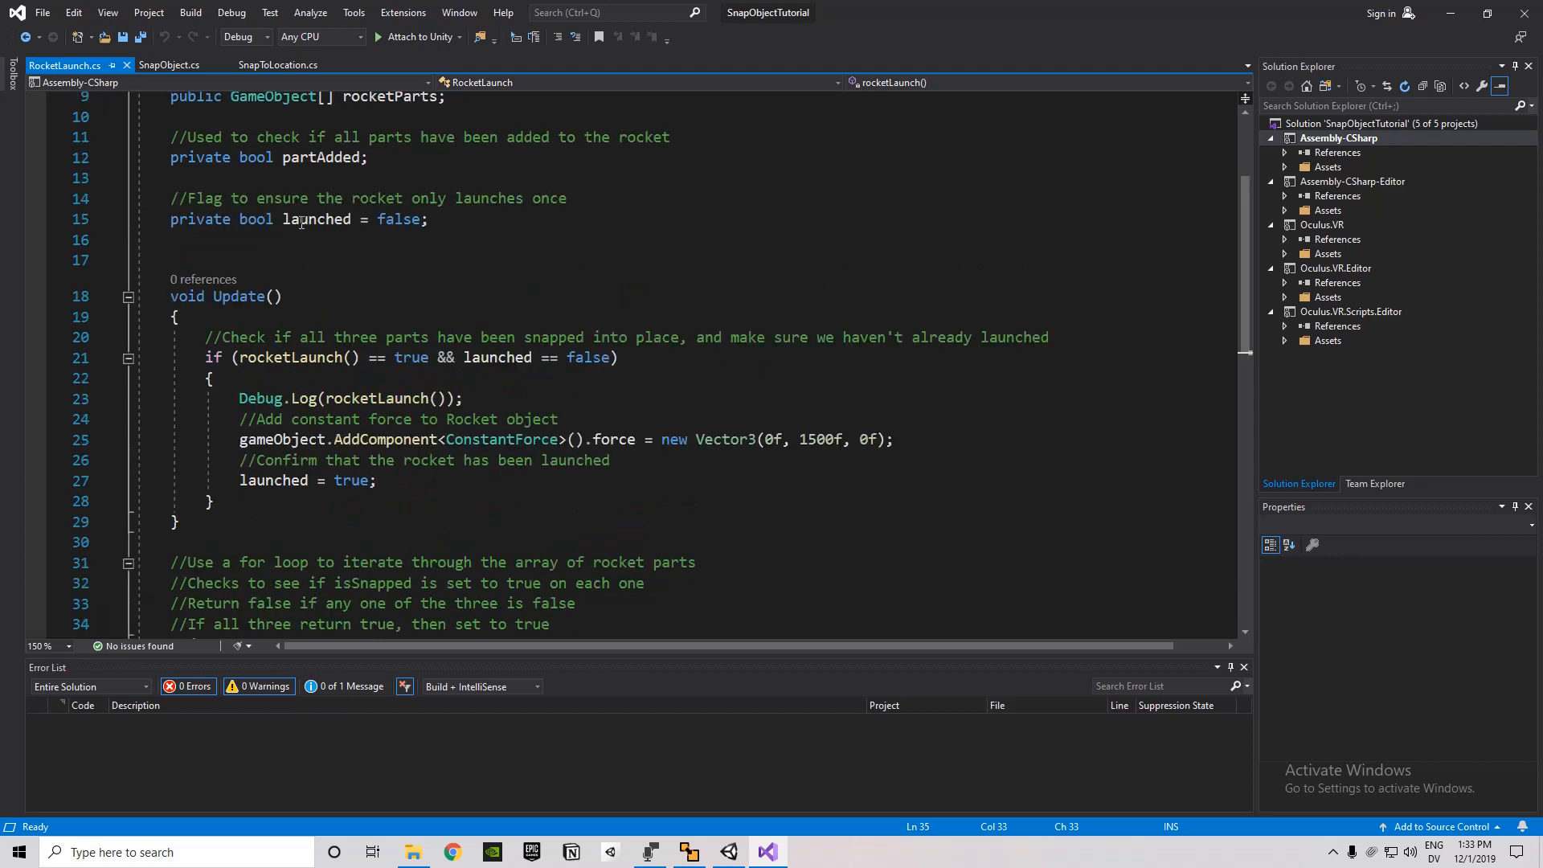
left_click(603, 357)
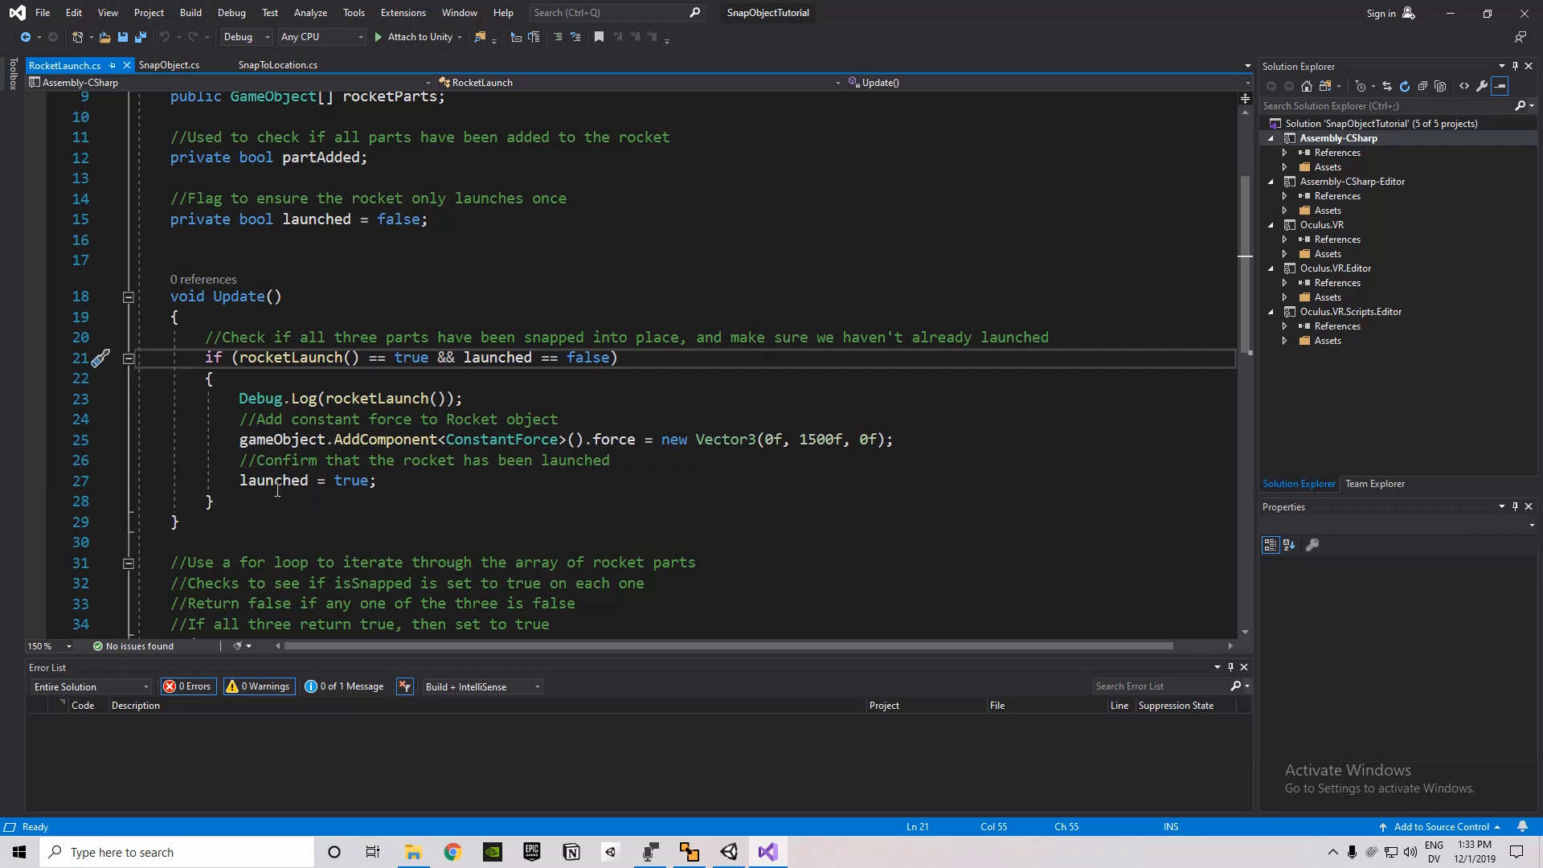
scroll("down", 3)
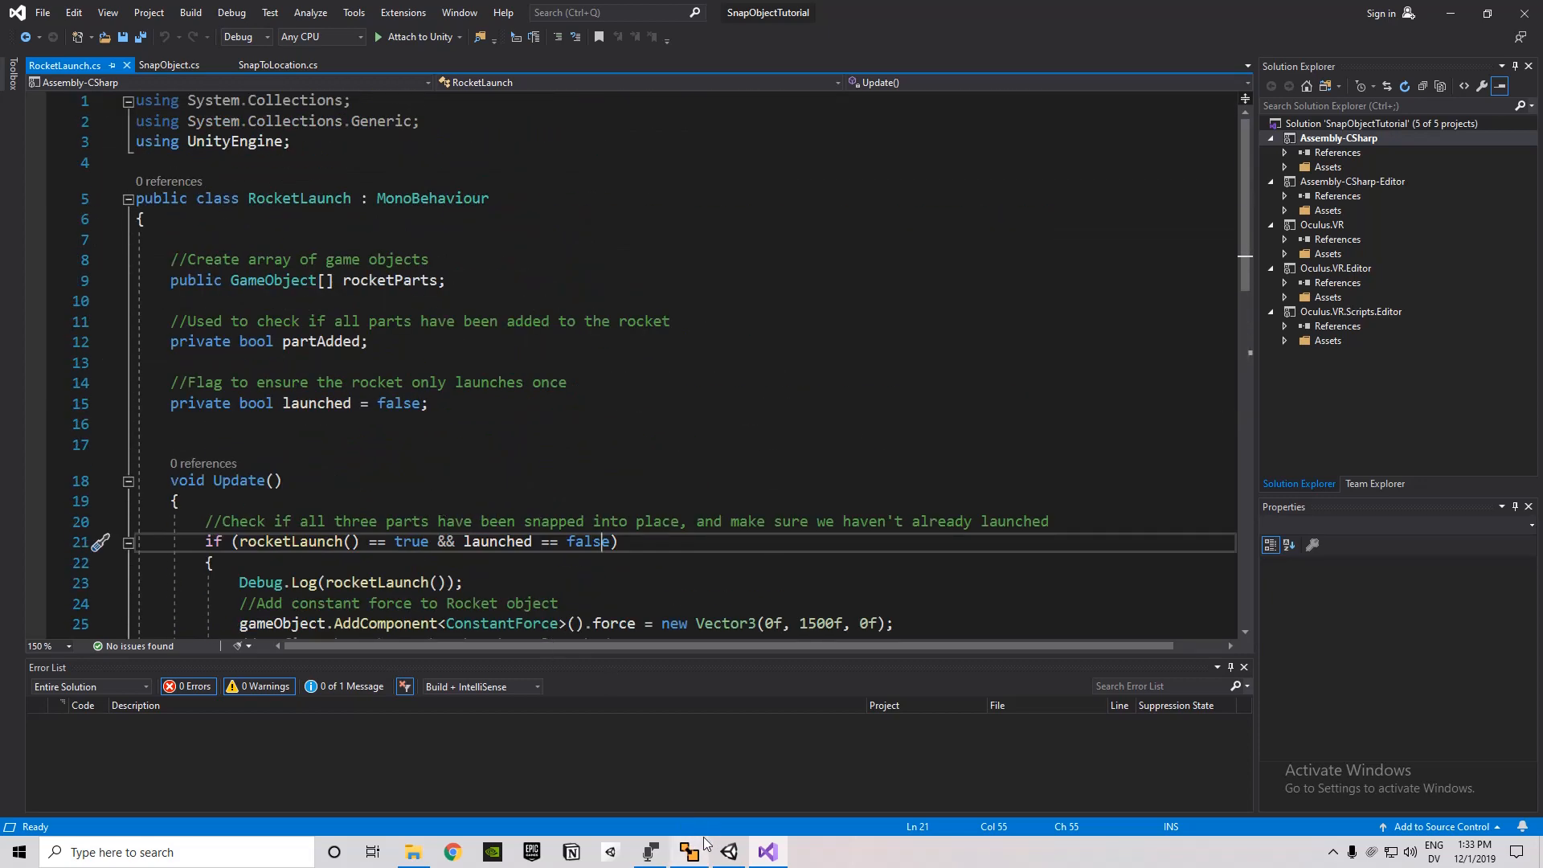
Switch back to Unity with the Rocket selected beside its three parts.
left_click(690, 852)
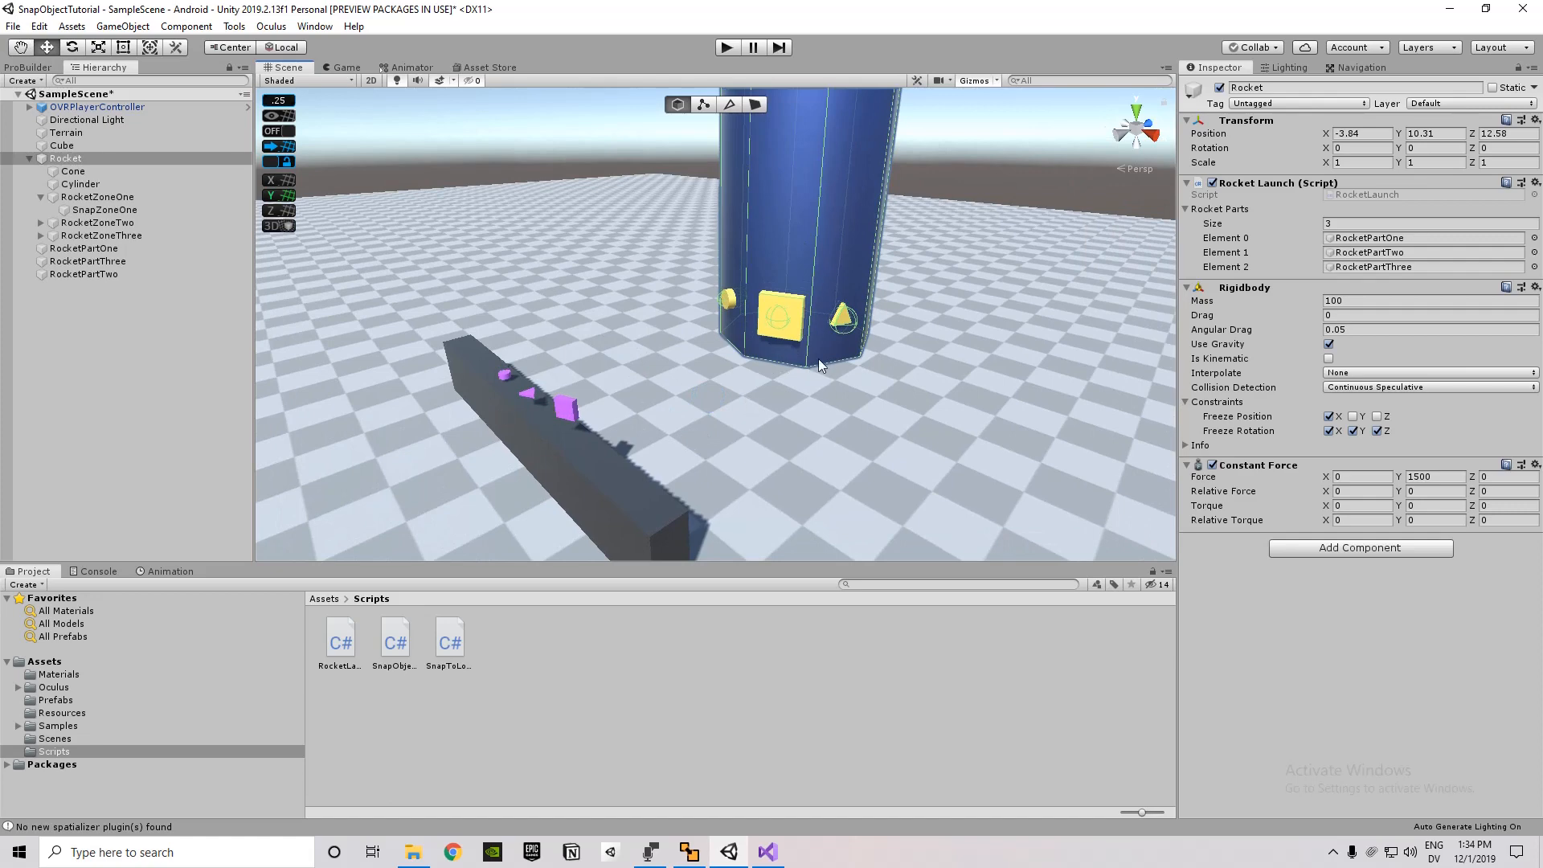
mouse_move(714, 421)
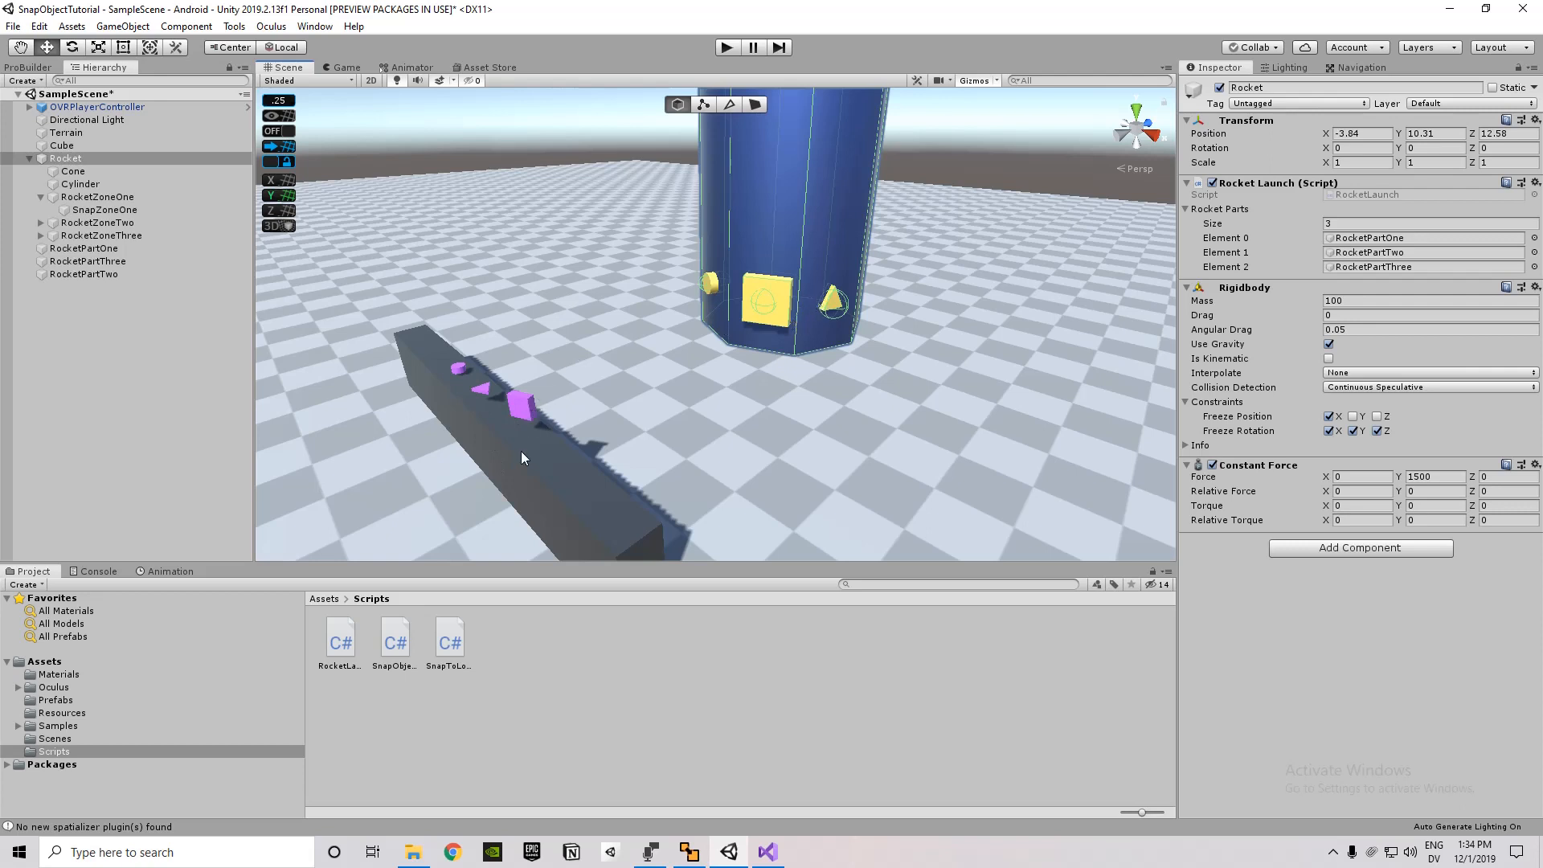
mouse_move(690, 476)
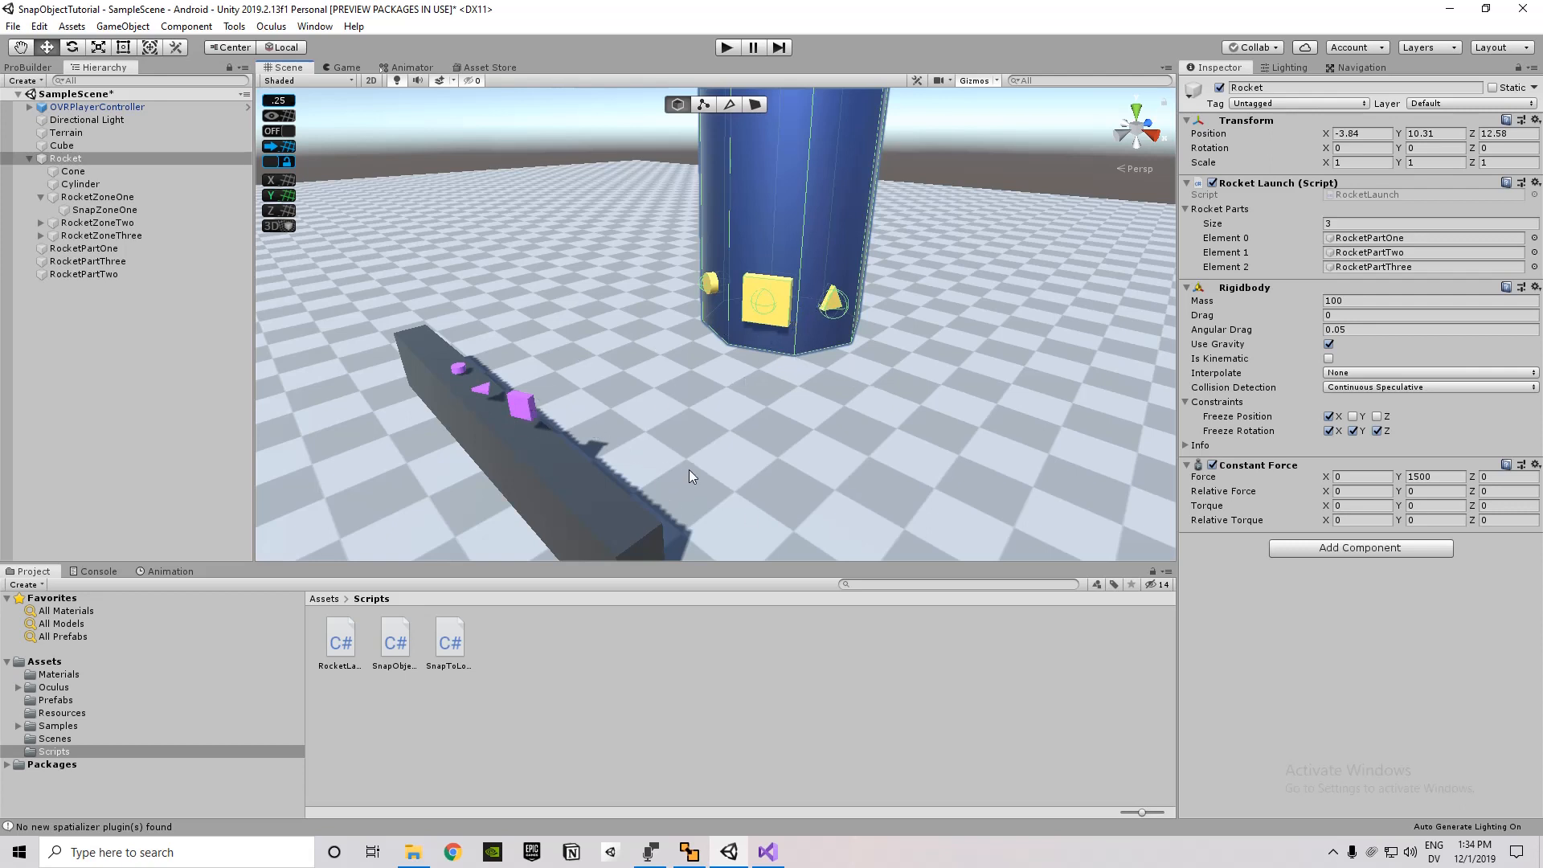
mouse_move(656, 473)
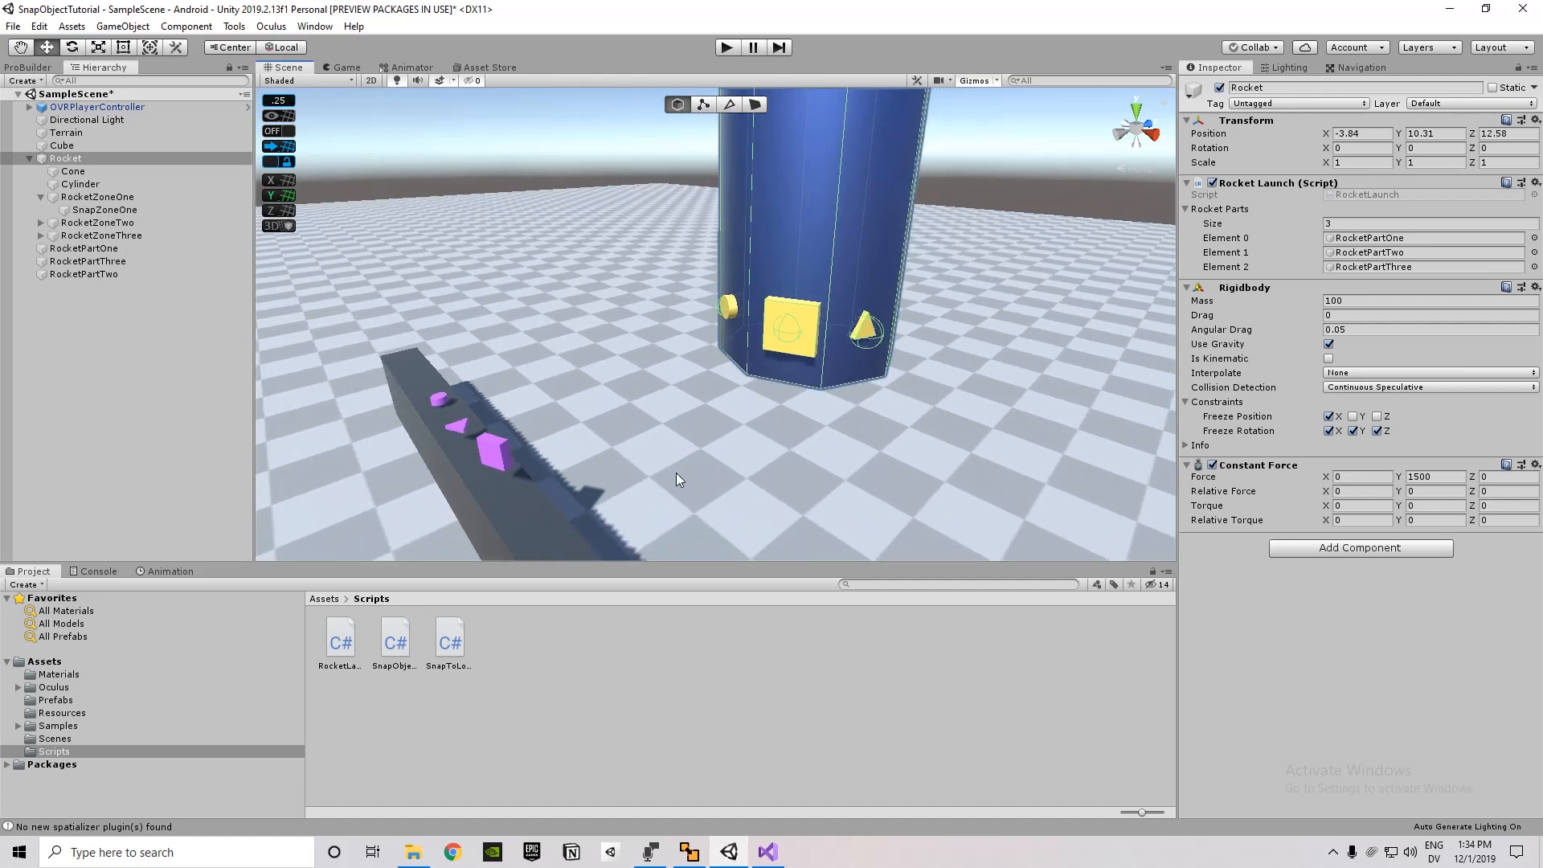
mouse_move(759, 454)
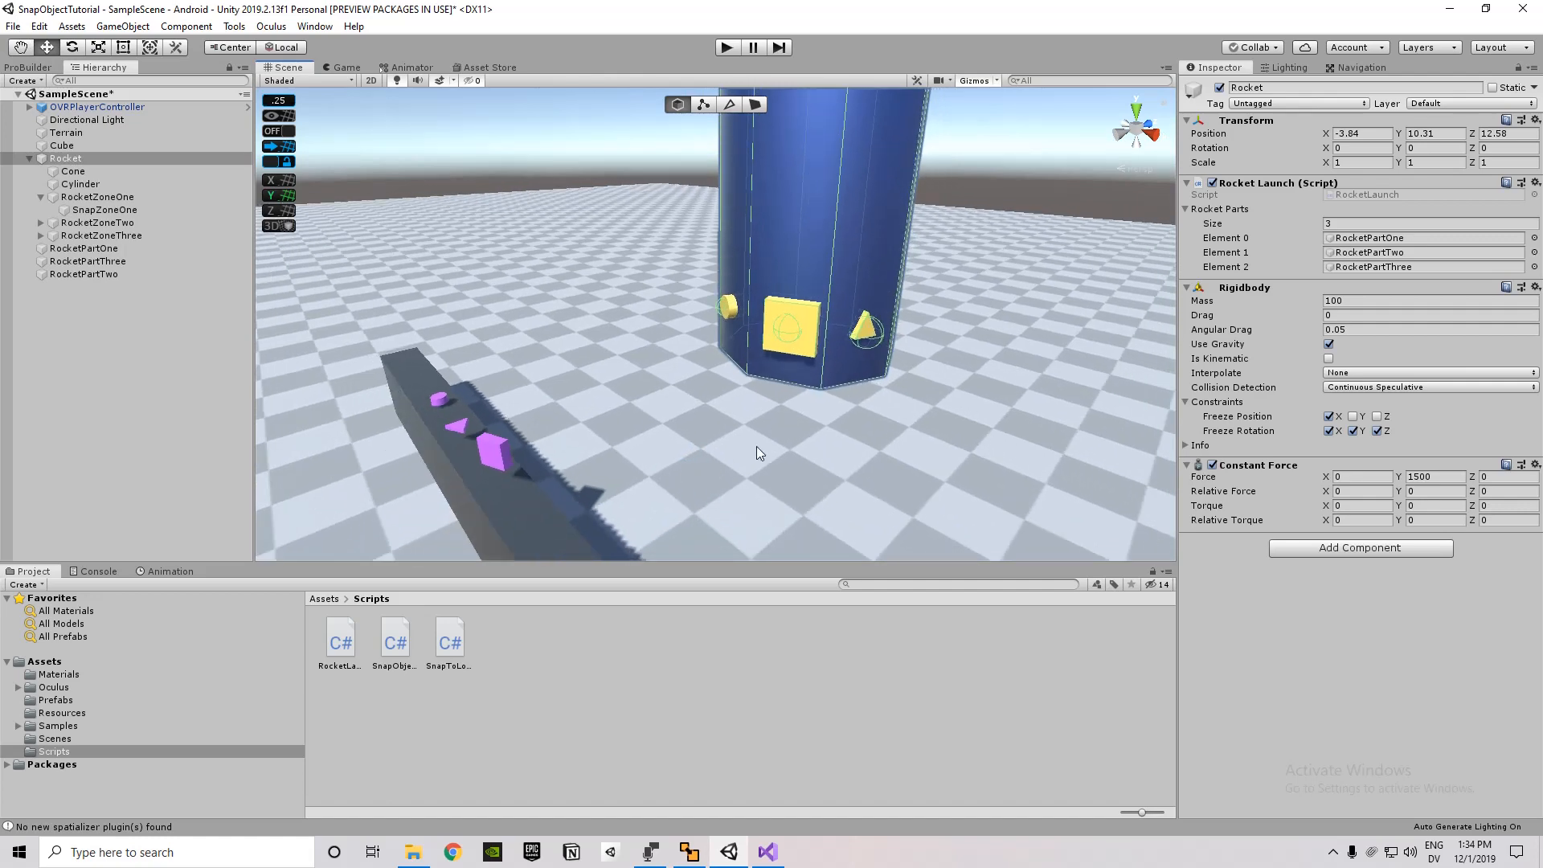
mouse_move(1219, 660)
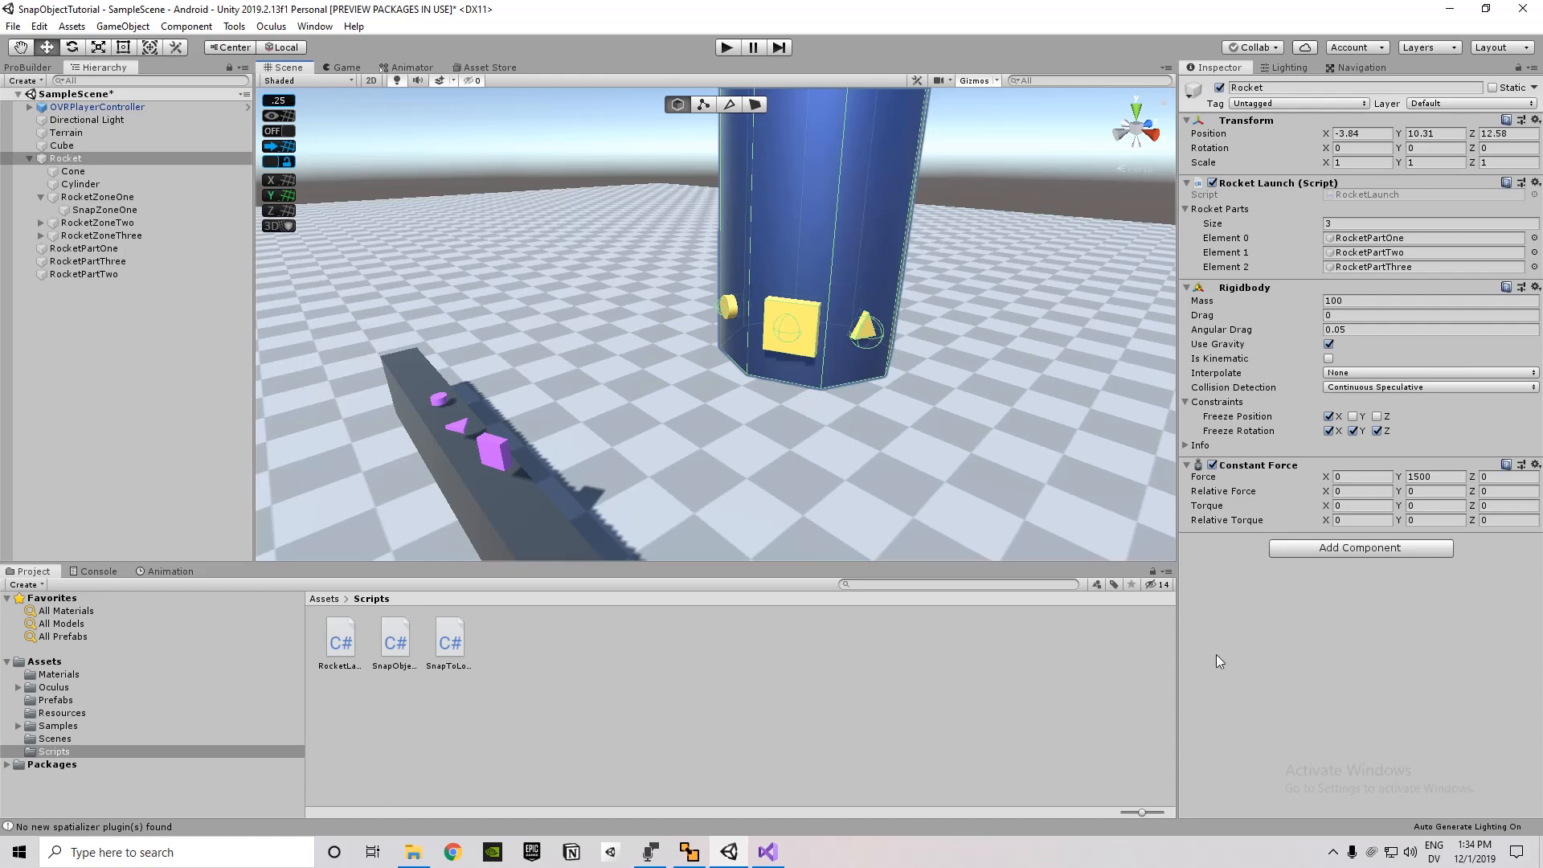
mouse_move(907, 633)
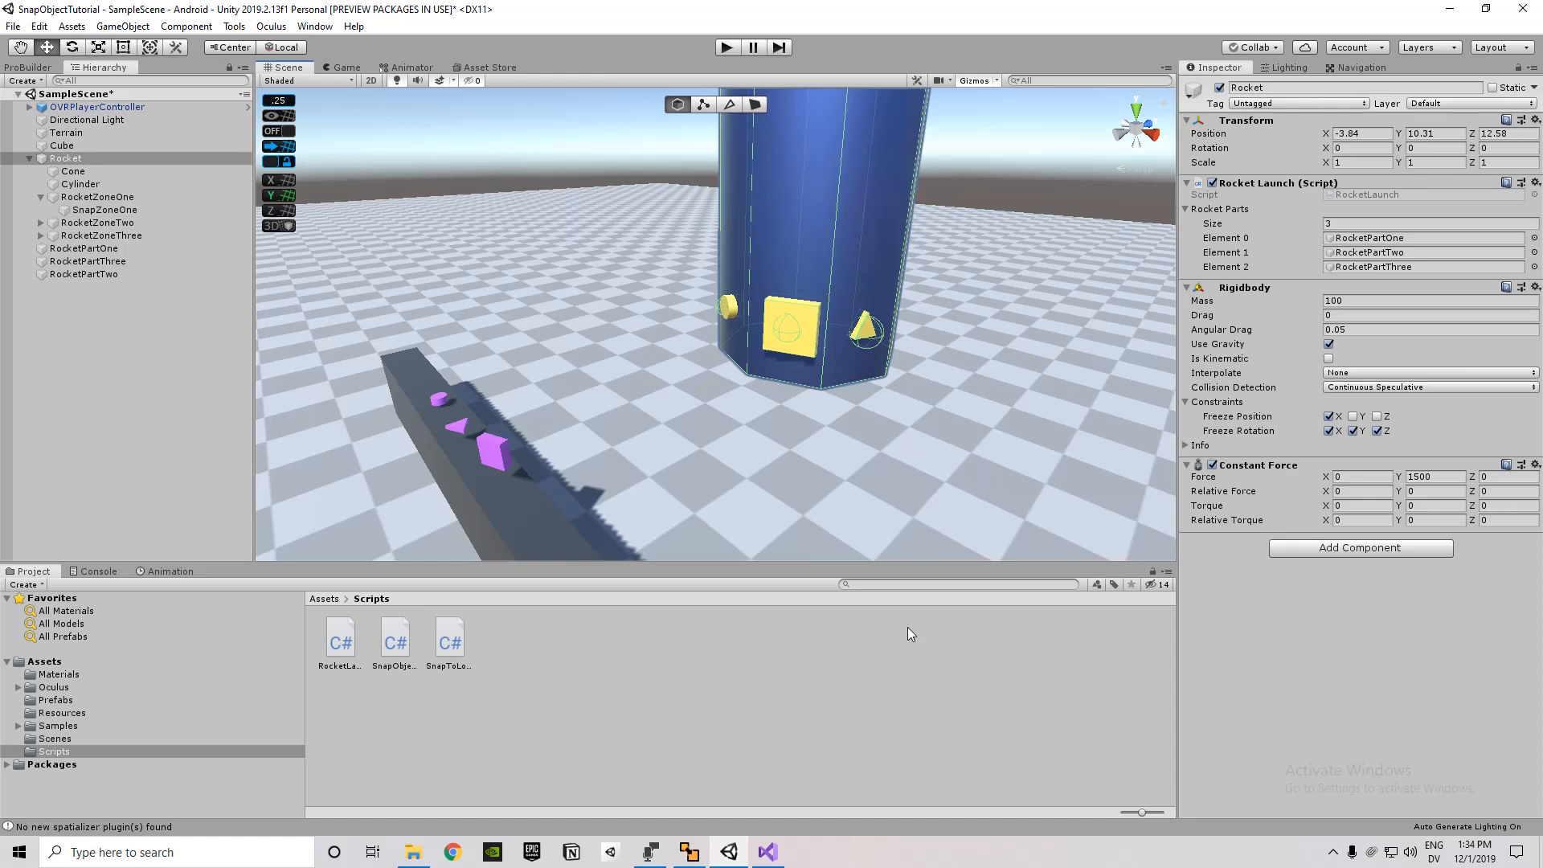